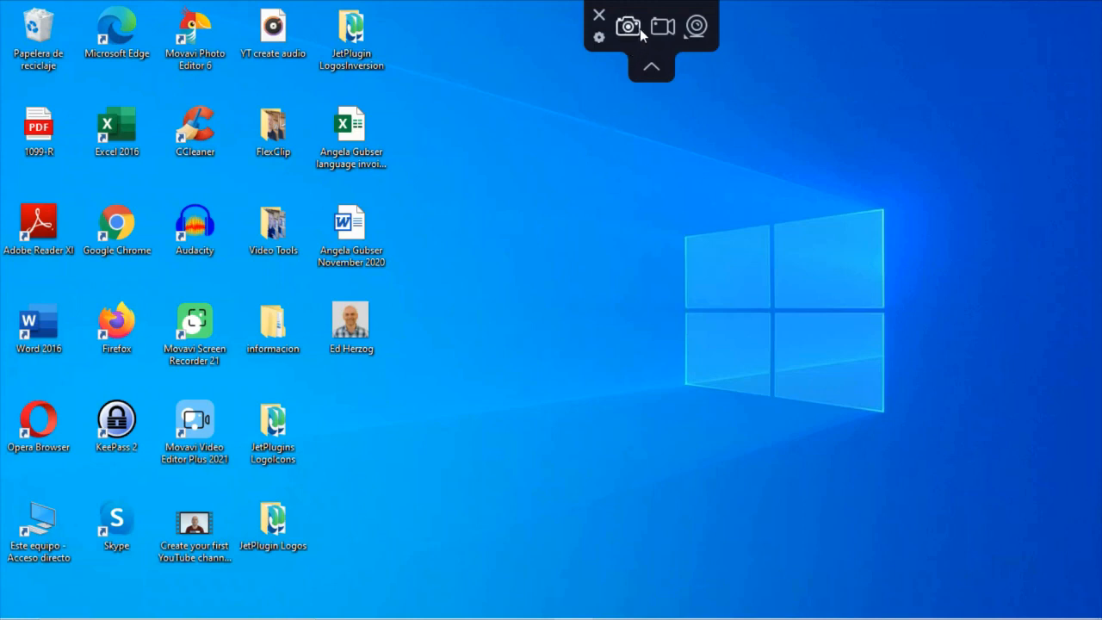
{"action": "mouse_move", "coordinate": [637, 29]}
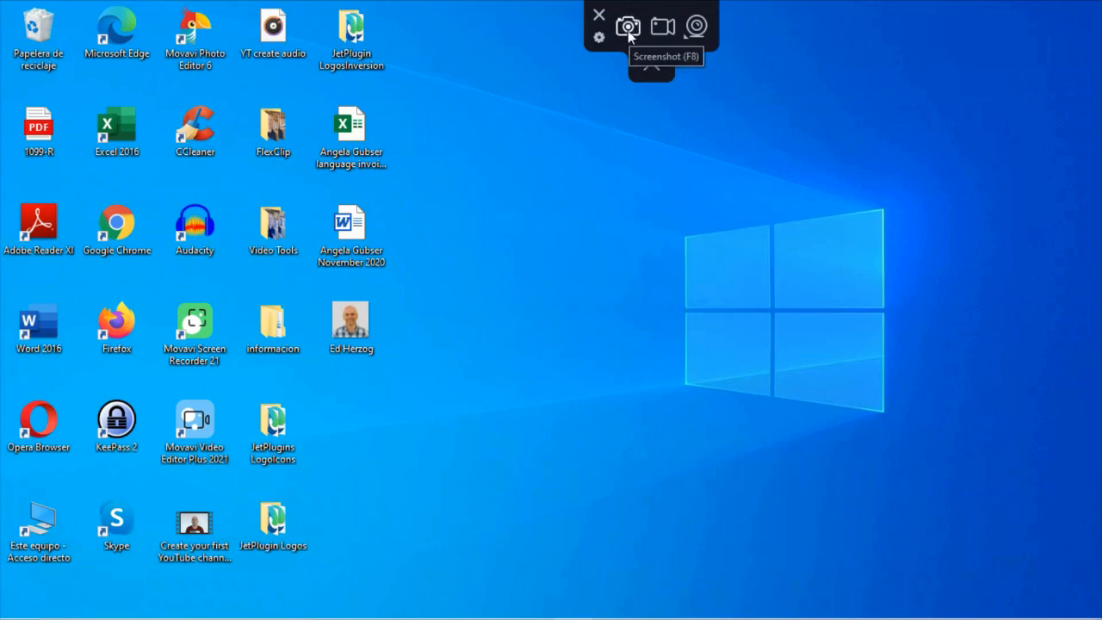
{"action": "mouse_move", "coordinate": [660, 19]}
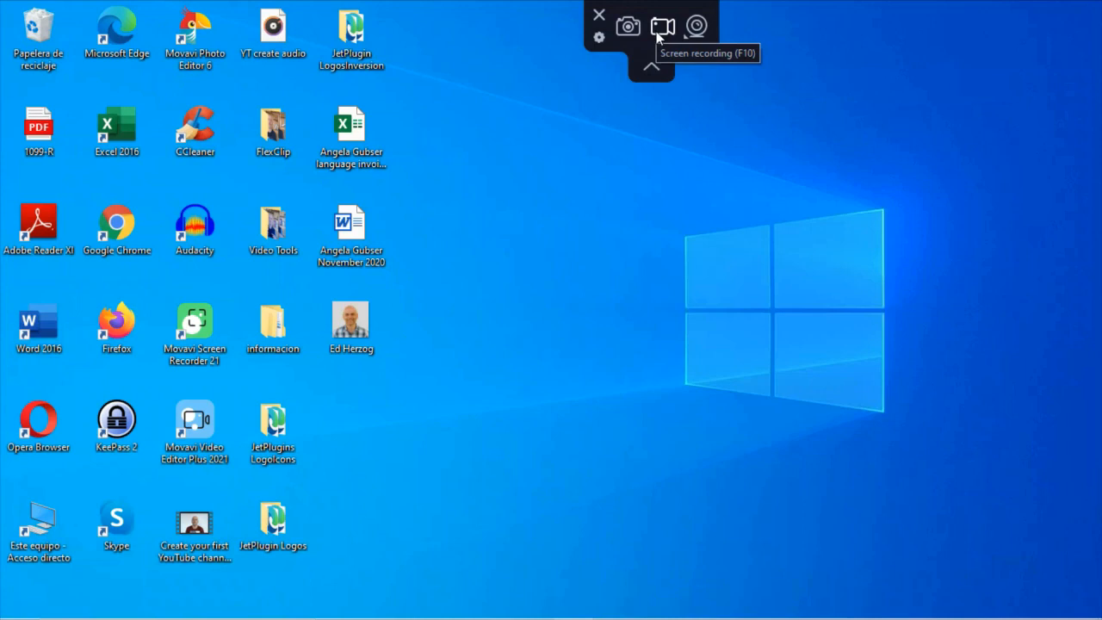
{"action": "mouse_move", "coordinate": [692, 24]}
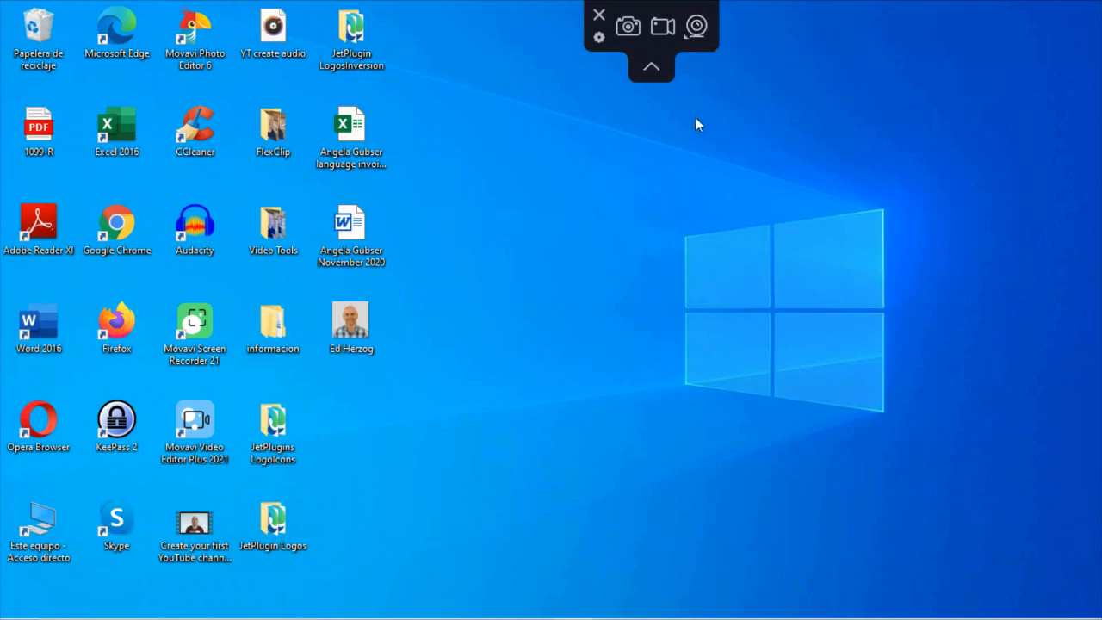
{"action": "mouse_move", "coordinate": [590, 111]}
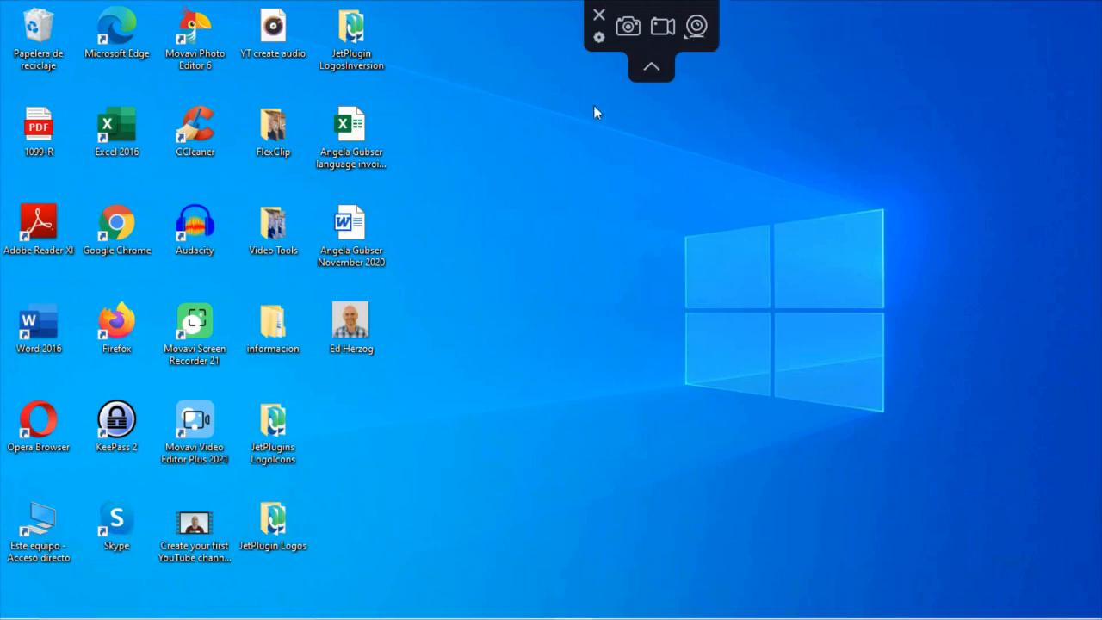
{"action": "mouse_move", "coordinate": [647, 22]}
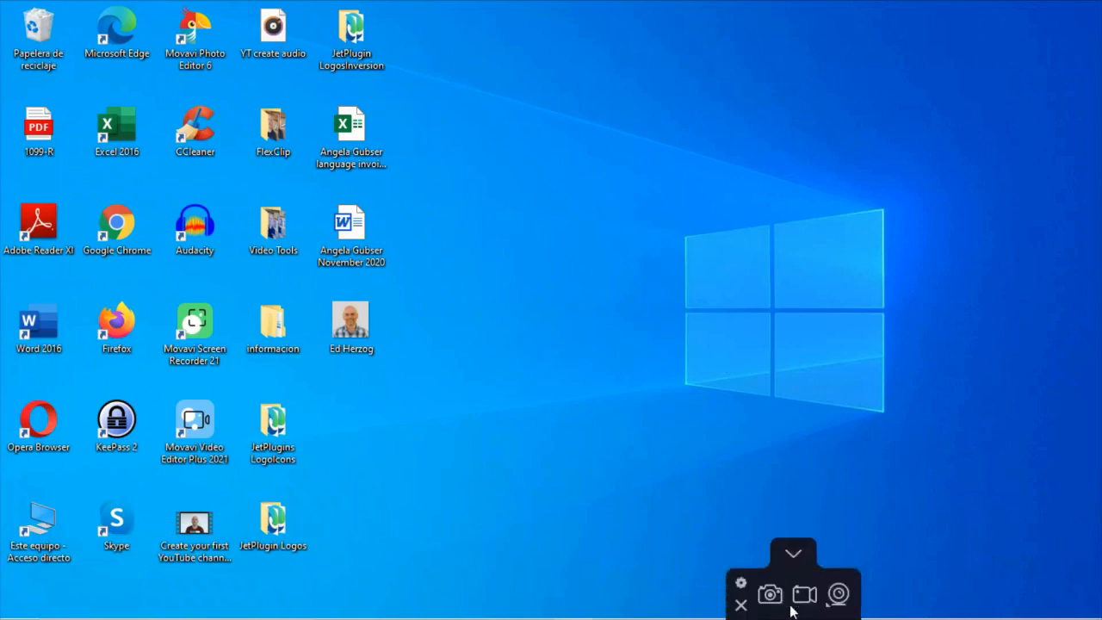
{"action": "mouse_move", "coordinate": [749, 606]}
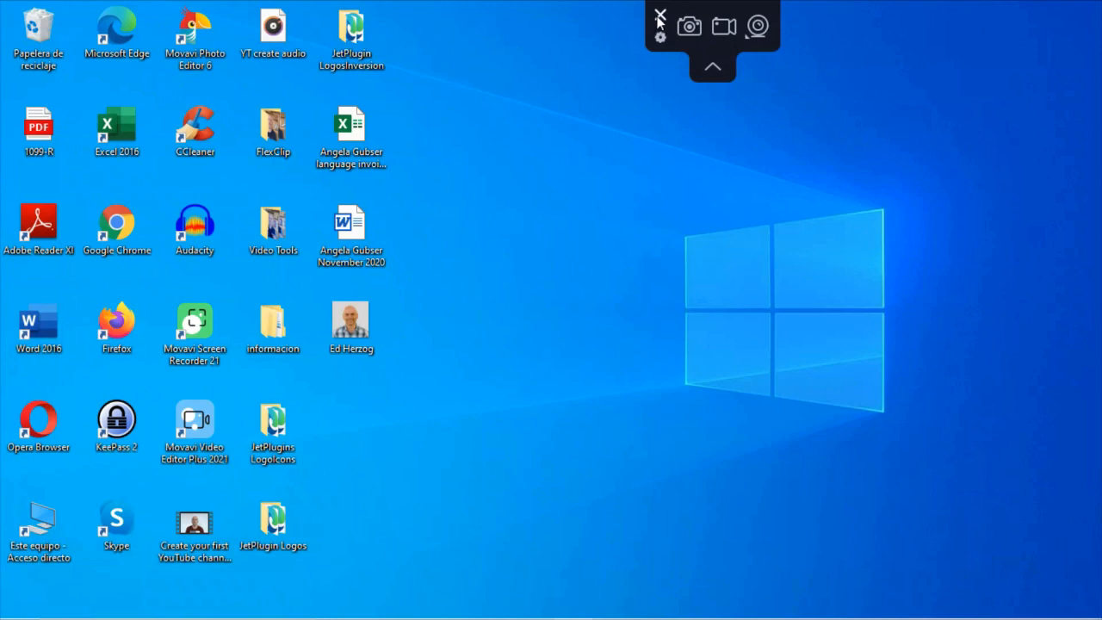
{"action": "mouse_move", "coordinate": [658, 22]}
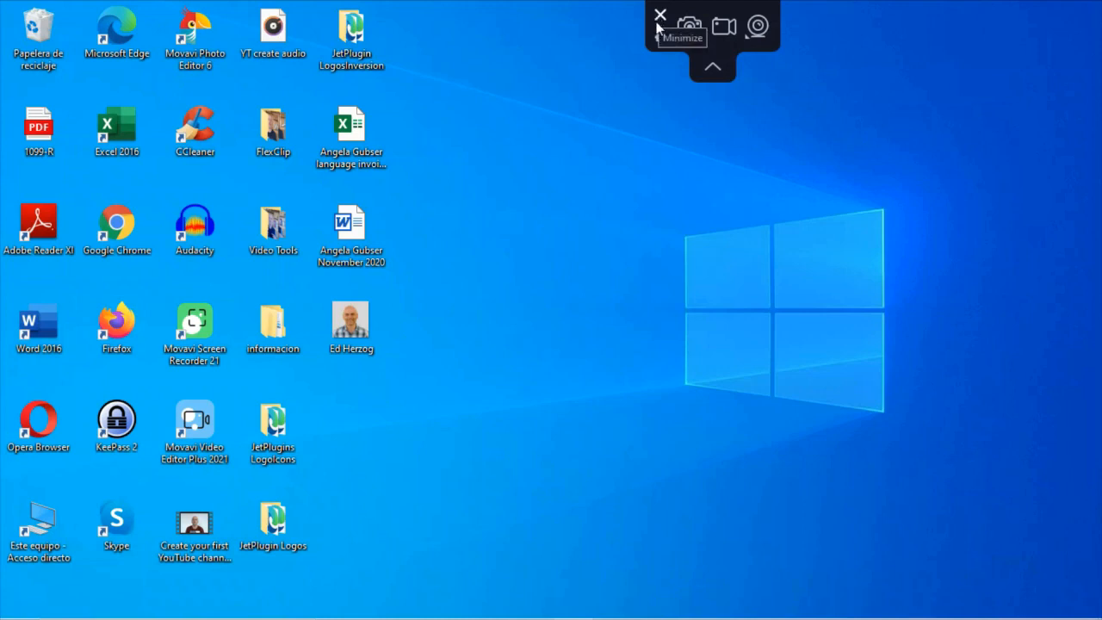
{"action": "mouse_move", "coordinate": [662, 45]}
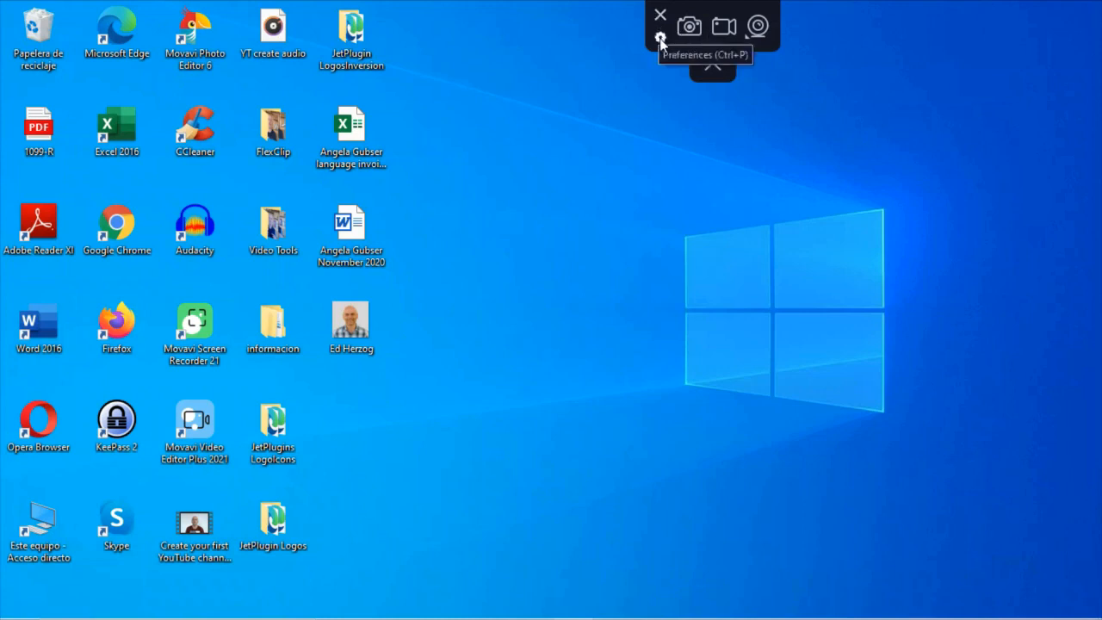
{"action": "mouse_move", "coordinate": [765, 26]}
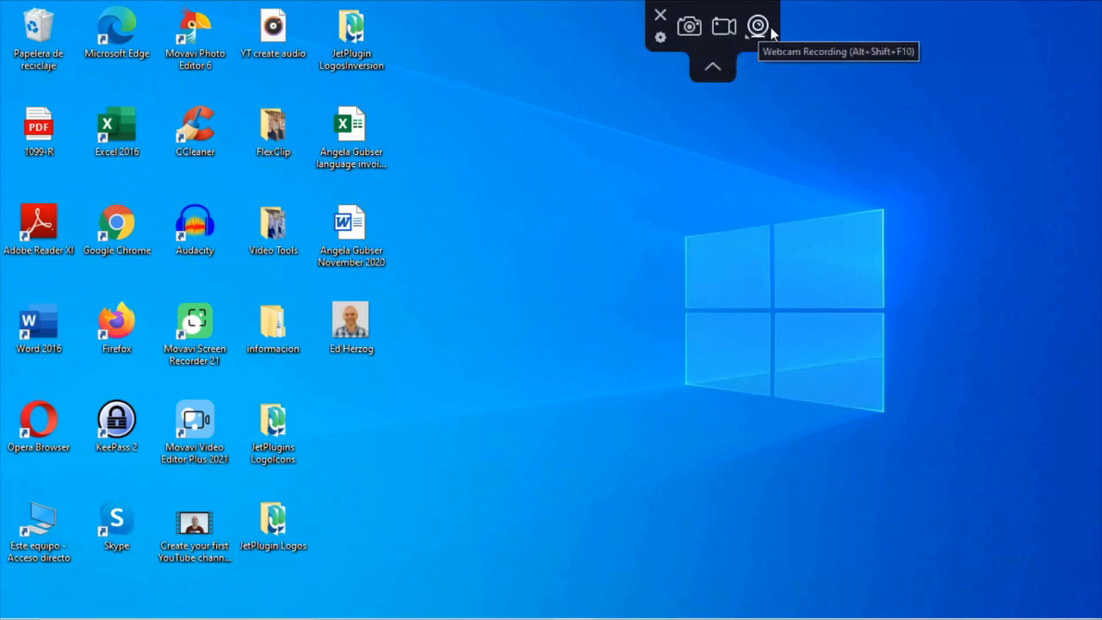
{"action": "mouse_move", "coordinate": [669, 53]}
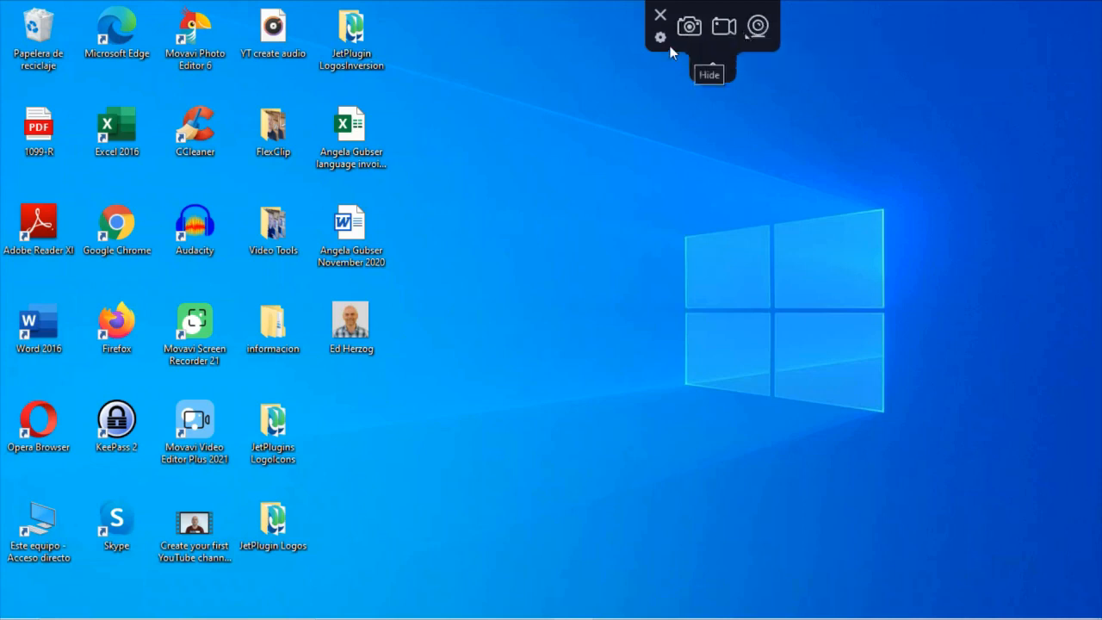
{"action": "mouse_move", "coordinate": [663, 35]}
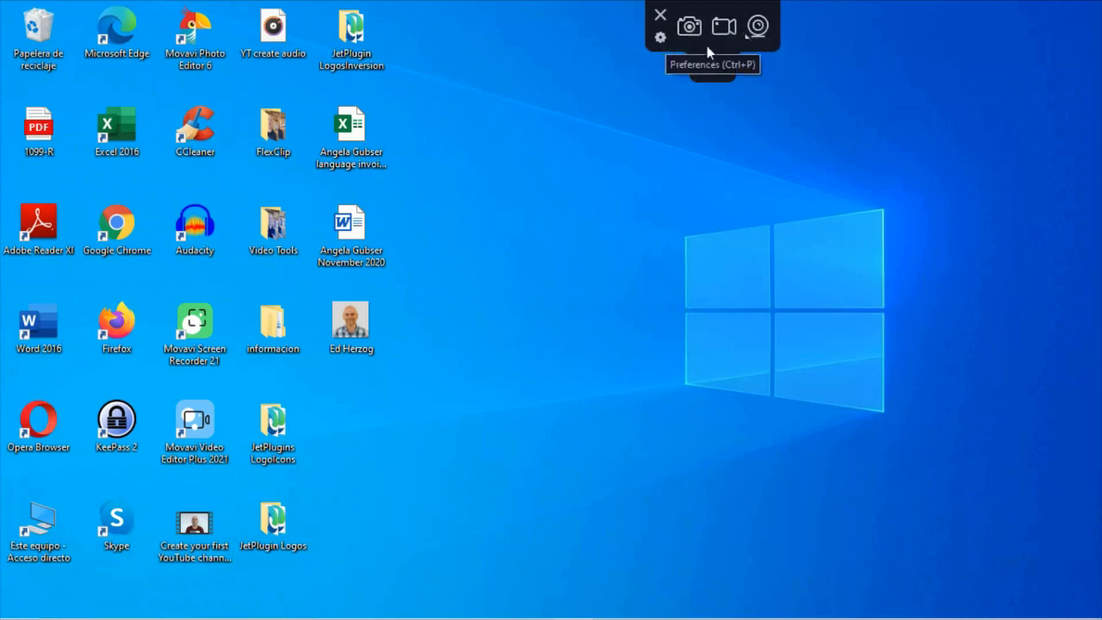
{"action": "mouse_move", "coordinate": [673, 83]}
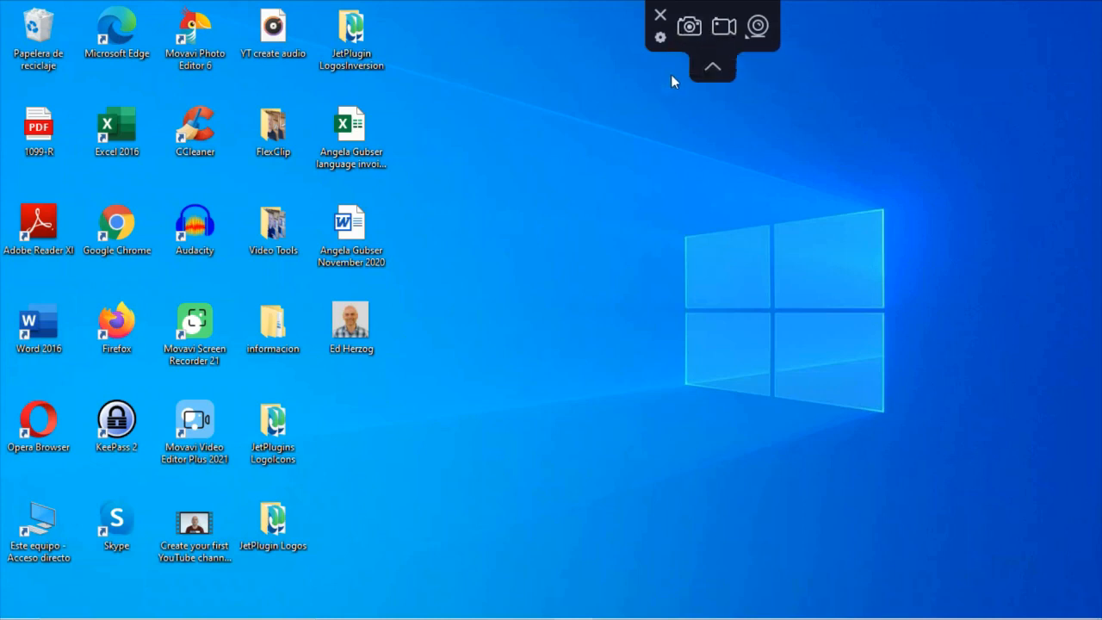
{"action": "mouse_move", "coordinate": [662, 36]}
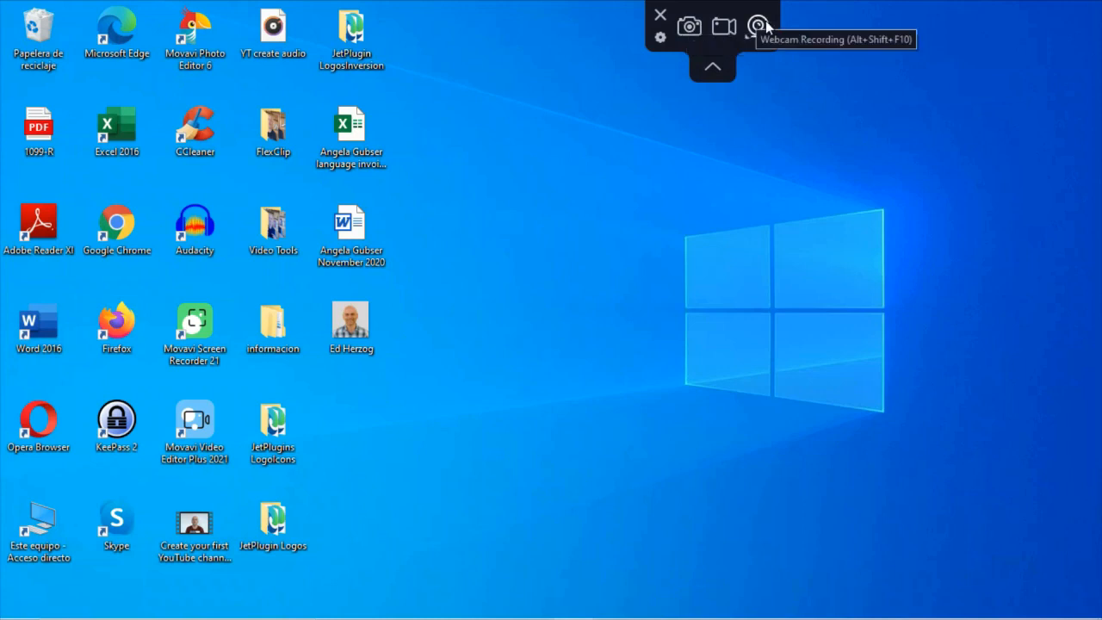
{"action": "mouse_move", "coordinate": [662, 36]}
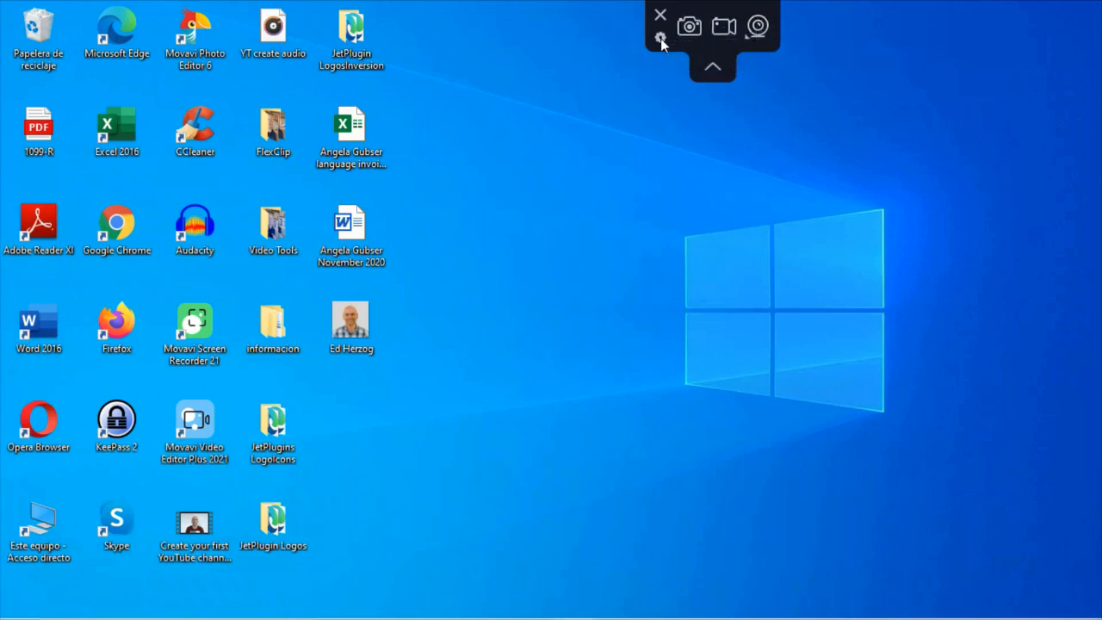
Step: Open Settings, keep English as the interface language, and toggle the countdown option
{"action": "left_click", "coordinate": [661, 32]}
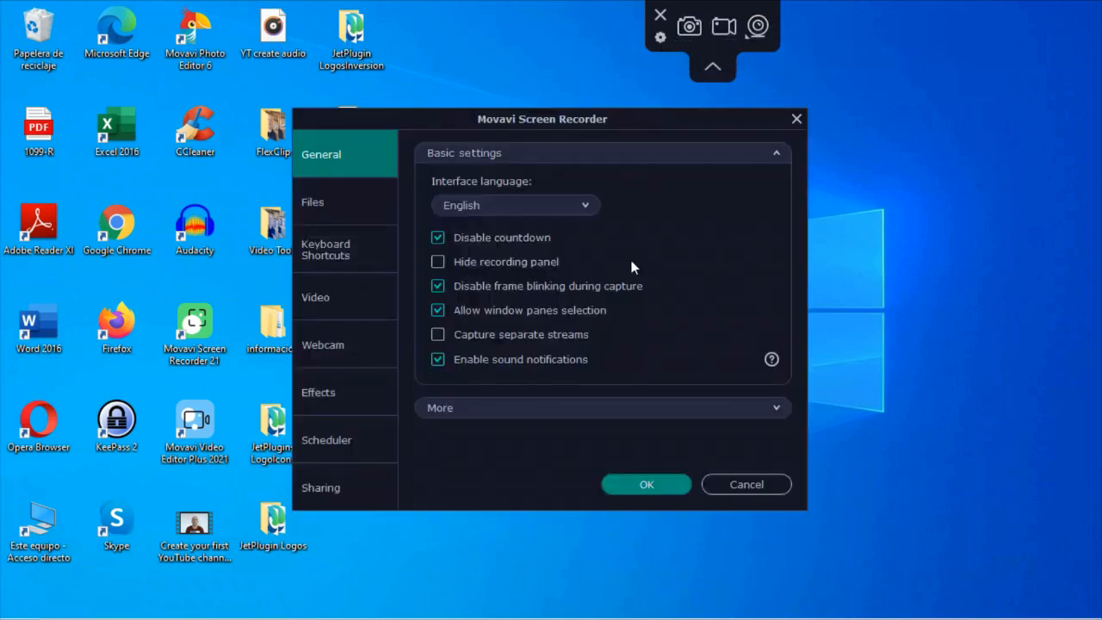
{"action": "mouse_move", "coordinate": [563, 214]}
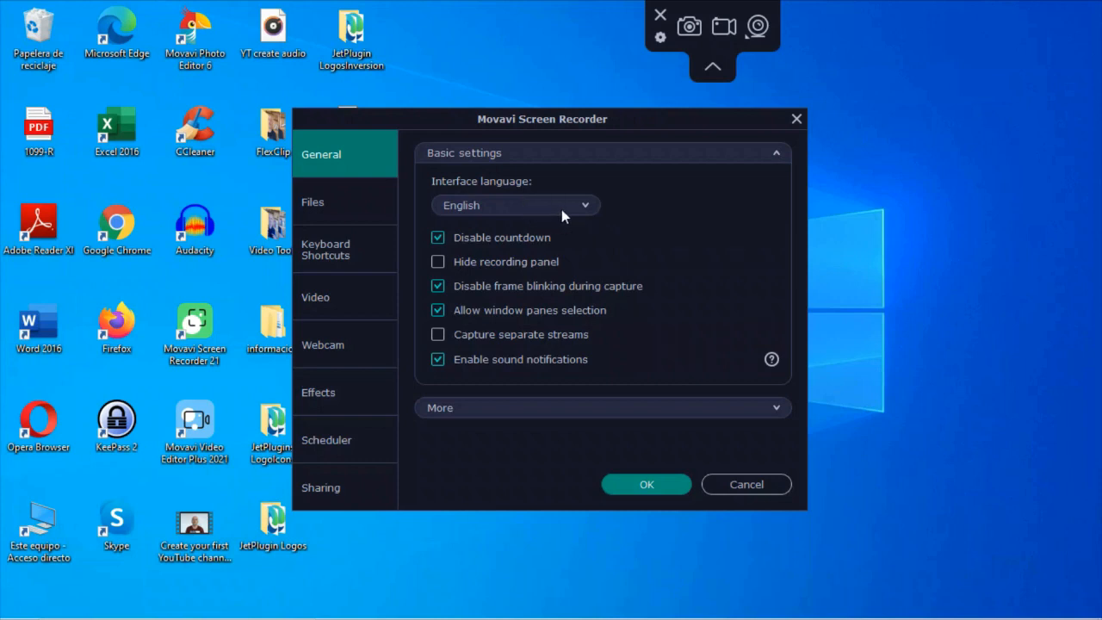
{"action": "left_click", "coordinate": [514, 205]}
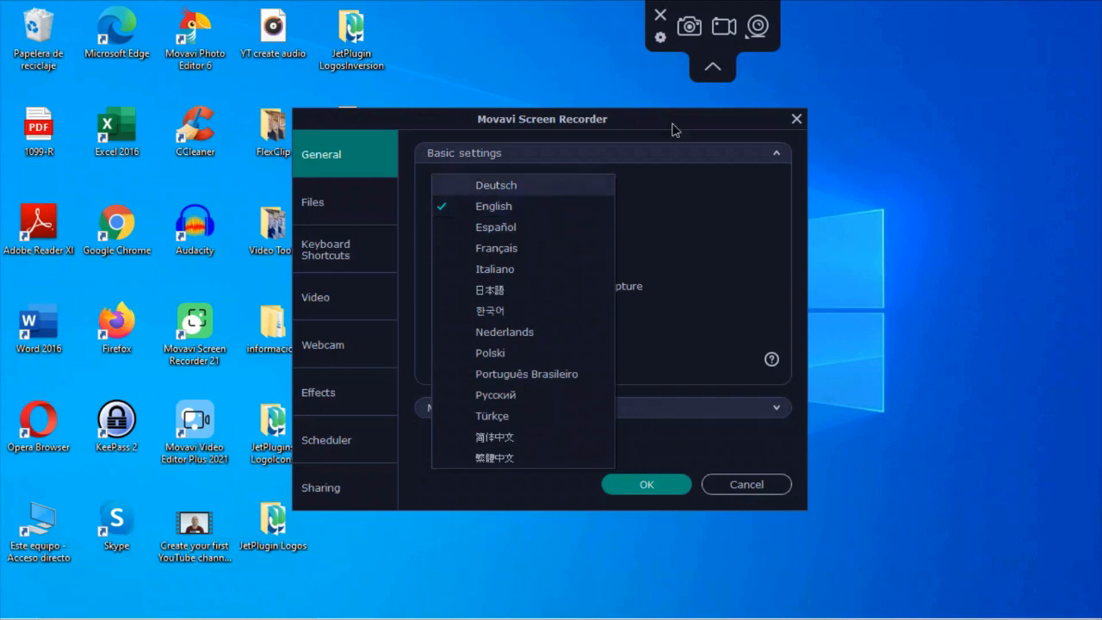
{"action": "left_click", "coordinate": [493, 206]}
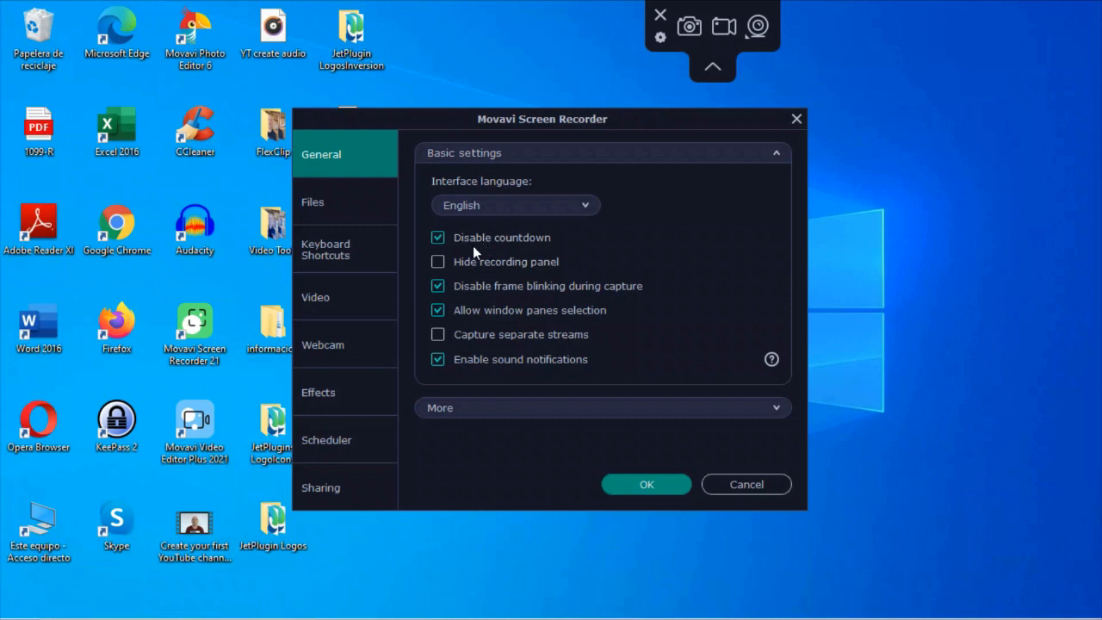
{"action": "mouse_move", "coordinate": [470, 247]}
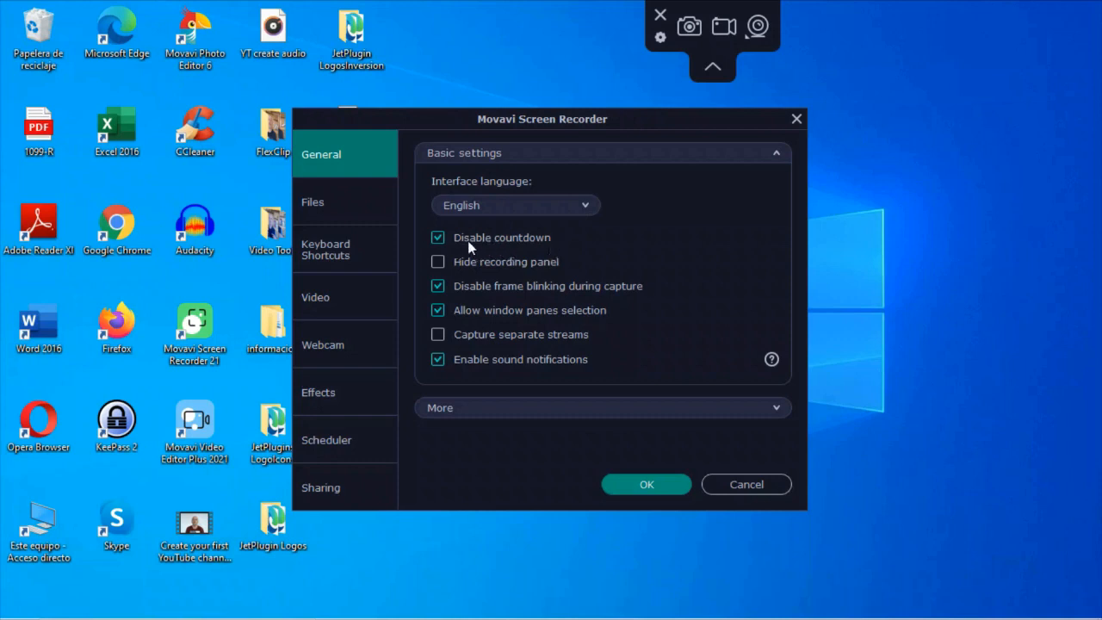
{"action": "left_click", "coordinate": [437, 237]}
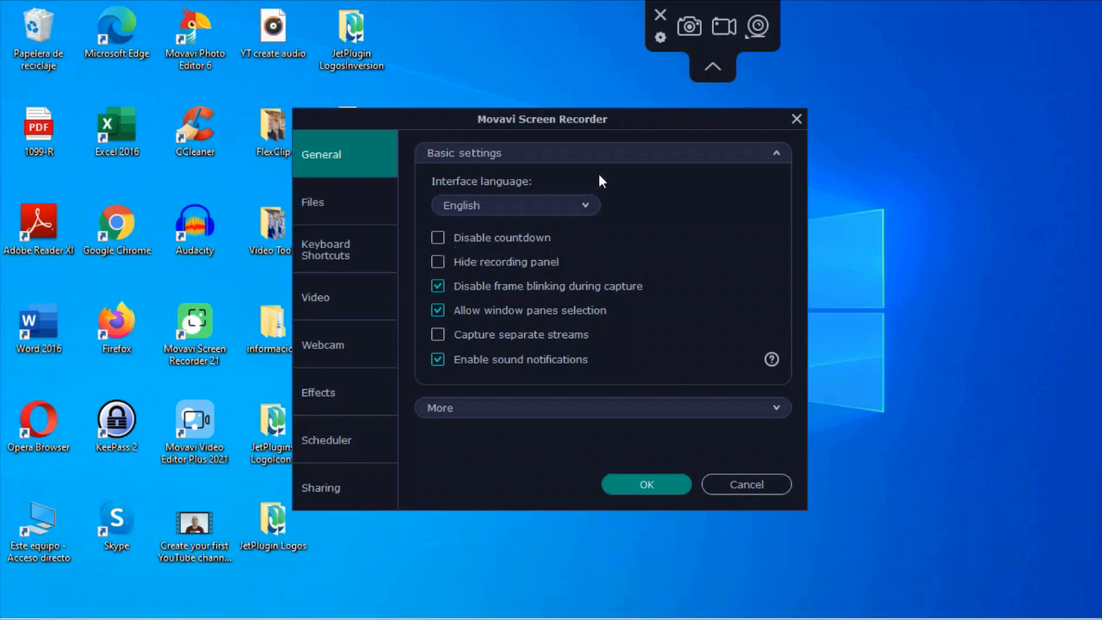
{"action": "mouse_move", "coordinate": [627, 169]}
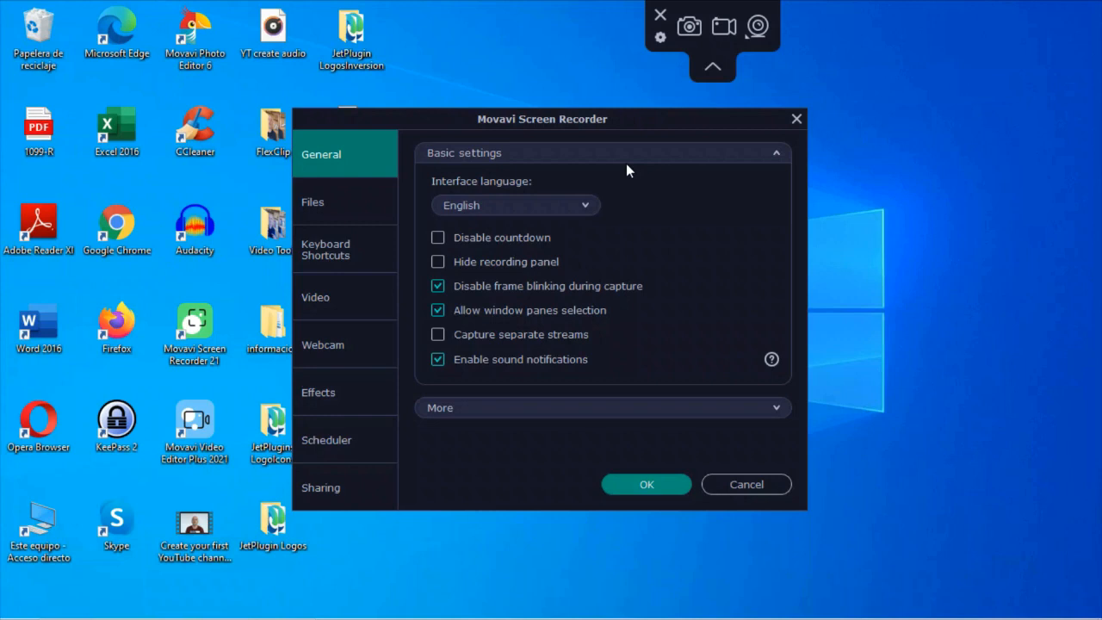
{"action": "mouse_move", "coordinate": [603, 189]}
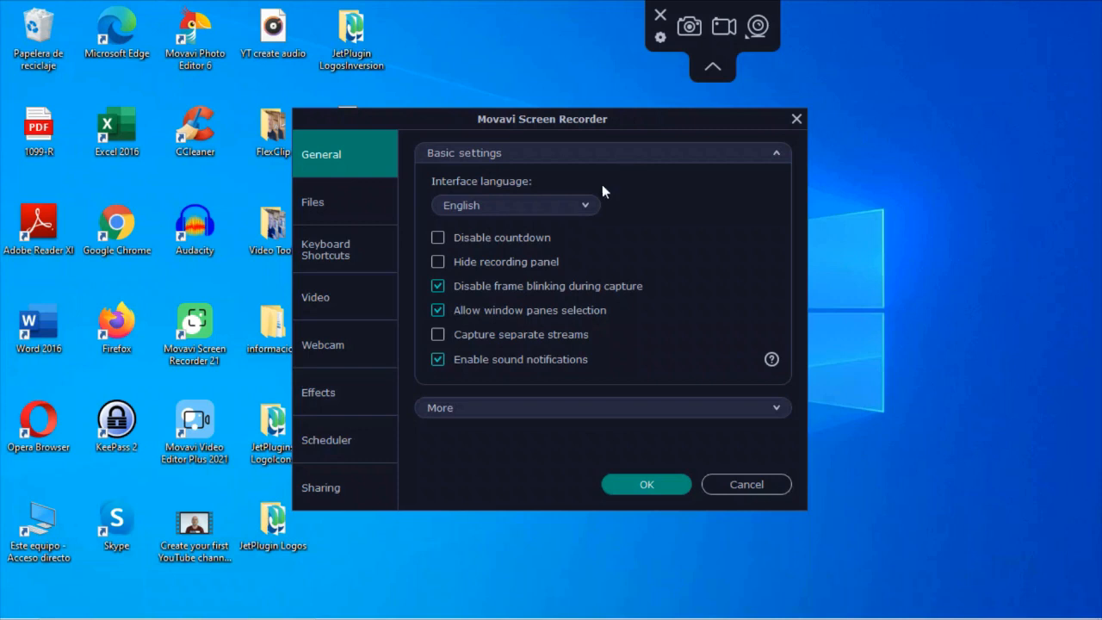
{"action": "mouse_move", "coordinate": [461, 270]}
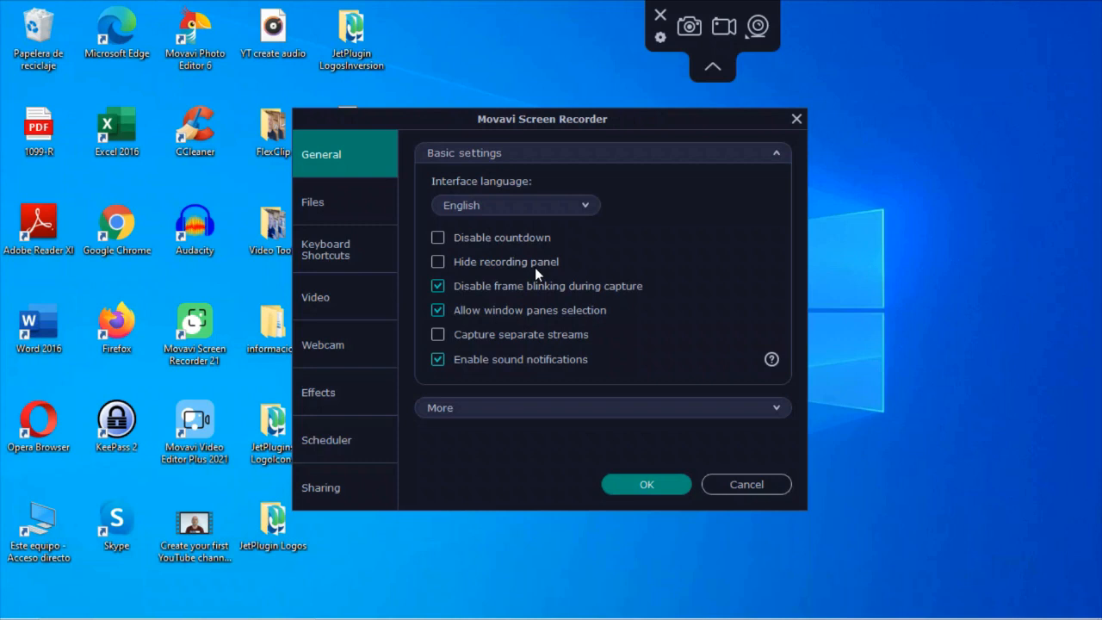
{"action": "mouse_move", "coordinate": [1068, 515]}
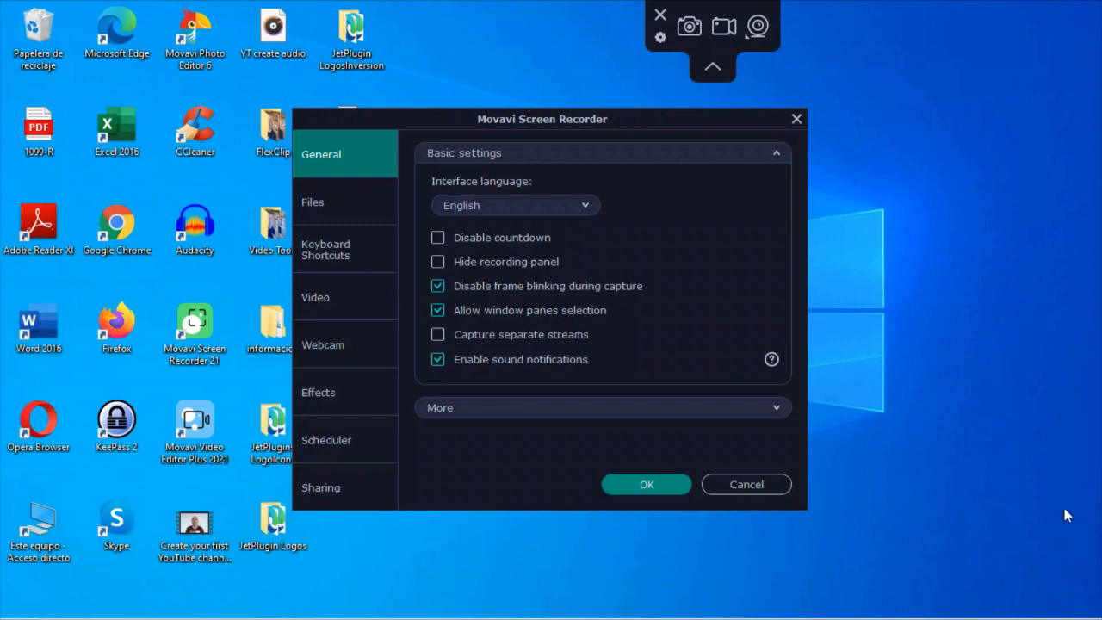
{"action": "mouse_move", "coordinate": [917, 346]}
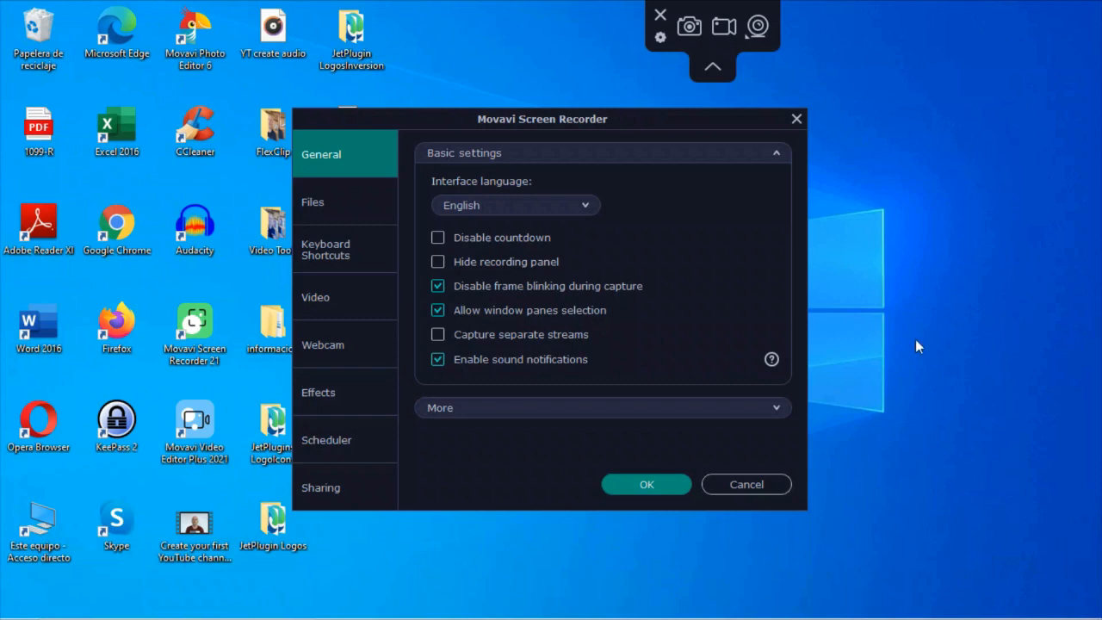
{"action": "mouse_move", "coordinate": [1028, 542]}
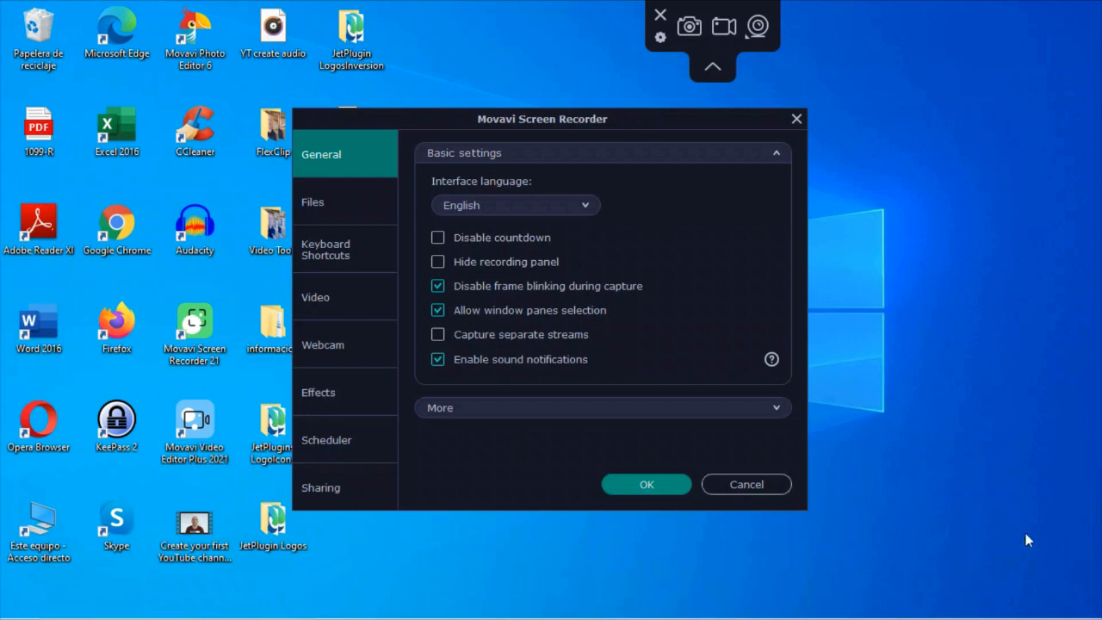
{"action": "mouse_move", "coordinate": [988, 574]}
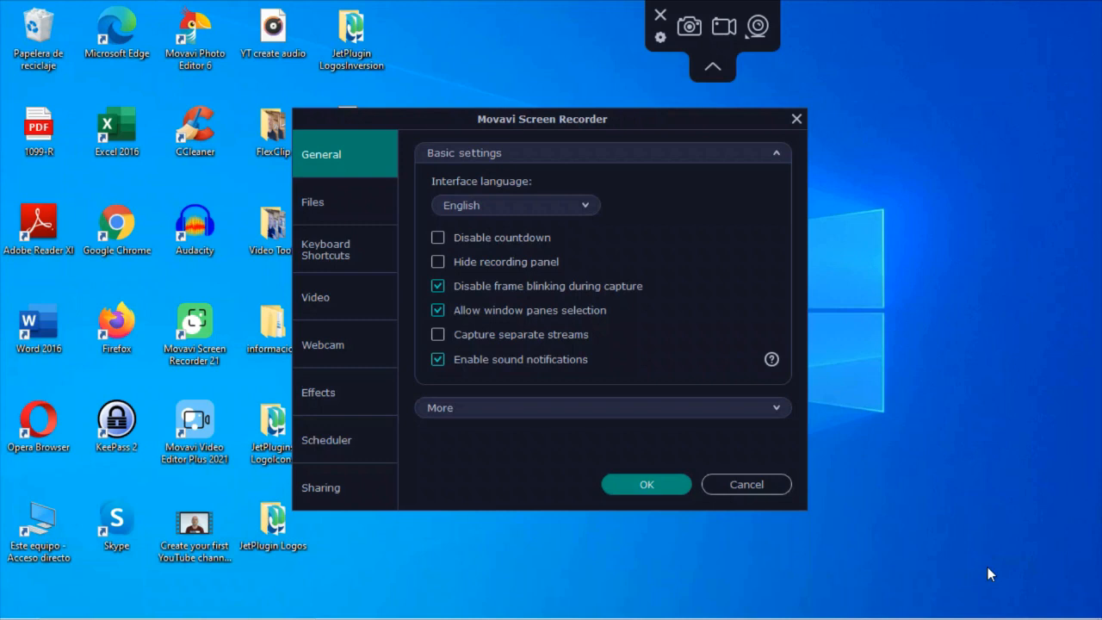
{"action": "mouse_move", "coordinate": [519, 292]}
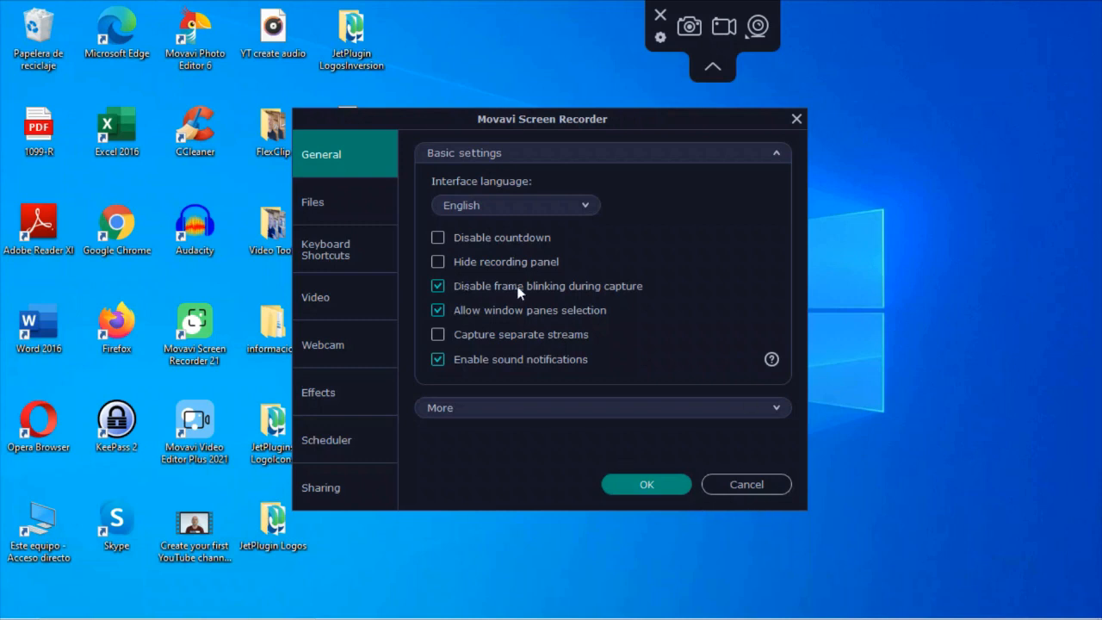
{"action": "mouse_move", "coordinate": [484, 324]}
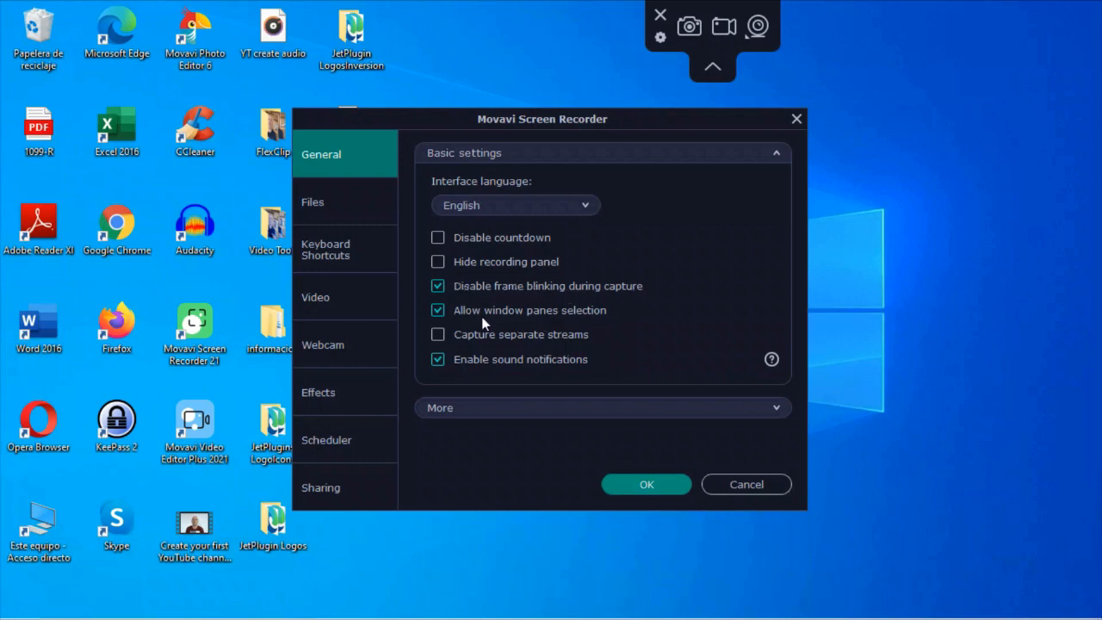
{"action": "mouse_move", "coordinate": [593, 321]}
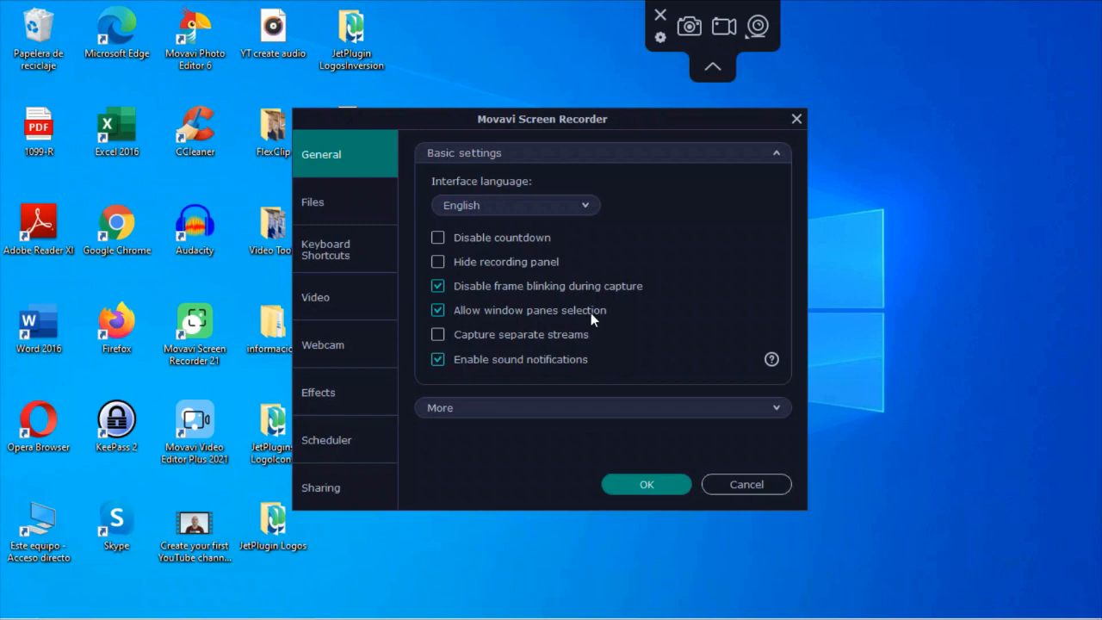
{"action": "mouse_move", "coordinate": [462, 379]}
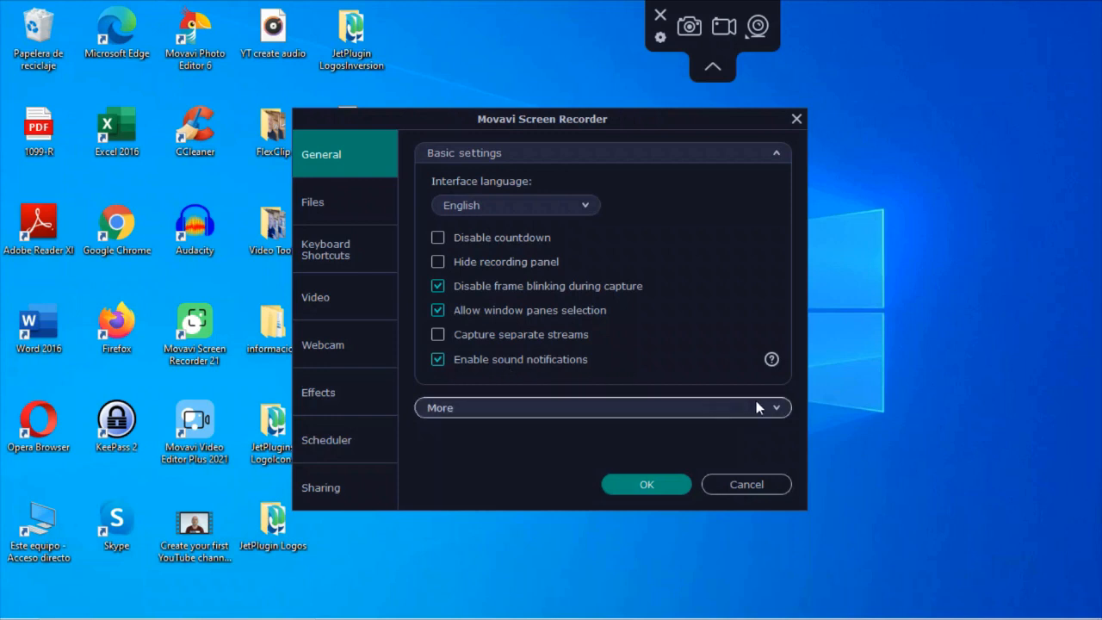
Step: Expand the More group showing startup launch, update checks and alternative capture mode
{"action": "left_click", "coordinate": [602, 407]}
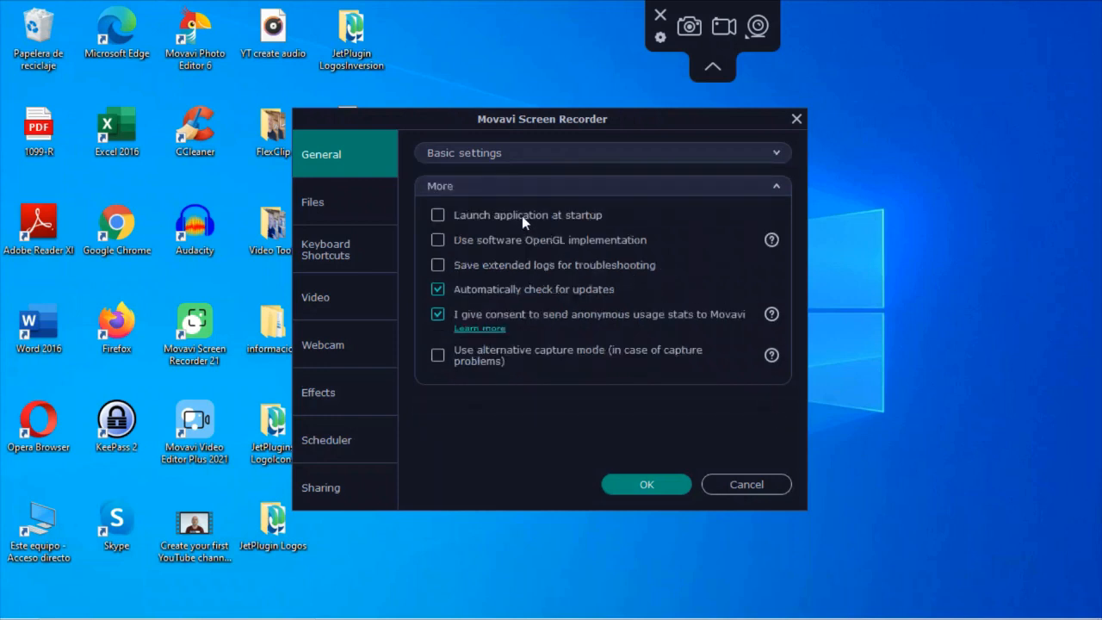
{"action": "mouse_move", "coordinate": [512, 215]}
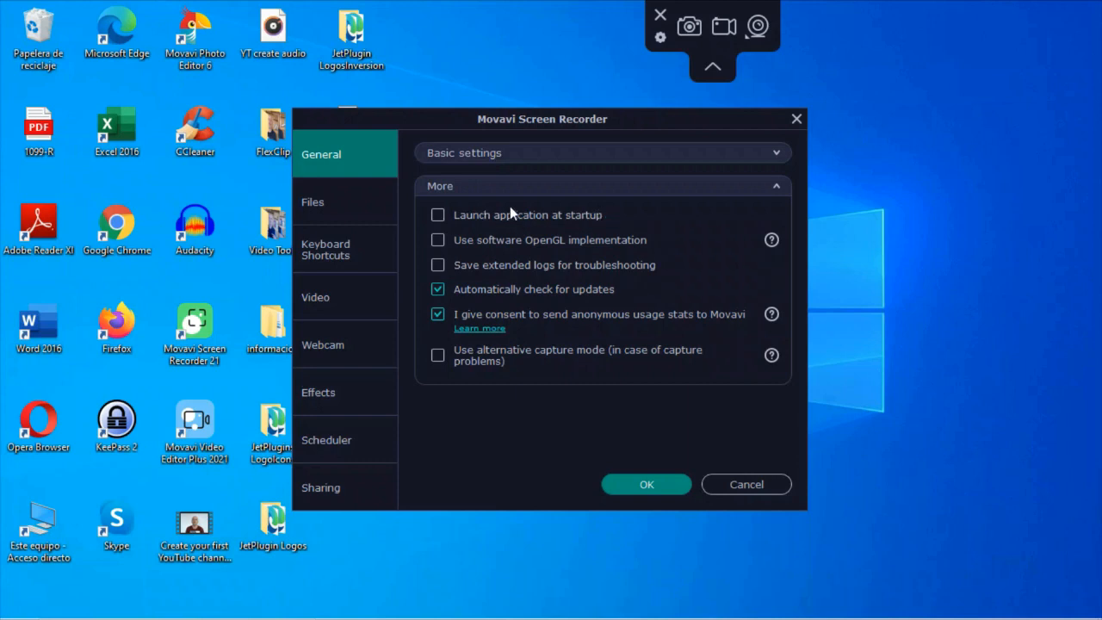
{"action": "mouse_move", "coordinate": [534, 249]}
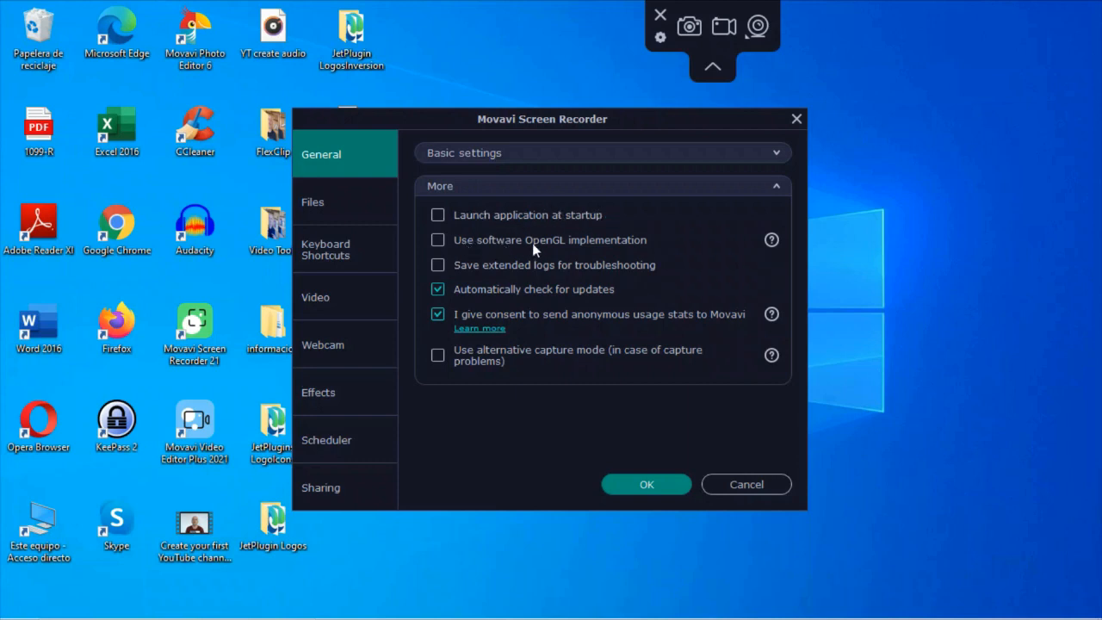
{"action": "mouse_move", "coordinate": [770, 241]}
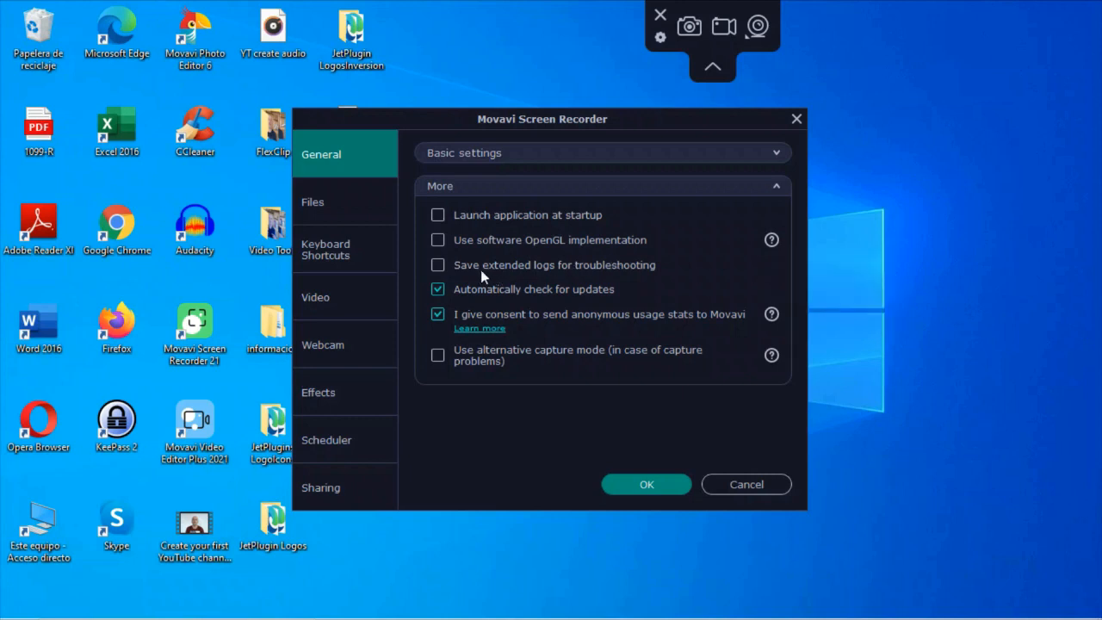
{"action": "mouse_move", "coordinate": [502, 302]}
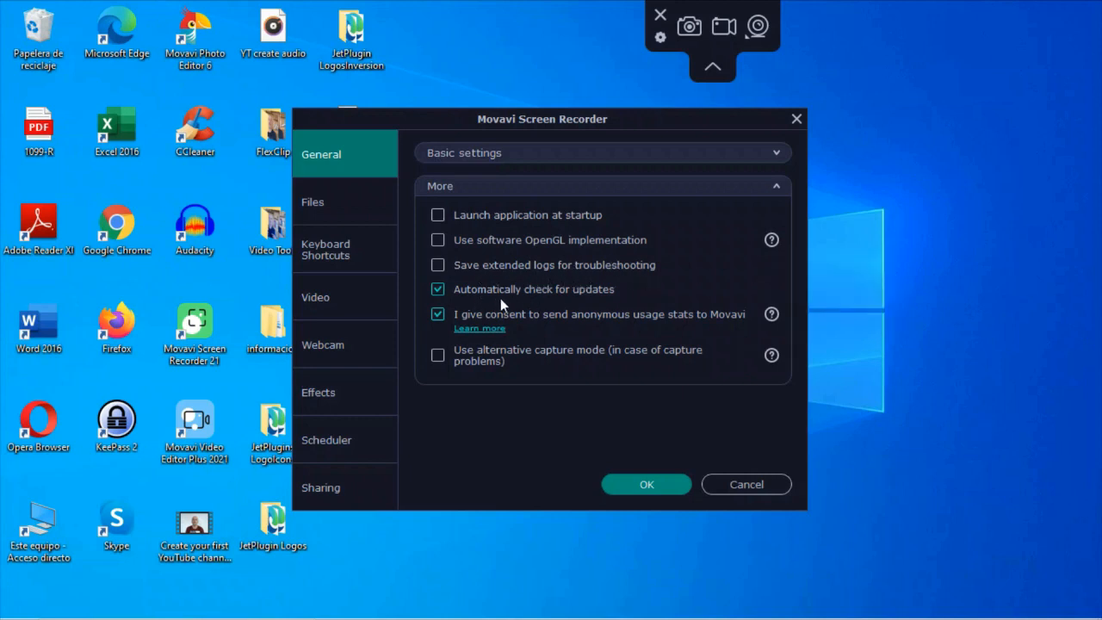
{"action": "mouse_move", "coordinate": [547, 329]}
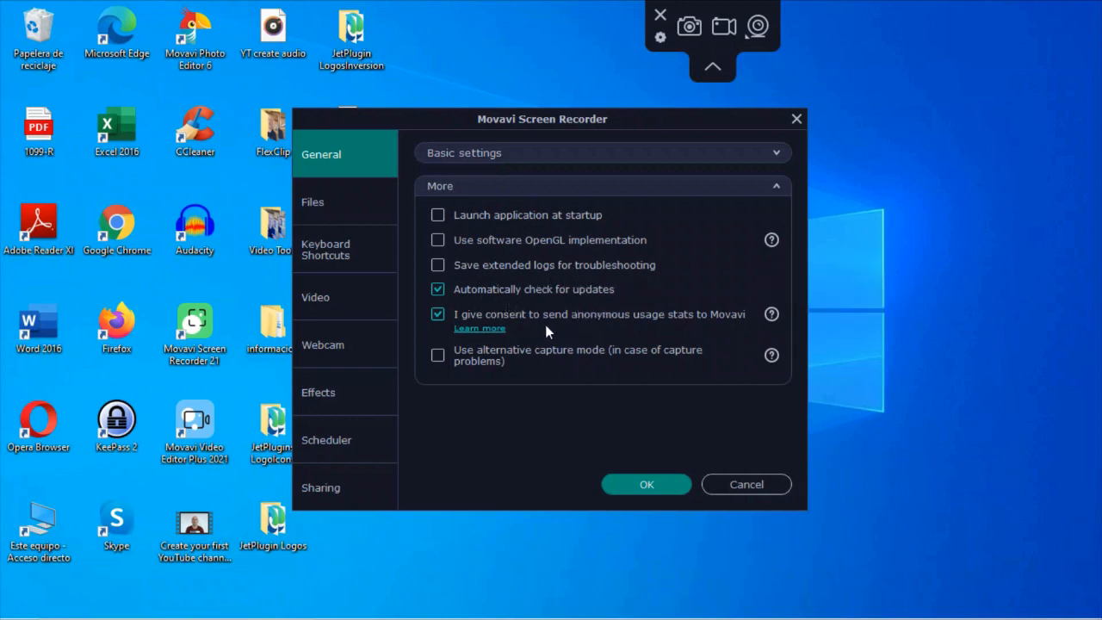
{"action": "mouse_move", "coordinate": [611, 334]}
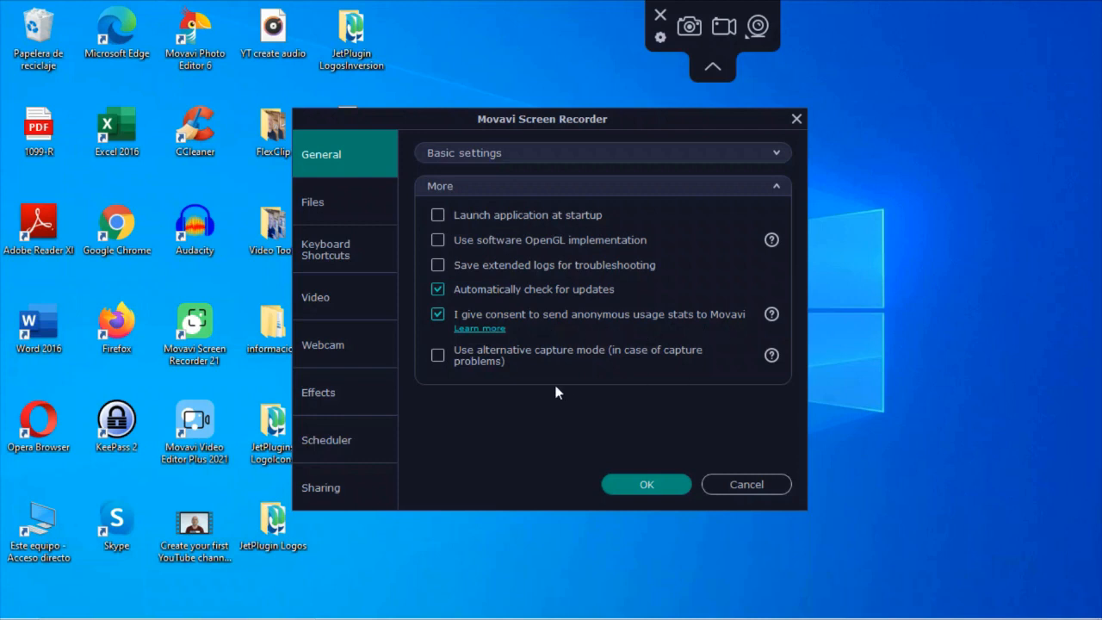
{"action": "mouse_move", "coordinate": [510, 368]}
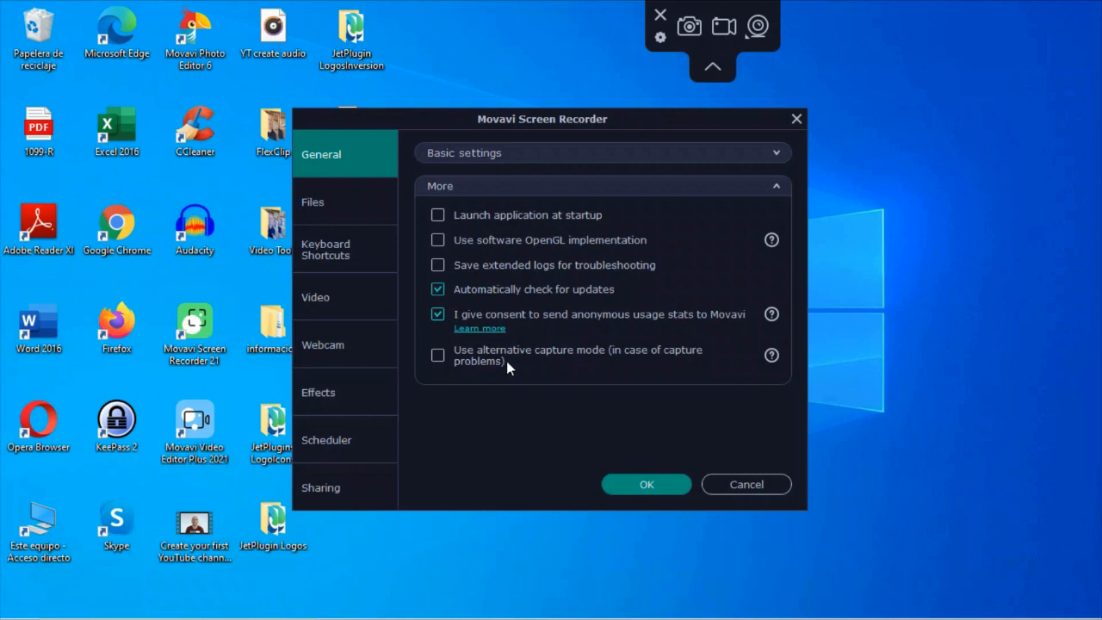
{"action": "mouse_move", "coordinate": [492, 388]}
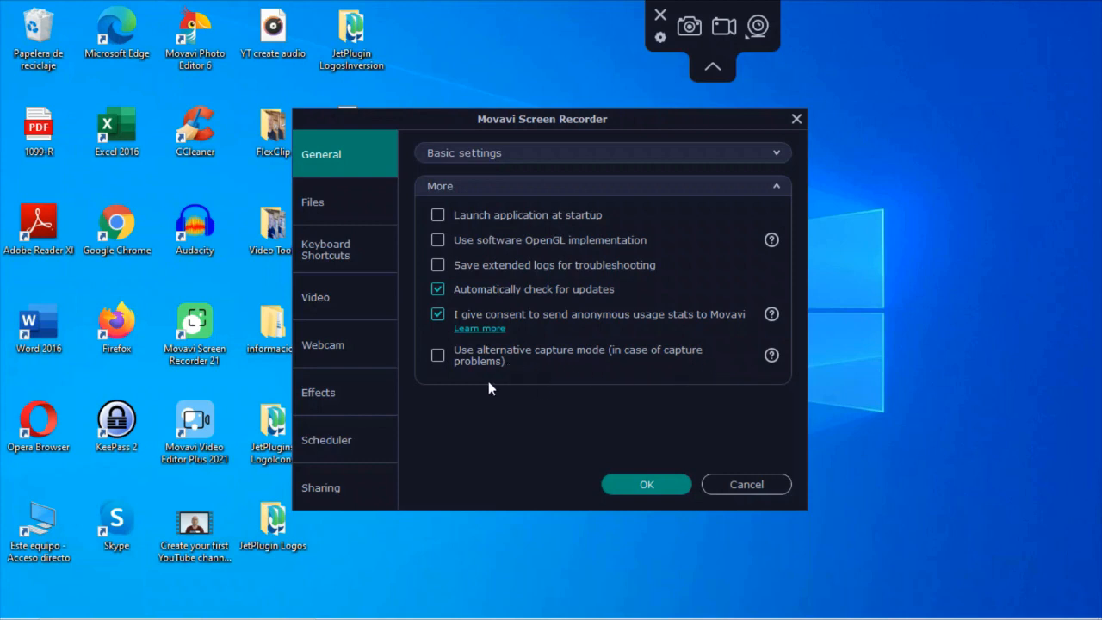
{"action": "mouse_move", "coordinate": [770, 357]}
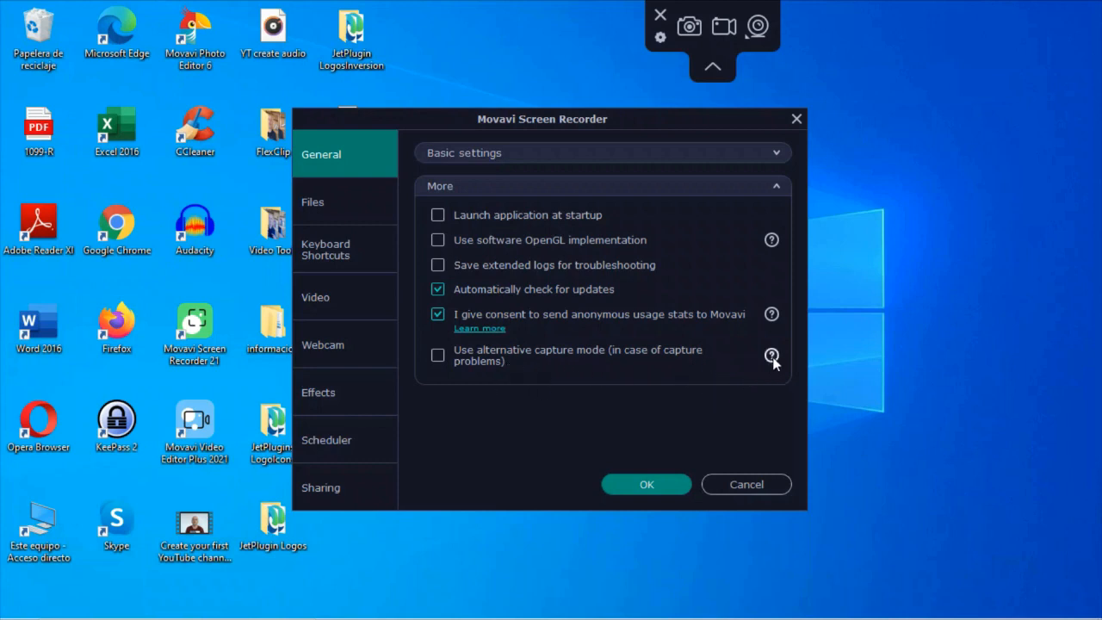
{"action": "mouse_move", "coordinate": [488, 248]}
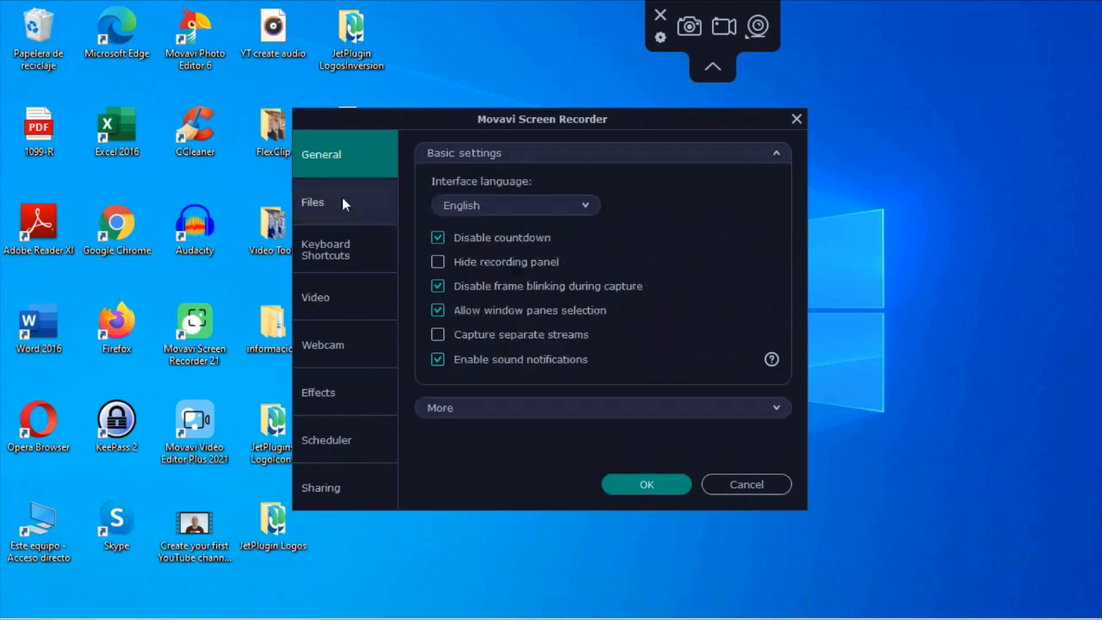
{"action": "left_click", "coordinate": [312, 201]}
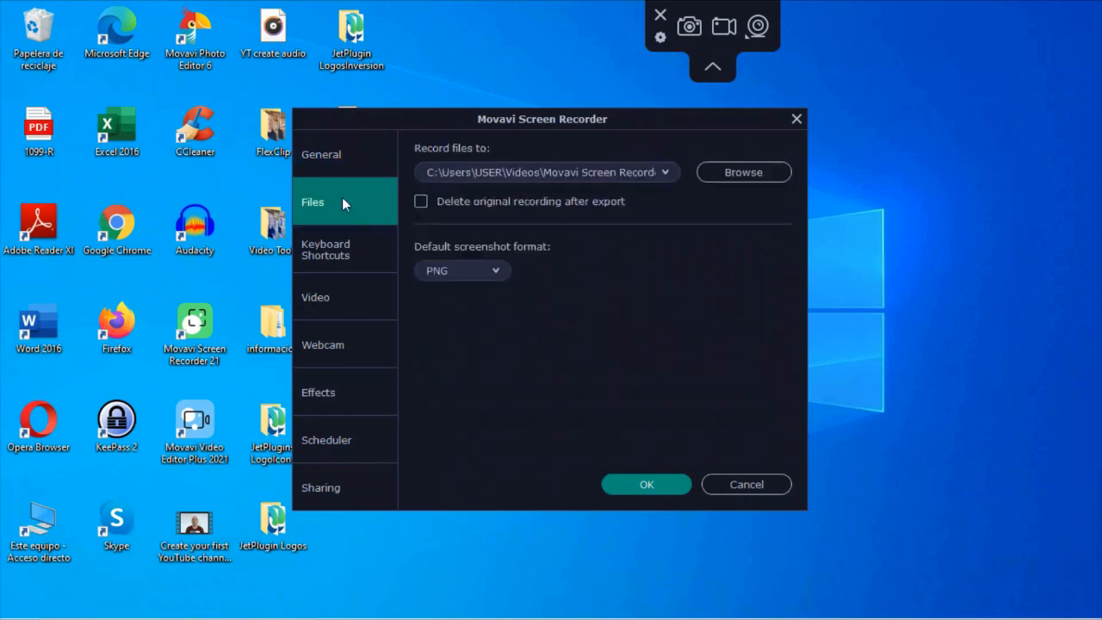
{"action": "mouse_move", "coordinate": [508, 172]}
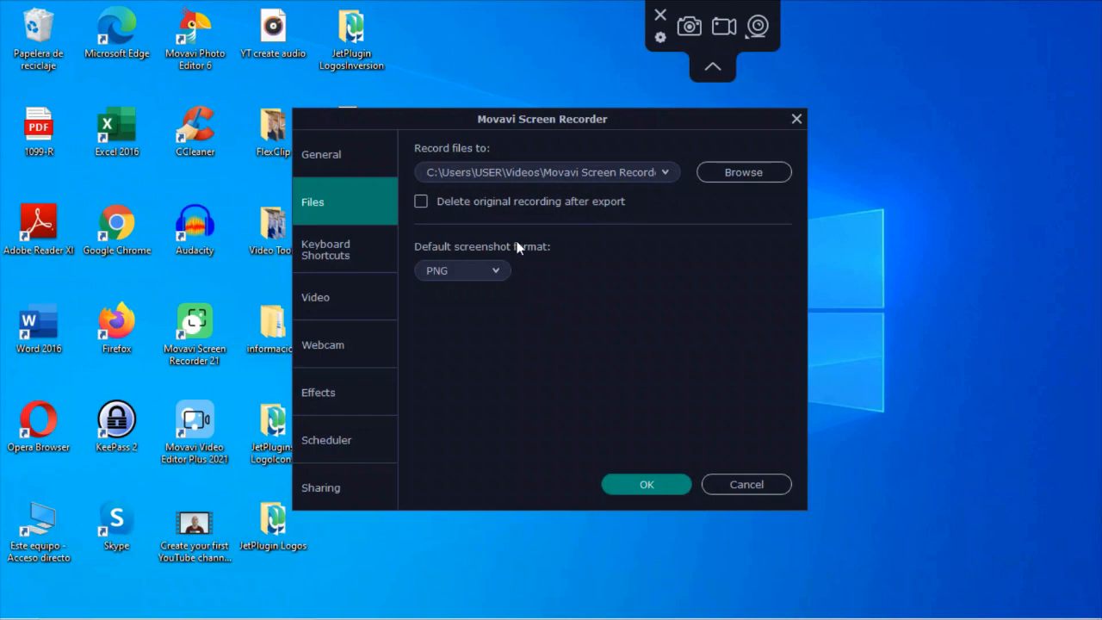
{"action": "mouse_move", "coordinate": [496, 272]}
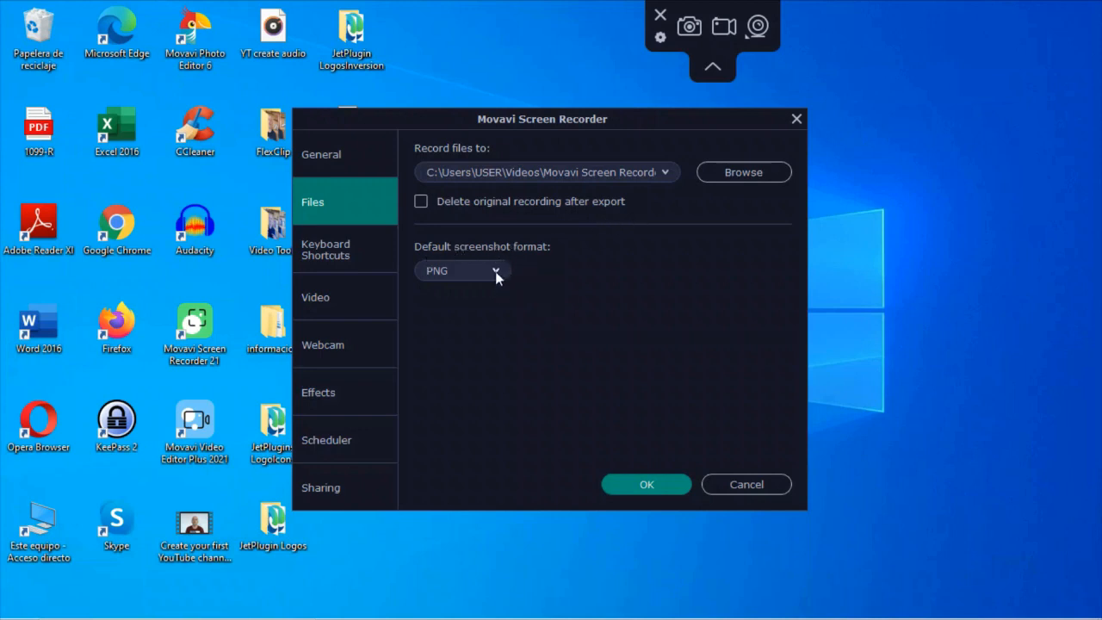
{"action": "left_click", "coordinate": [462, 271]}
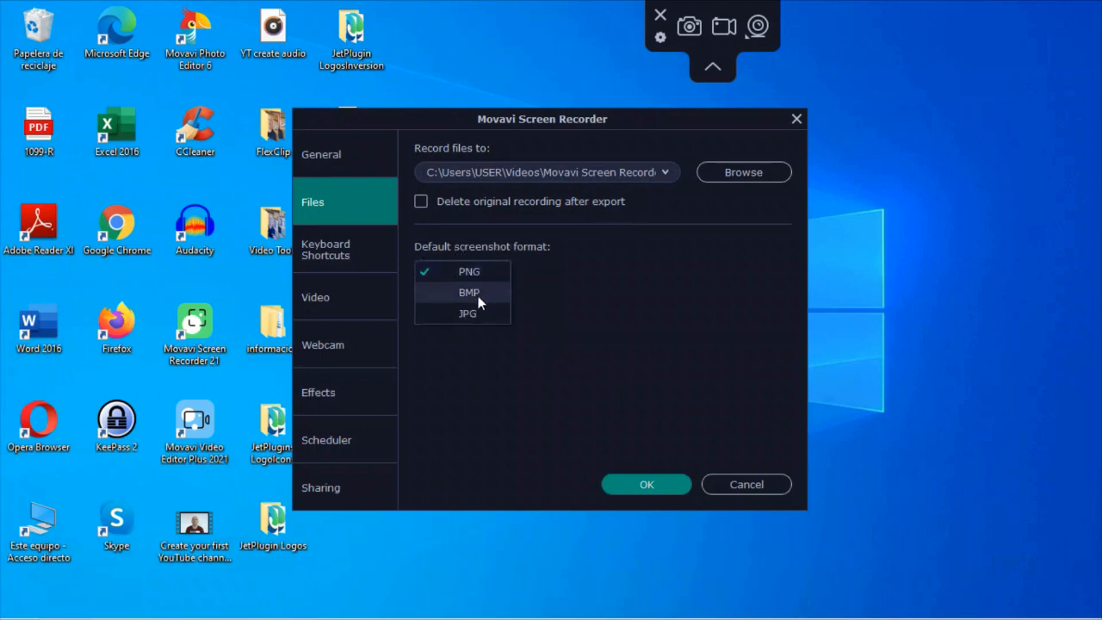
{"action": "left_click", "coordinate": [320, 154]}
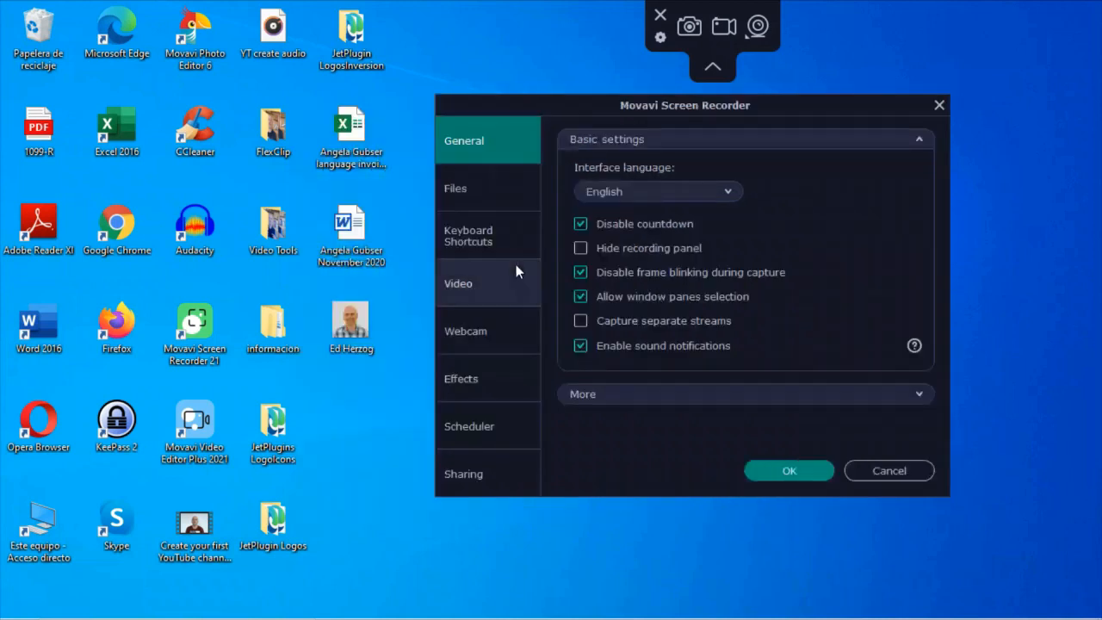
Step: On the Keyboard Shortcuts page, assign F10 to start/stop screen recording
{"action": "left_click", "coordinate": [468, 235]}
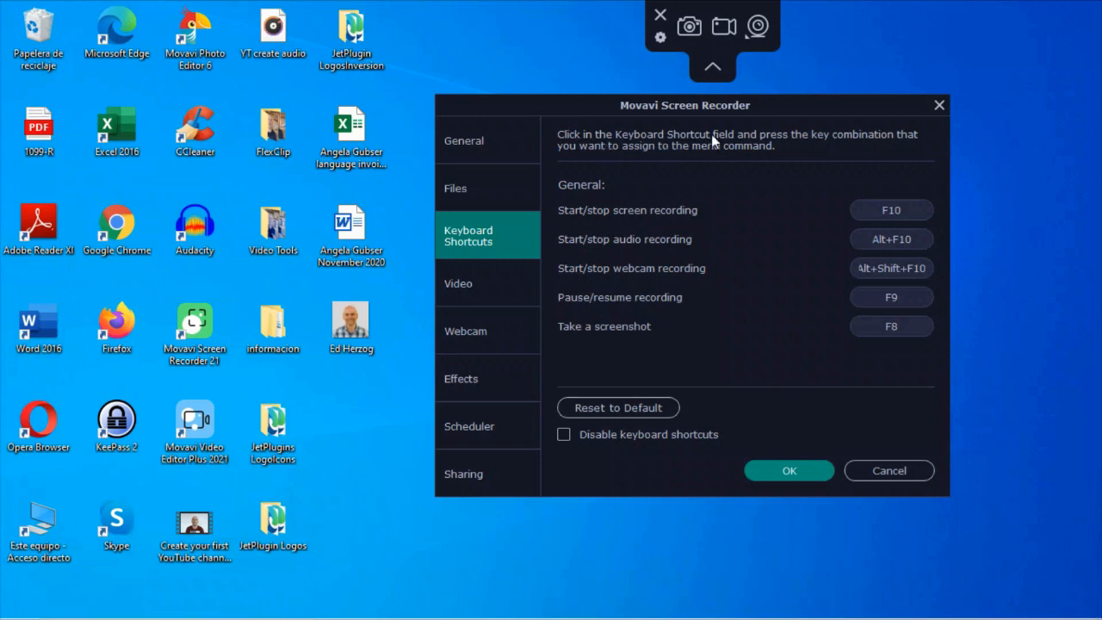
{"action": "mouse_move", "coordinate": [617, 166]}
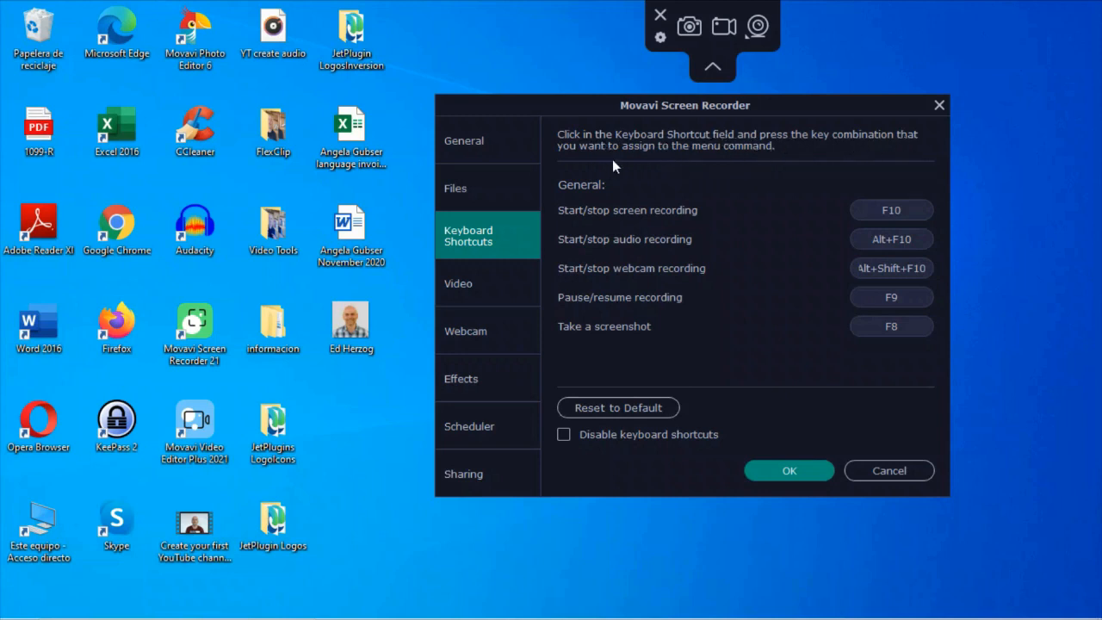
{"action": "mouse_move", "coordinate": [834, 229]}
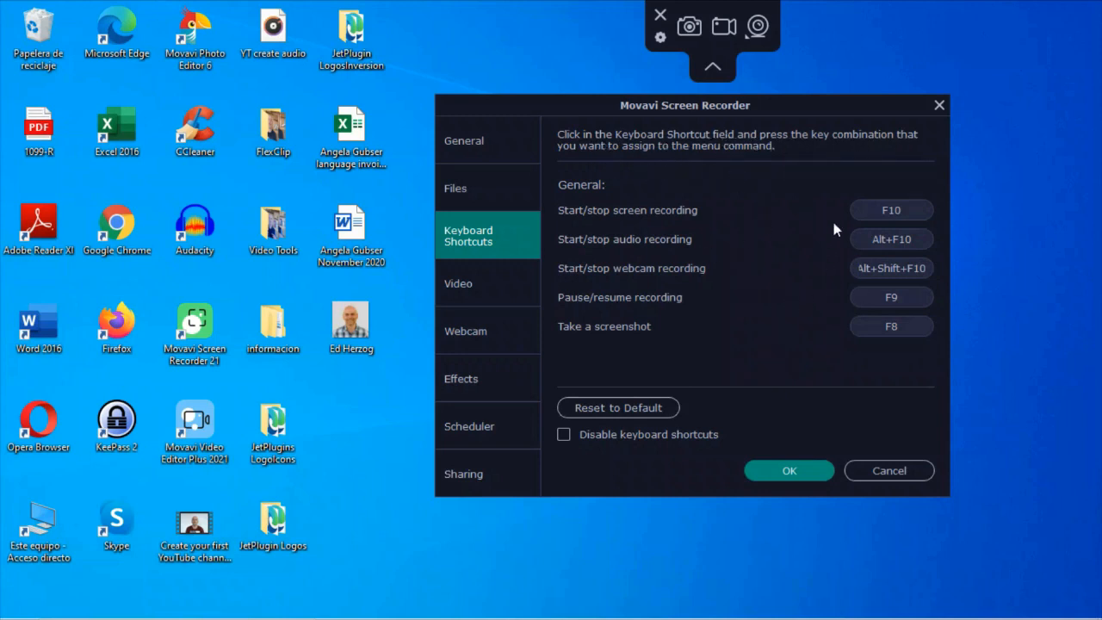
{"action": "mouse_move", "coordinate": [648, 248]}
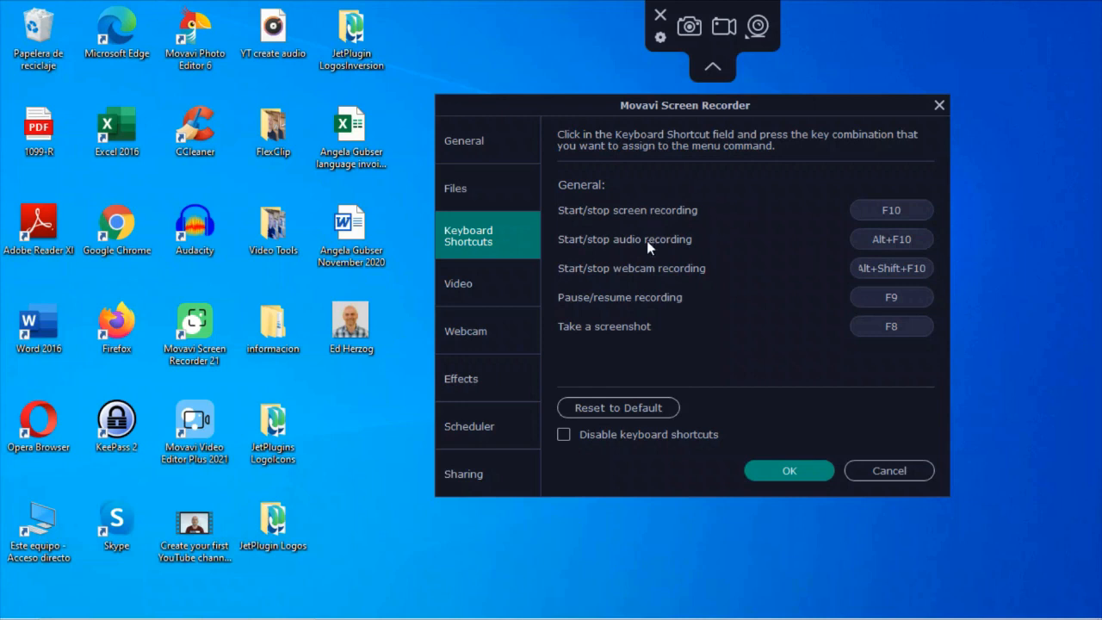
{"action": "left_click", "coordinate": [890, 210]}
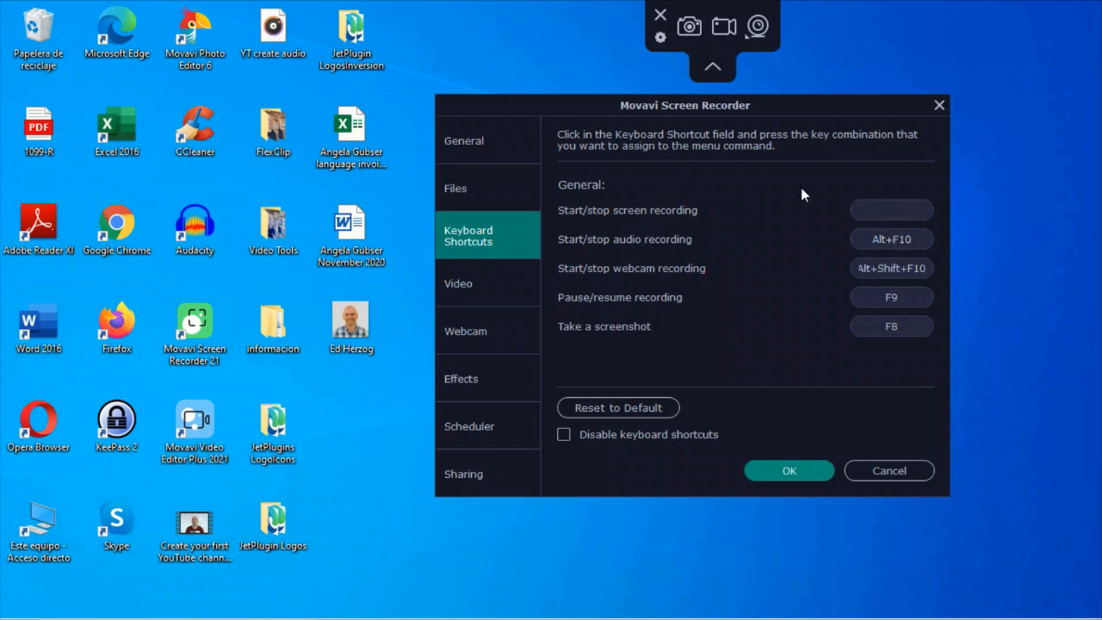
{"action": "key", "text": "F10"}
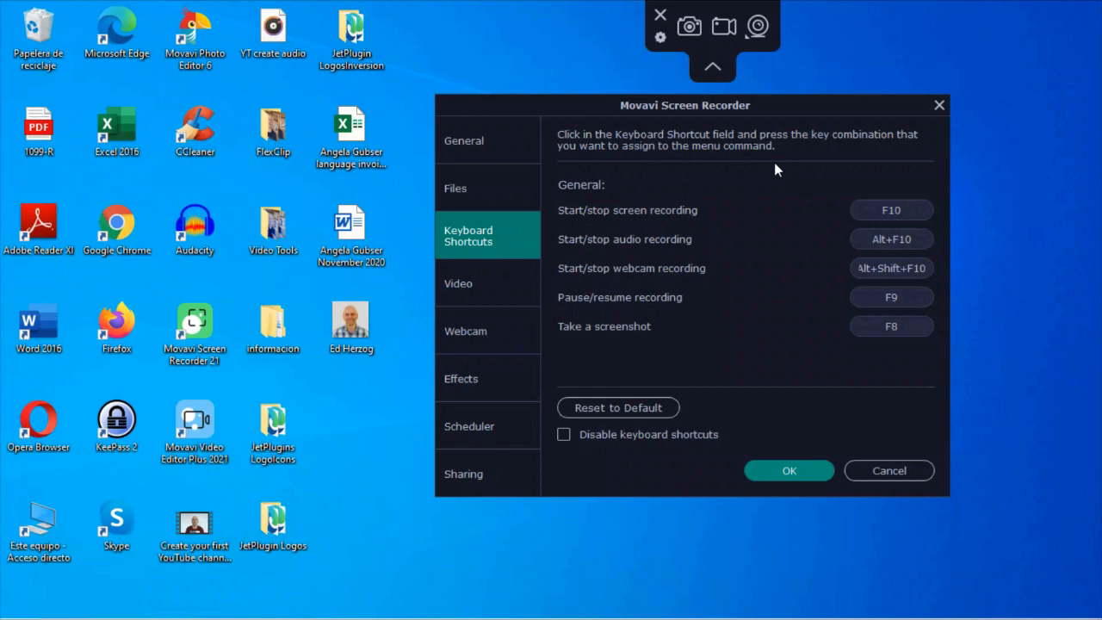
{"action": "mouse_move", "coordinate": [933, 255]}
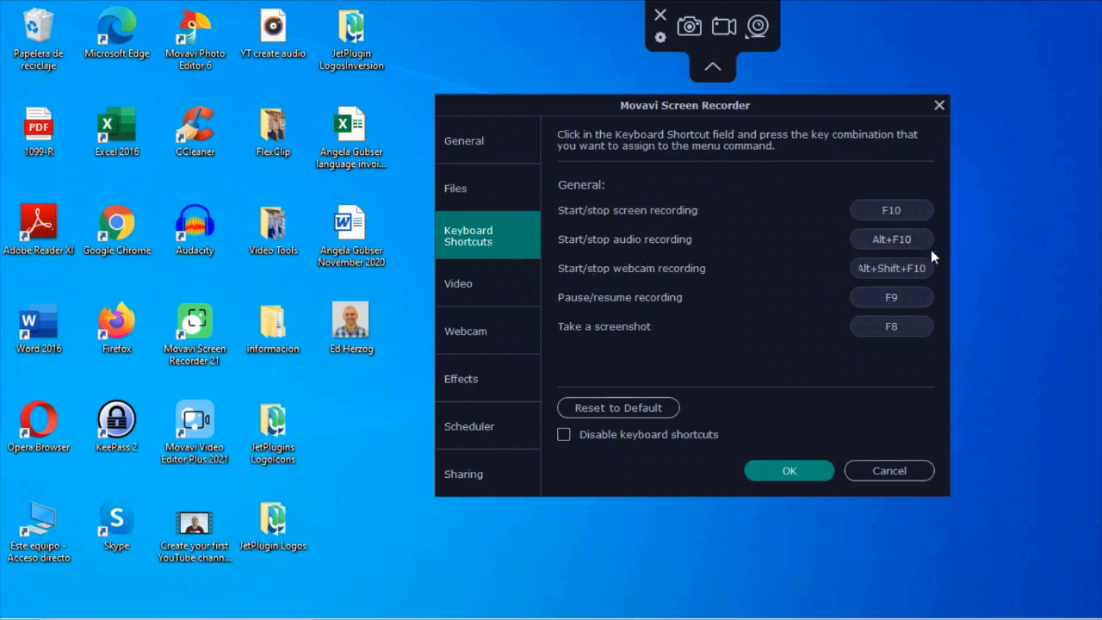
{"action": "mouse_move", "coordinate": [706, 187]}
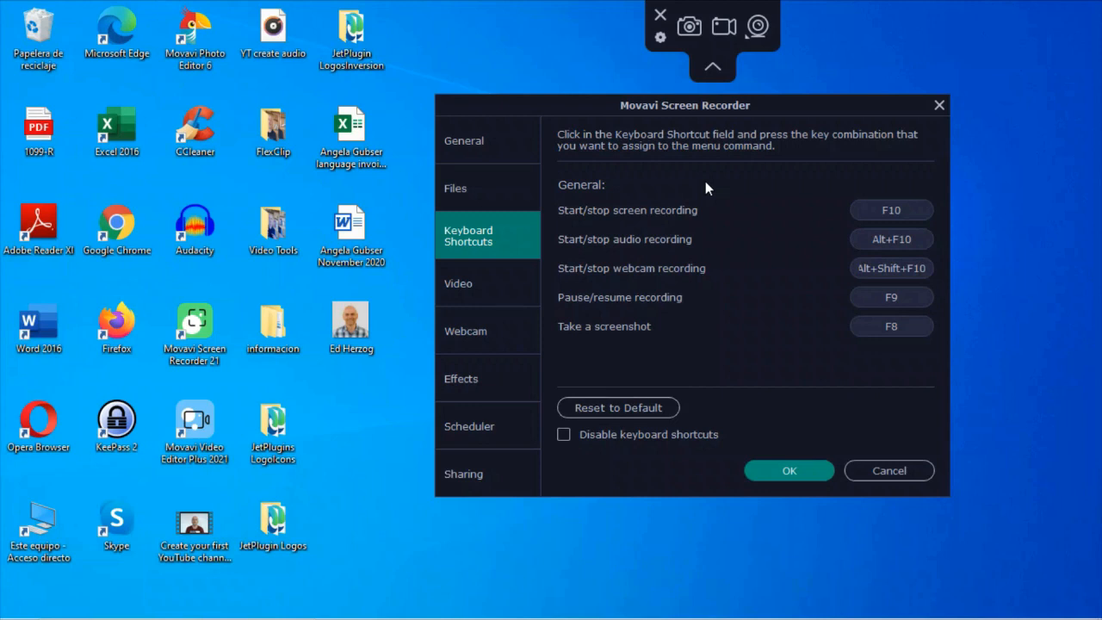
{"action": "mouse_move", "coordinate": [737, 355]}
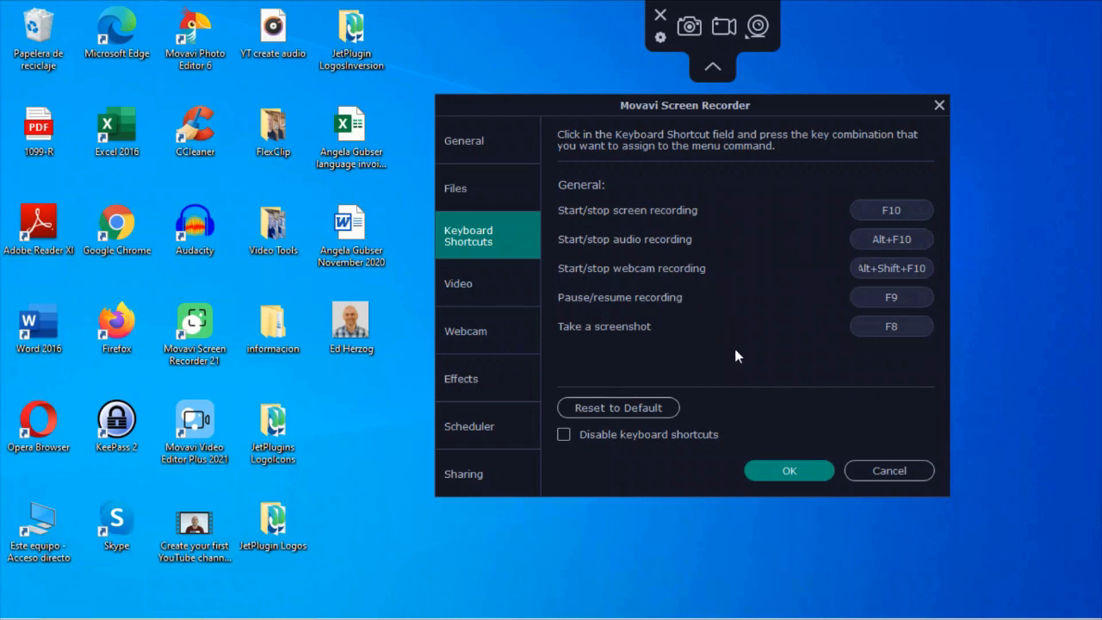
Step: On the Video page, settle the frame rate at 30 fps after trying 50 and 5
{"action": "left_click", "coordinate": [458, 283]}
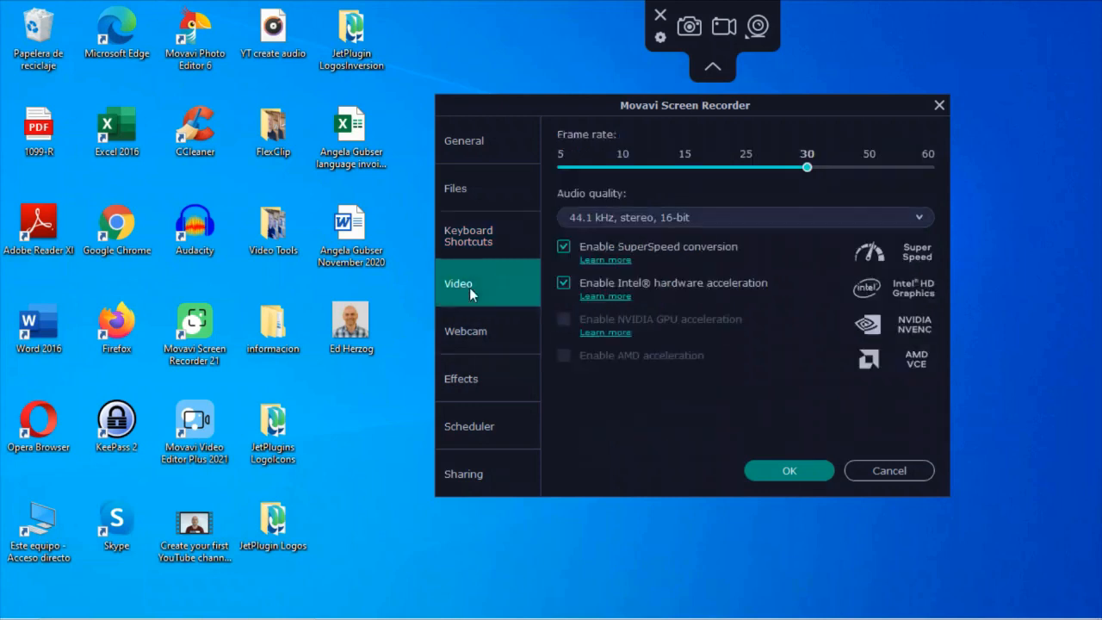
{"action": "left_click_drag", "start_coordinate": [806, 167], "coordinate": [868, 167]}
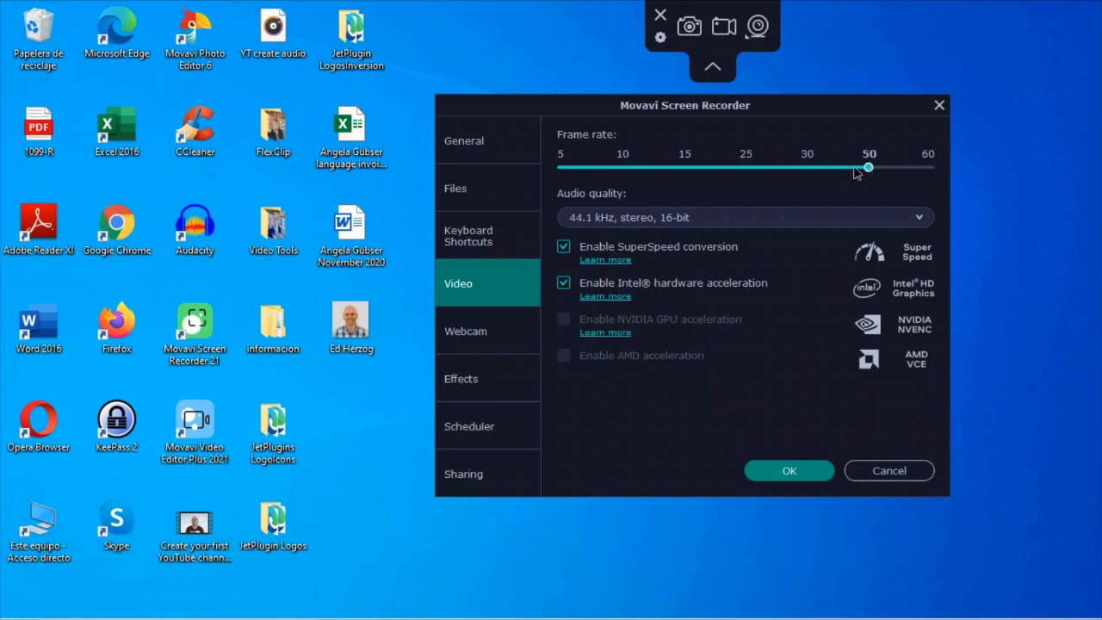
{"action": "left_click_drag", "start_coordinate": [868, 167], "coordinate": [561, 167]}
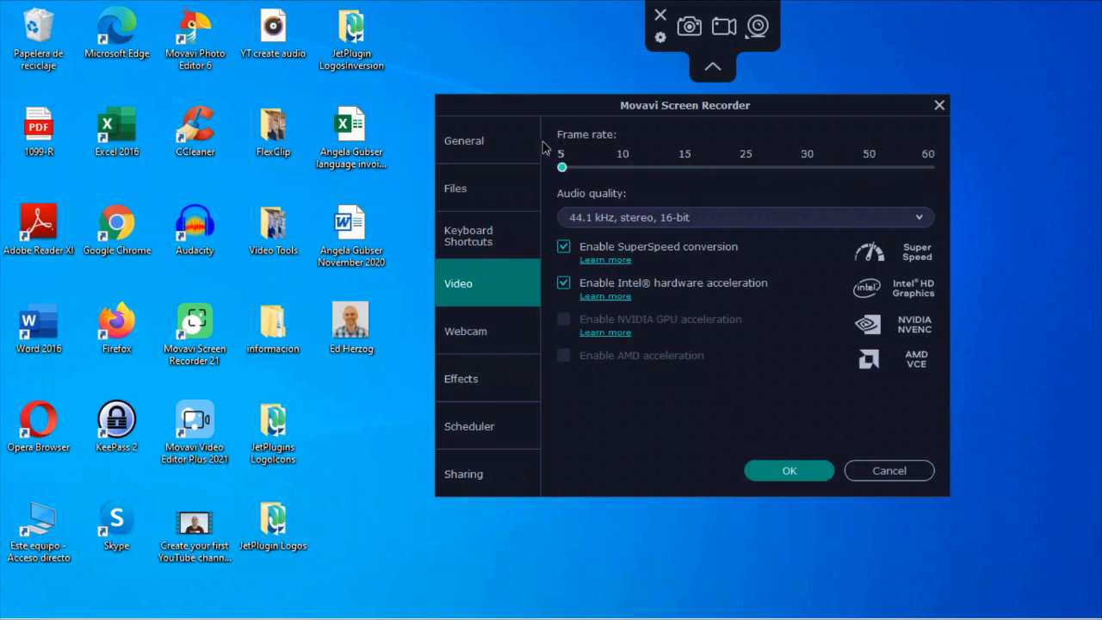
{"action": "left_click_drag", "start_coordinate": [562, 167], "coordinate": [806, 167]}
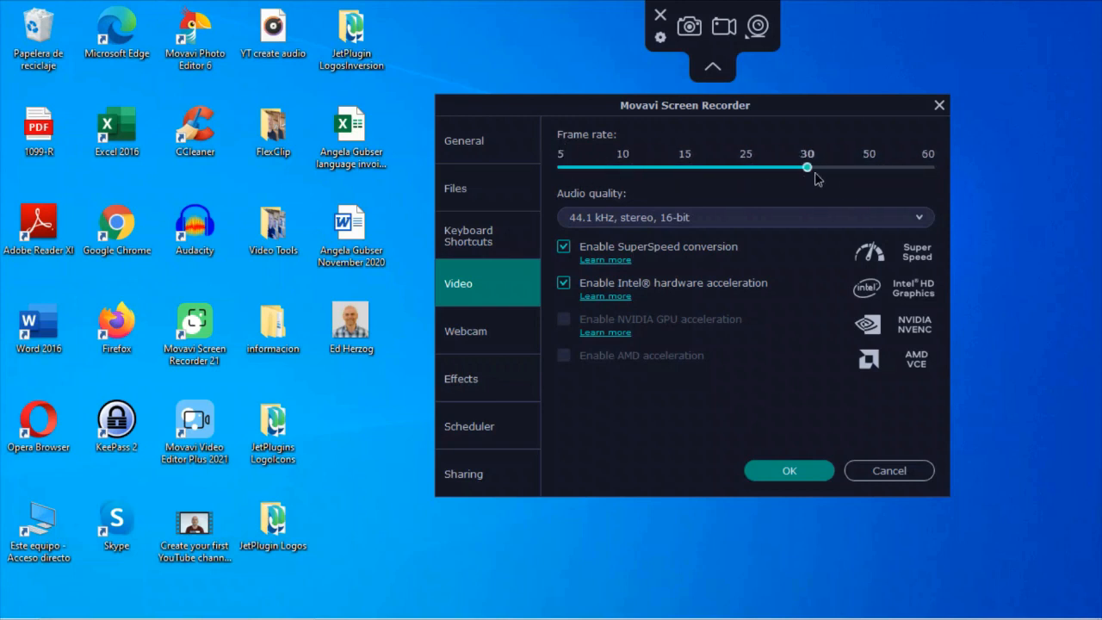
{"action": "mouse_move", "coordinate": [747, 225]}
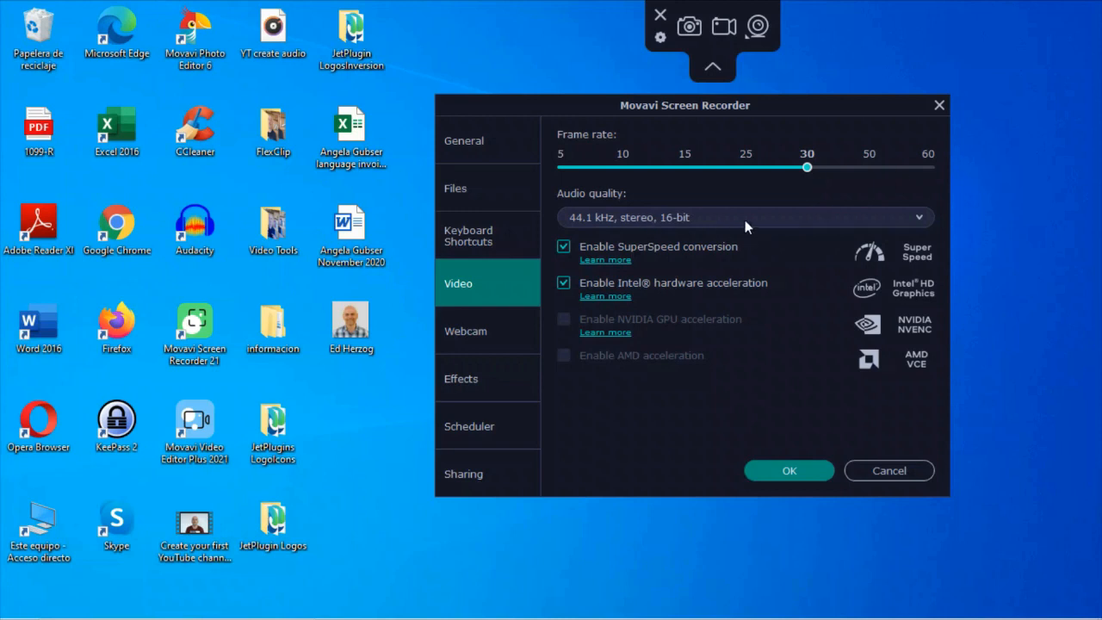
{"action": "mouse_move", "coordinate": [802, 112]}
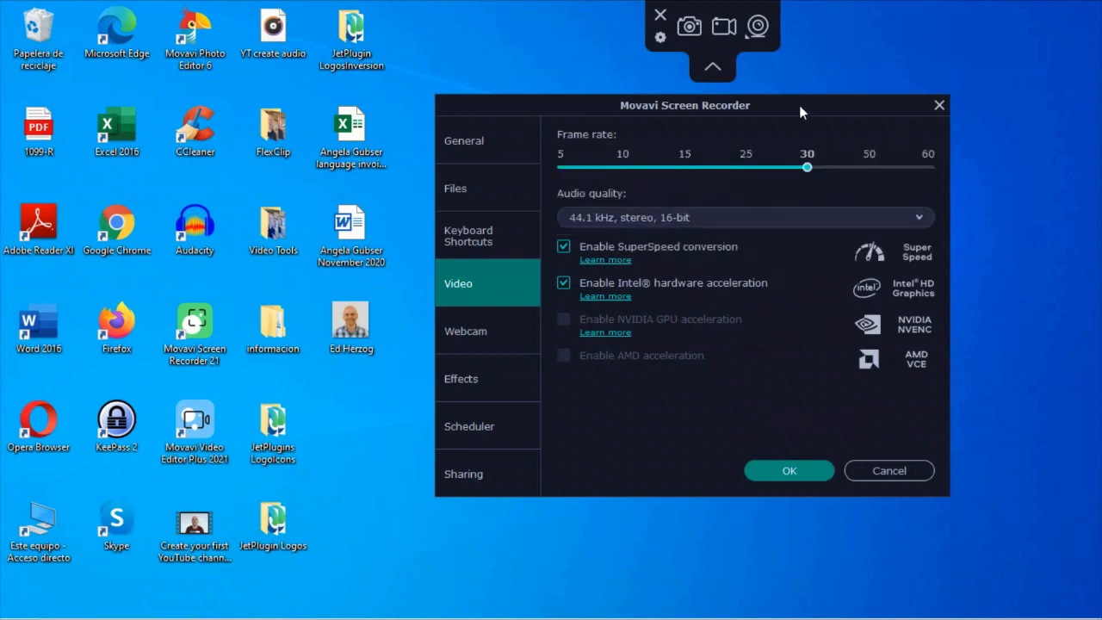
{"action": "mouse_move", "coordinate": [710, 266]}
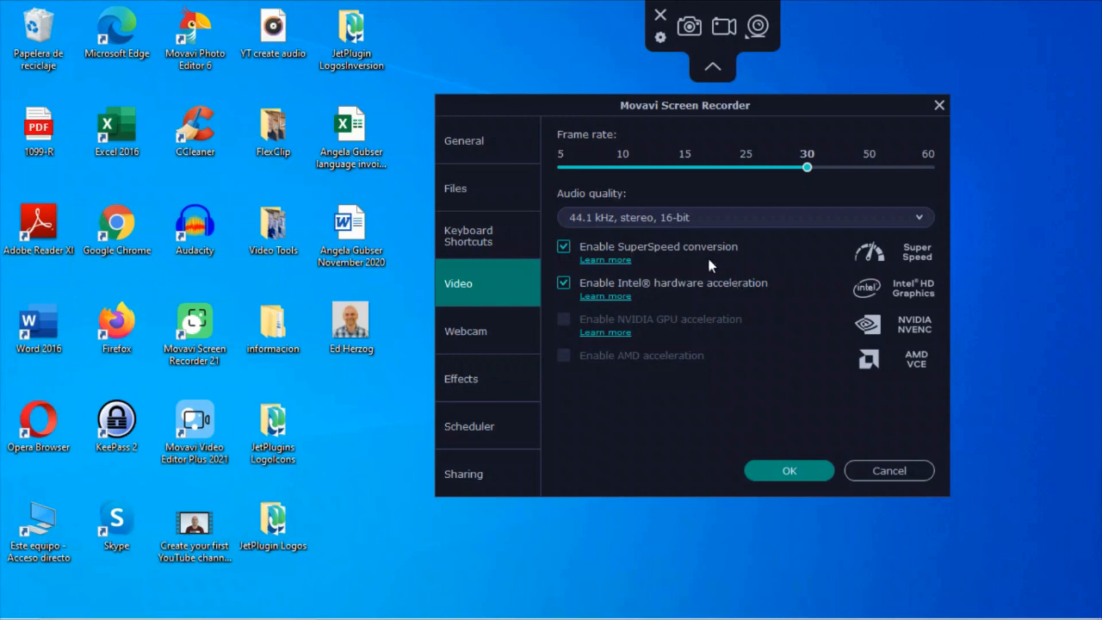
{"action": "mouse_move", "coordinate": [762, 275]}
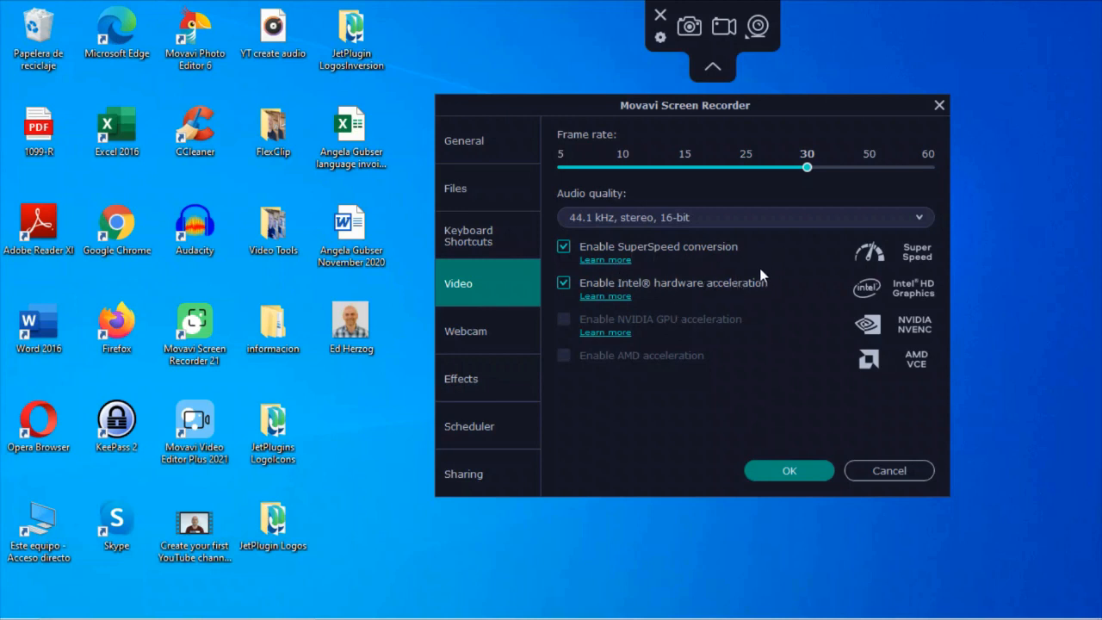
{"action": "mouse_move", "coordinate": [757, 314]}
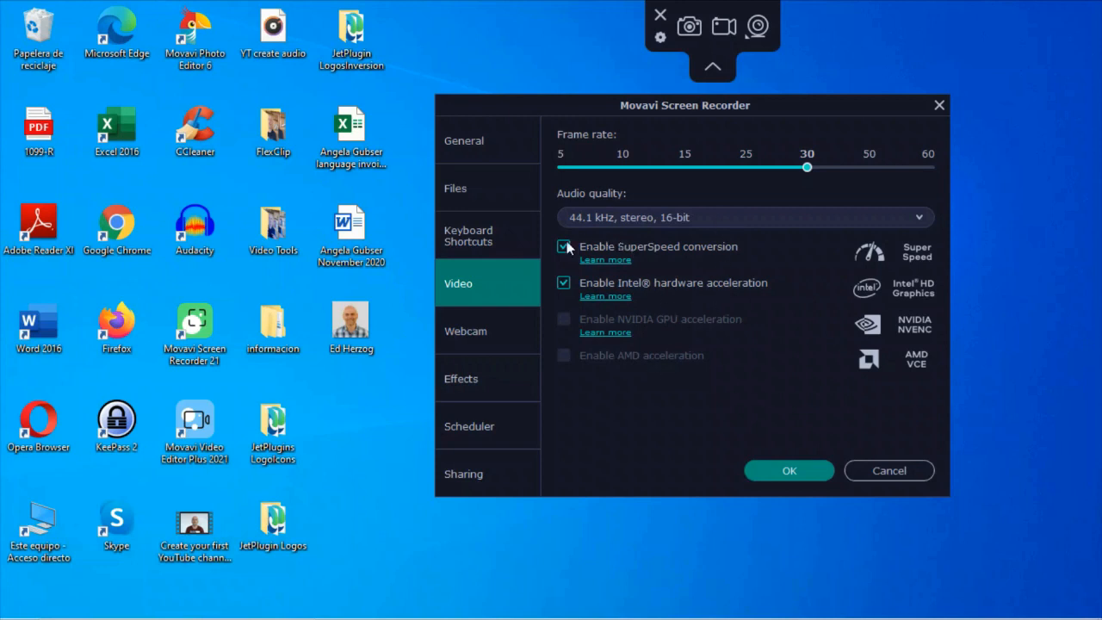
{"action": "mouse_move", "coordinate": [710, 248]}
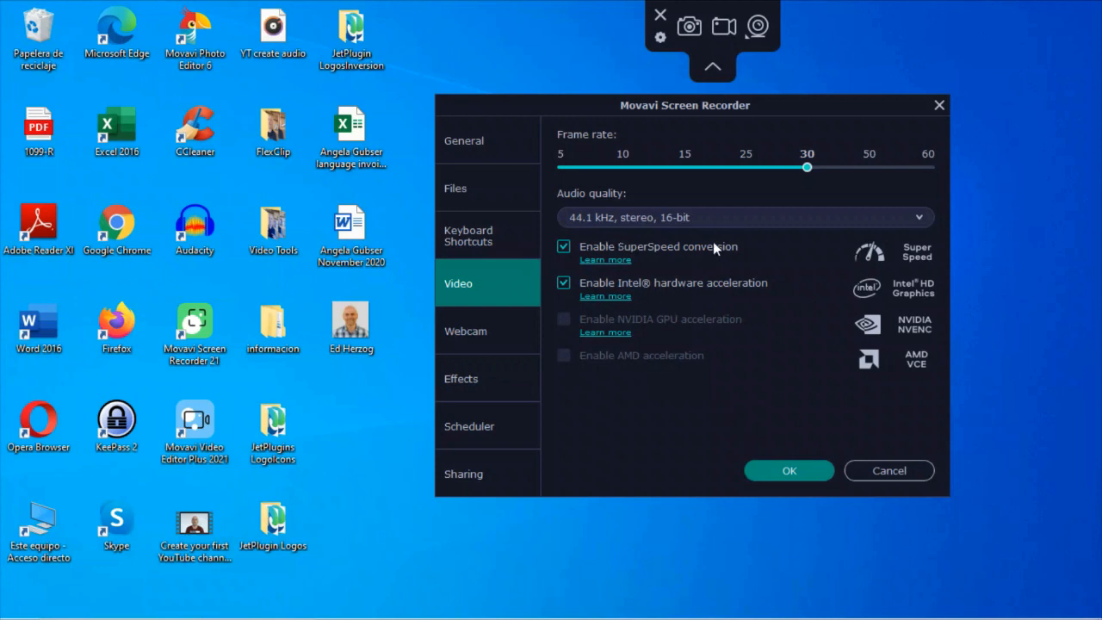
Step: On the Effects page, slightly enlarge the cursor highlight size
{"action": "left_click", "coordinate": [460, 378]}
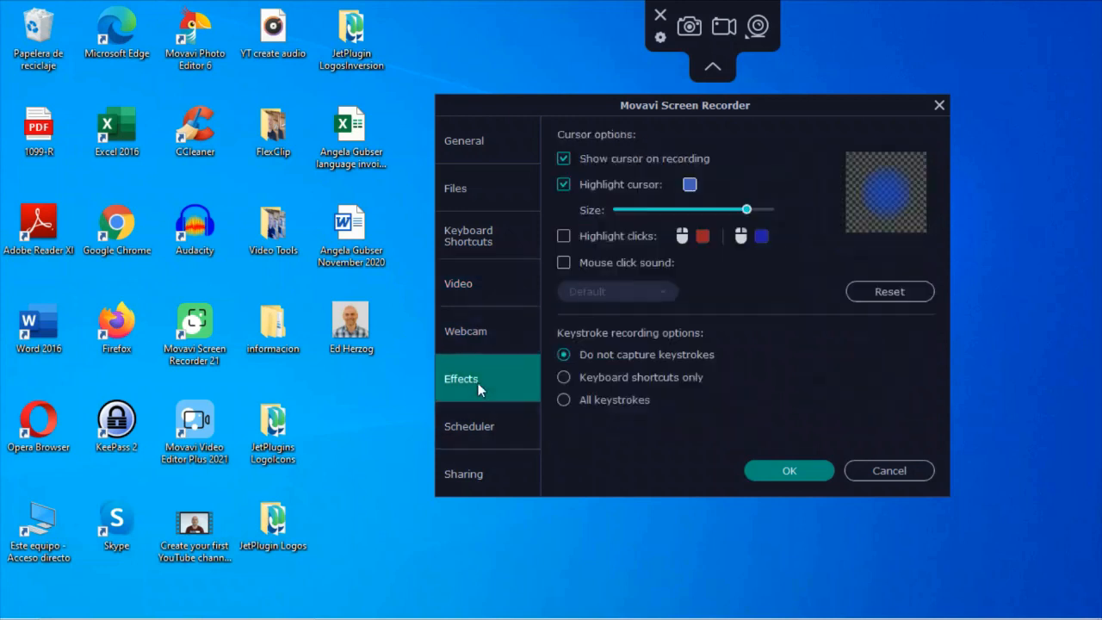
{"action": "mouse_move", "coordinate": [602, 163]}
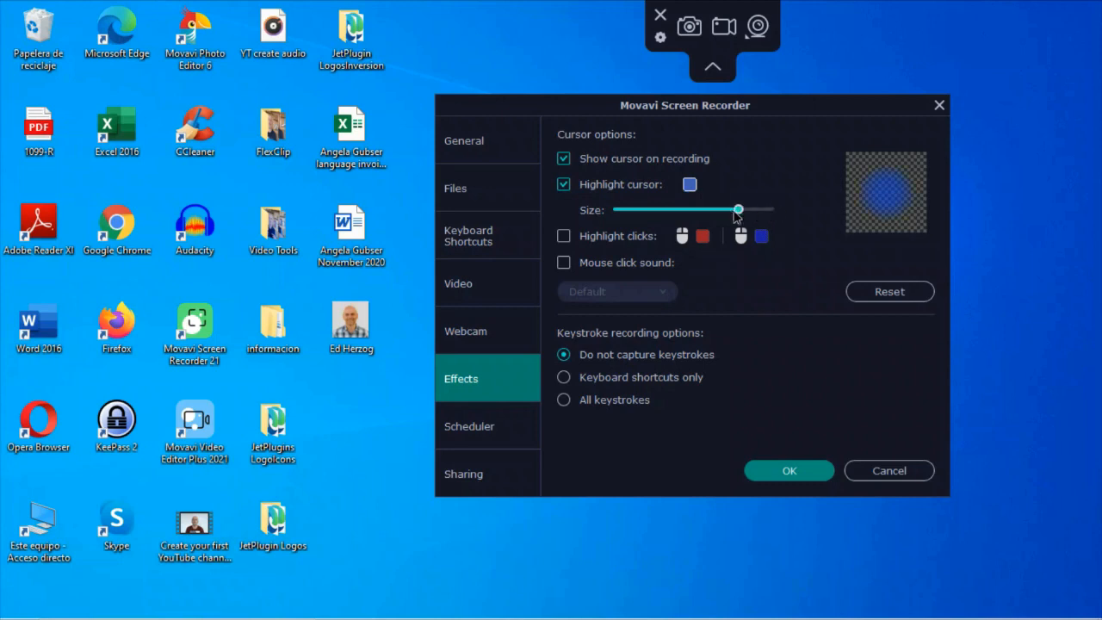
{"action": "left_click_drag", "start_coordinate": [738, 209], "coordinate": [749, 209]}
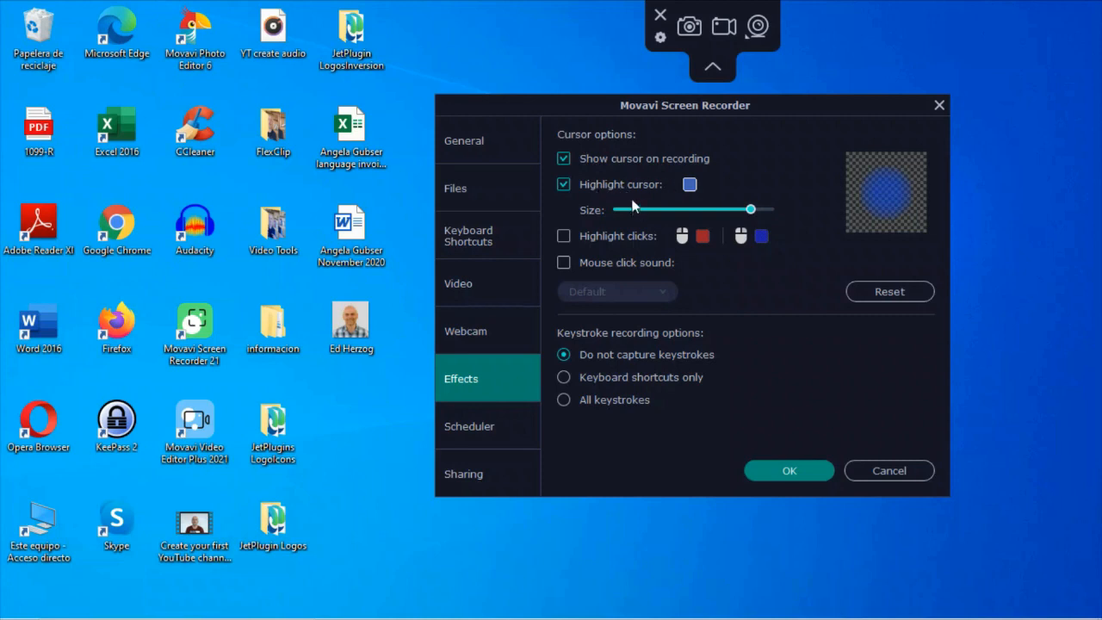
{"action": "mouse_move", "coordinate": [698, 200]}
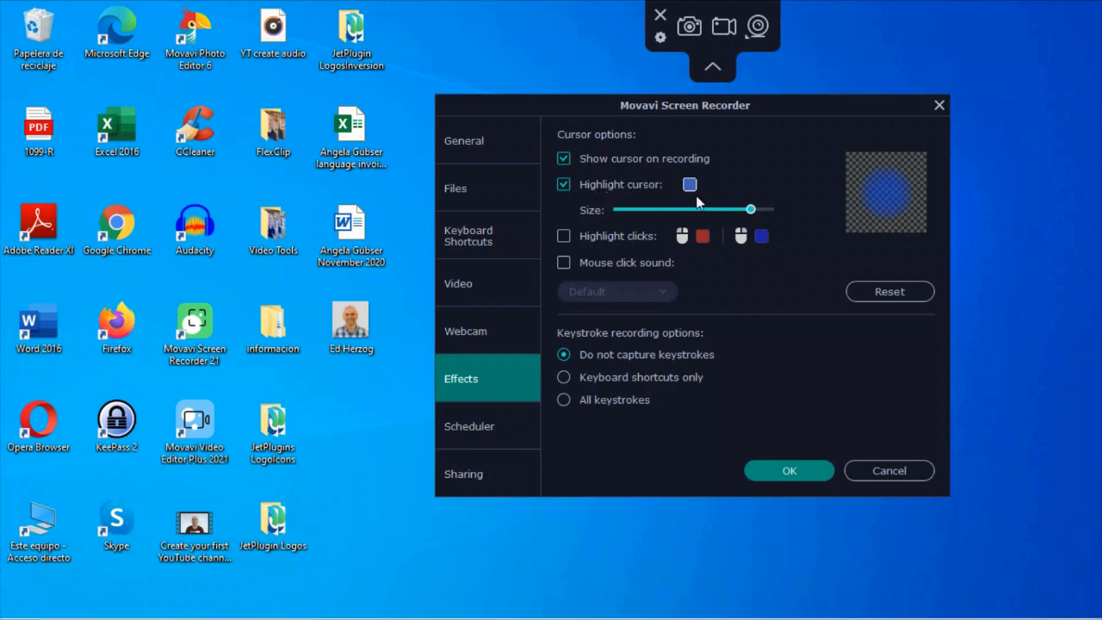
{"action": "mouse_move", "coordinate": [692, 191]}
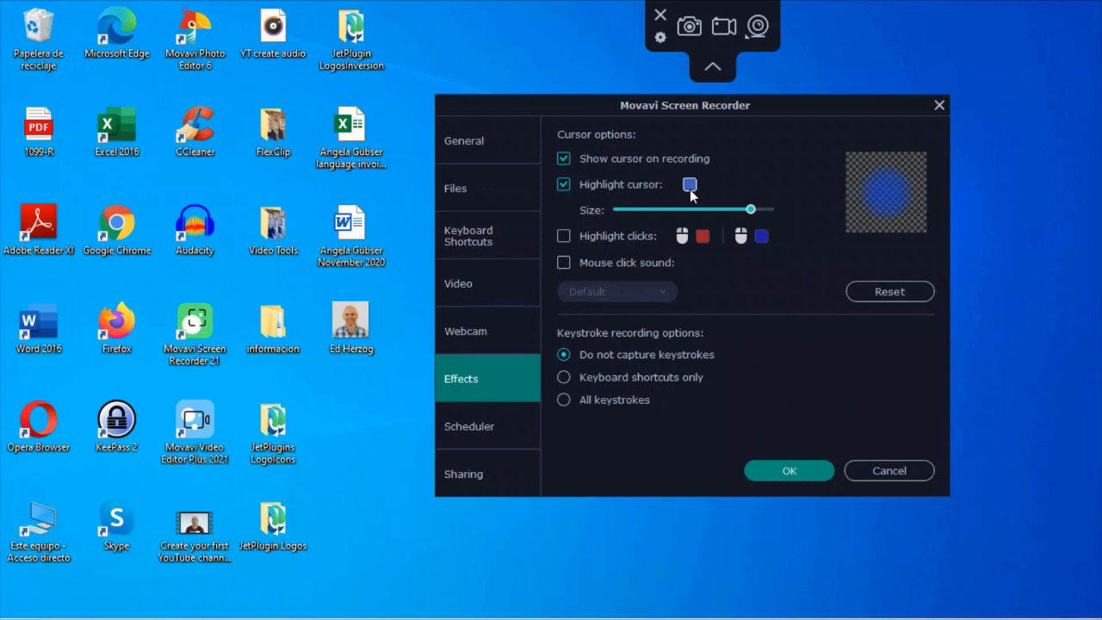
{"action": "left_click", "coordinate": [690, 184]}
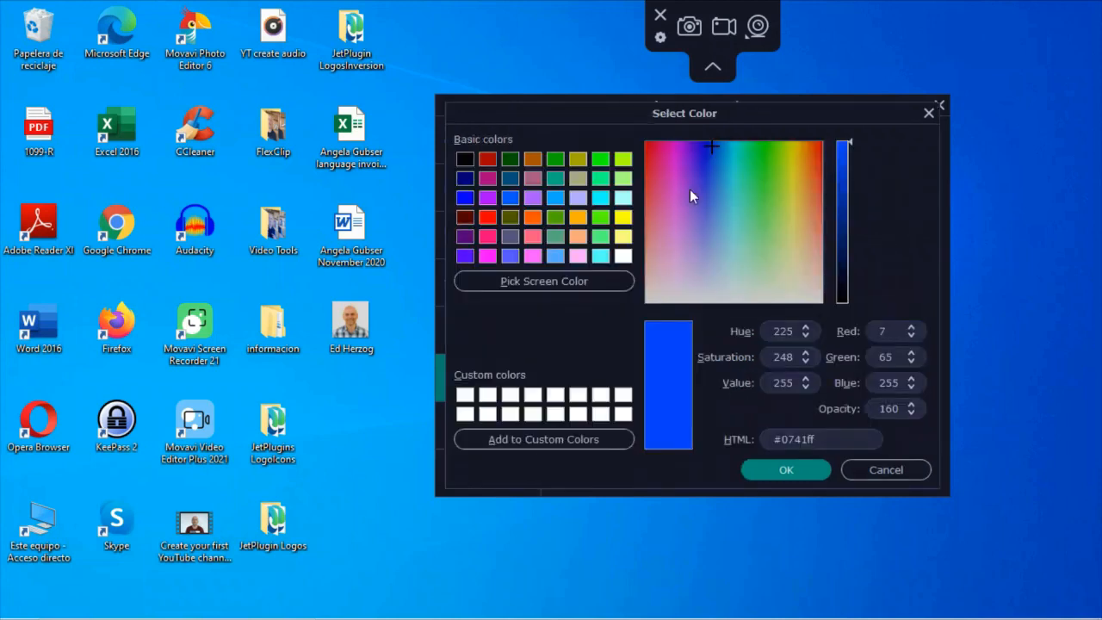
{"action": "mouse_move", "coordinate": [810, 460]}
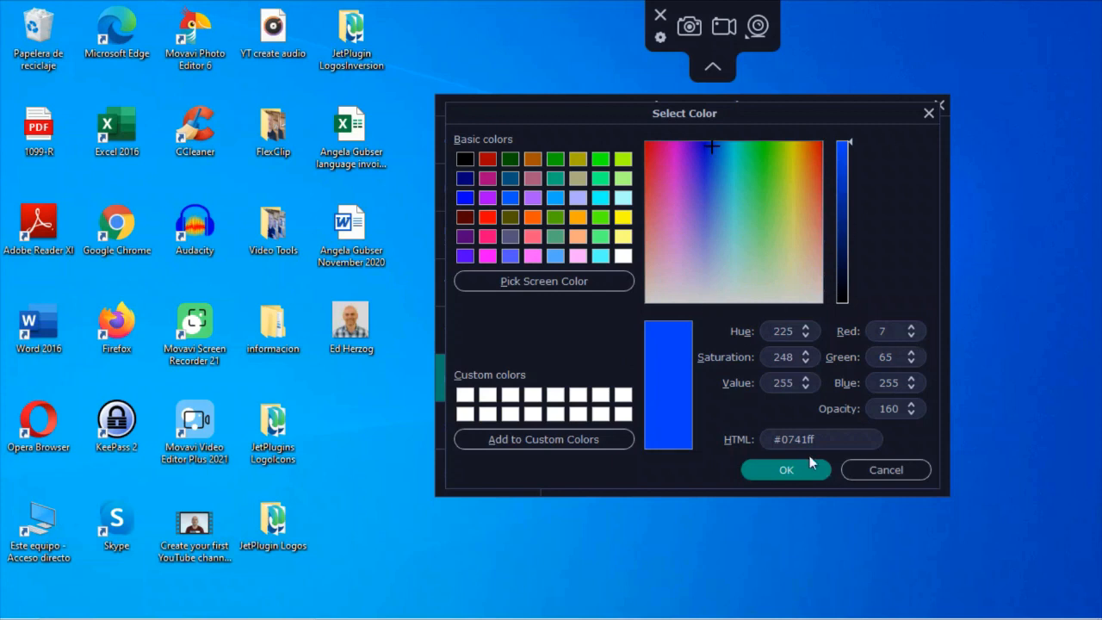
{"action": "left_click", "coordinate": [785, 469]}
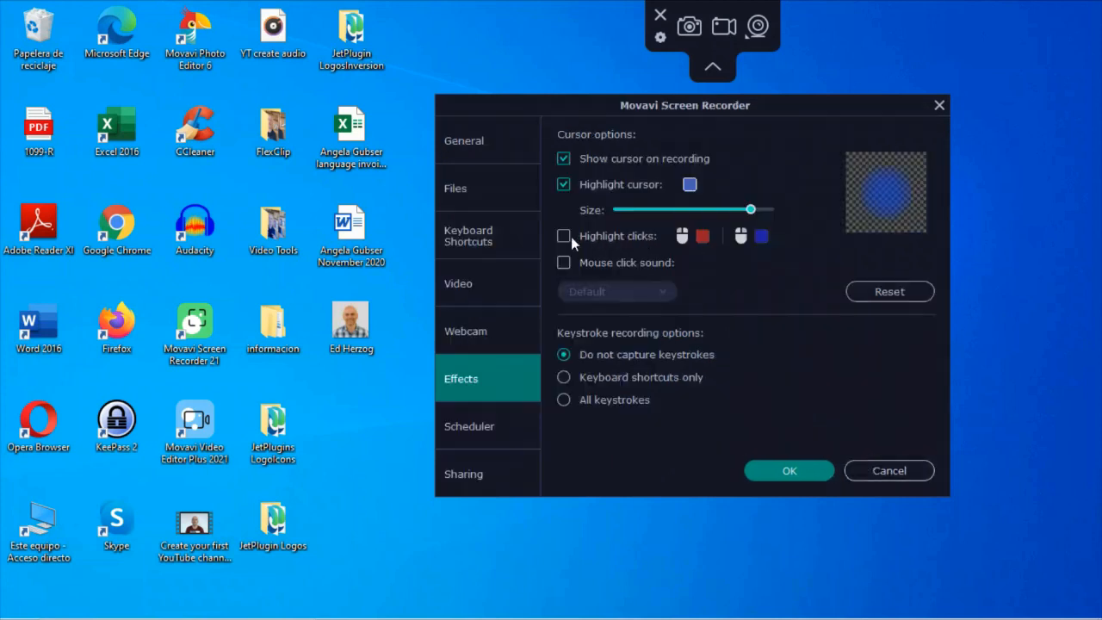
{"action": "left_click", "coordinate": [564, 236]}
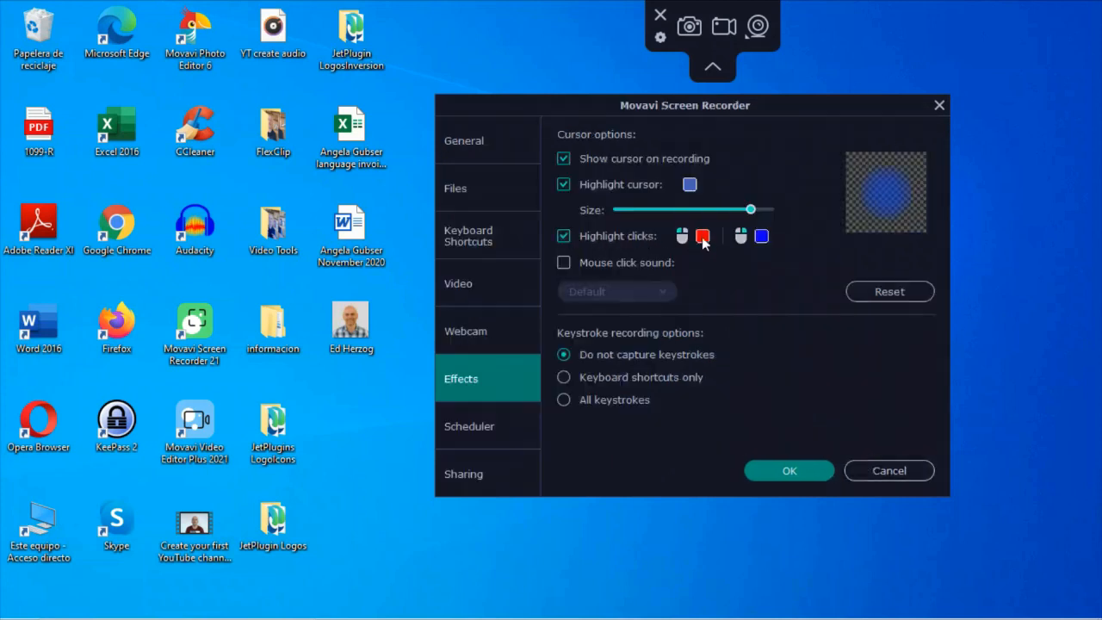
{"action": "left_click", "coordinate": [702, 236]}
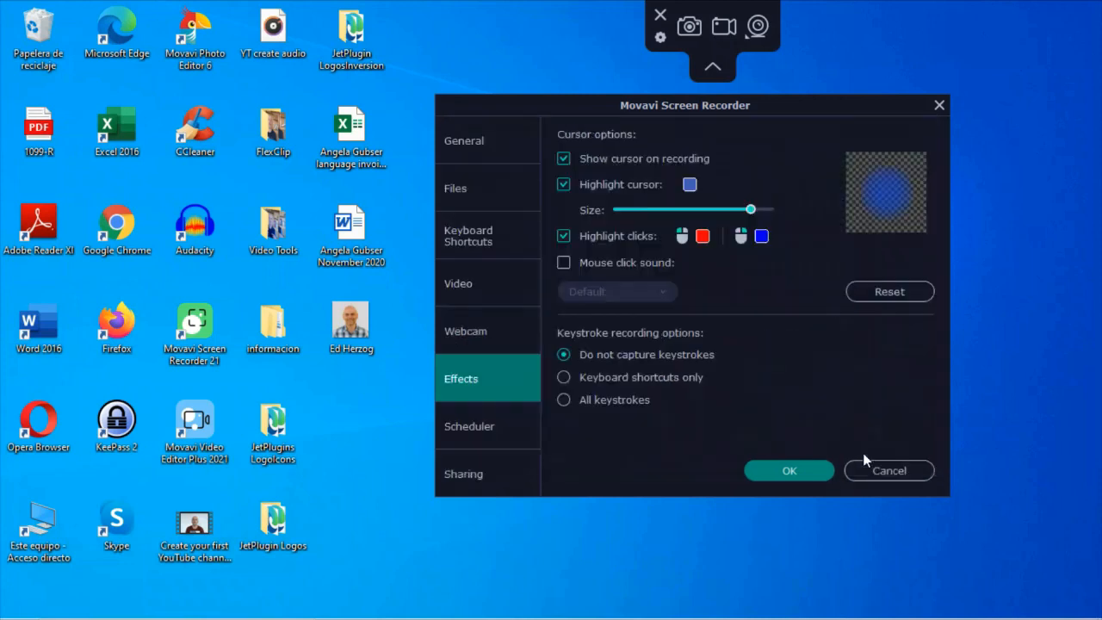
{"action": "left_click", "coordinate": [563, 235]}
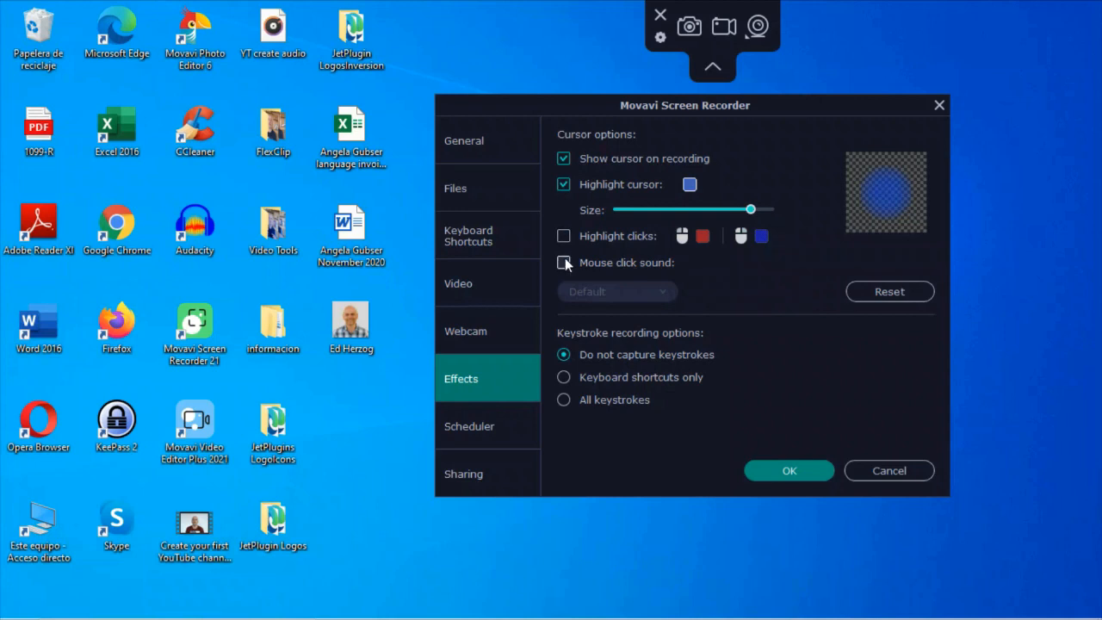
{"action": "left_click", "coordinate": [562, 262]}
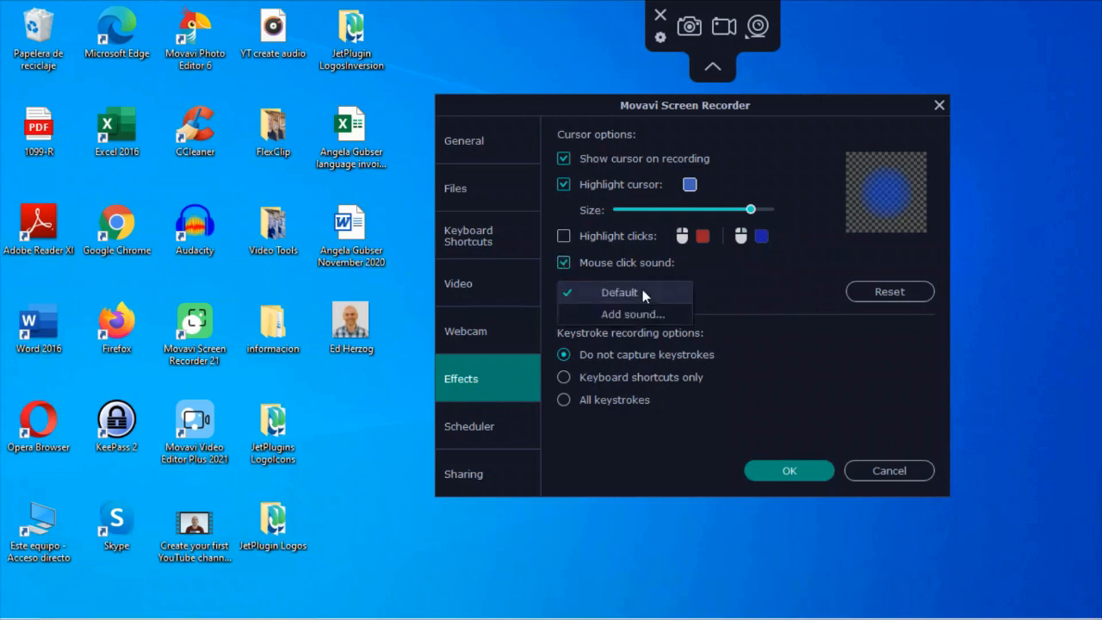
{"action": "left_click", "coordinate": [563, 263]}
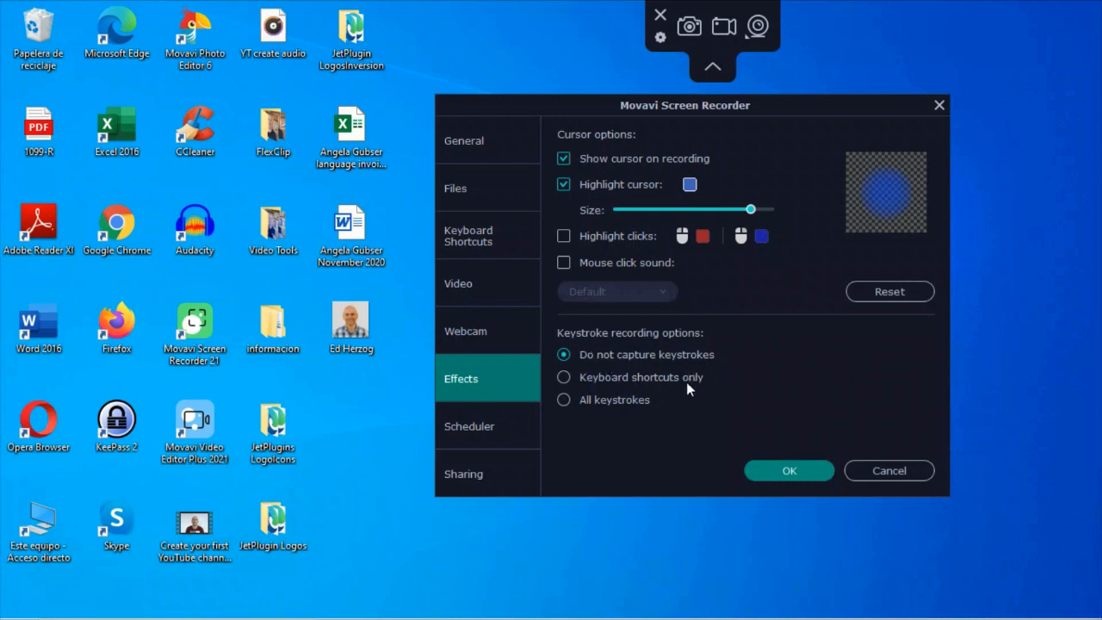
{"action": "mouse_move", "coordinate": [700, 401]}
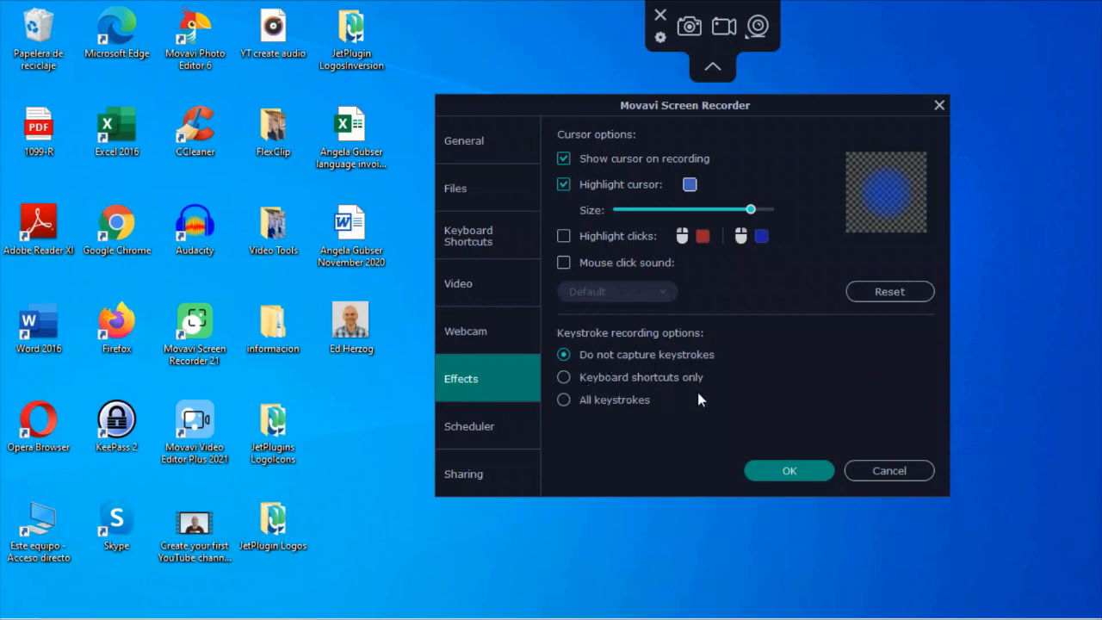
{"action": "mouse_move", "coordinate": [686, 427]}
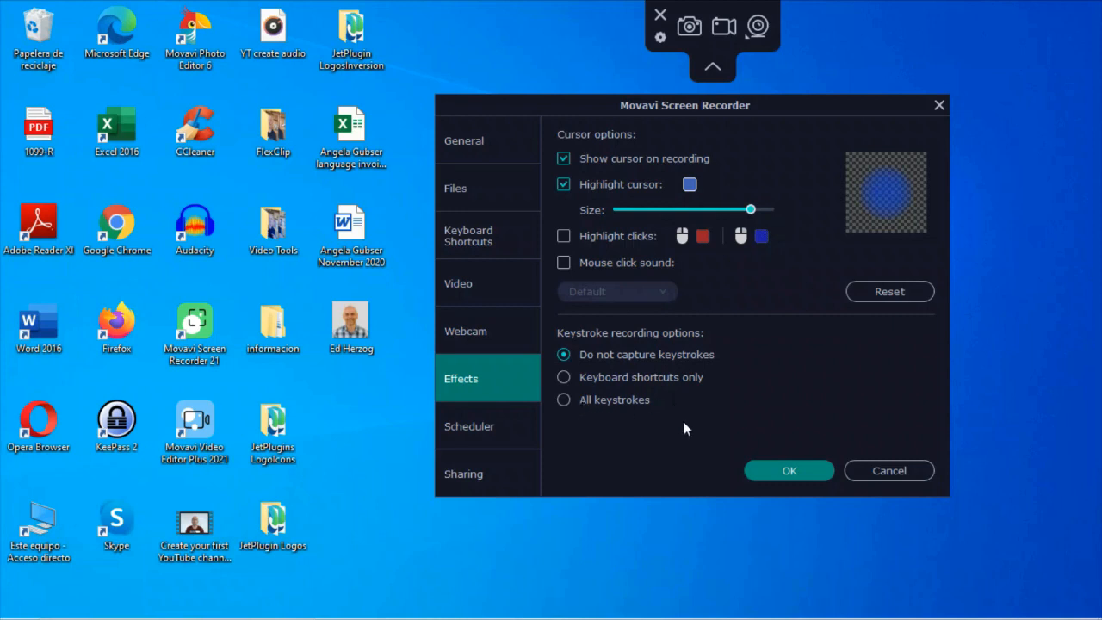
Step: On the Scheduler page, turn on a recording time limit of two minutes
{"action": "left_click", "coordinate": [469, 427]}
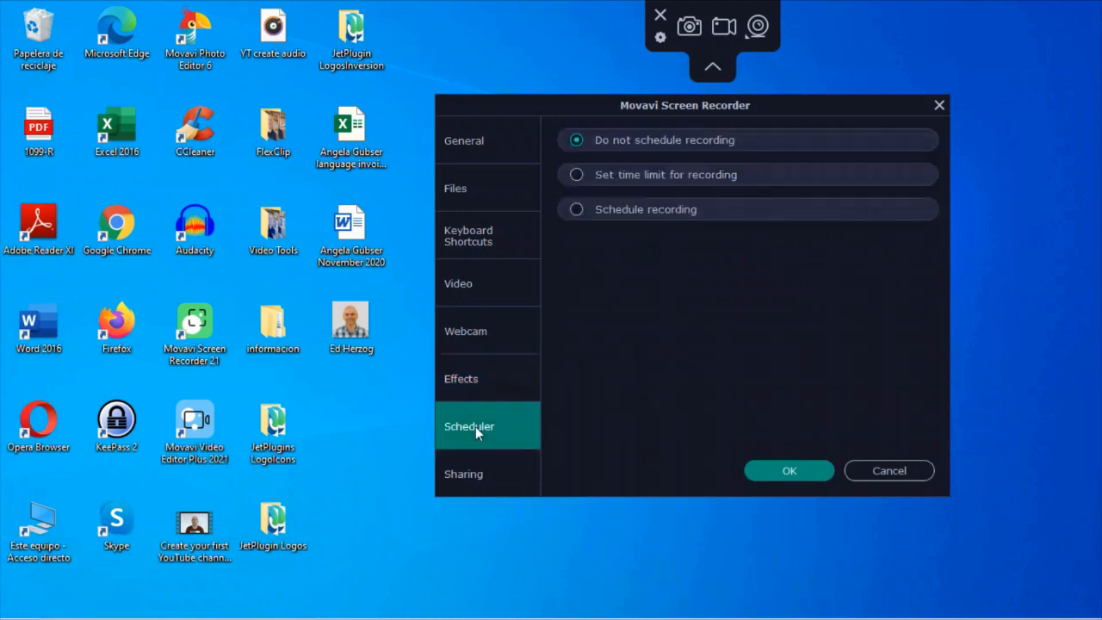
{"action": "mouse_move", "coordinate": [723, 327]}
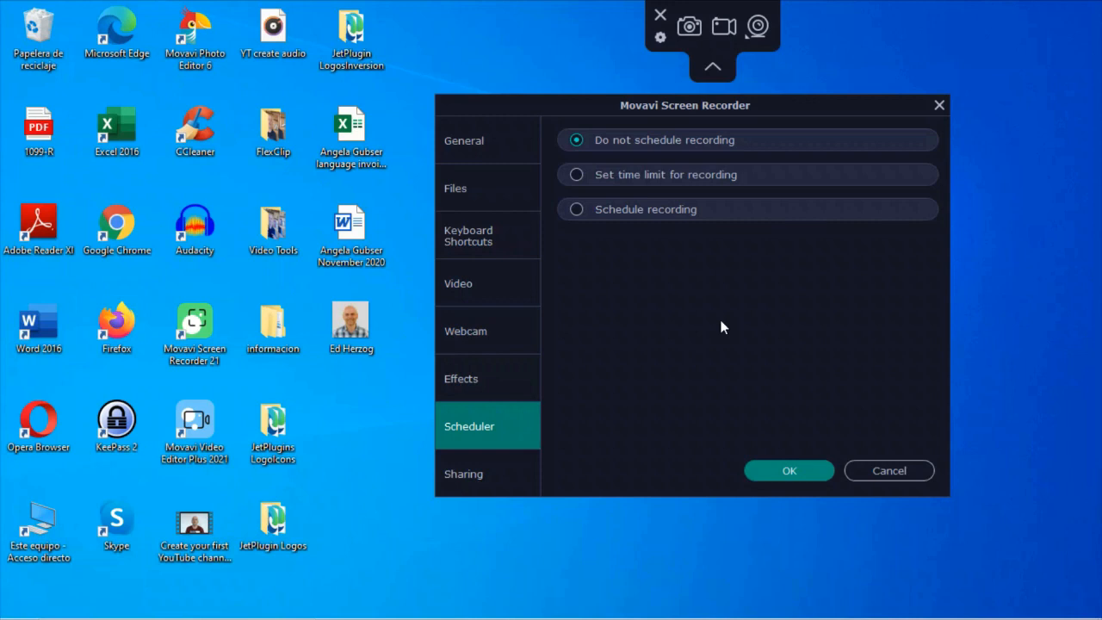
{"action": "mouse_move", "coordinate": [654, 140]}
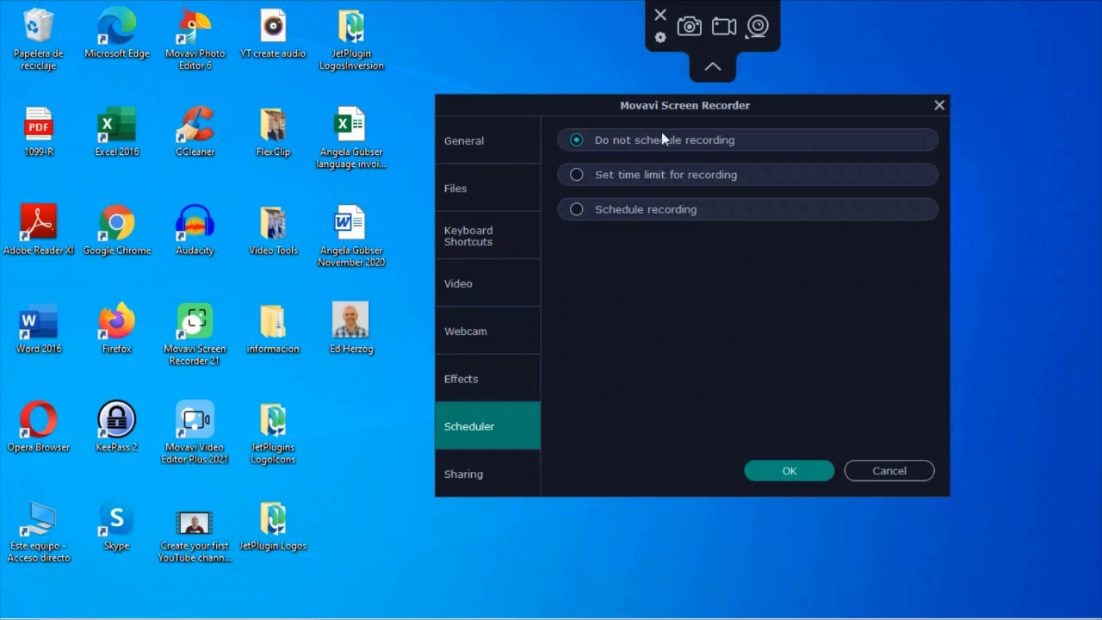
{"action": "mouse_move", "coordinate": [618, 184]}
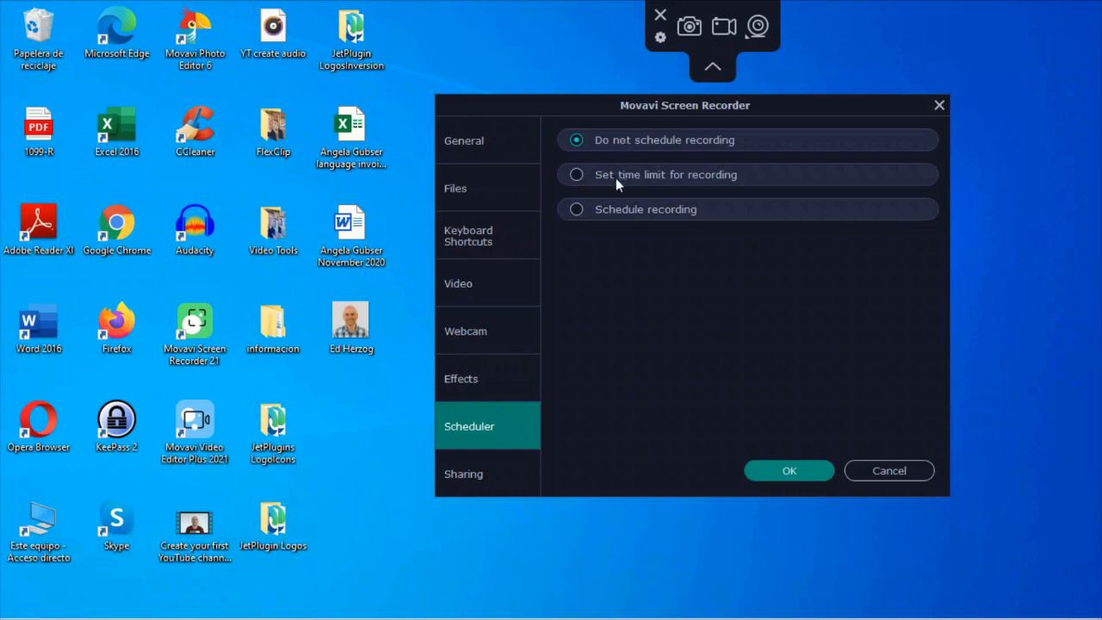
{"action": "left_click", "coordinate": [575, 174]}
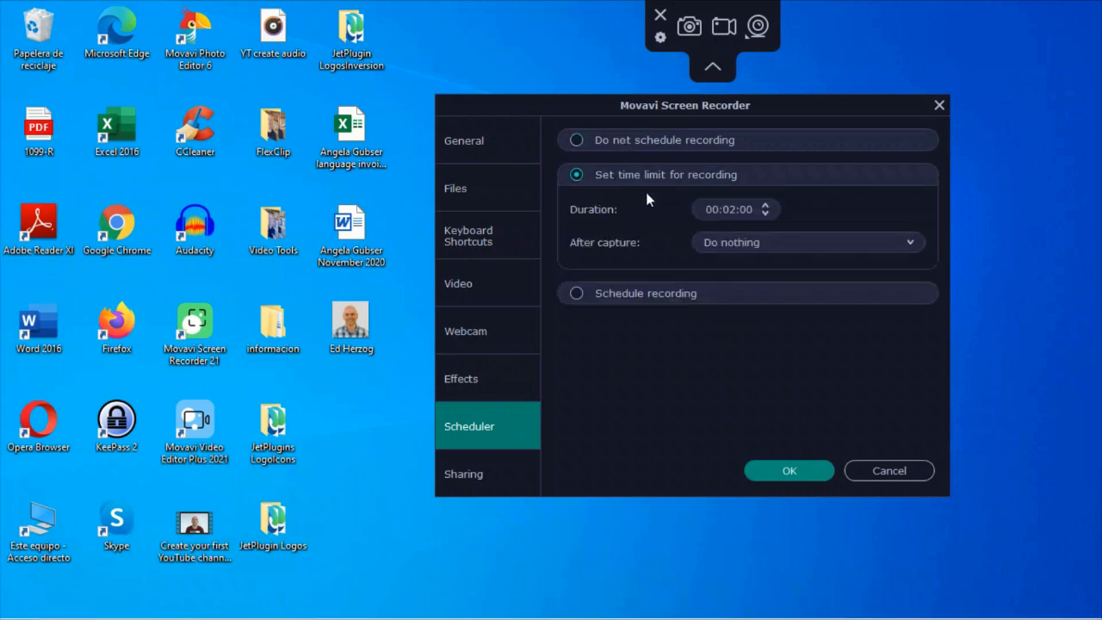
{"action": "left_click", "coordinate": [768, 205]}
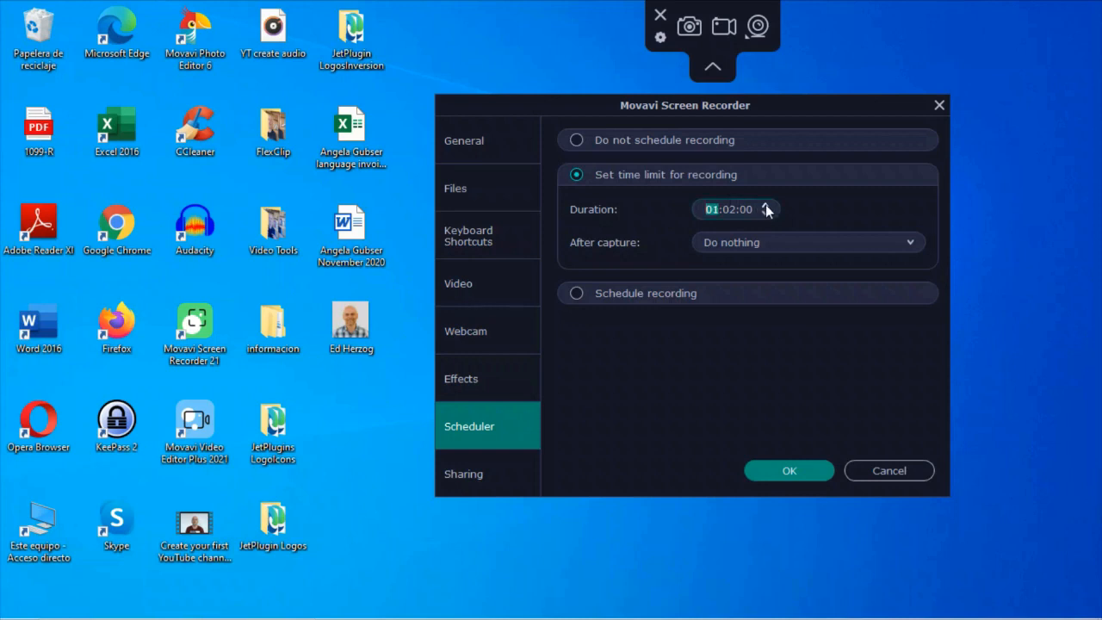
{"action": "left_click", "coordinate": [768, 214]}
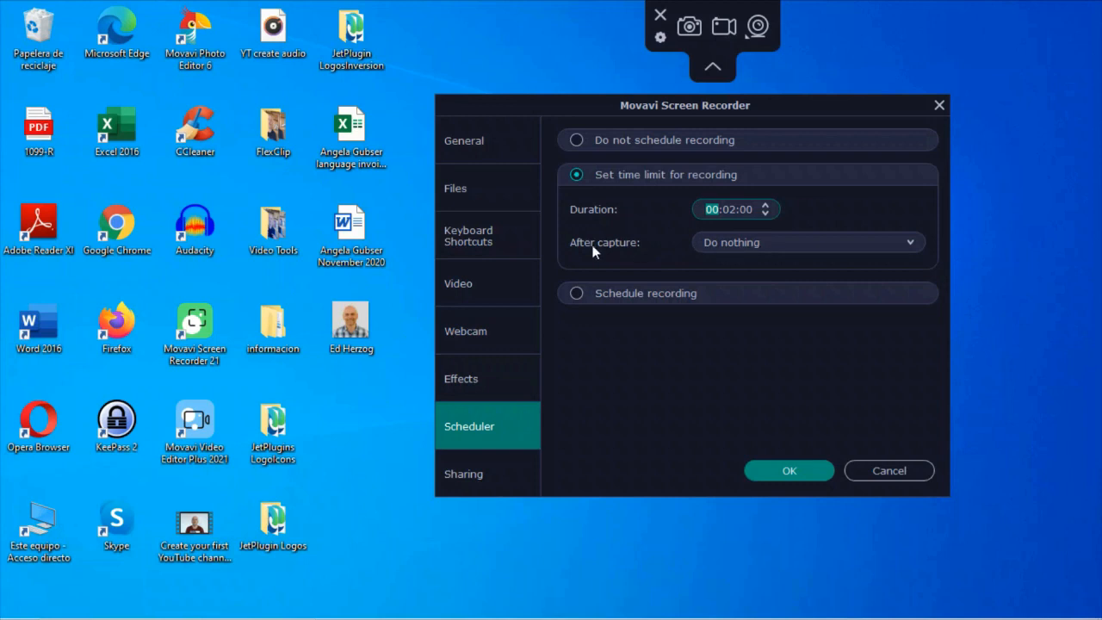
Step: Review after-capture options, select Schedule recording, and go to the Sharing settings
{"action": "left_click", "coordinate": [808, 242]}
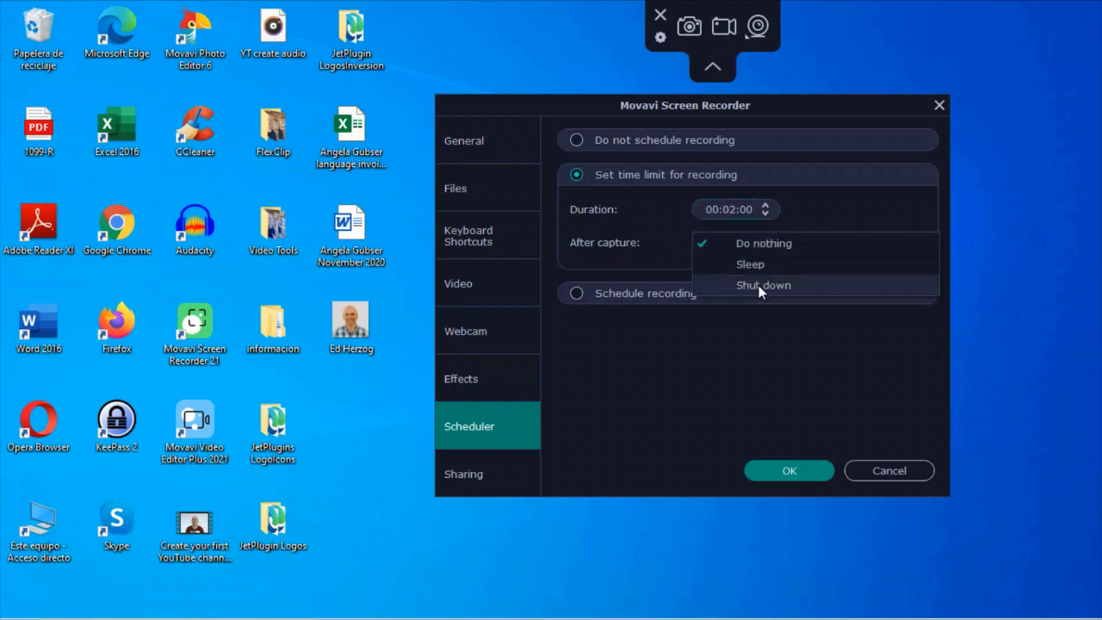
{"action": "left_click", "coordinate": [763, 243]}
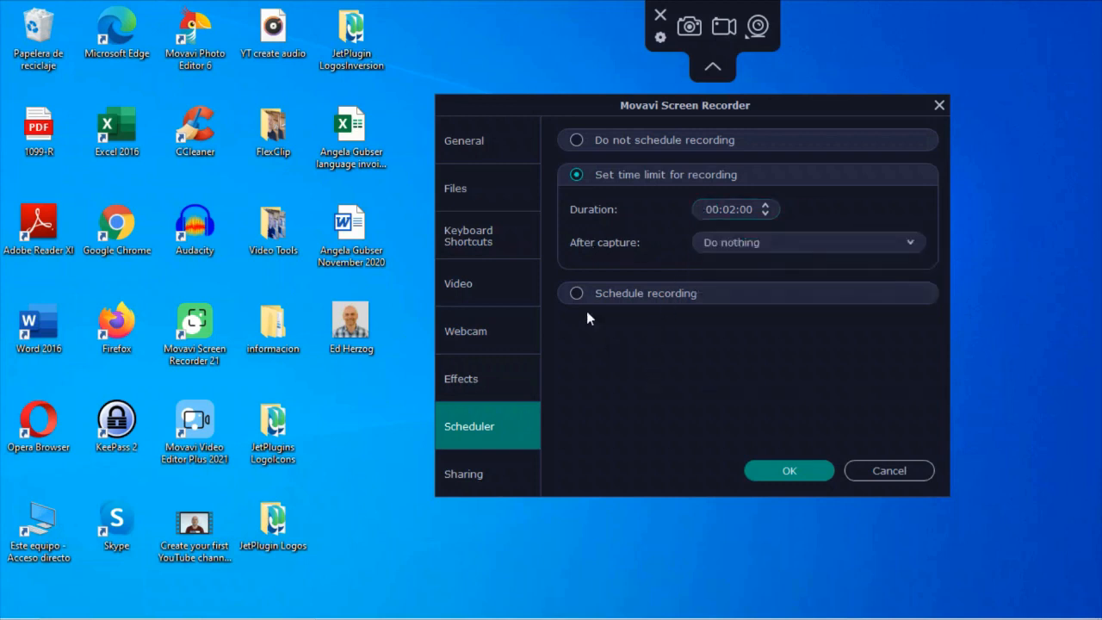
{"action": "left_click", "coordinate": [575, 292]}
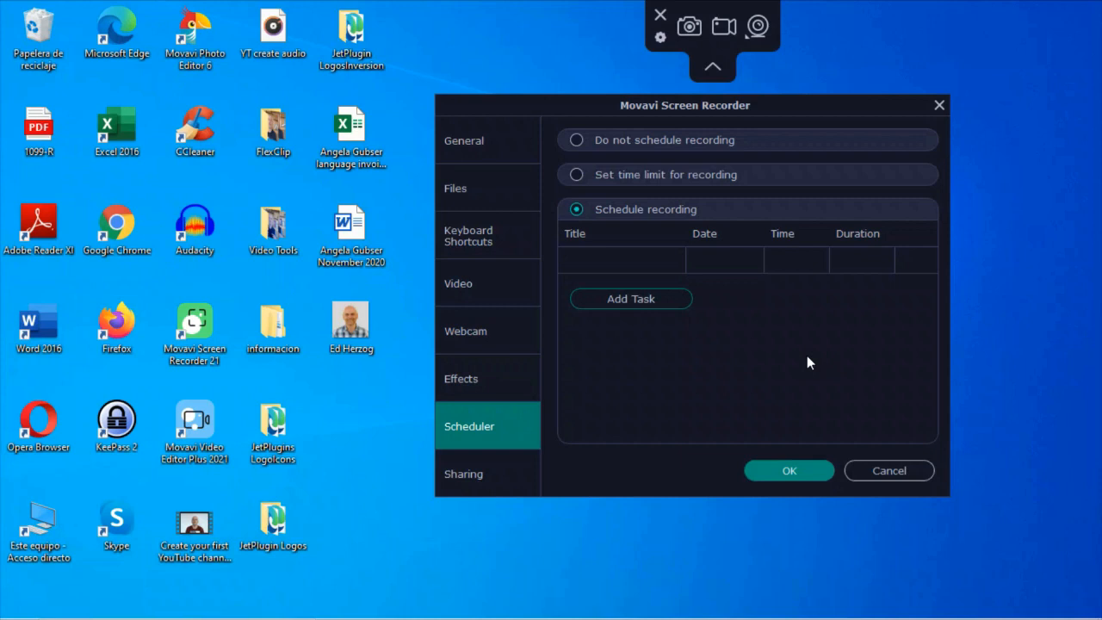
{"action": "left_click", "coordinate": [464, 473]}
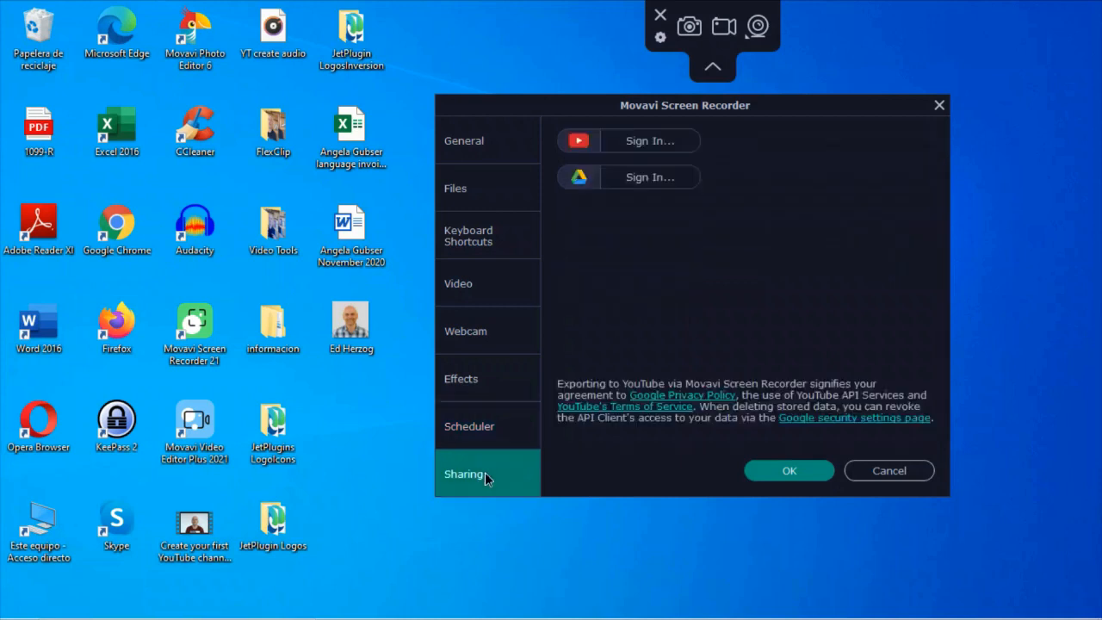
{"action": "mouse_move", "coordinate": [648, 148]}
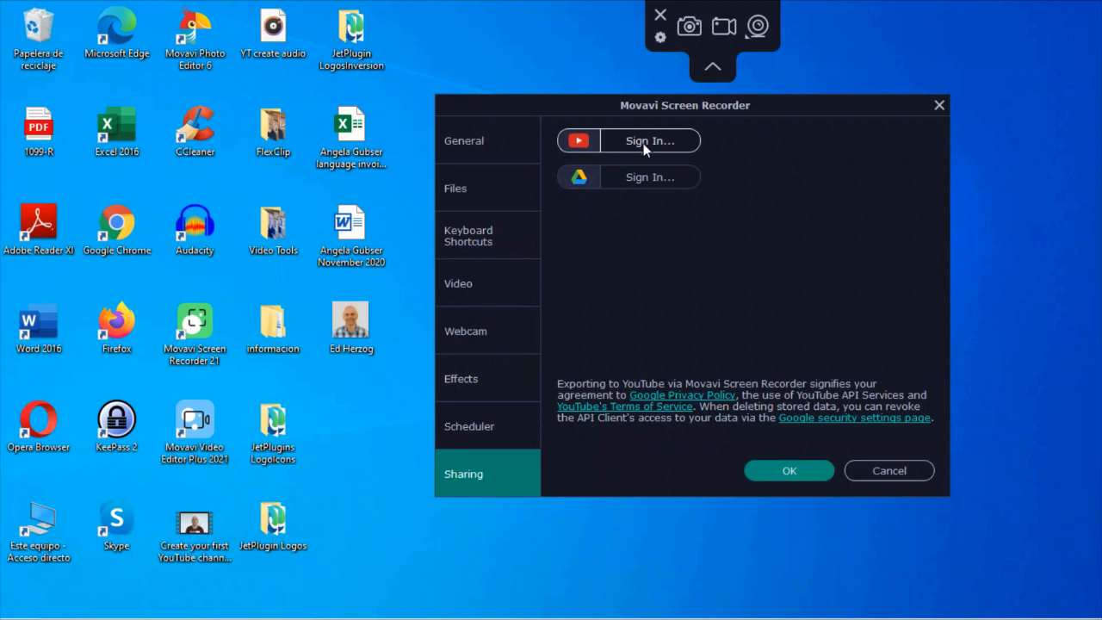
{"action": "mouse_move", "coordinate": [681, 229]}
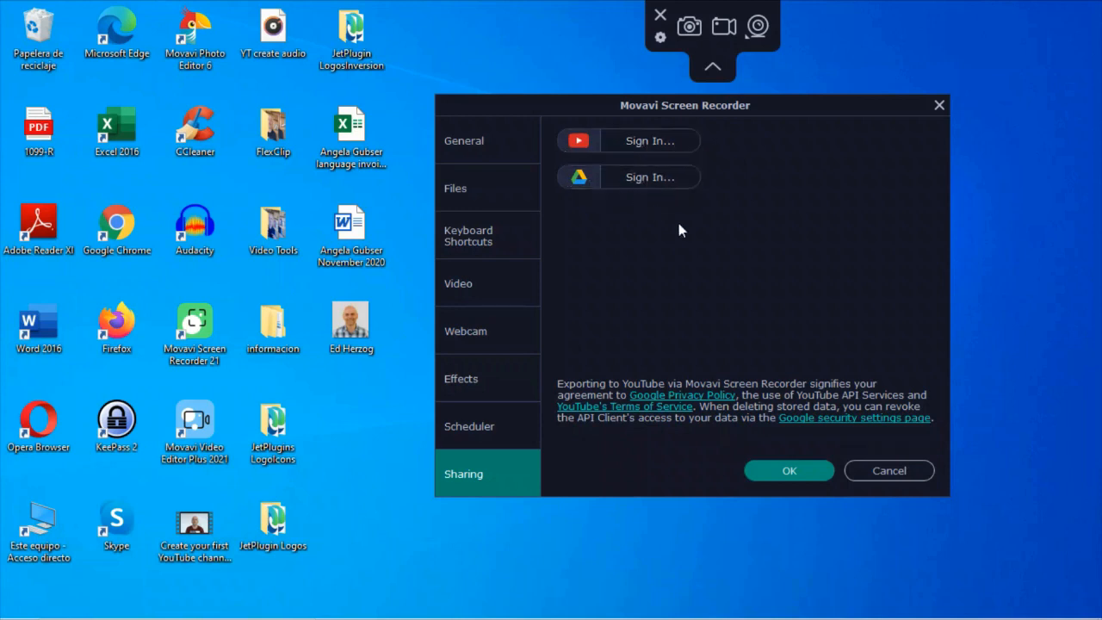
{"action": "mouse_move", "coordinate": [636, 148]}
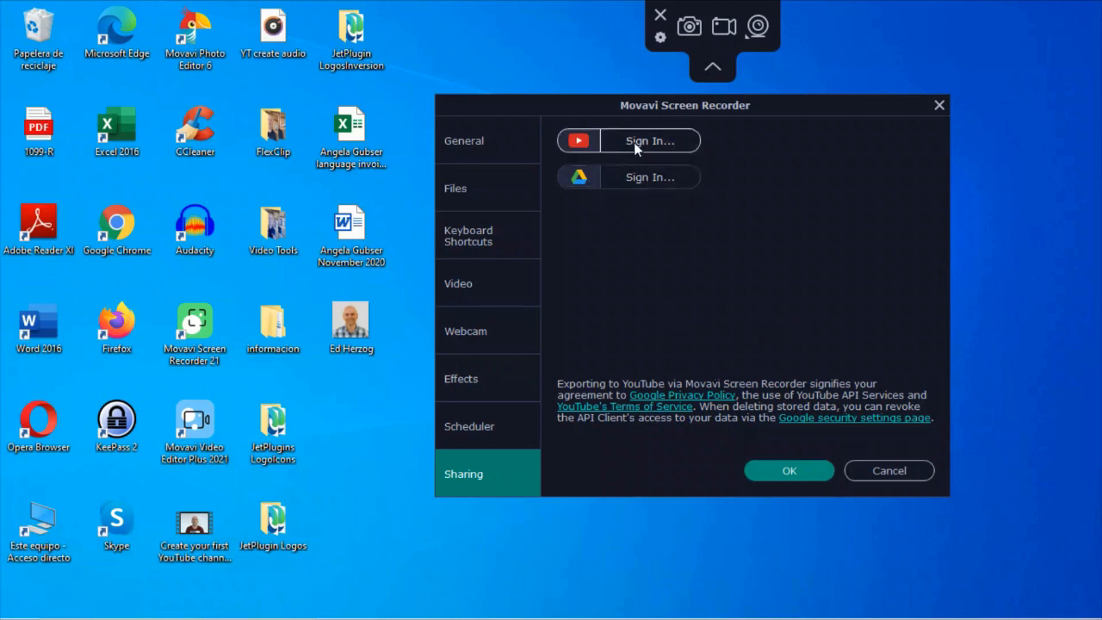
{"action": "mouse_move", "coordinate": [661, 145]}
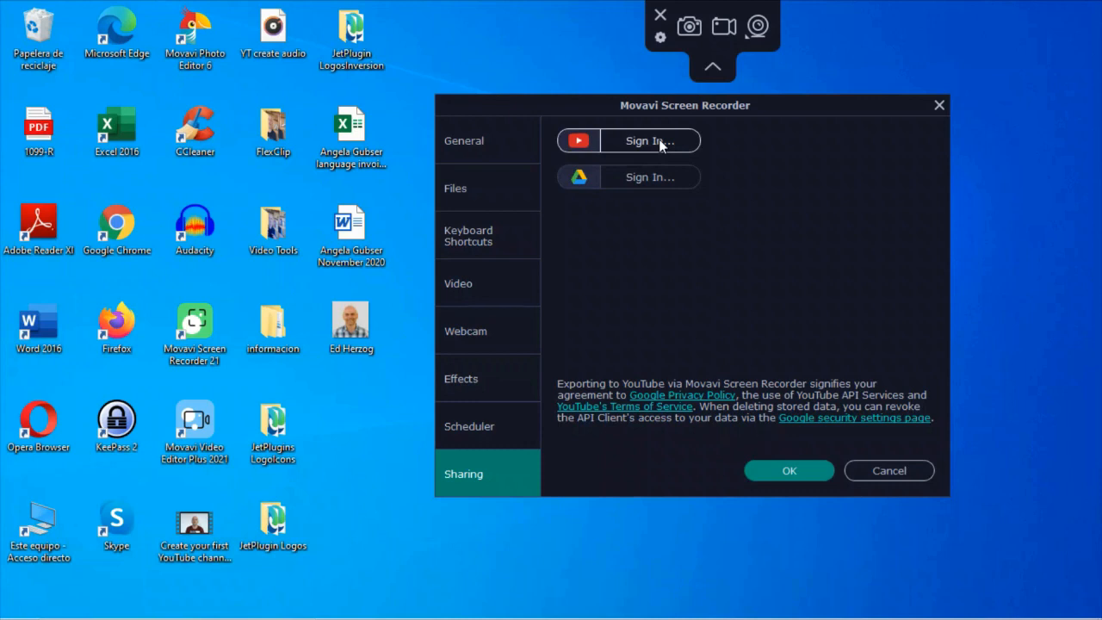
{"action": "mouse_move", "coordinate": [650, 192]}
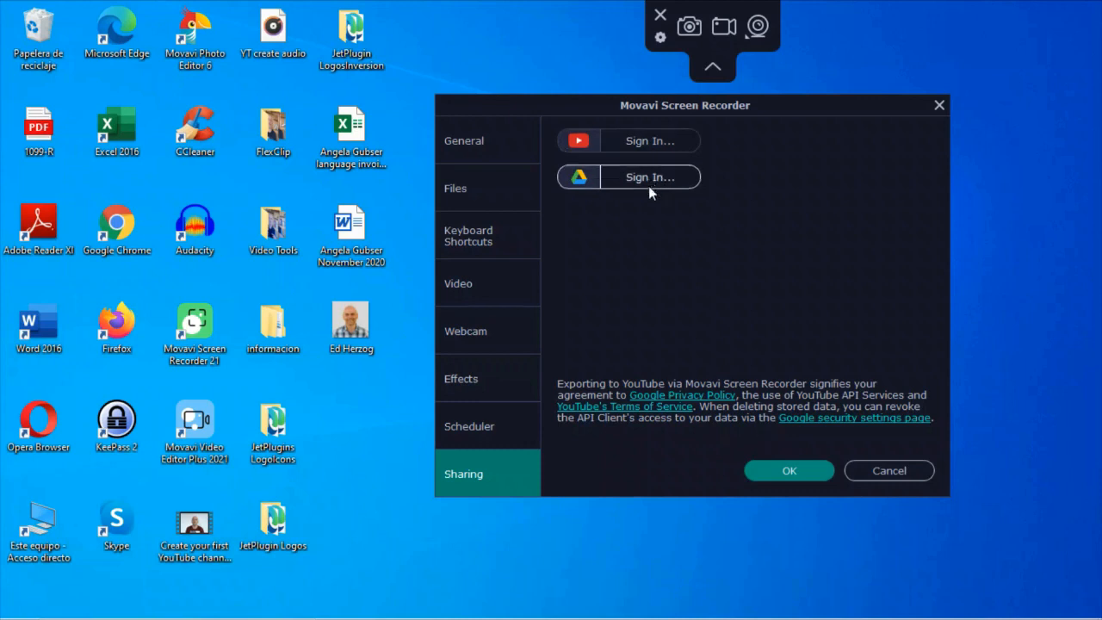
{"action": "mouse_move", "coordinate": [800, 226]}
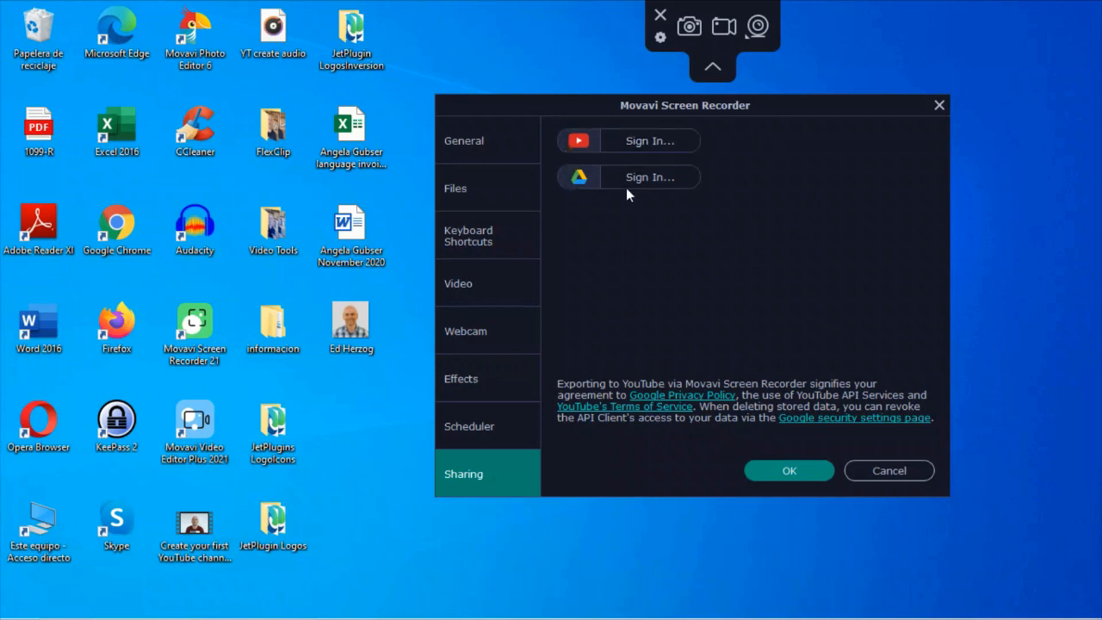
{"action": "mouse_move", "coordinate": [602, 280]}
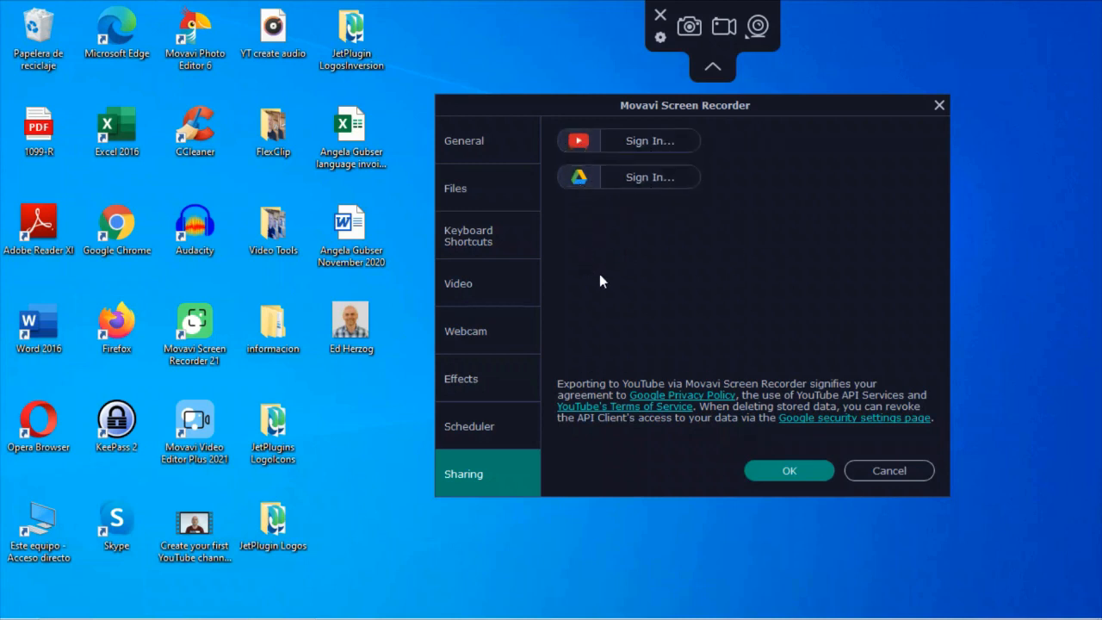
{"action": "mouse_move", "coordinate": [516, 134]}
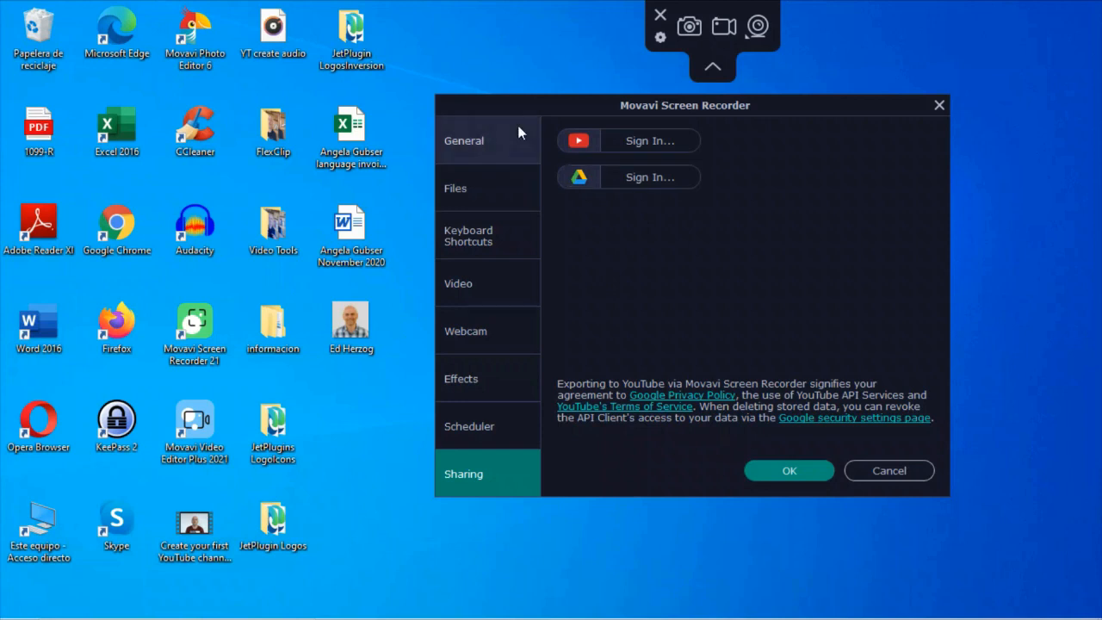
{"action": "mouse_move", "coordinate": [480, 384]}
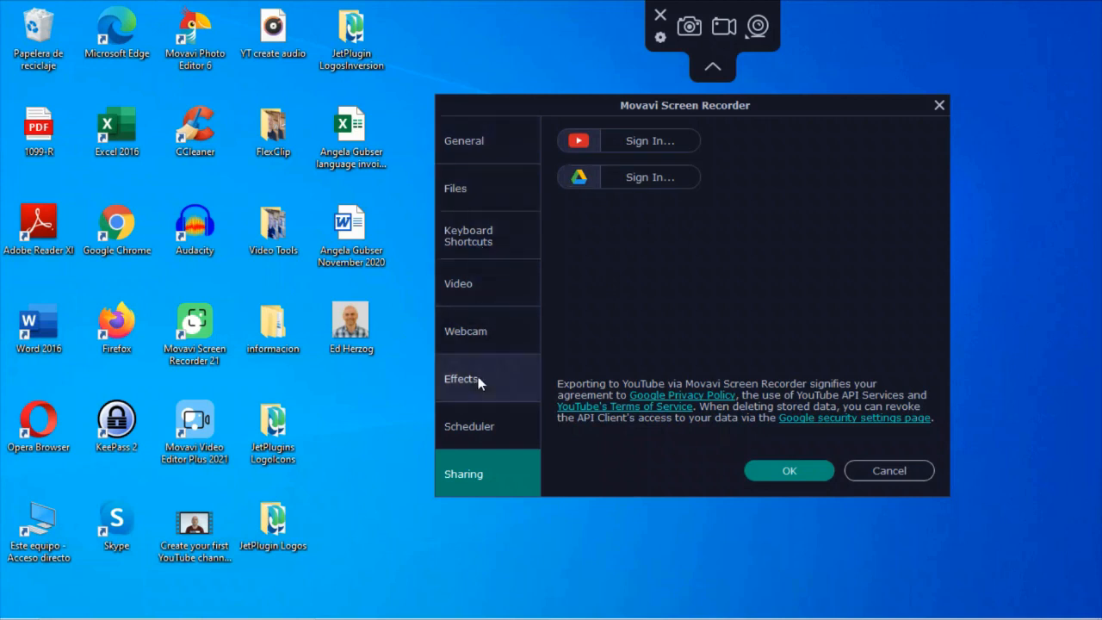
{"action": "mouse_move", "coordinate": [719, 42]}
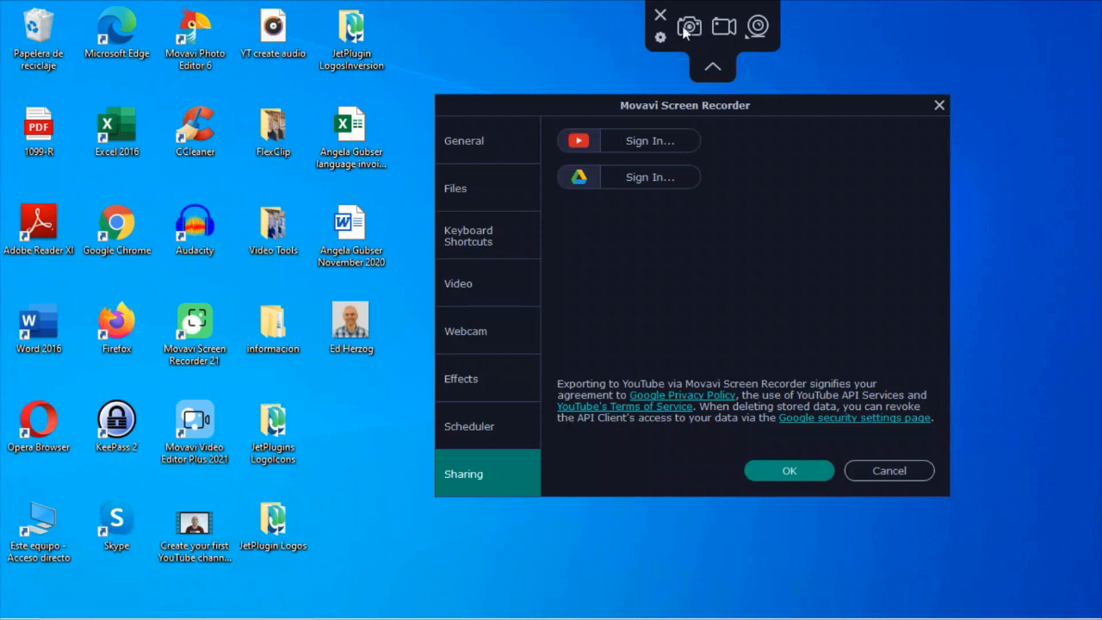
{"action": "mouse_move", "coordinate": [763, 34]}
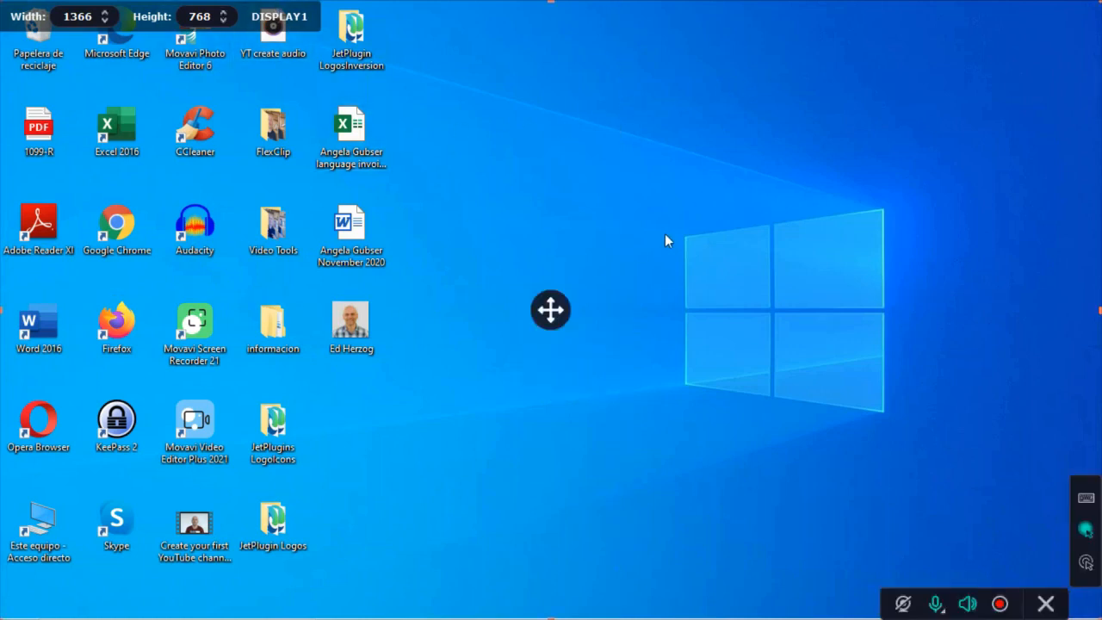
{"action": "mouse_move", "coordinate": [1044, 601]}
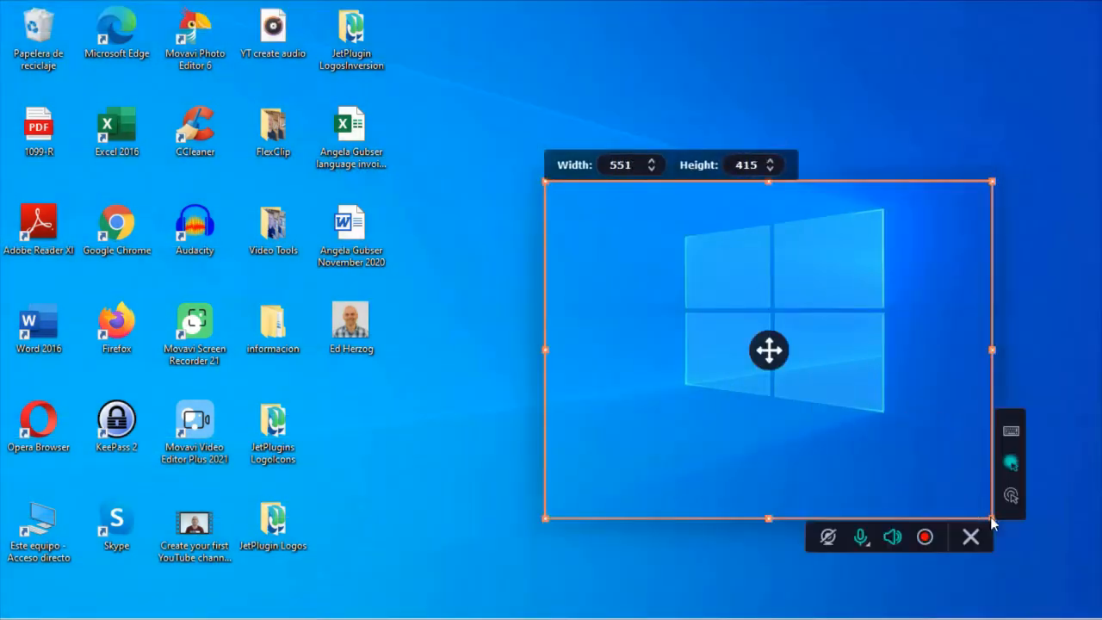
{"action": "mouse_move", "coordinate": [586, 296]}
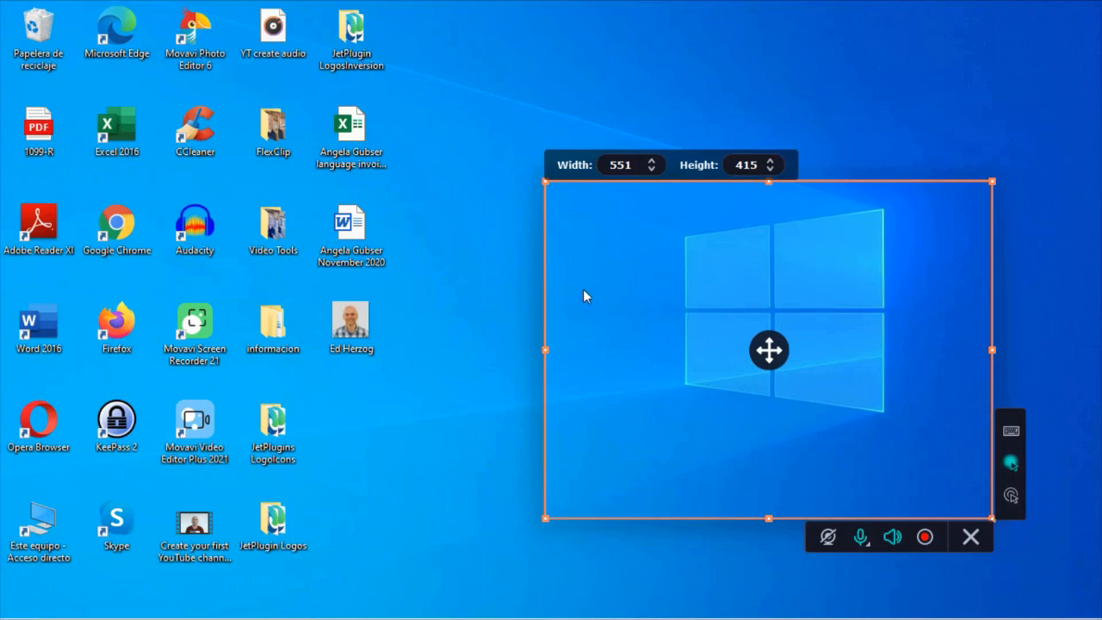
{"action": "mouse_move", "coordinate": [788, 304]}
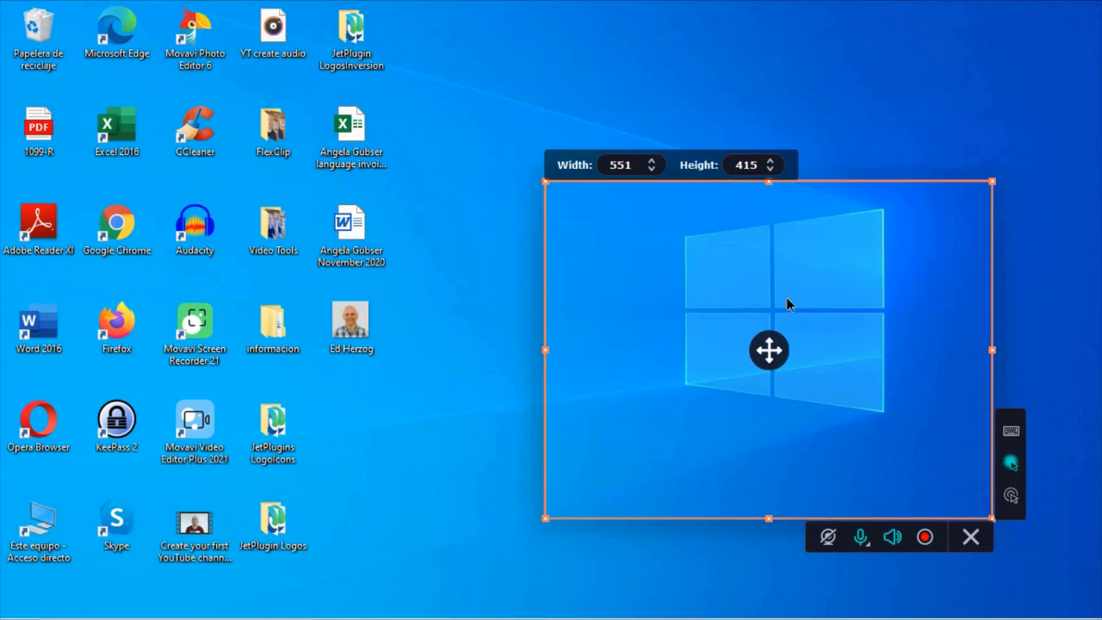
{"action": "mouse_move", "coordinate": [742, 384]}
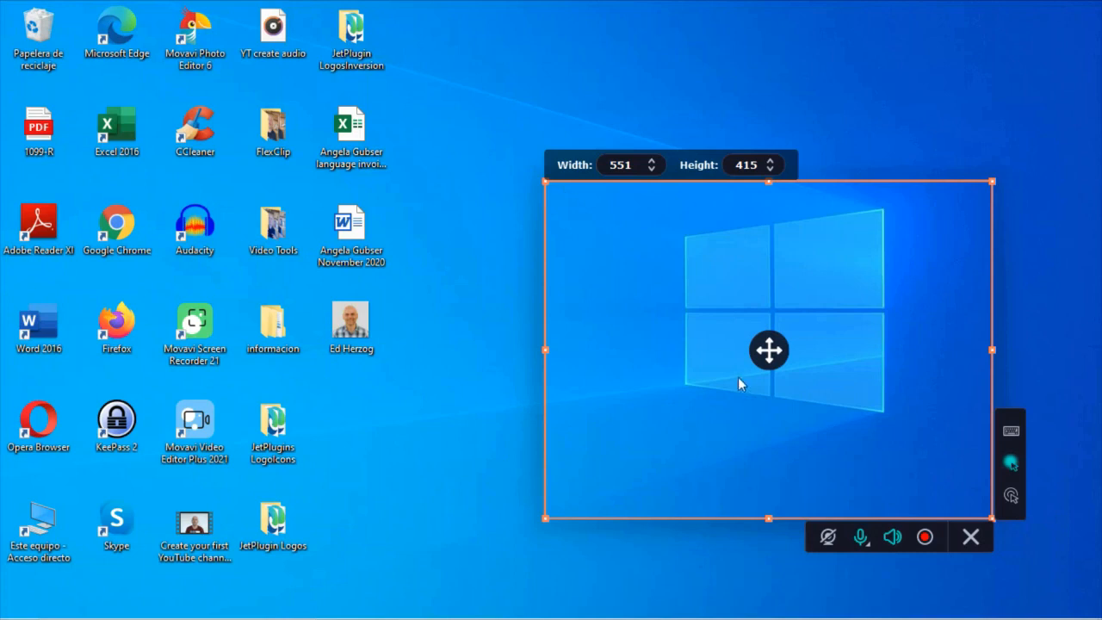
Step: Move the capture frame left and drag its edges to 400 by 300 pixels
{"action": "left_click_drag", "start_coordinate": [768, 350], "coordinate": [680, 315]}
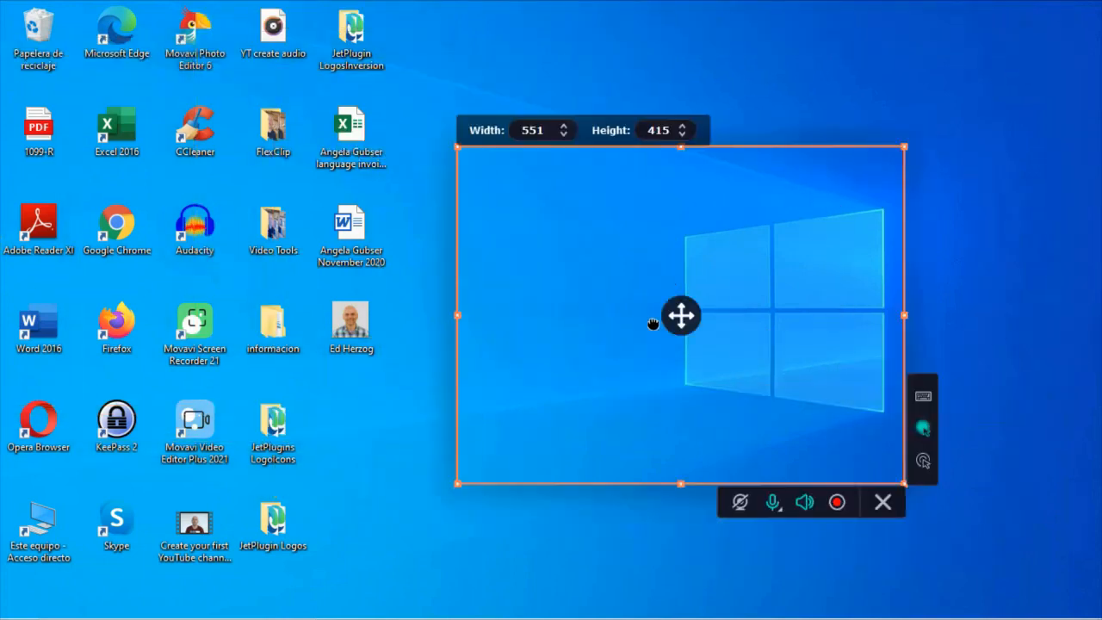
{"action": "left_click_drag", "start_coordinate": [680, 316], "coordinate": [624, 329]}
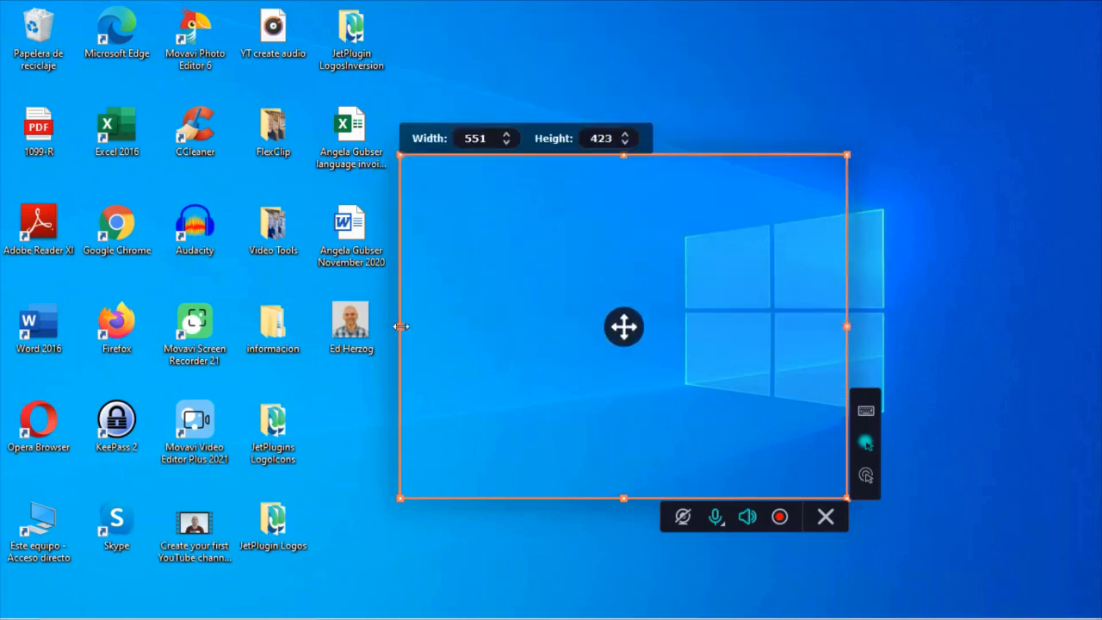
{"action": "left_click_drag", "start_coordinate": [400, 325], "coordinate": [386, 325]}
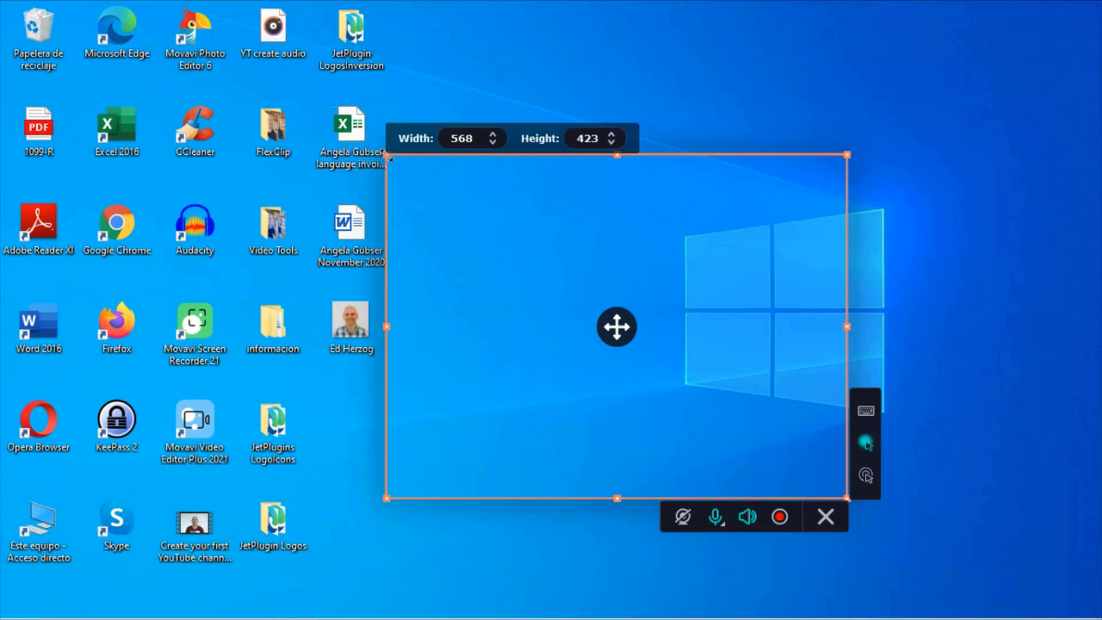
{"action": "left_click_drag", "start_coordinate": [387, 156], "coordinate": [465, 205]}
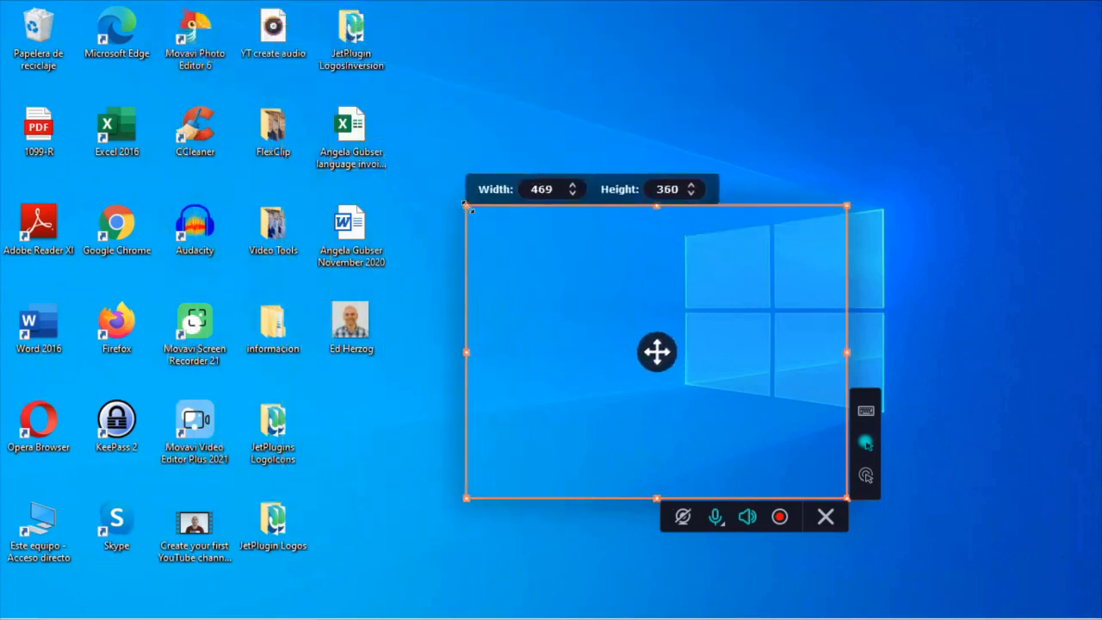
{"action": "left_click", "coordinate": [697, 194]}
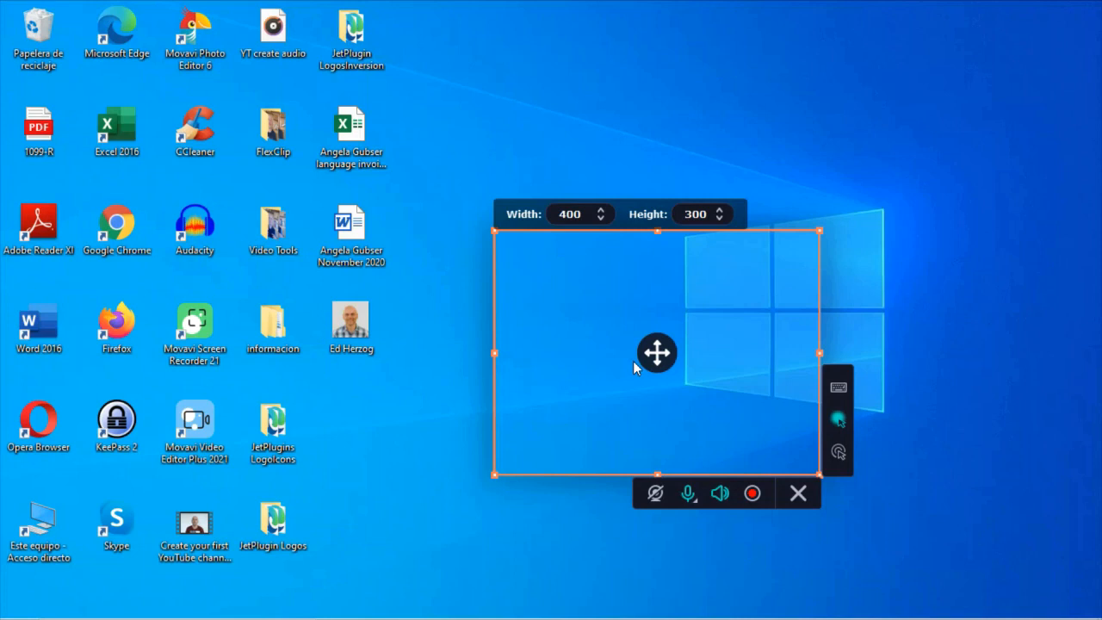
{"action": "mouse_move", "coordinate": [560, 329]}
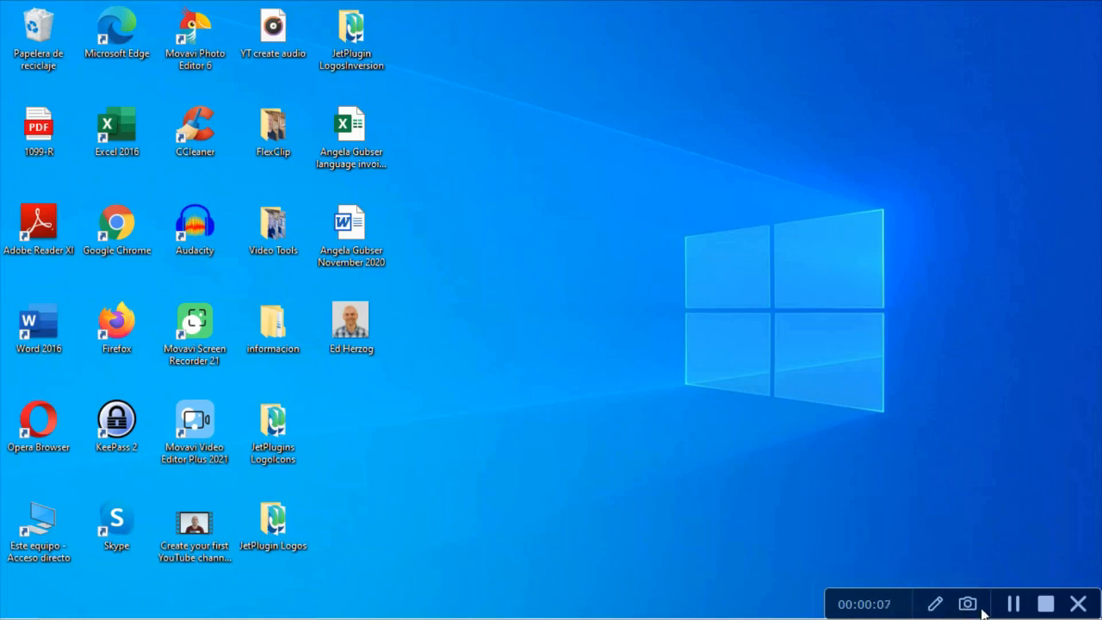
{"action": "mouse_move", "coordinate": [906, 604]}
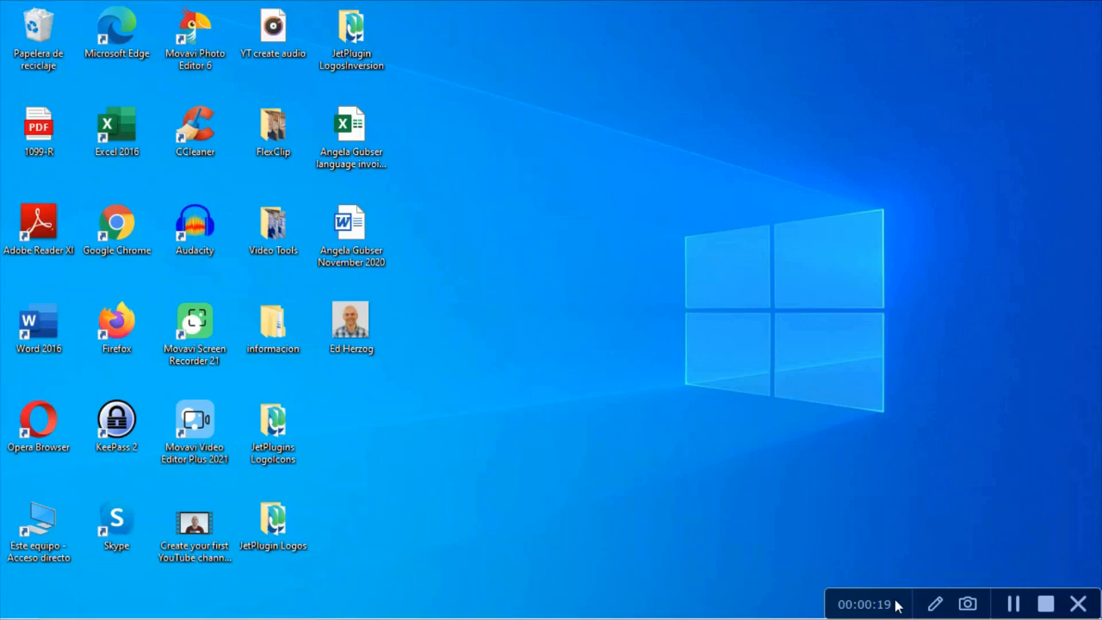
{"action": "mouse_move", "coordinate": [859, 611]}
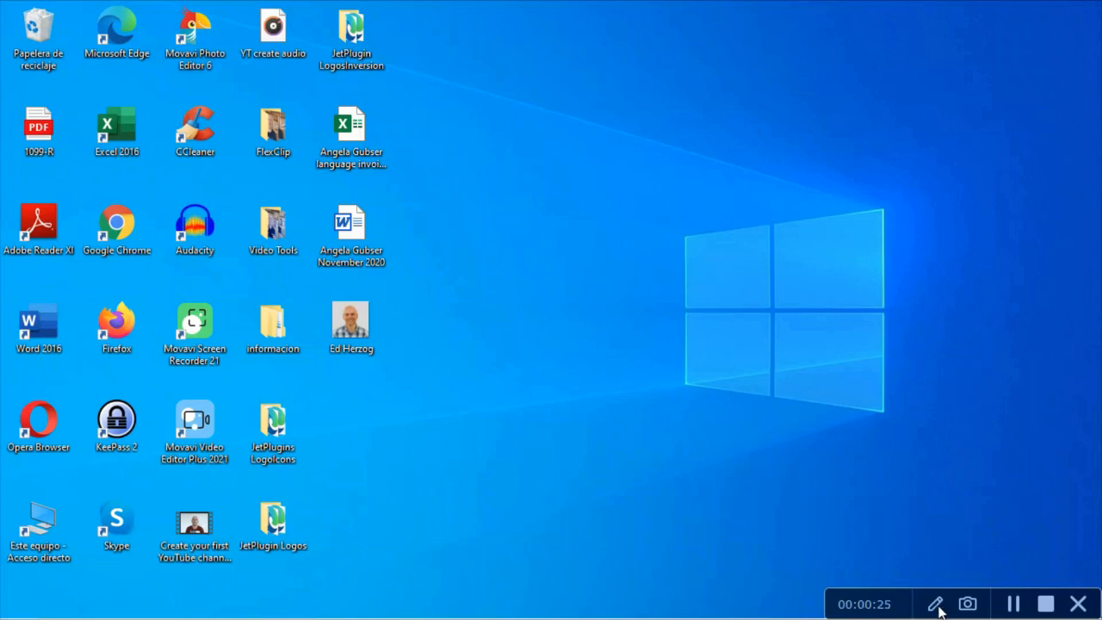
Step: Turn on on-screen drawing, bringing up the colour and brush size palette
{"action": "left_click", "coordinate": [935, 603]}
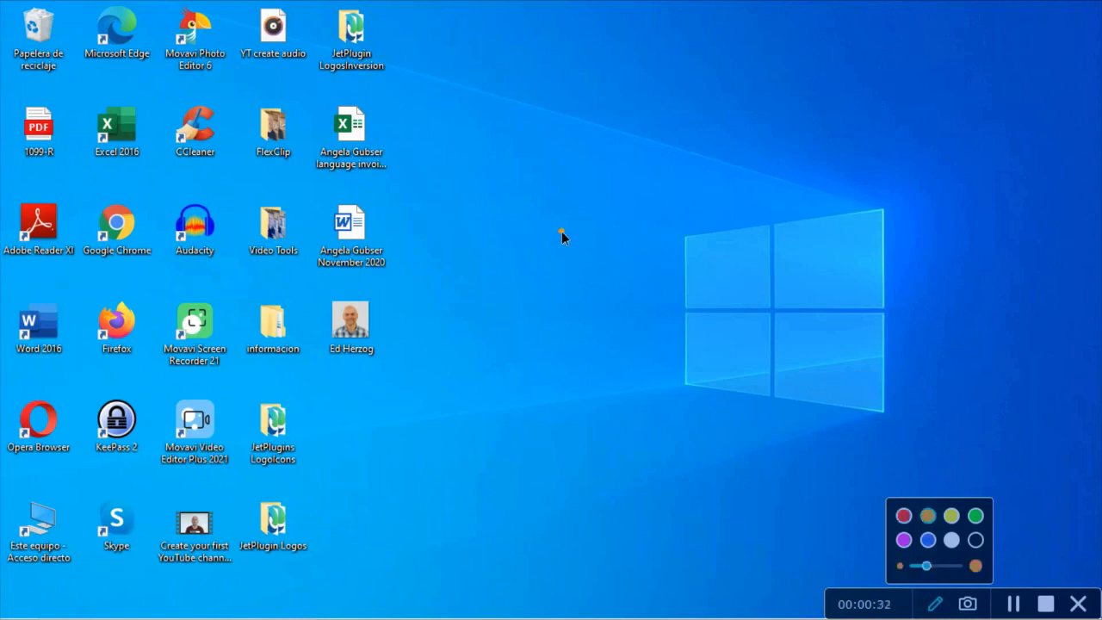
{"action": "left_click_drag", "start_coordinate": [559, 233], "coordinate": [809, 439]}
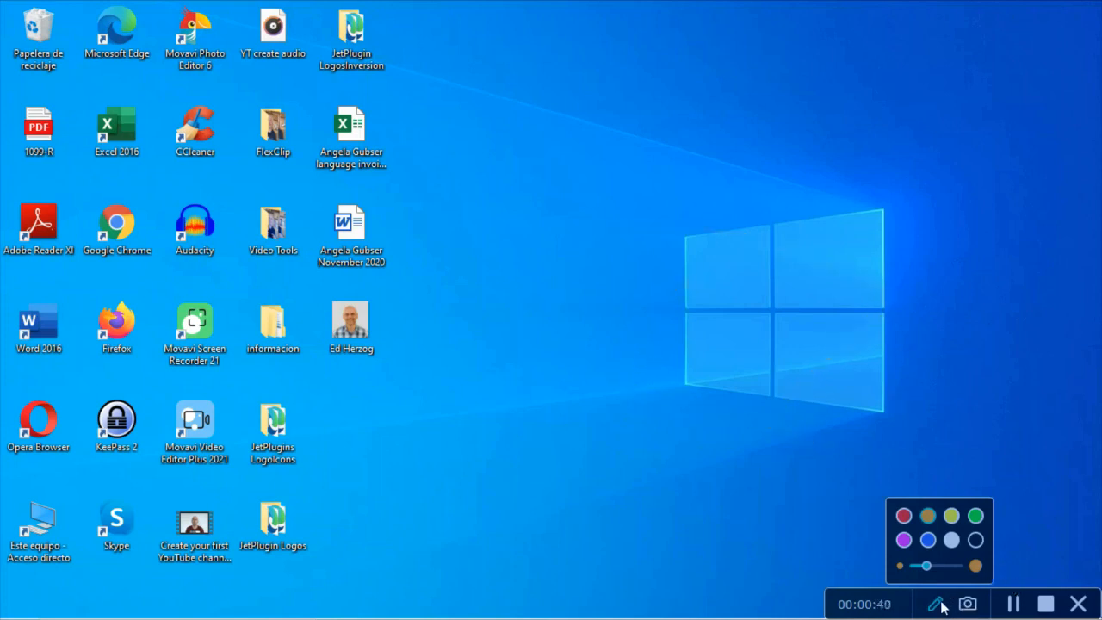
{"action": "left_click", "coordinate": [948, 603]}
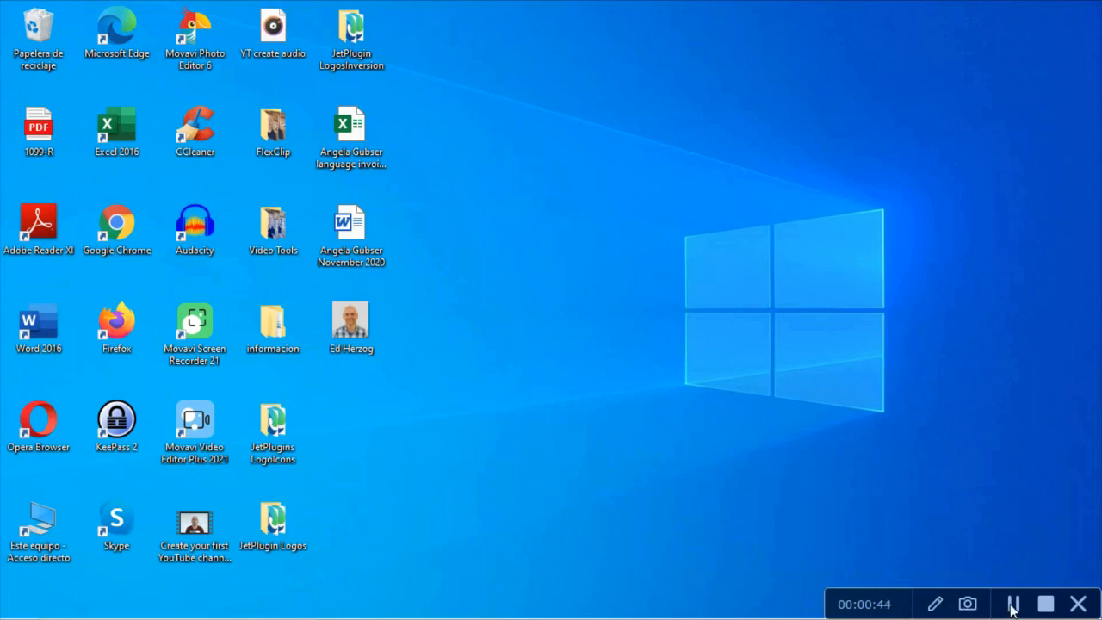
Step: Pause the recording with the timer at 00:00:45
{"action": "left_click", "coordinate": [1010, 602]}
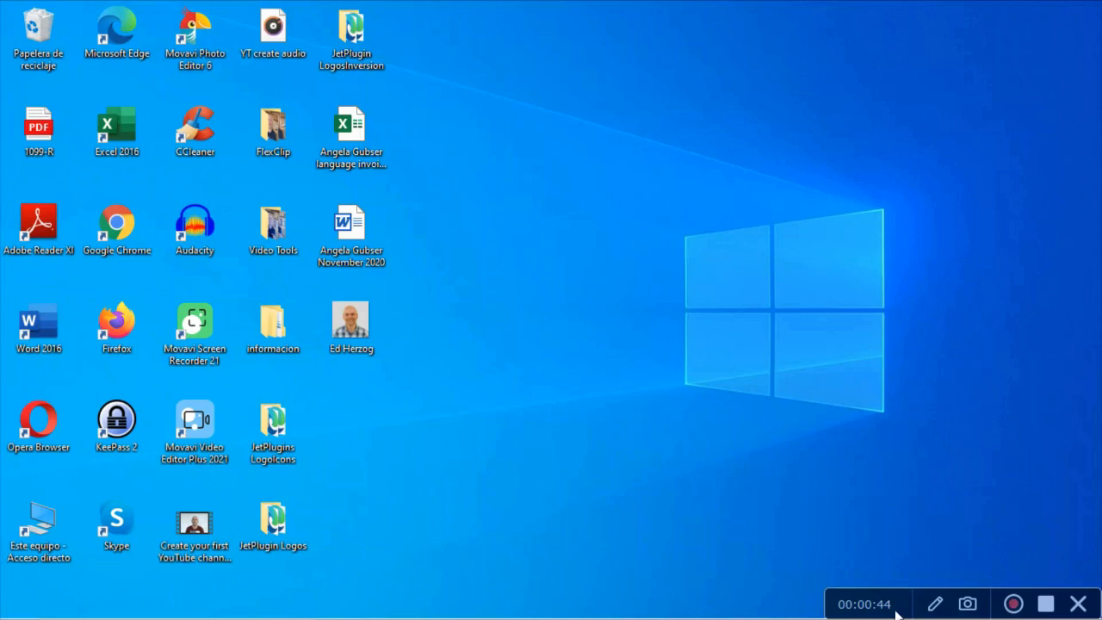
{"action": "mouse_move", "coordinate": [940, 609]}
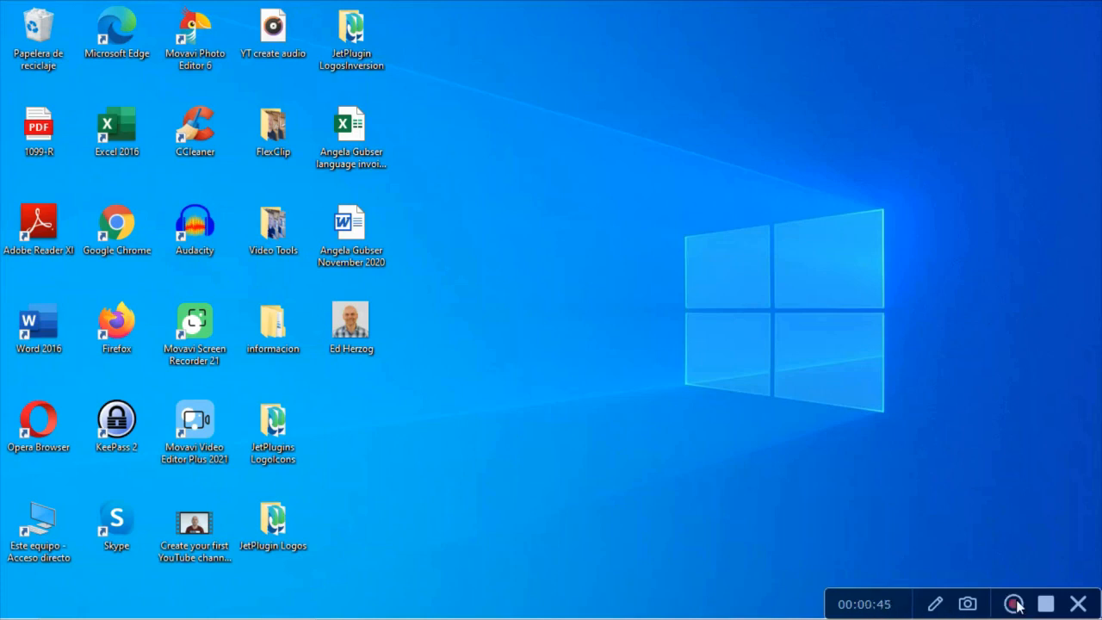
{"action": "left_click", "coordinate": [1011, 604]}
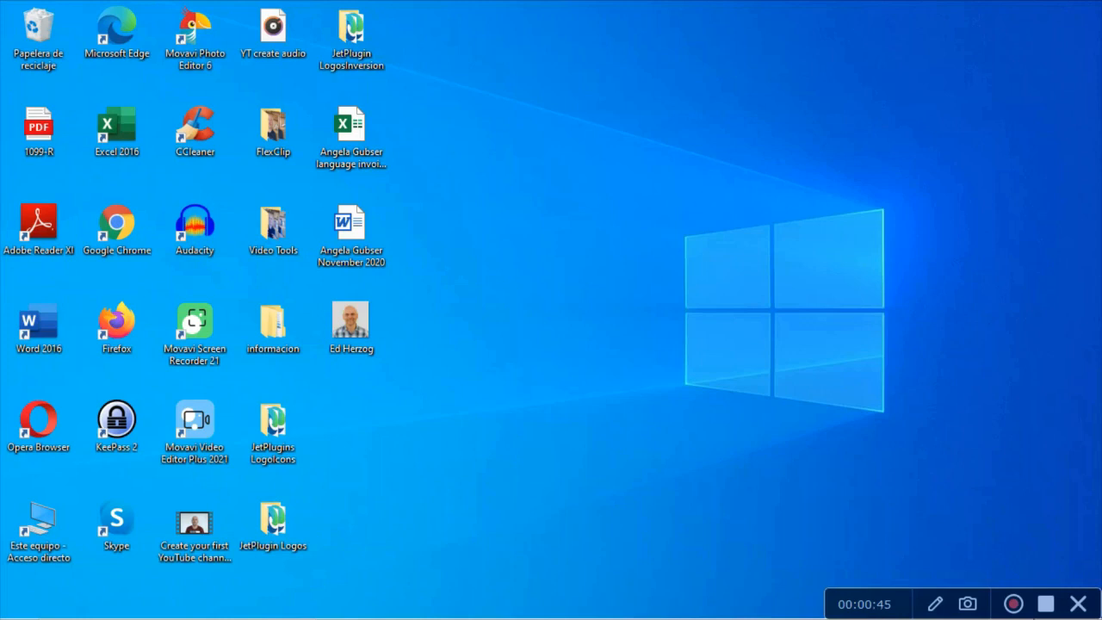
{"action": "mouse_move", "coordinate": [1074, 596]}
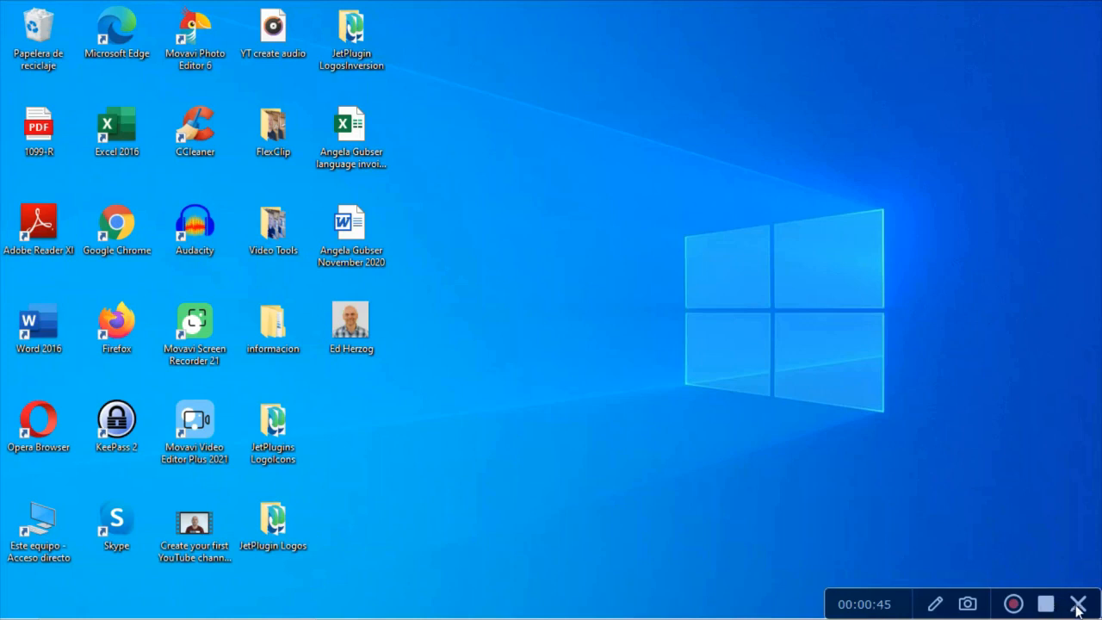
Step: Request discarding the recording, then cancel the deletion prompt to keep it
{"action": "left_click", "coordinate": [1076, 599]}
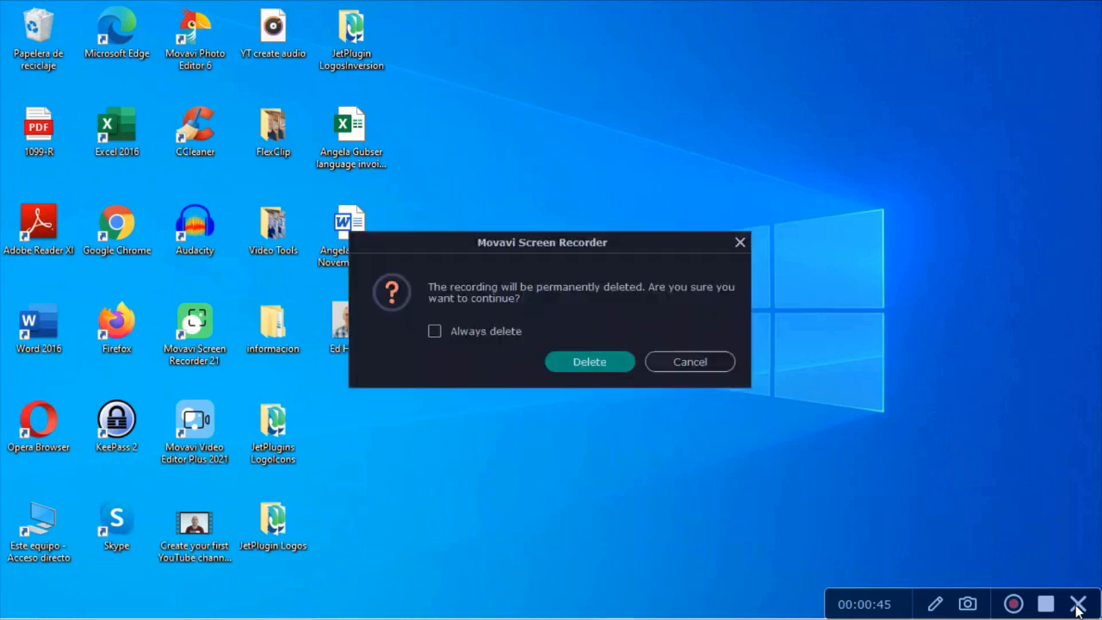
{"action": "mouse_move", "coordinate": [570, 361]}
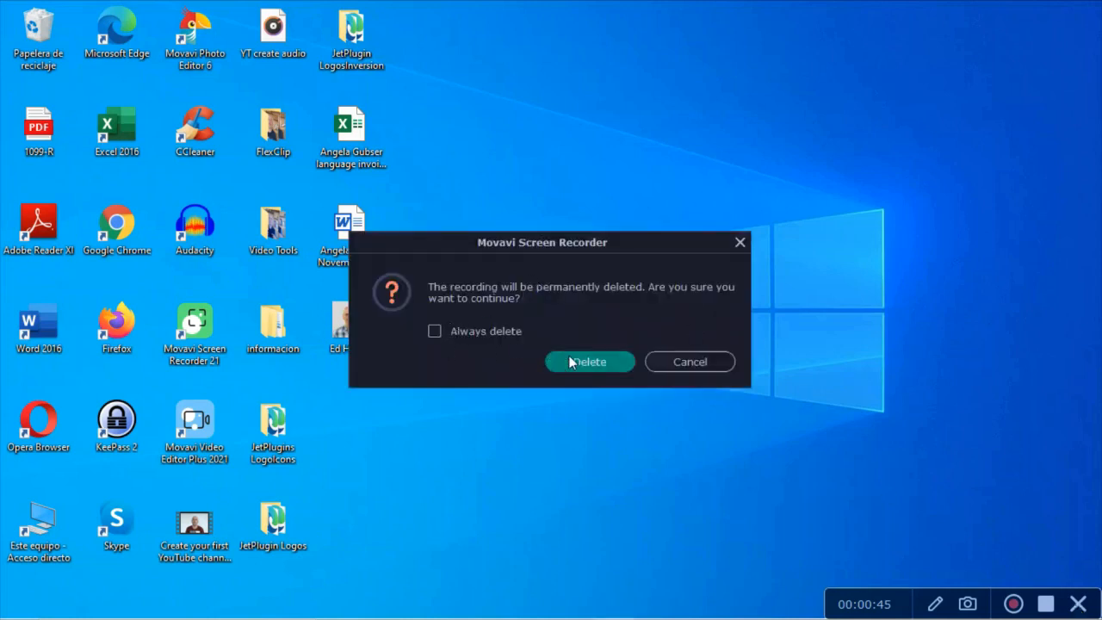
{"action": "mouse_move", "coordinate": [506, 323]}
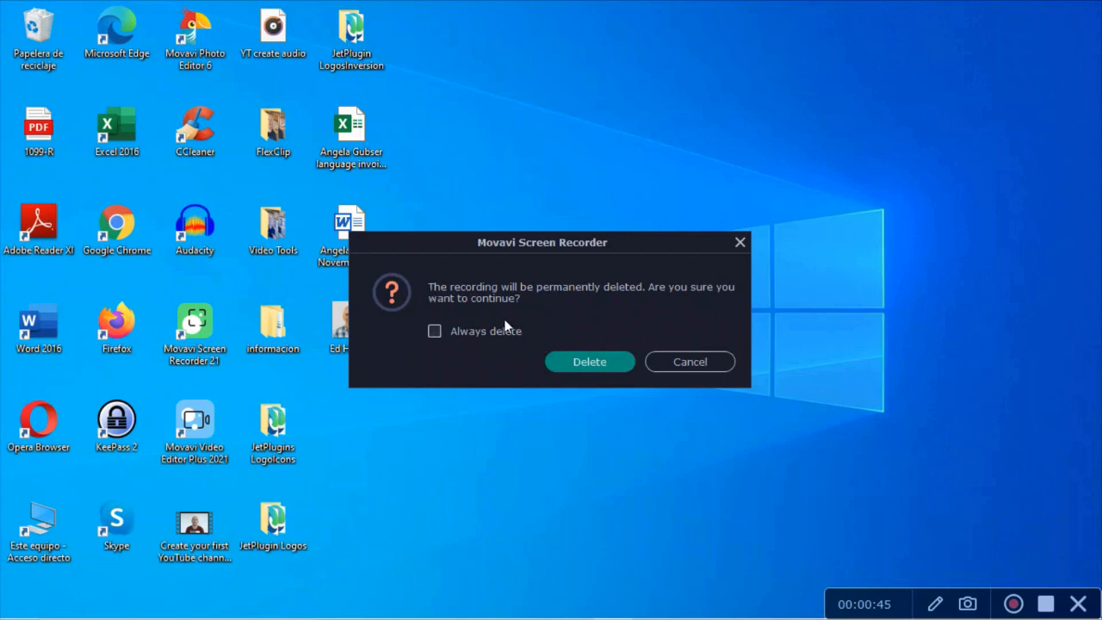
{"action": "mouse_move", "coordinate": [612, 371]}
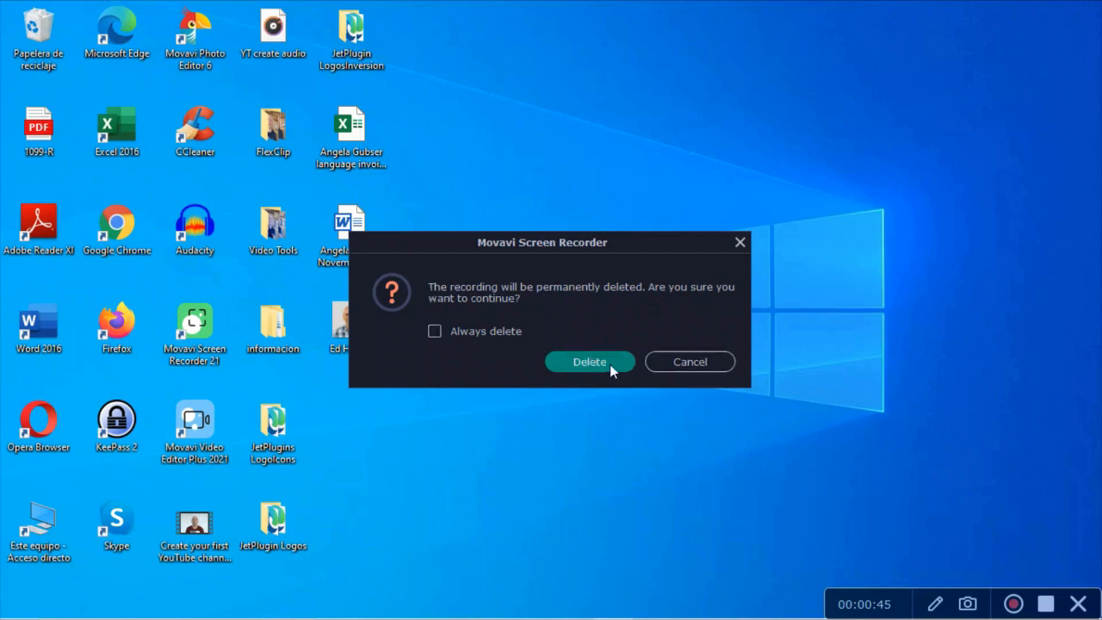
{"action": "mouse_move", "coordinate": [674, 367]}
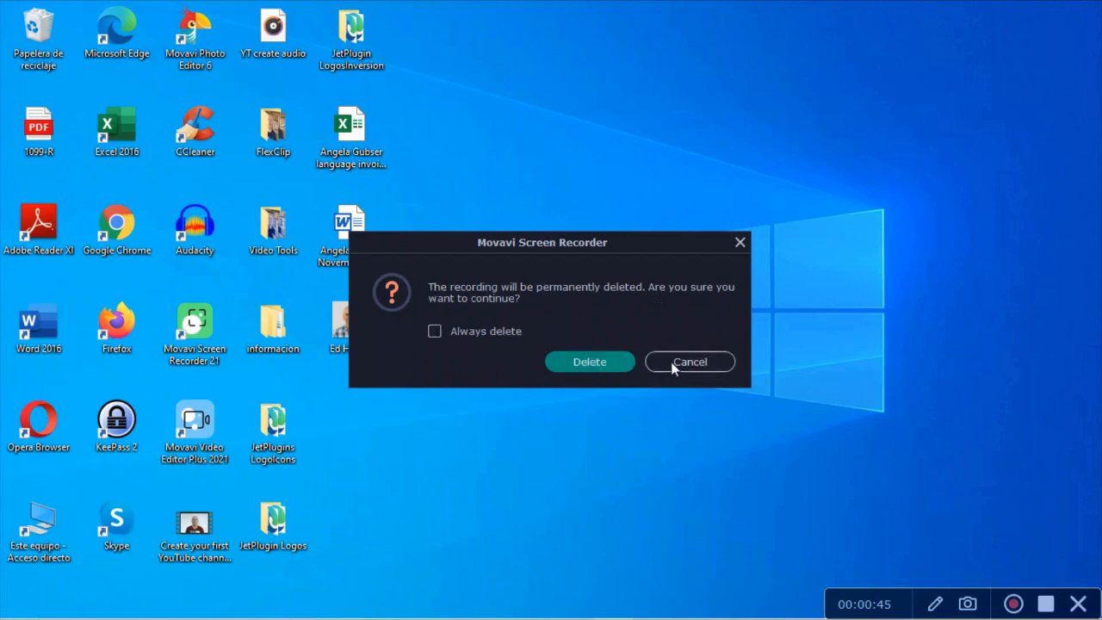
{"action": "left_click", "coordinate": [689, 360]}
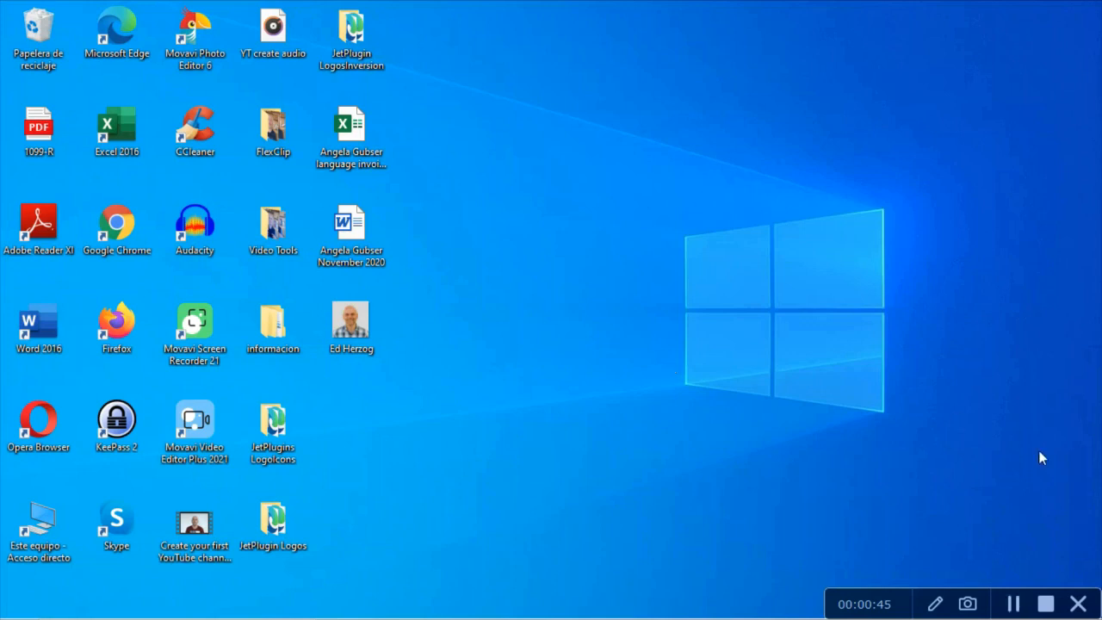
{"action": "mouse_move", "coordinate": [1076, 580]}
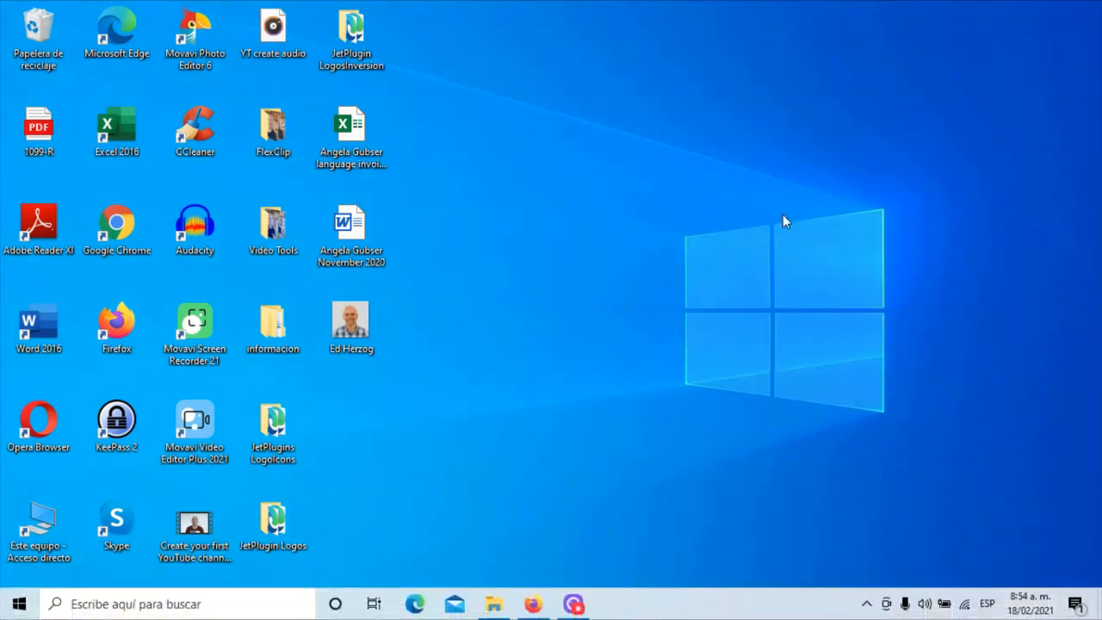
Step: Open the new 50-second ScreenRecorderProject17.mkv recording in the preview player
{"action": "double_click", "coordinate": [194, 321]}
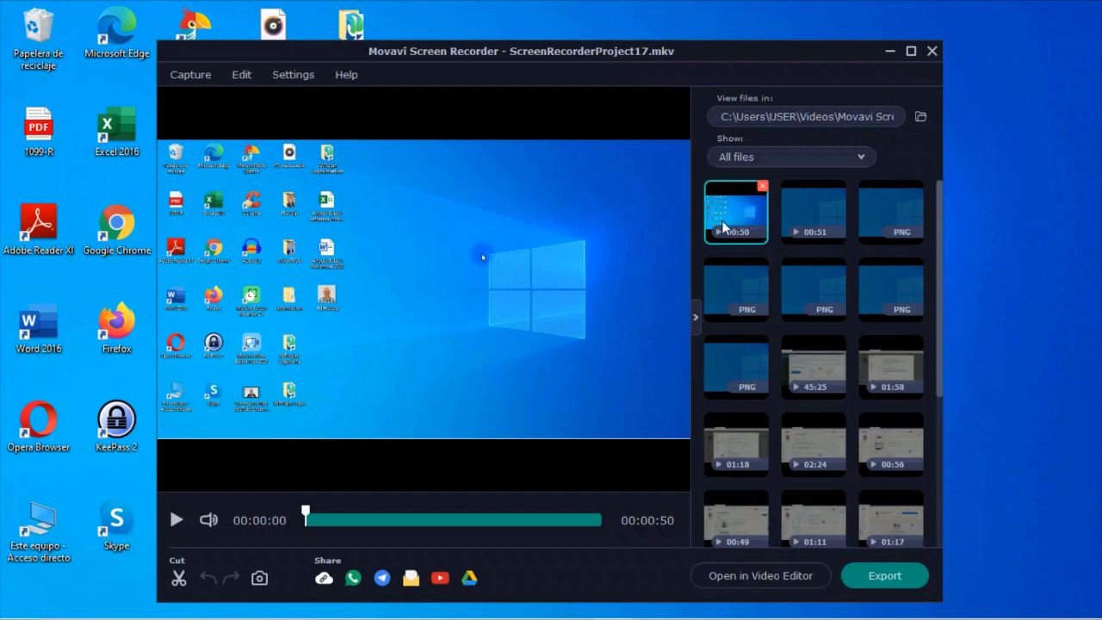
{"action": "mouse_move", "coordinate": [434, 193]}
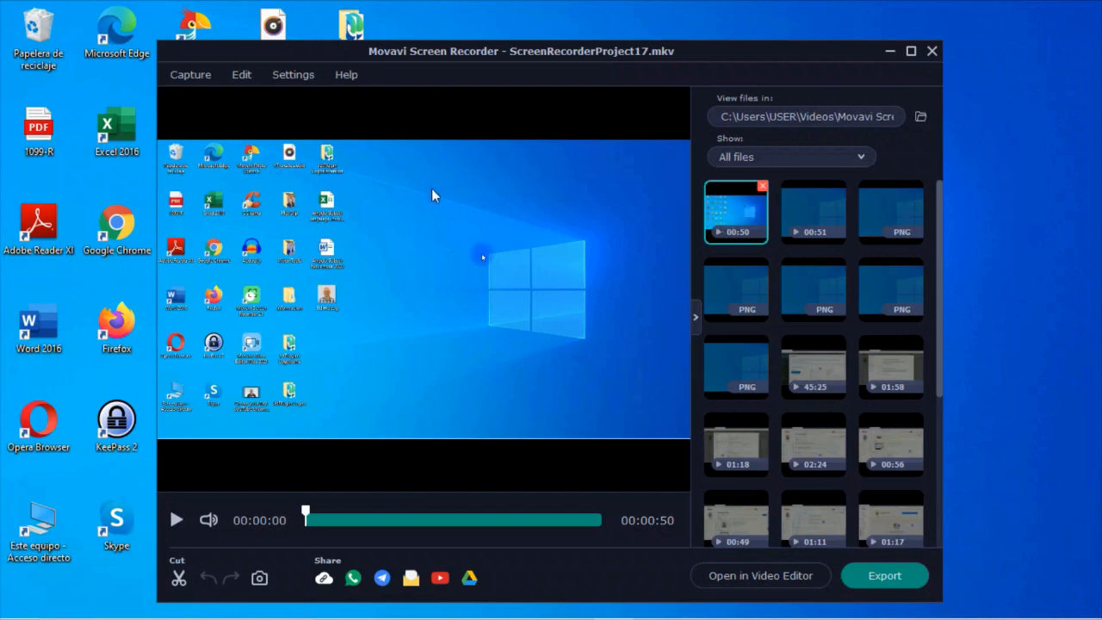
{"action": "mouse_move", "coordinate": [720, 222]}
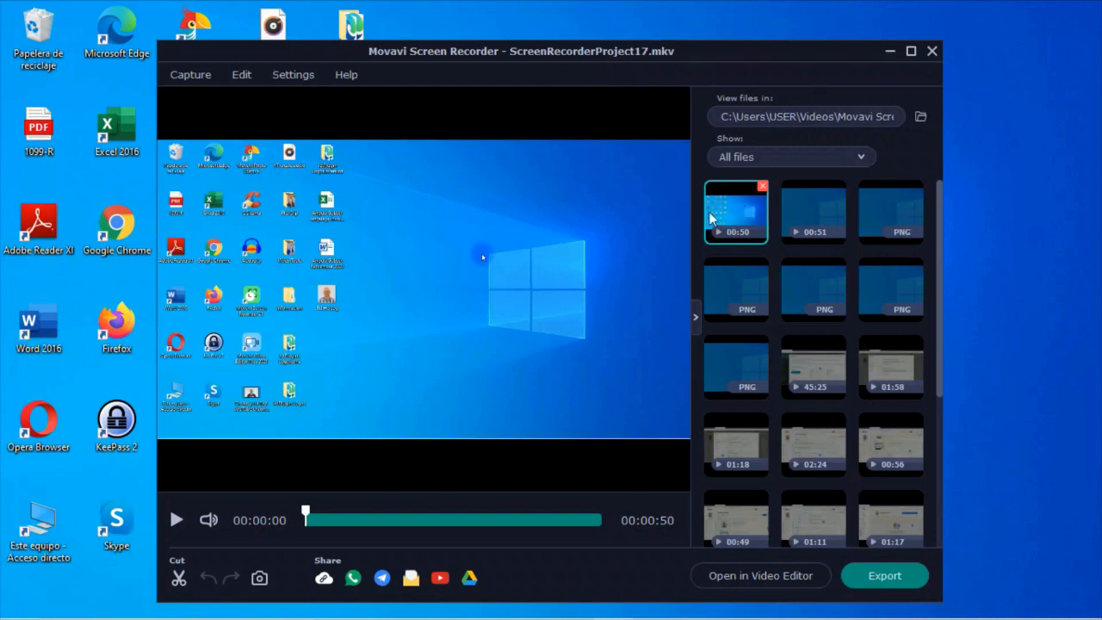
{"action": "mouse_move", "coordinate": [610, 354]}
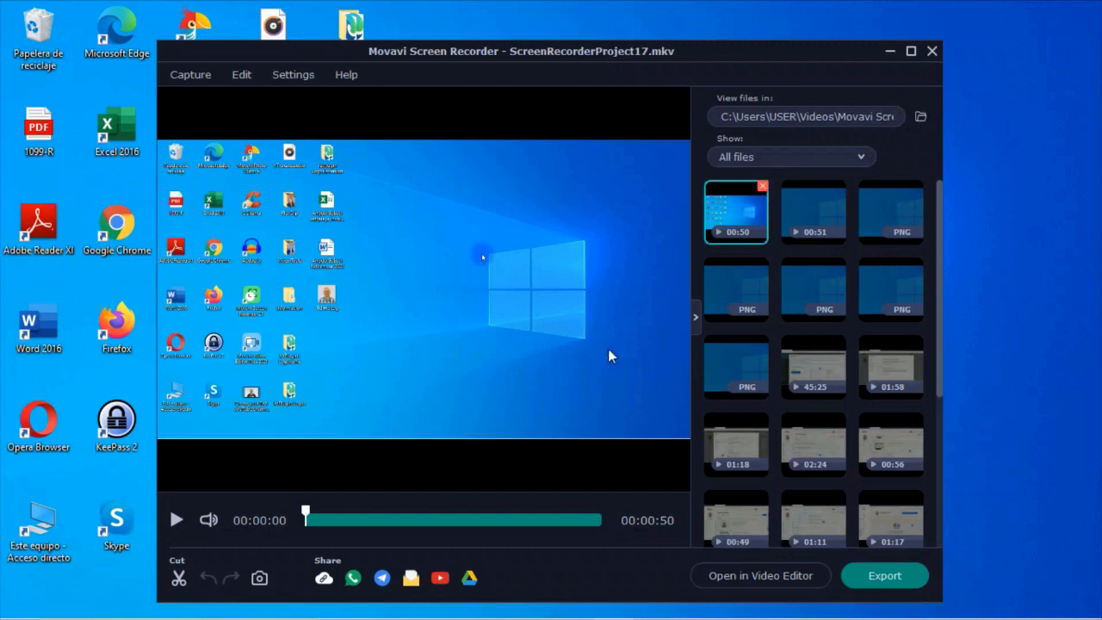
{"action": "mouse_move", "coordinate": [466, 207]}
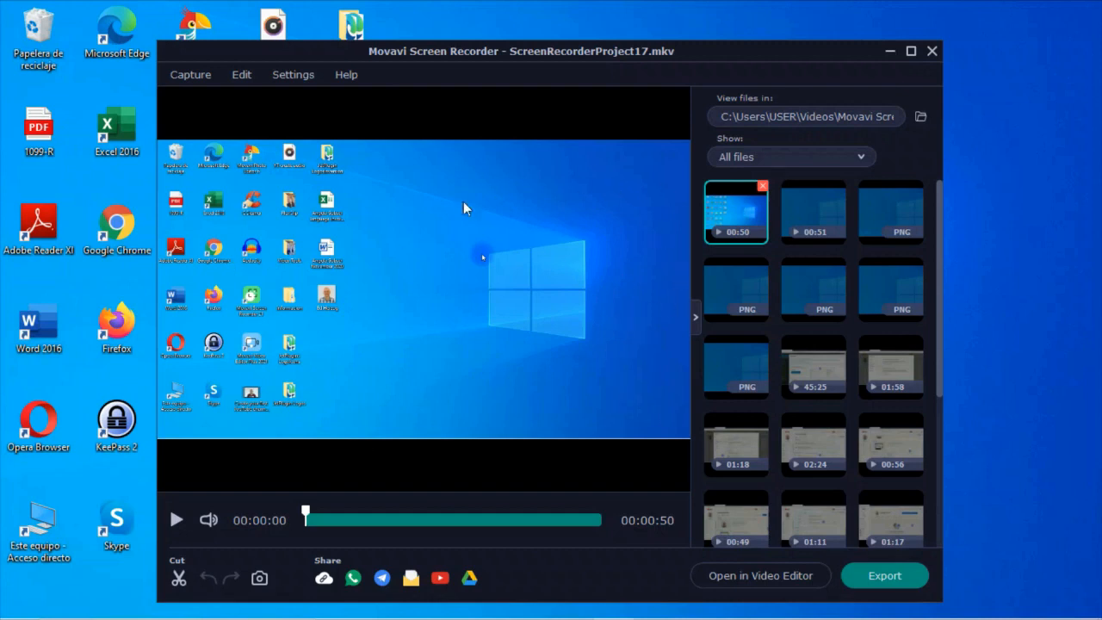
{"action": "mouse_move", "coordinate": [604, 344]}
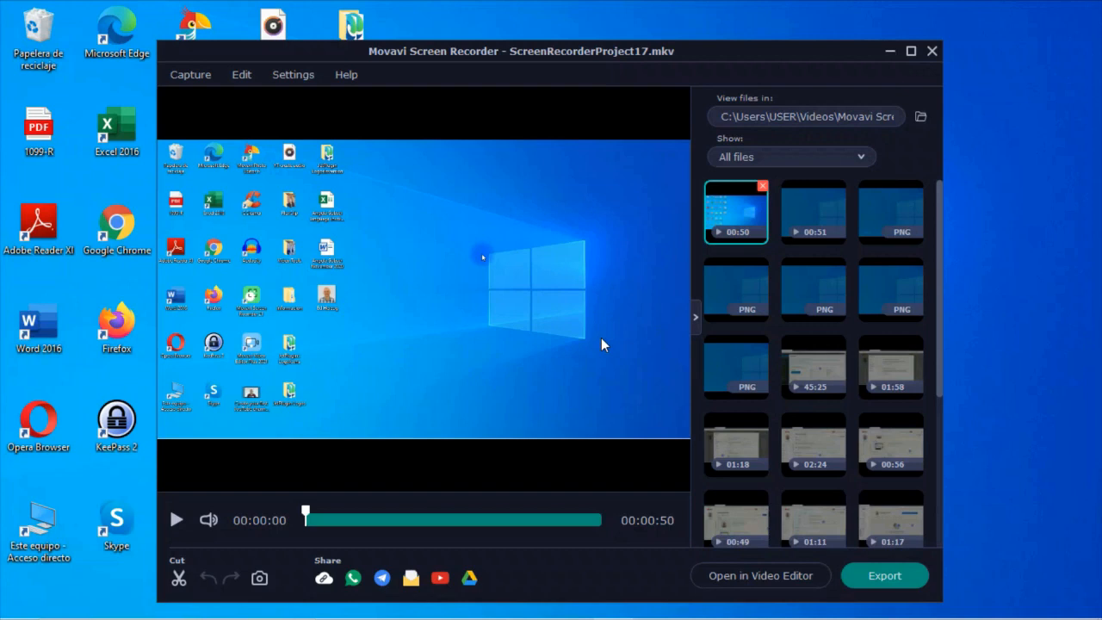
{"action": "mouse_move", "coordinate": [176, 520]}
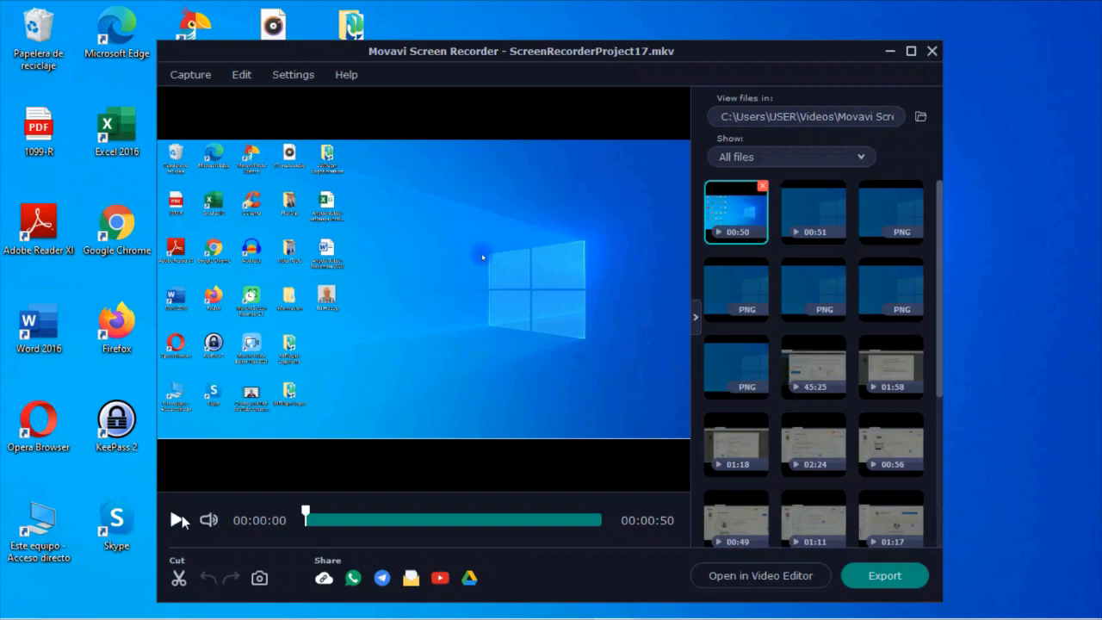
{"action": "mouse_move", "coordinate": [648, 222]}
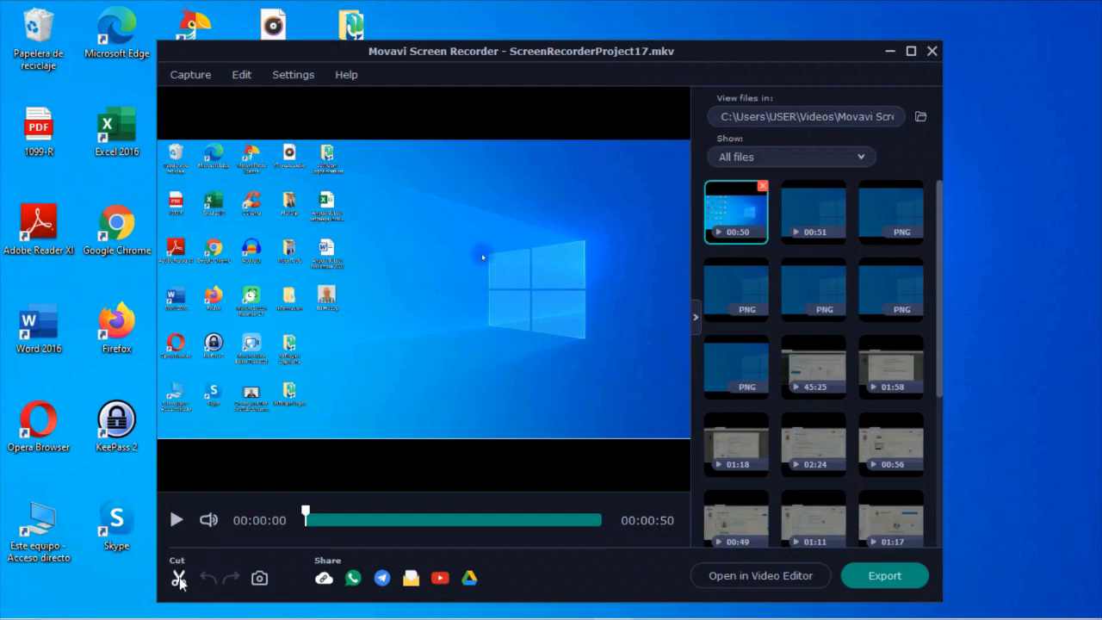
{"action": "mouse_move", "coordinate": [260, 585]}
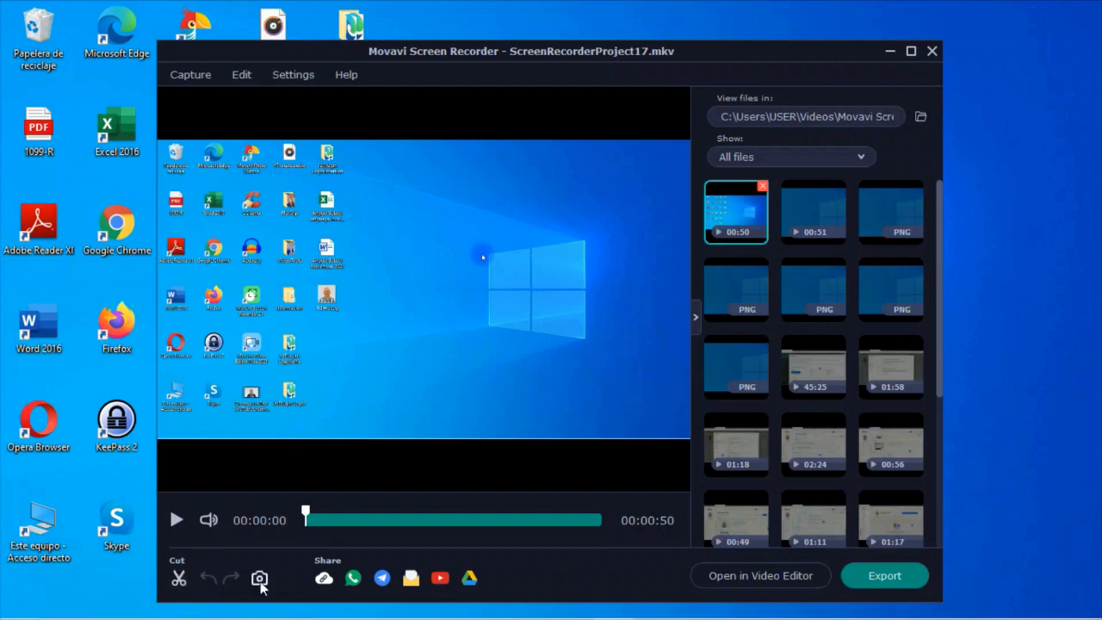
{"action": "mouse_move", "coordinate": [261, 578]}
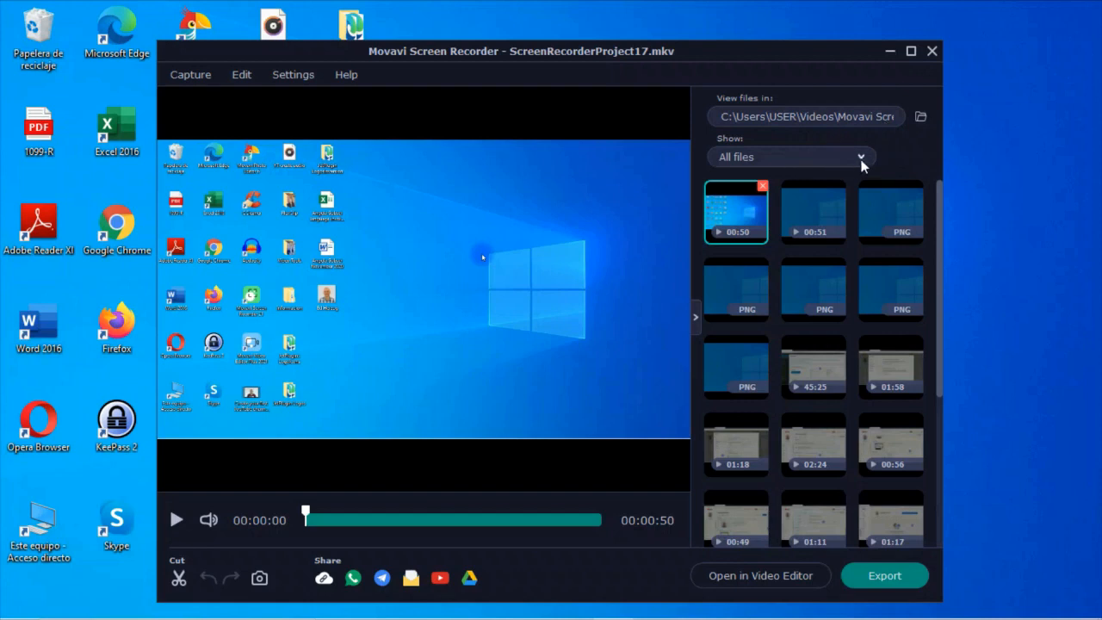
{"action": "left_click", "coordinate": [791, 157]}
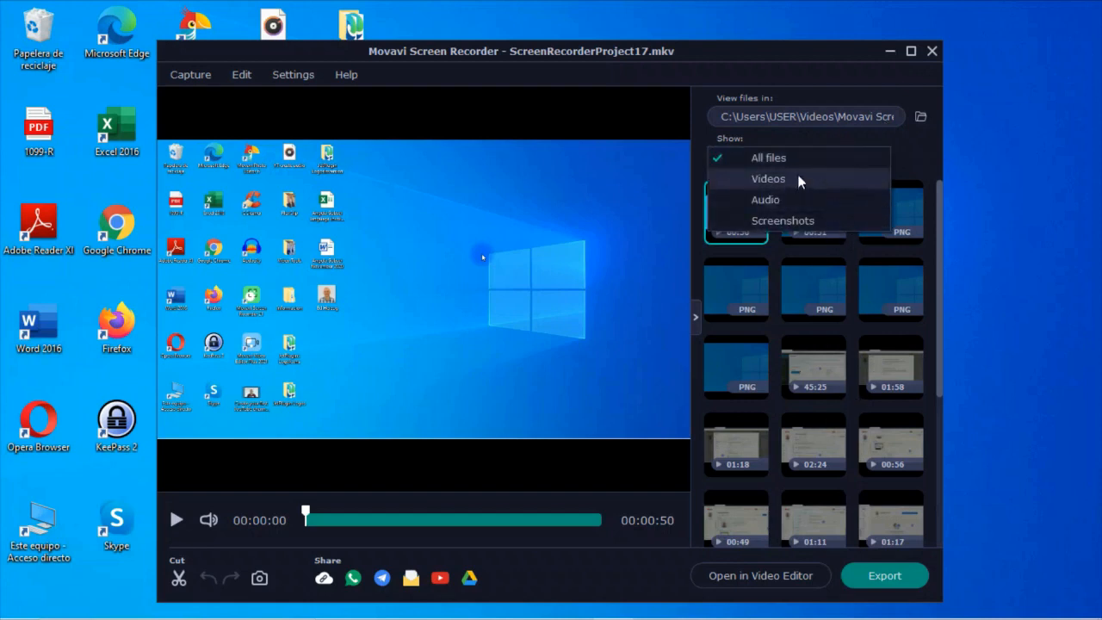
{"action": "mouse_move", "coordinate": [693, 292]}
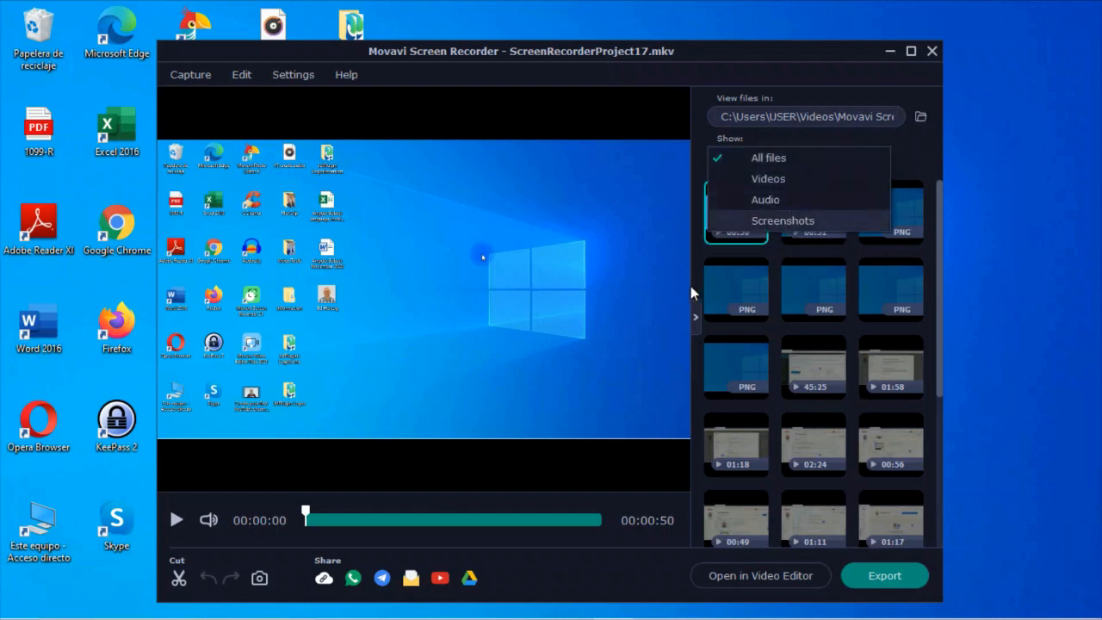
{"action": "left_click", "coordinate": [767, 157]}
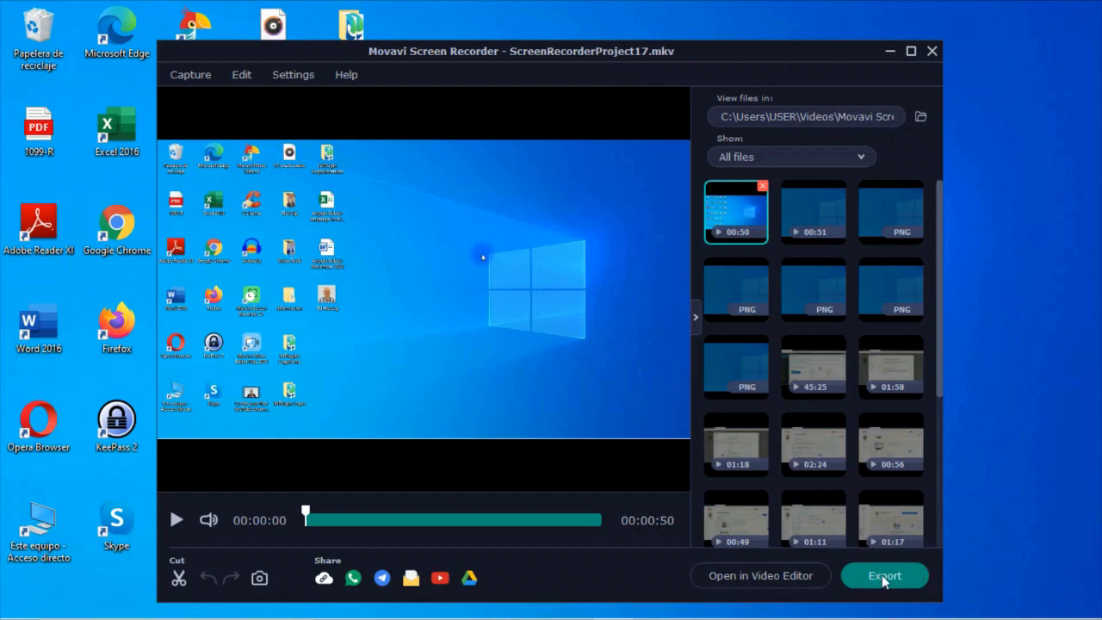
{"action": "mouse_move", "coordinate": [199, 84]}
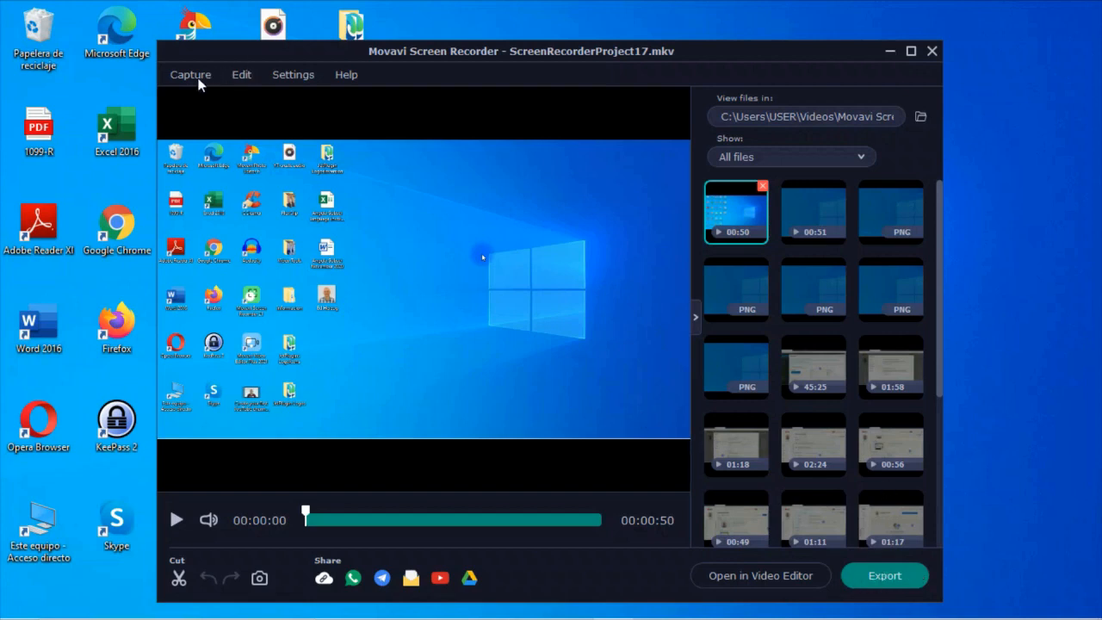
Step: Browse the capture, editing, settings and Help menus, then dismiss the Help menu
{"action": "left_click", "coordinate": [190, 74]}
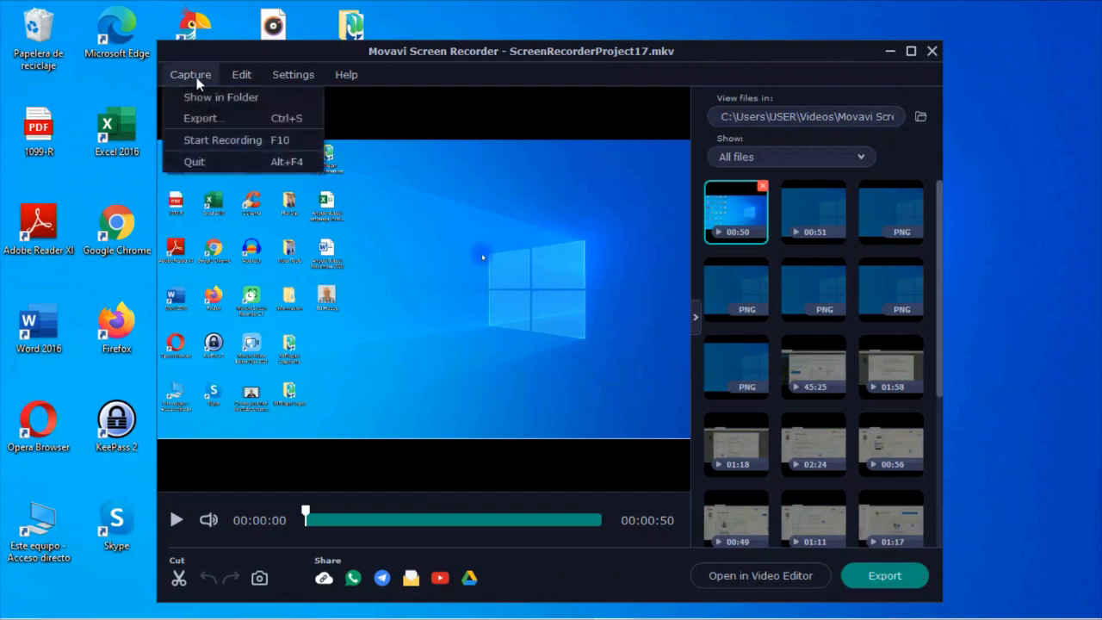
{"action": "mouse_move", "coordinate": [204, 143]}
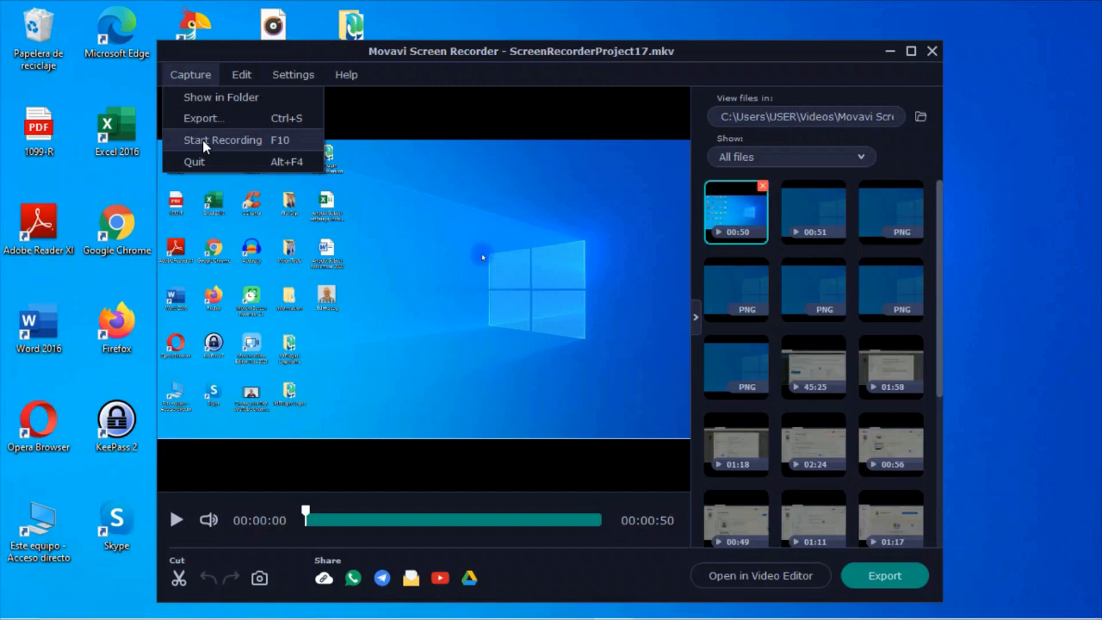
{"action": "mouse_move", "coordinate": [230, 146]}
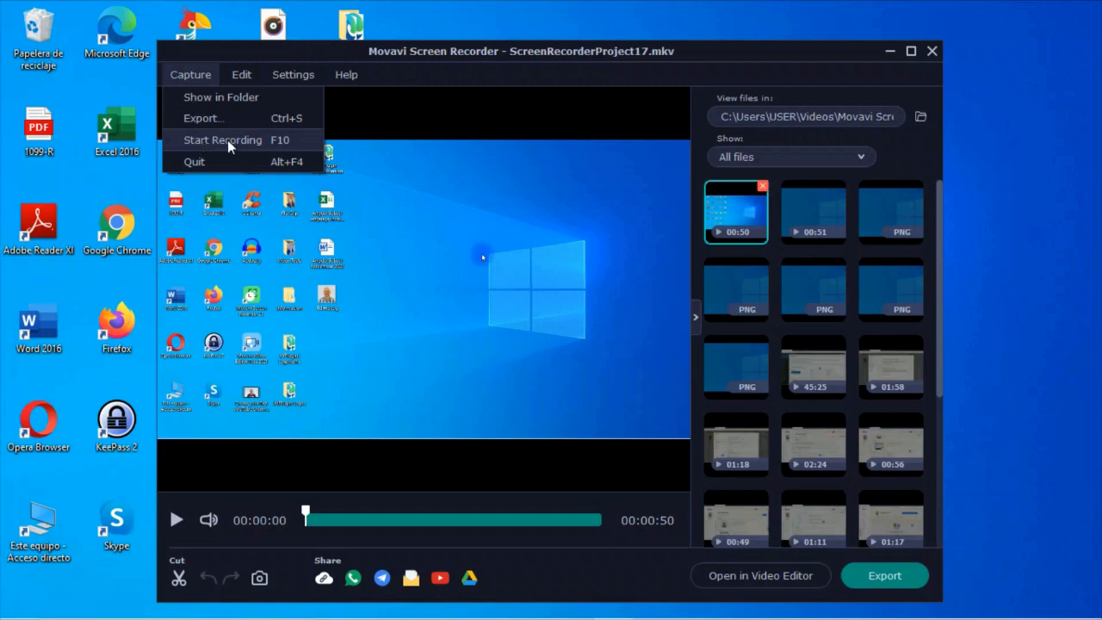
{"action": "mouse_move", "coordinate": [219, 149]}
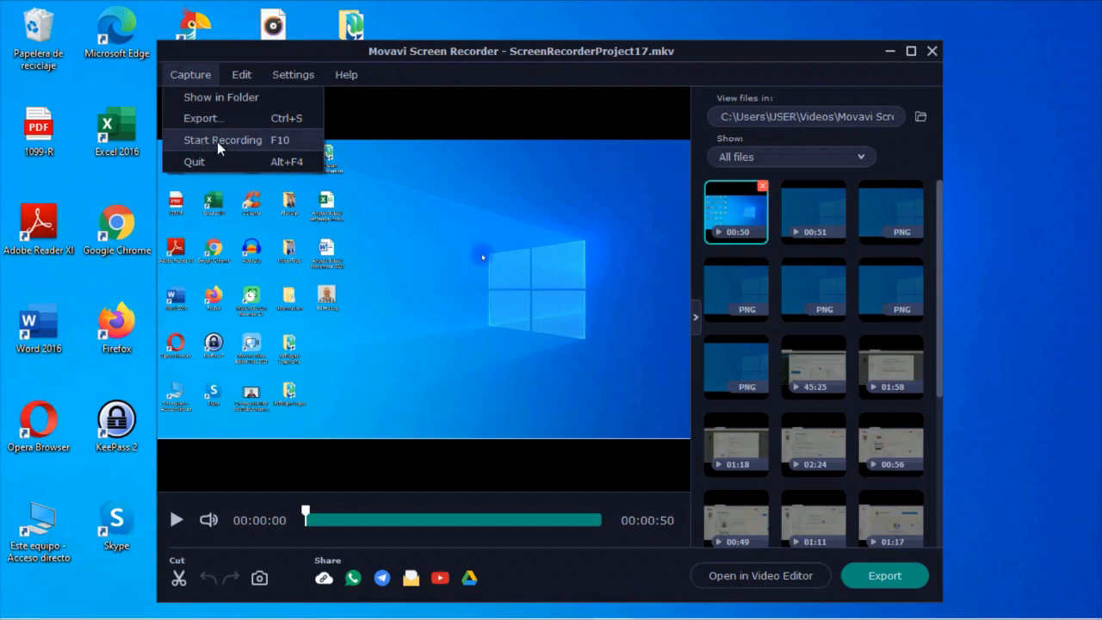
{"action": "mouse_move", "coordinate": [233, 96]}
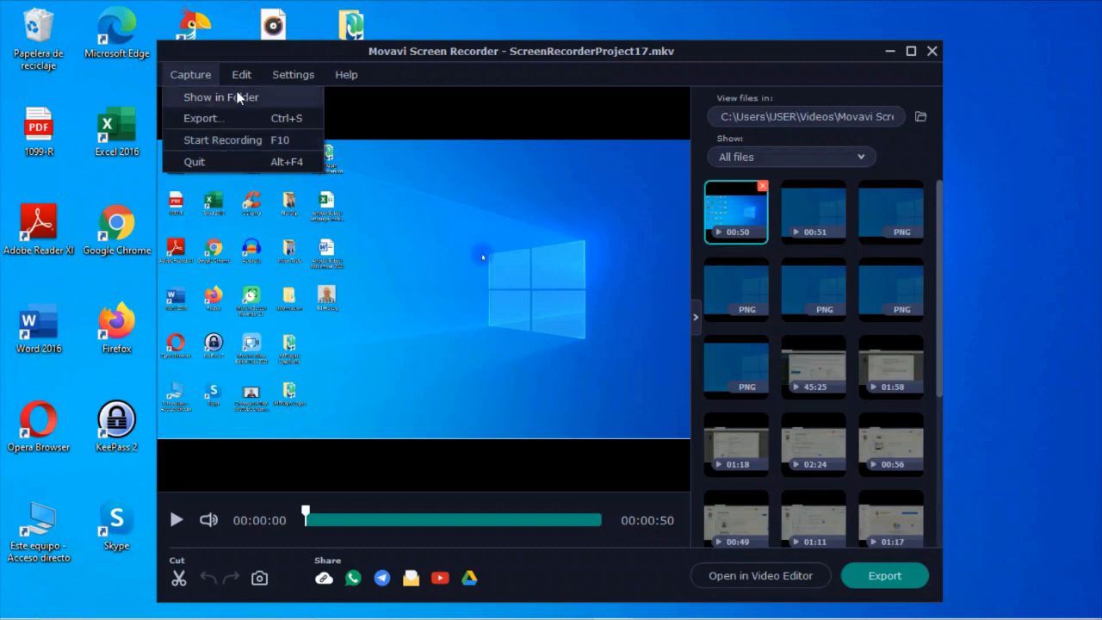
{"action": "left_click", "coordinate": [242, 74]}
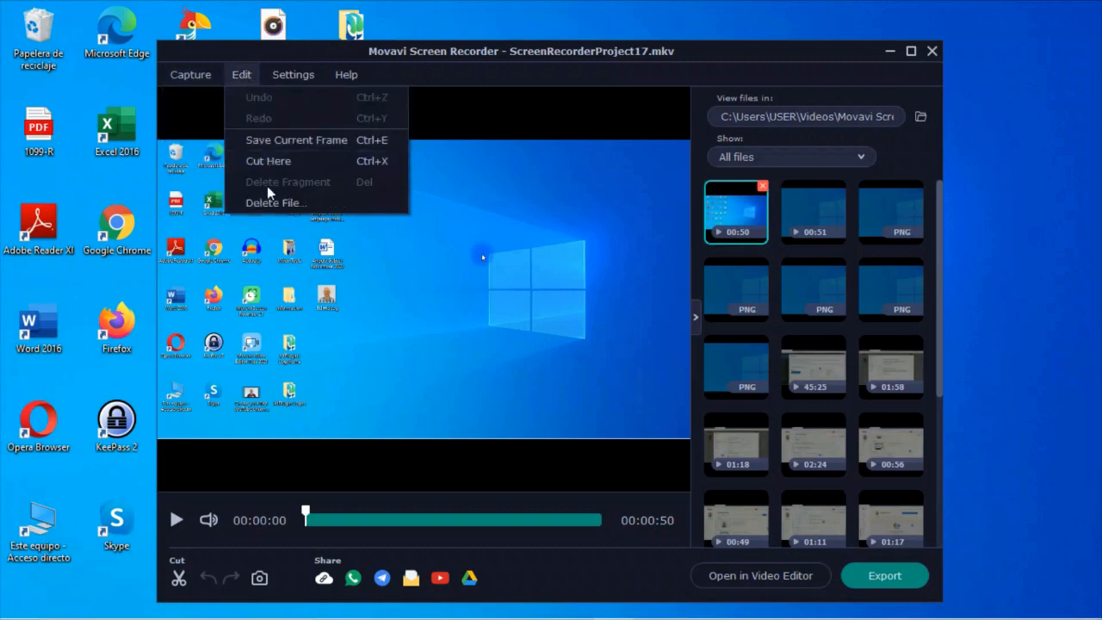
{"action": "left_click", "coordinate": [293, 75]}
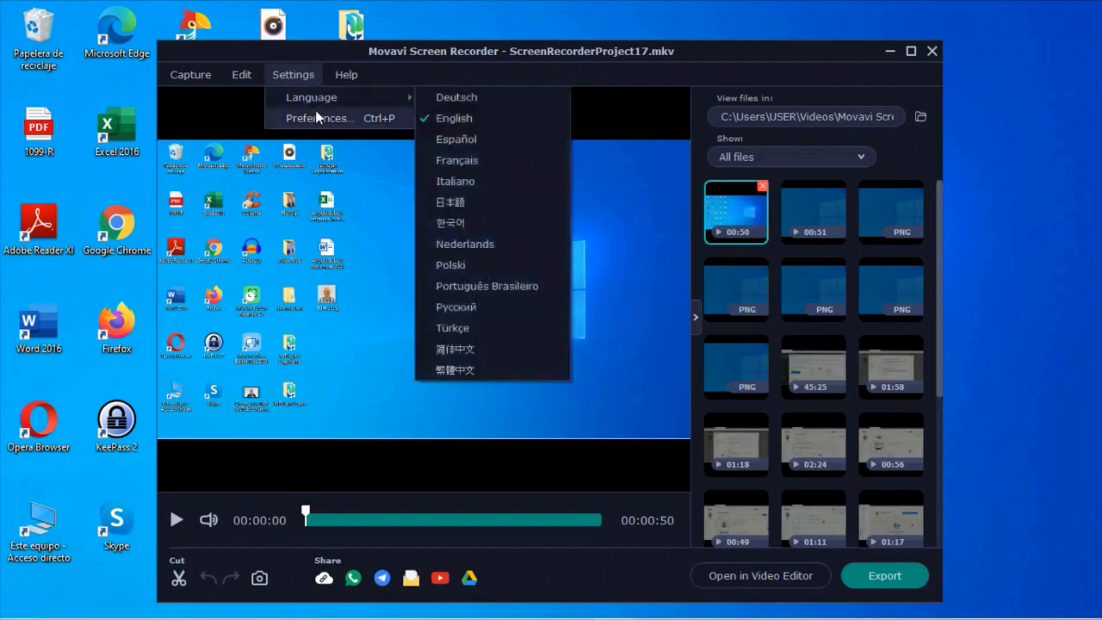
{"action": "left_click", "coordinate": [346, 74]}
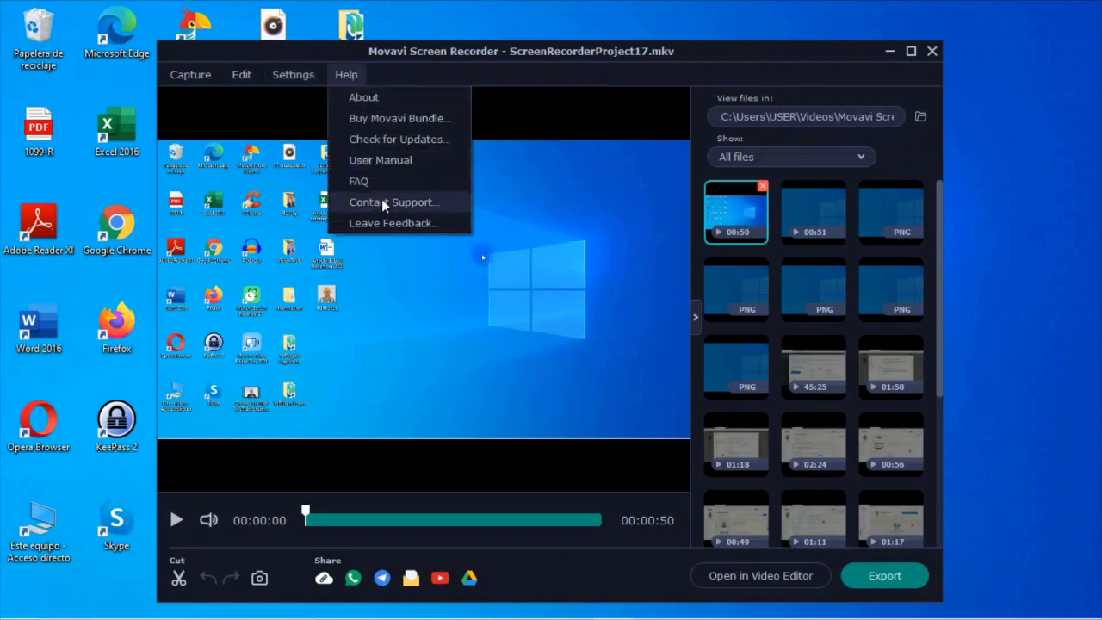
{"action": "left_click", "coordinate": [614, 111]}
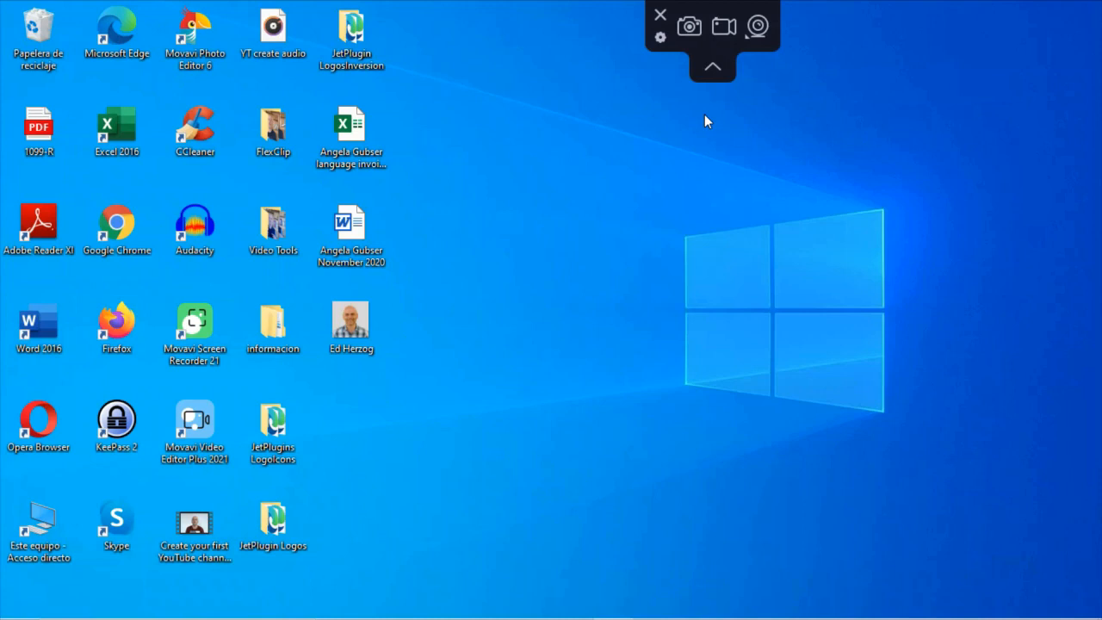
{"action": "mouse_move", "coordinate": [752, 96]}
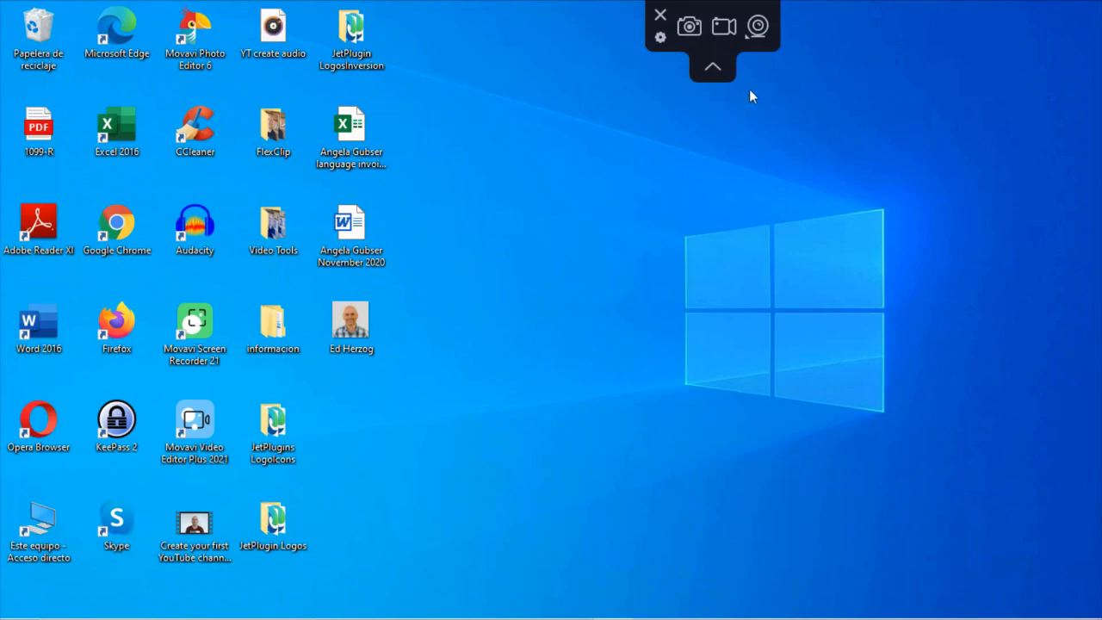
{"action": "mouse_move", "coordinate": [755, 28]}
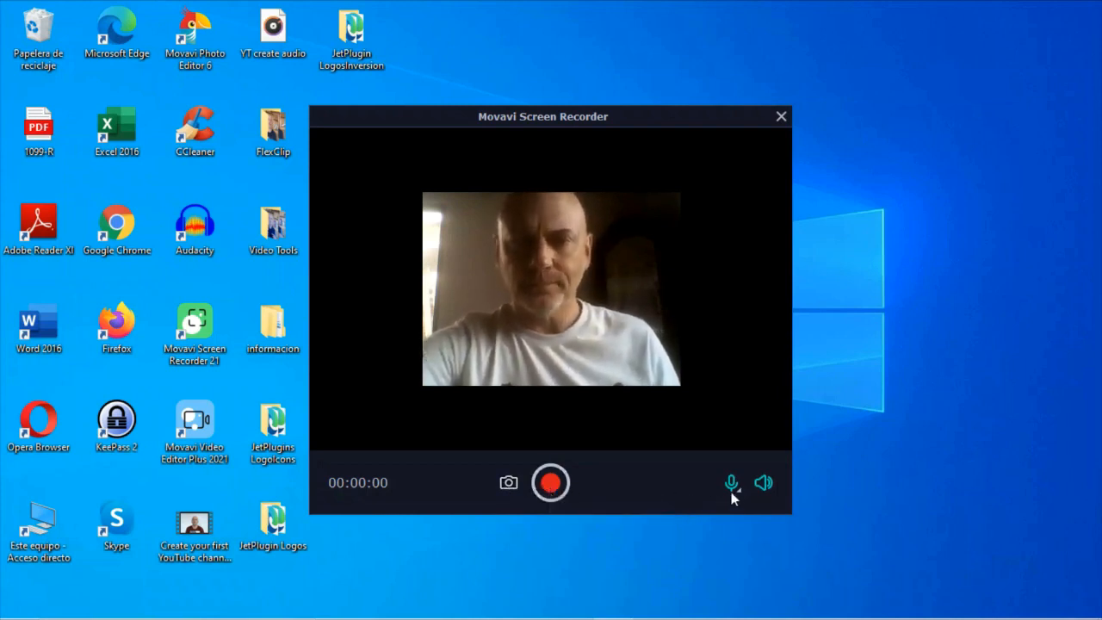
Step: Mute and unmute the microphone, then show its list of devices
{"action": "left_click", "coordinate": [729, 482]}
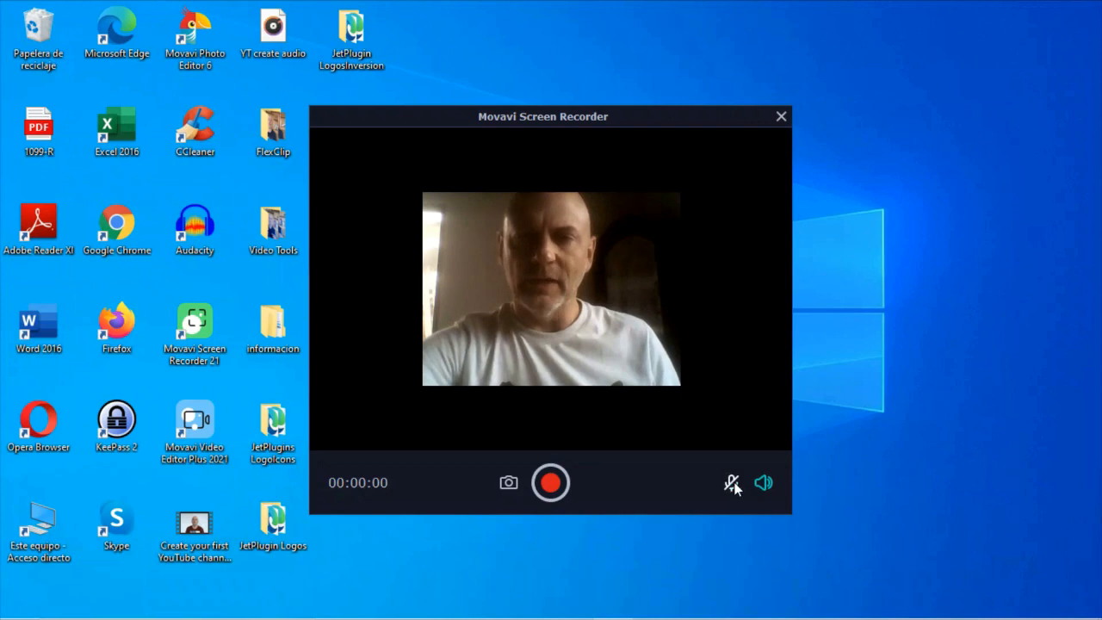
{"action": "left_click", "coordinate": [731, 482]}
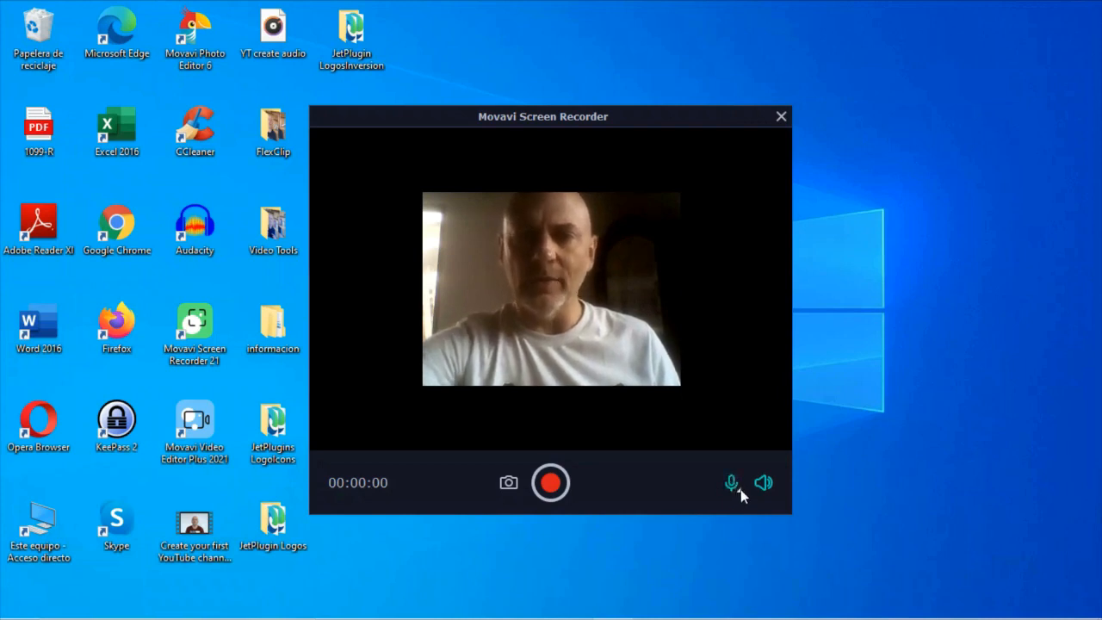
{"action": "left_click", "coordinate": [727, 481]}
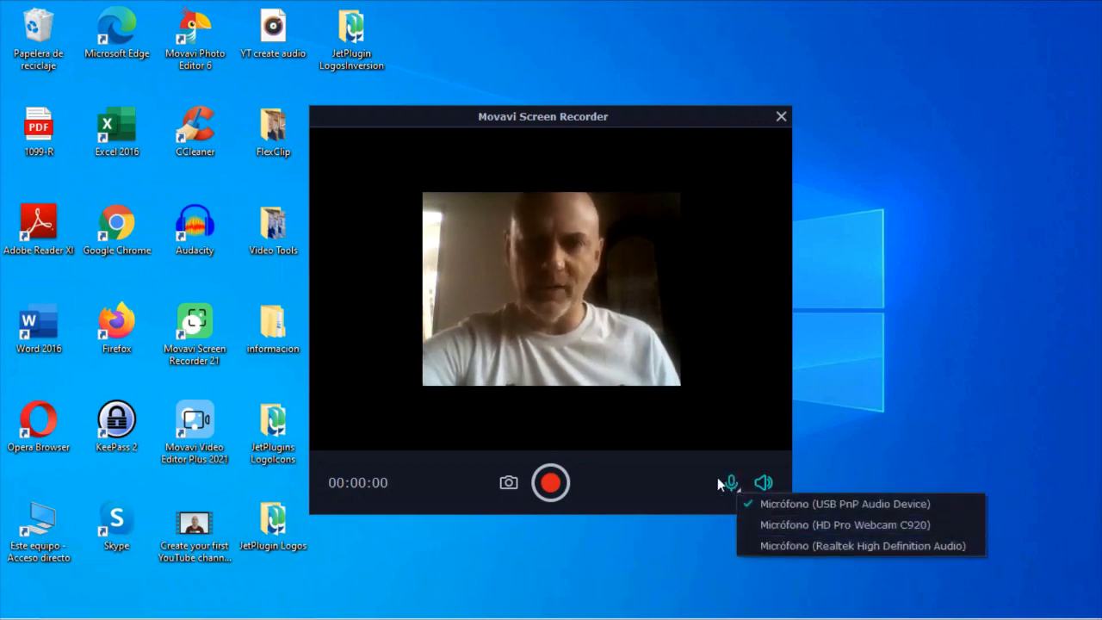
Step: Mute and unmute system sound, then start a webcam recording and cancel it
{"action": "left_click", "coordinate": [774, 482]}
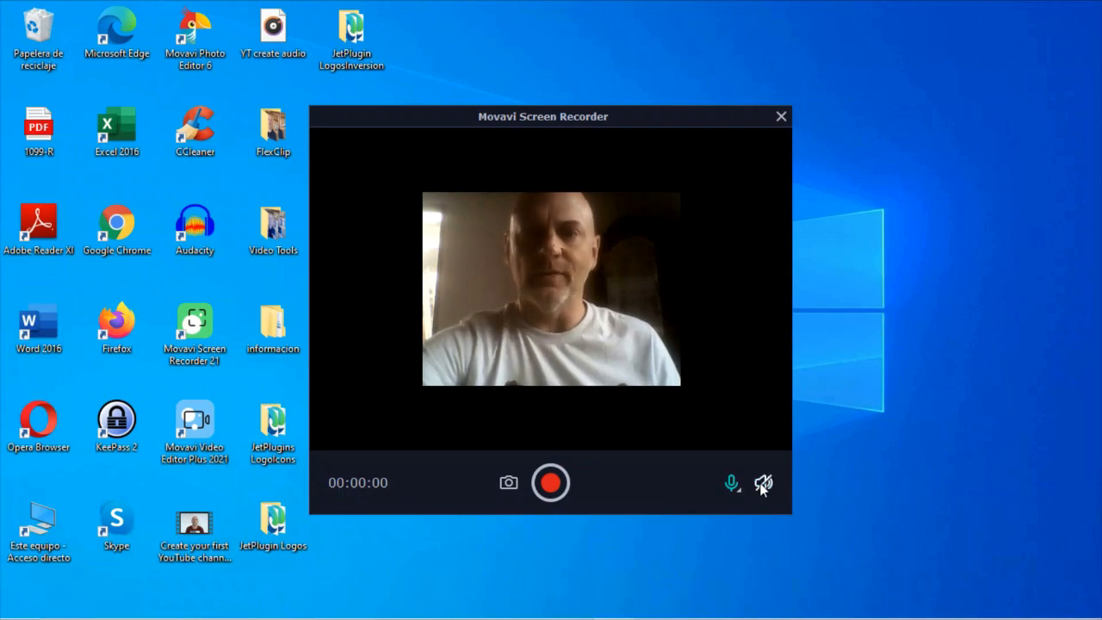
{"action": "left_click", "coordinate": [764, 483]}
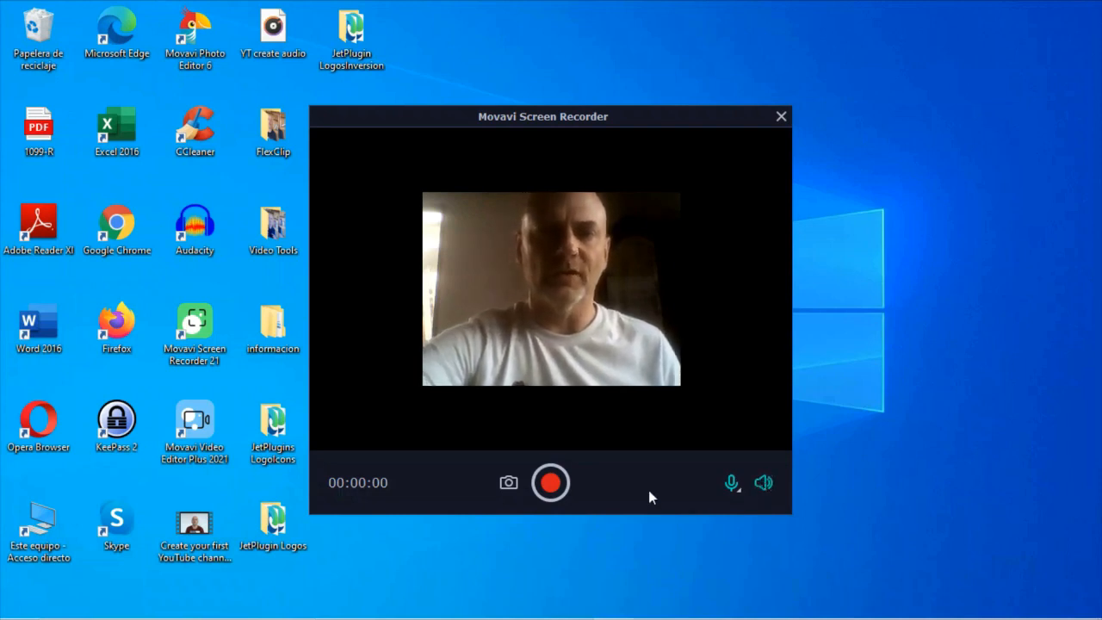
{"action": "left_click", "coordinate": [781, 116]}
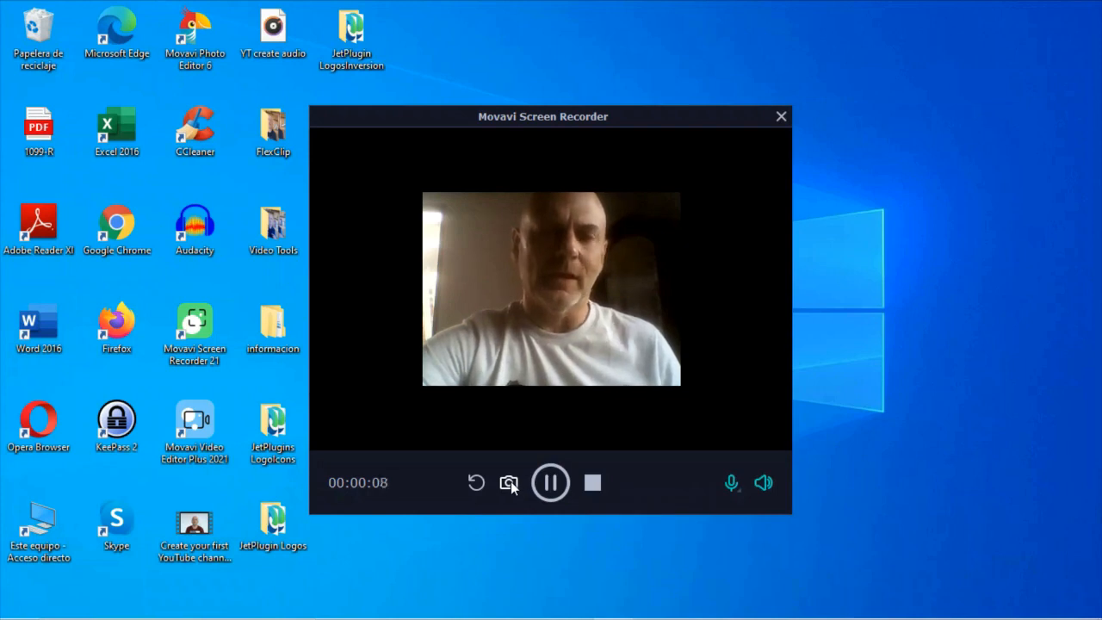
{"action": "mouse_move", "coordinate": [474, 482]}
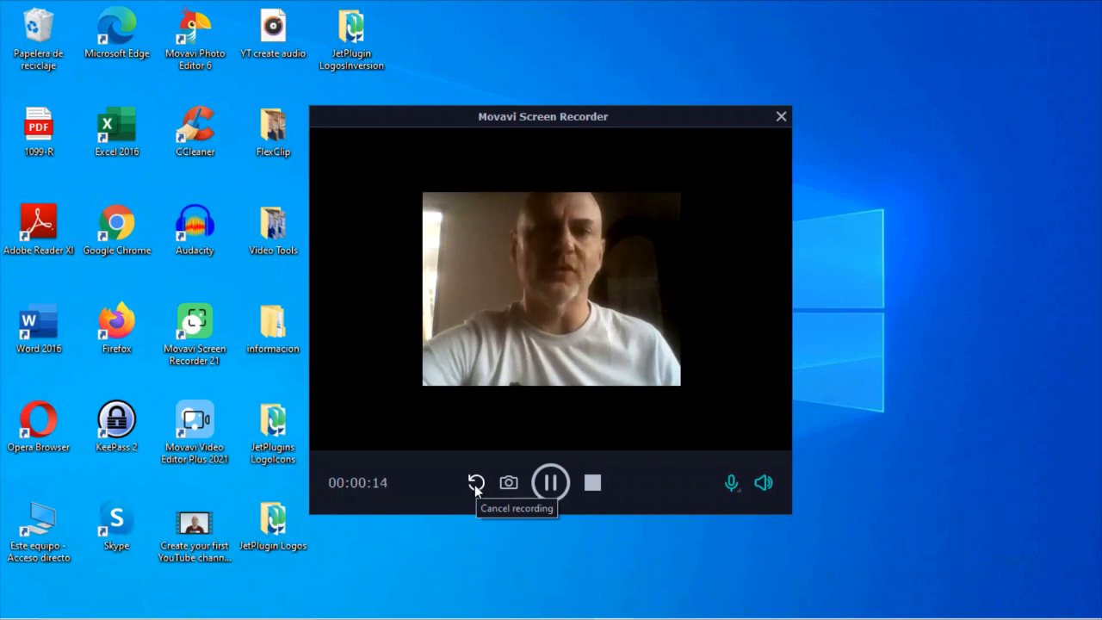
{"action": "left_click", "coordinate": [476, 482]}
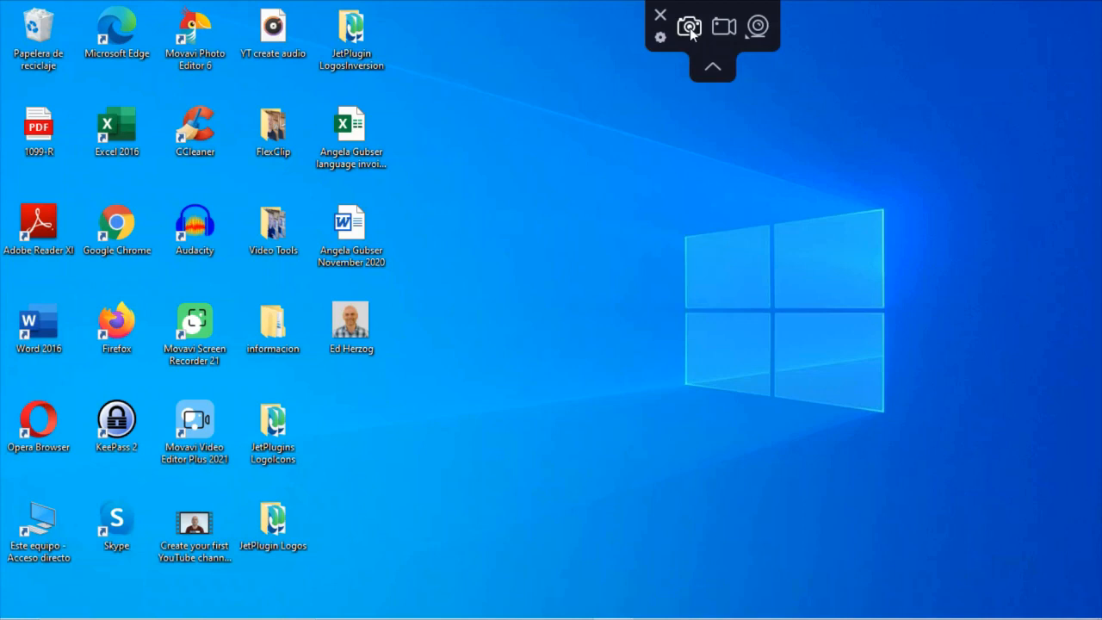
Step: Start a screenshot and mark a capture area, reshaping it toward 500 × 300
{"action": "left_click", "coordinate": [694, 27]}
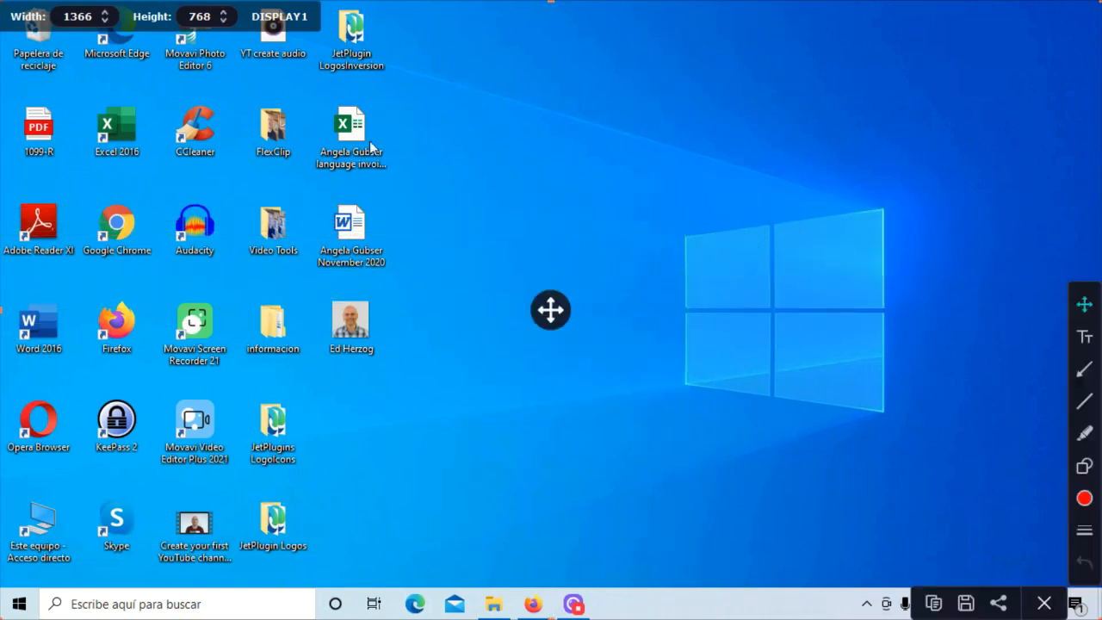
{"action": "mouse_move", "coordinate": [734, 164]}
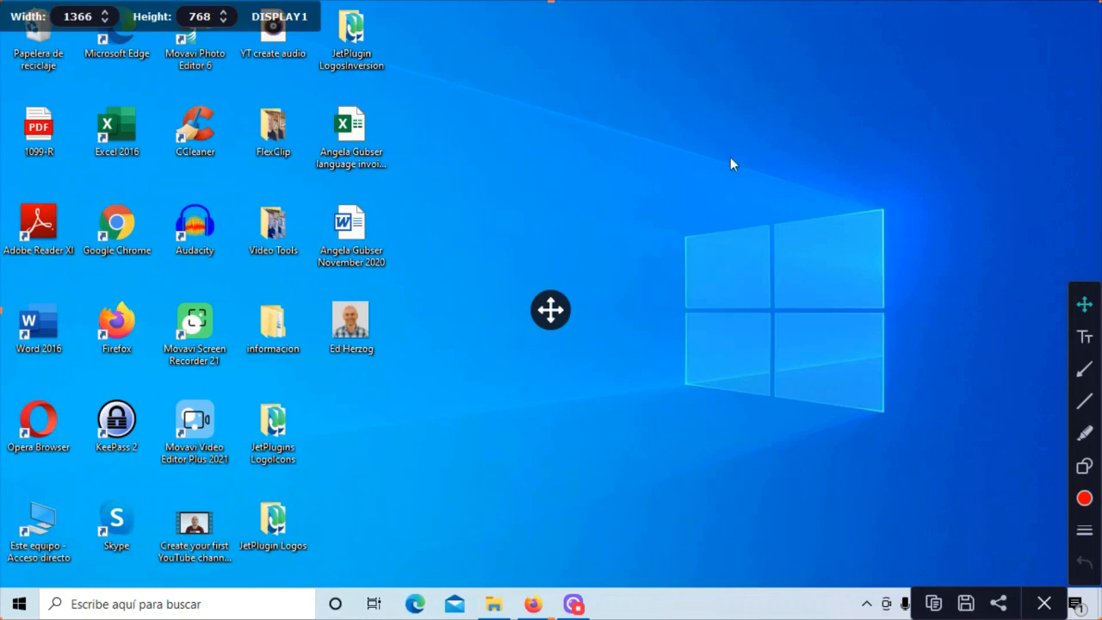
{"action": "mouse_move", "coordinate": [1047, 443]}
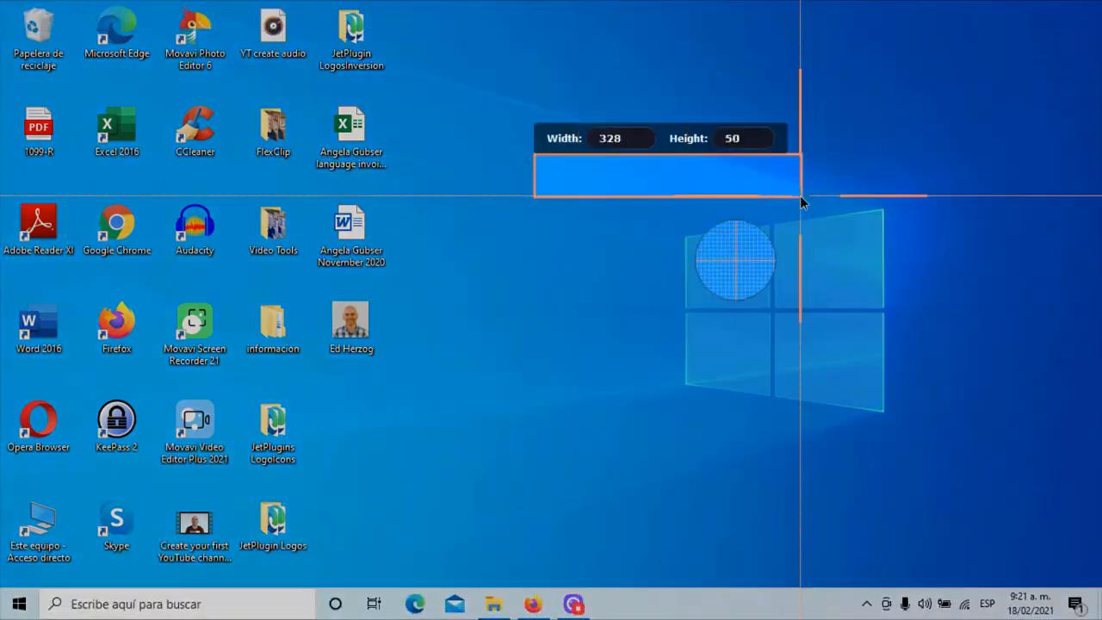
{"action": "left_click_drag", "start_coordinate": [800, 202], "coordinate": [973, 485]}
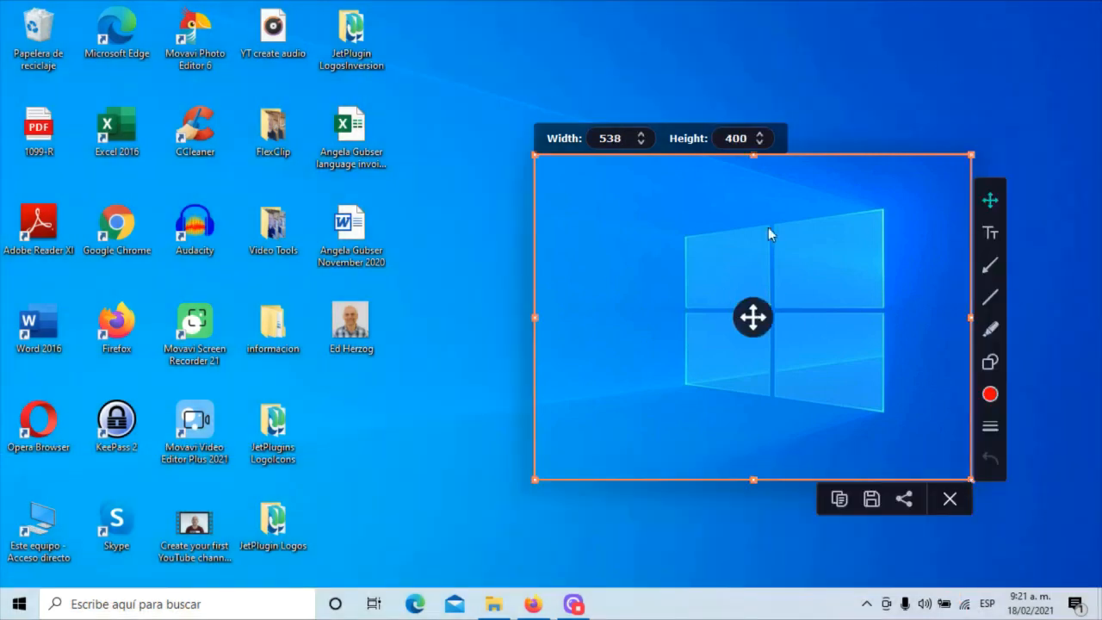
{"action": "mouse_move", "coordinate": [753, 317]}
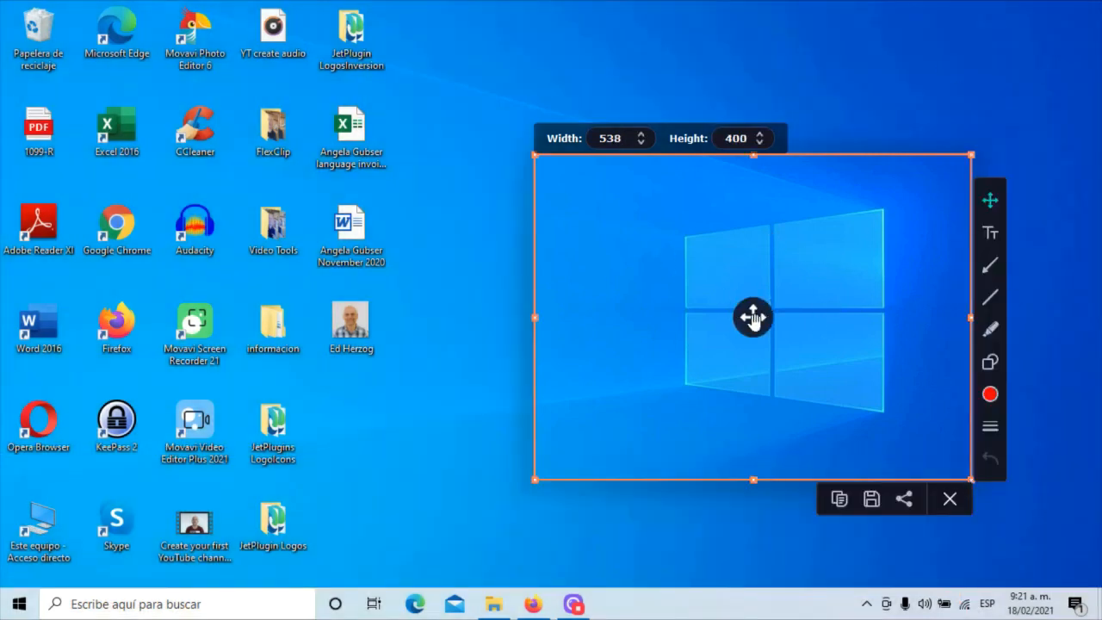
{"action": "mouse_move", "coordinate": [555, 251]}
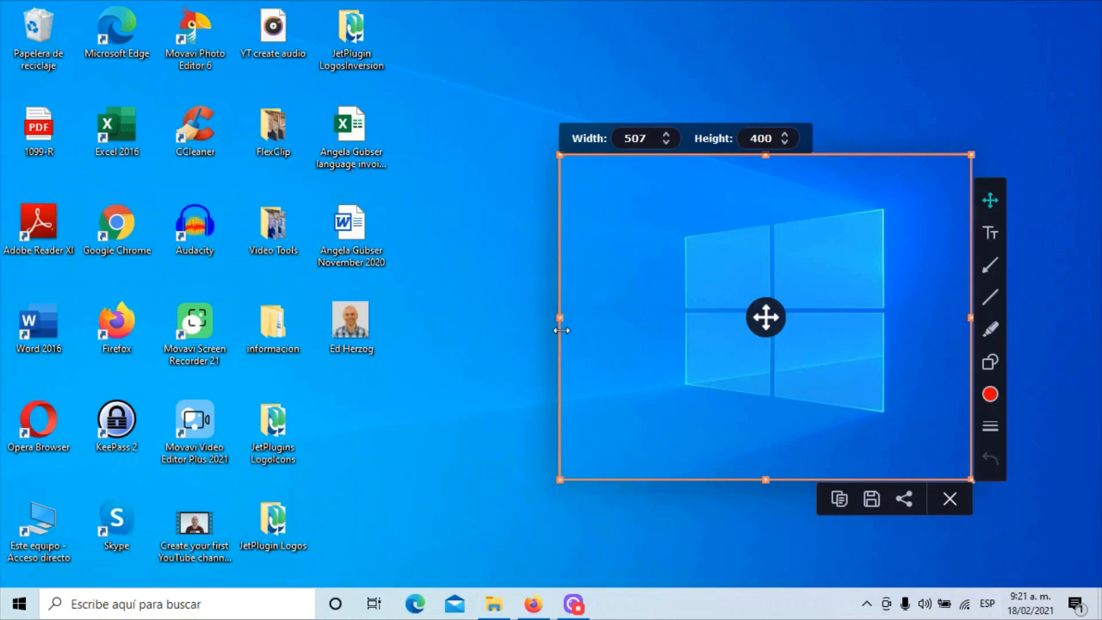
{"action": "mouse_move", "coordinate": [767, 159]}
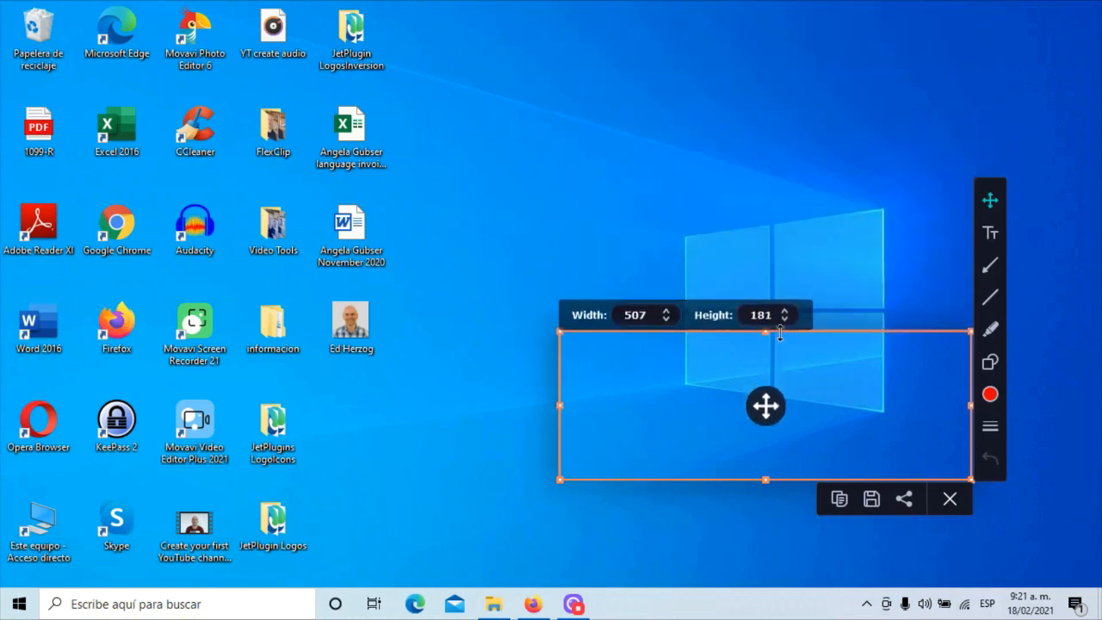
{"action": "left_click_drag", "start_coordinate": [766, 331], "coordinate": [766, 200]}
{"action": "type", "text": "300"}
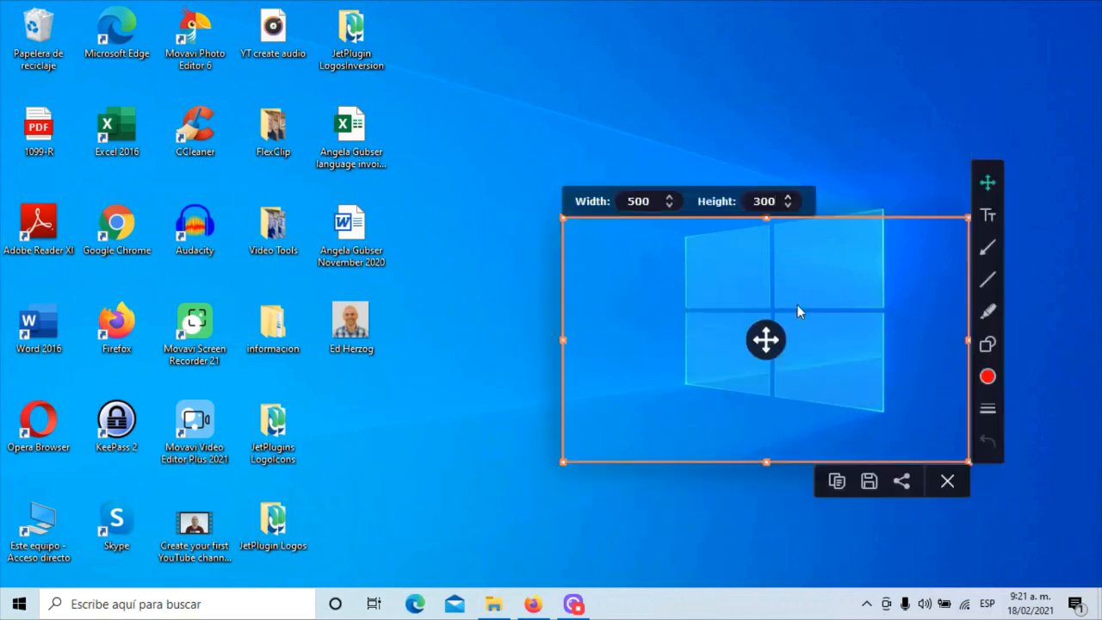
{"action": "mouse_move", "coordinate": [747, 376]}
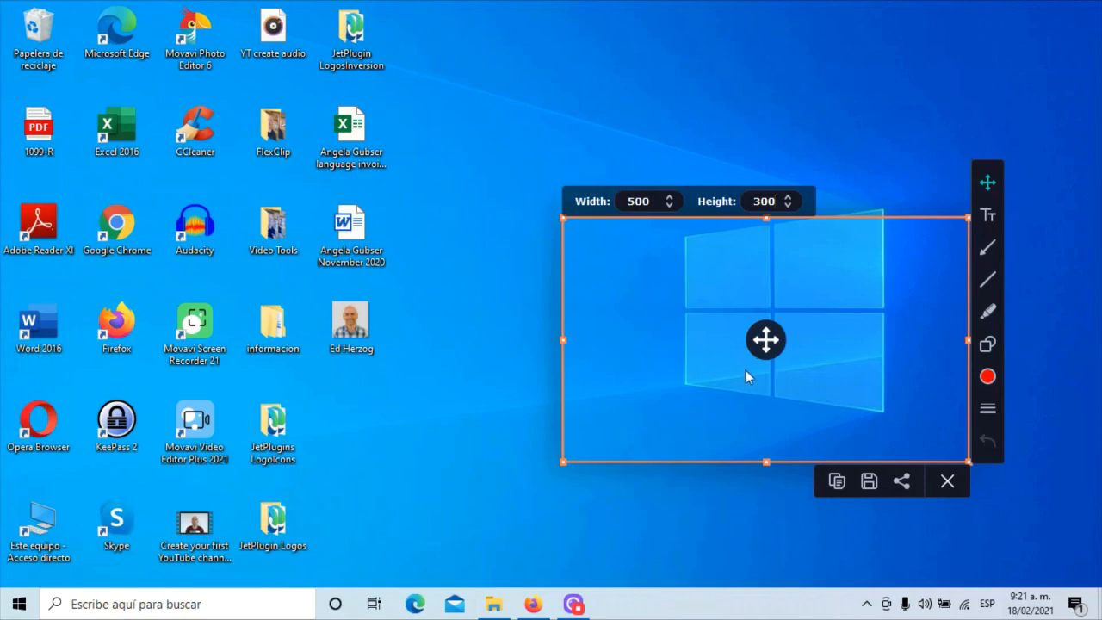
Step: Move the 500 × 300 capture area left over the desktop icons
{"action": "left_click_drag", "start_coordinate": [765, 339], "coordinate": [677, 262]}
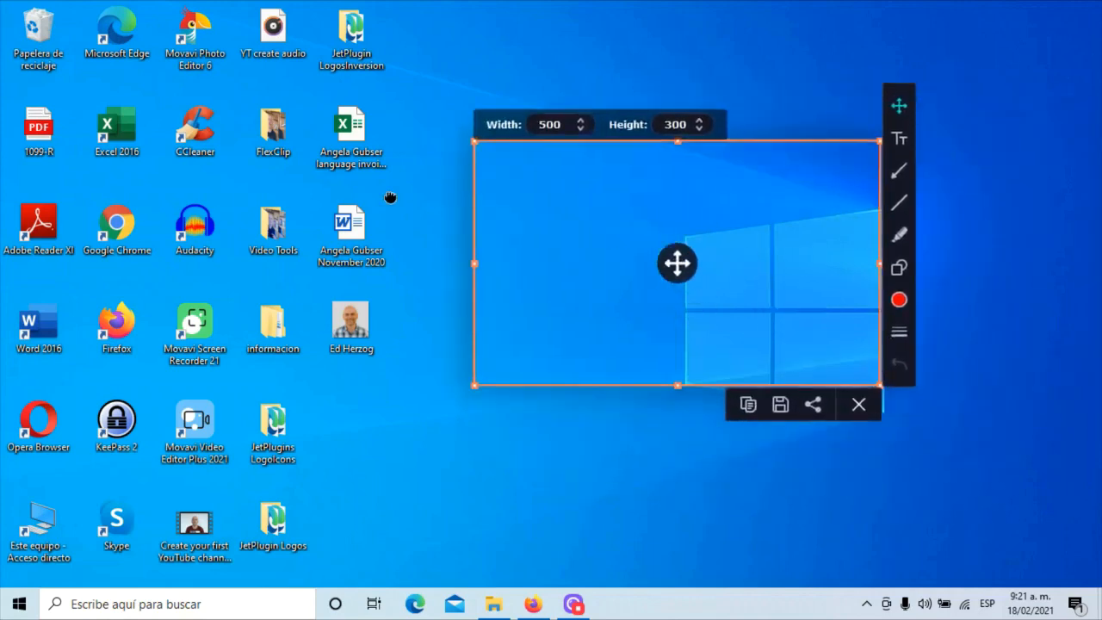
{"action": "left_click_drag", "start_coordinate": [677, 263], "coordinate": [711, 262]}
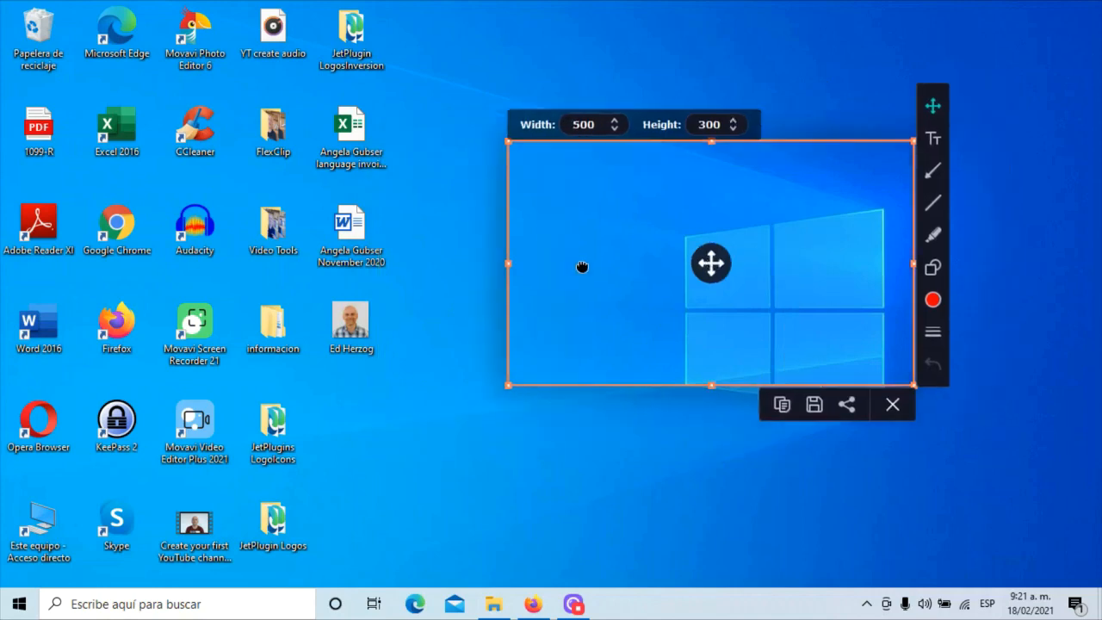
{"action": "left_click_drag", "start_coordinate": [710, 263], "coordinate": [626, 264]}
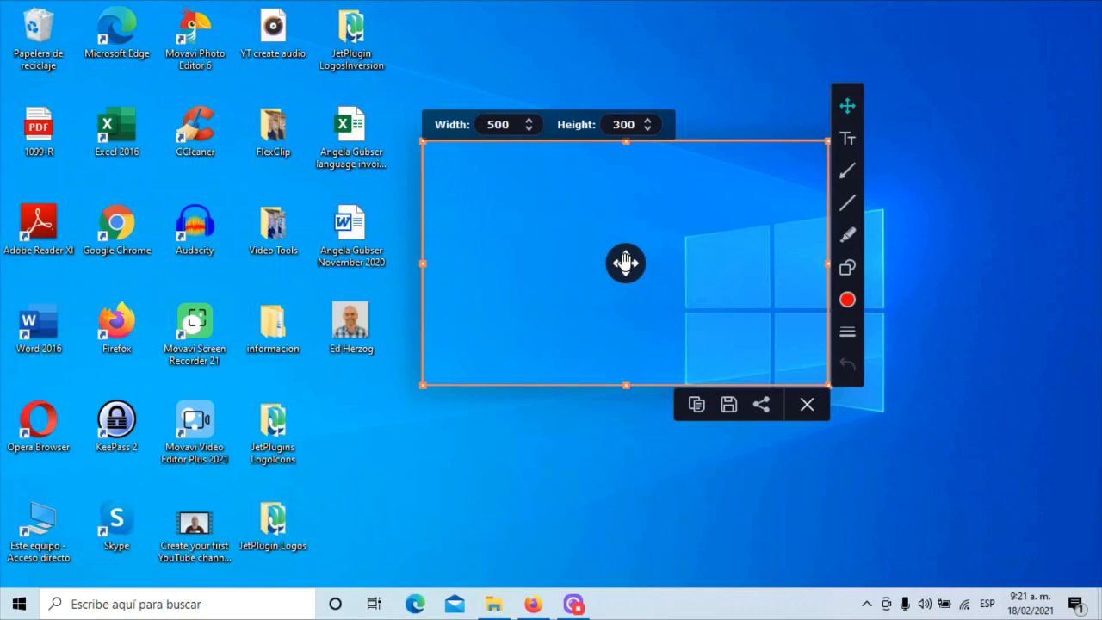
{"action": "mouse_move", "coordinate": [628, 234]}
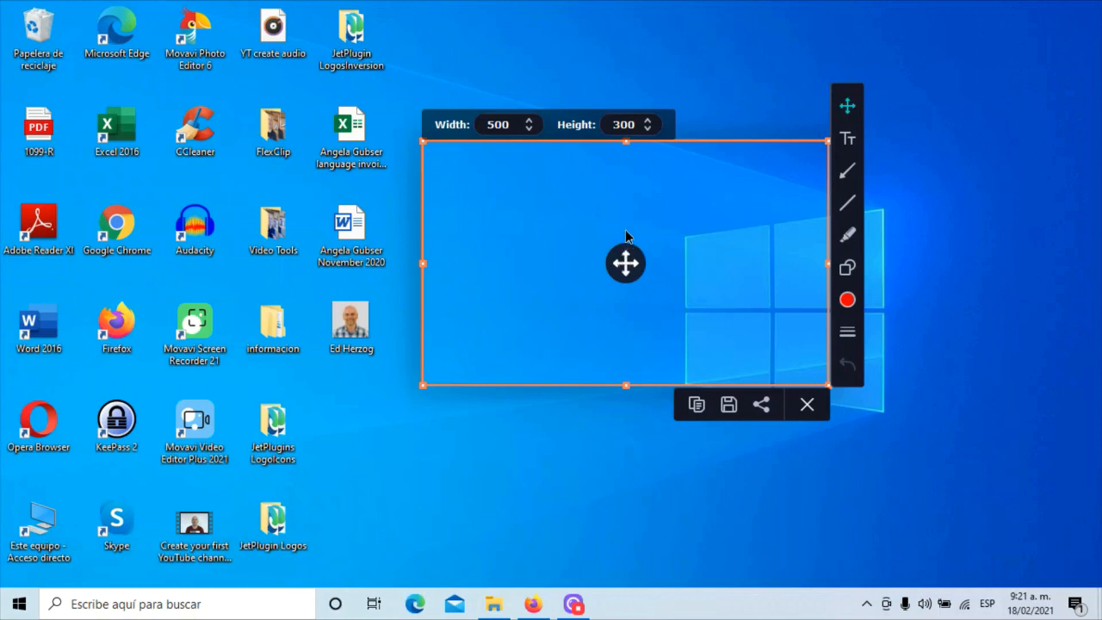
{"action": "left_click_drag", "start_coordinate": [625, 262], "coordinate": [498, 270]}
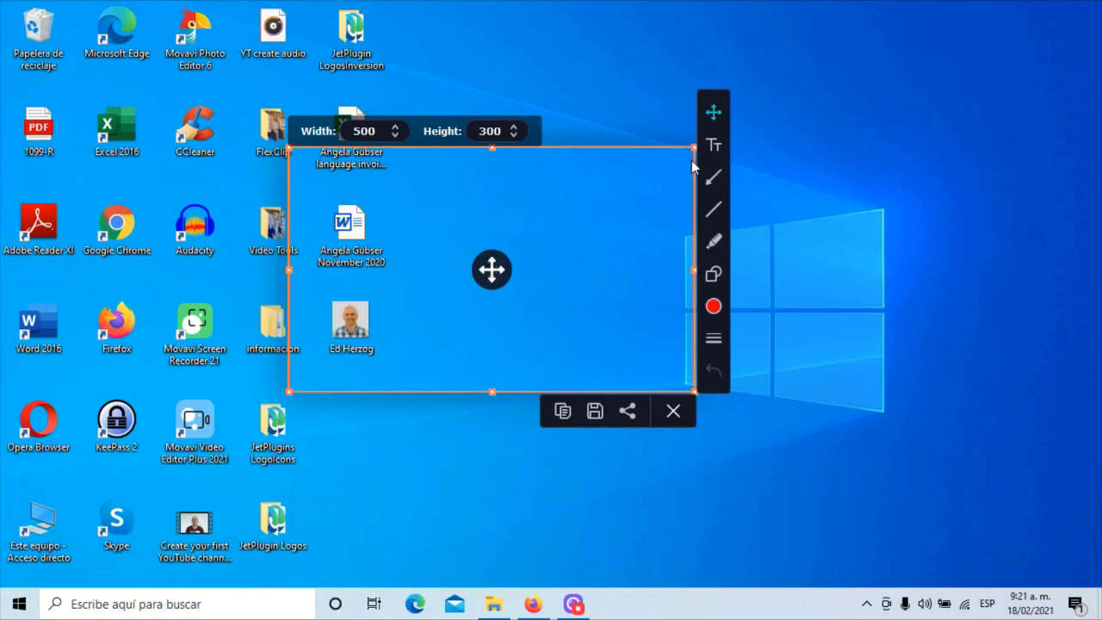
Step: Choose the Text tool with the Arial Black font at size 30
{"action": "left_click", "coordinate": [713, 144]}
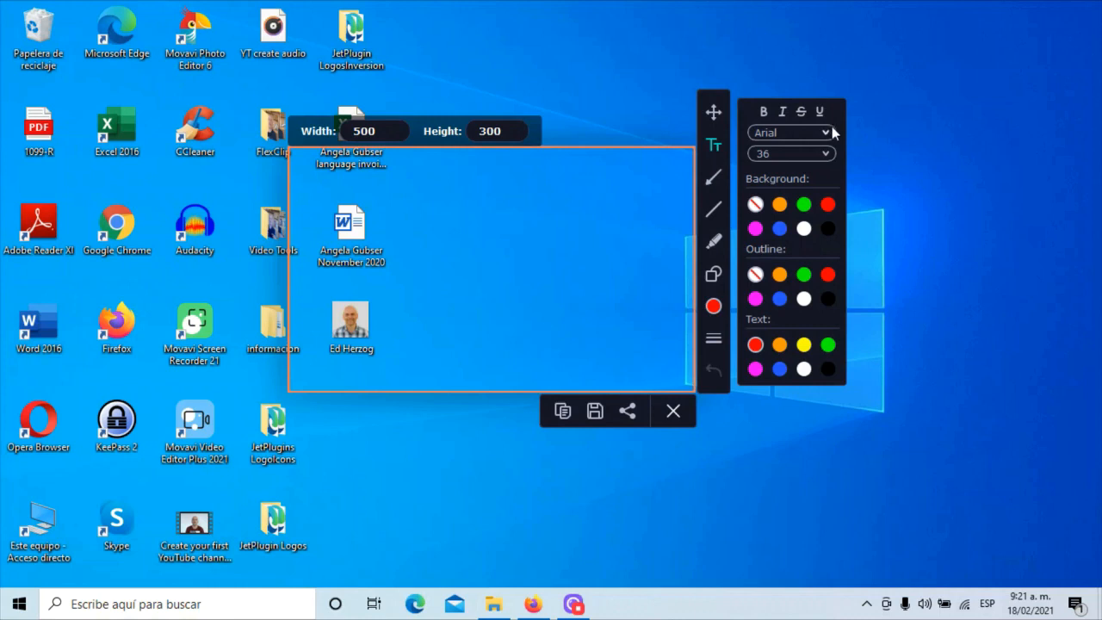
{"action": "left_click", "coordinate": [819, 132]}
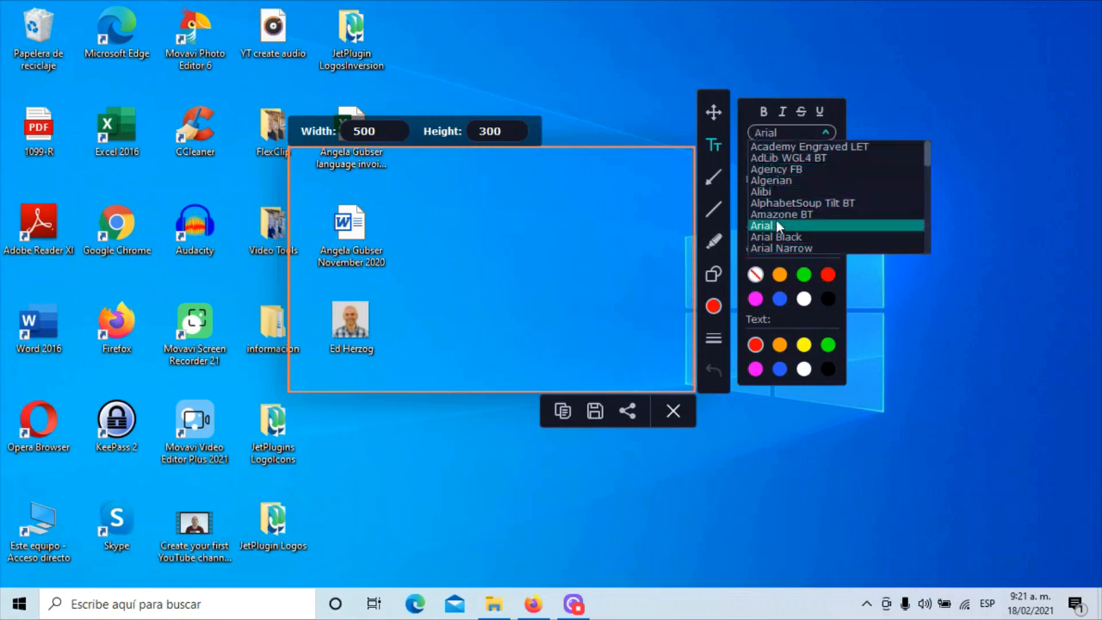
{"action": "left_click", "coordinate": [775, 237]}
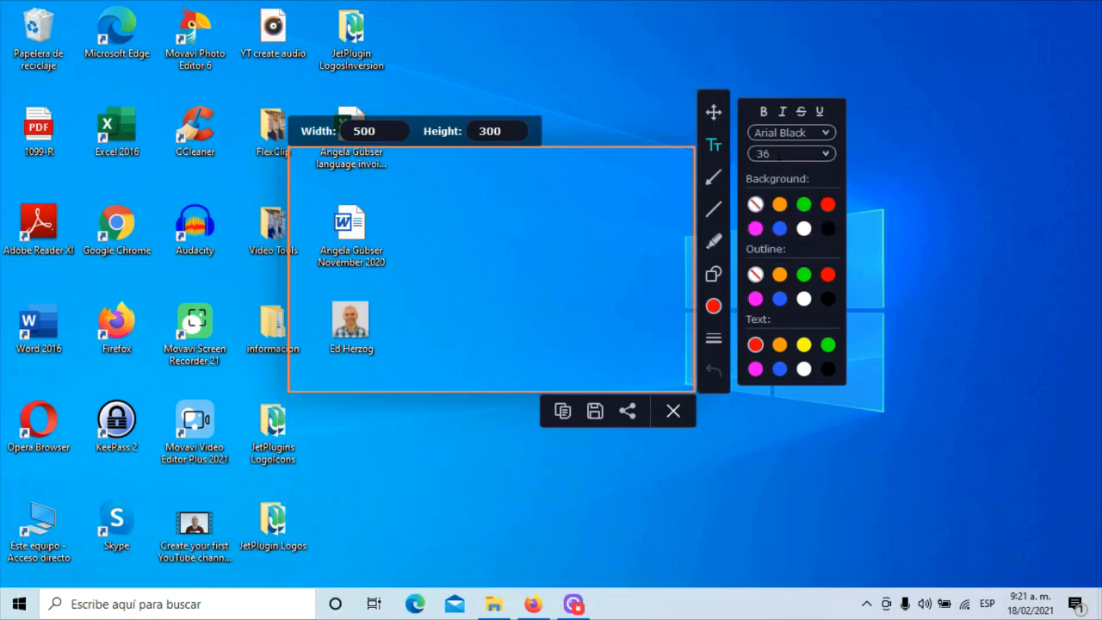
{"action": "type", "text": "30"}
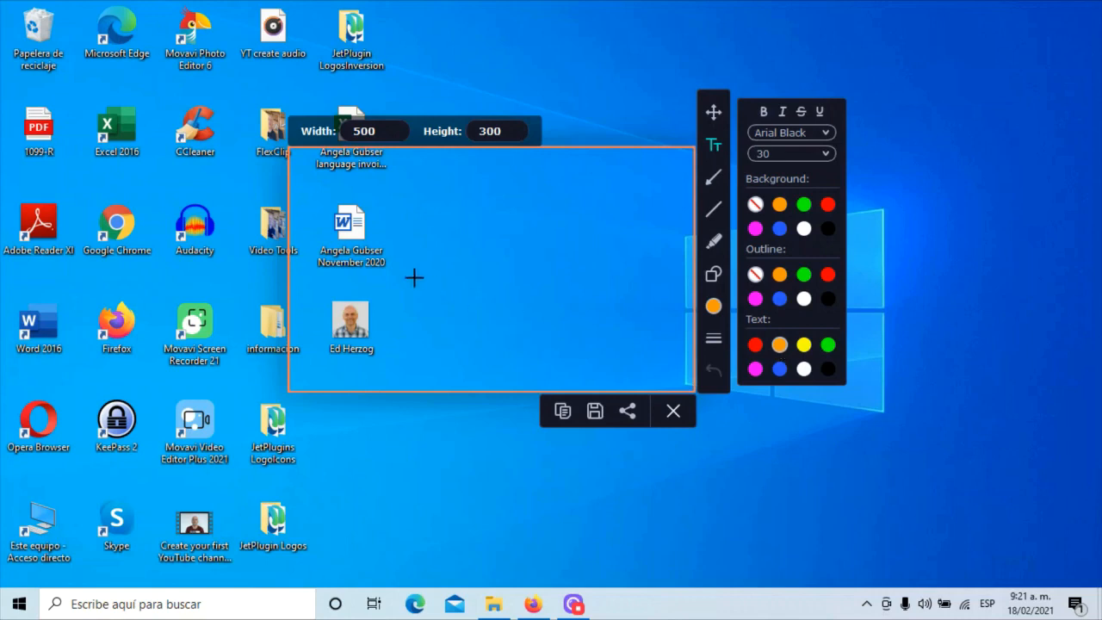
Step: Place the DOUBLE-CLICK TO EDIT label, tilt it gently, and make its text red
{"action": "left_click_drag", "start_coordinate": [444, 211], "coordinate": [459, 291]}
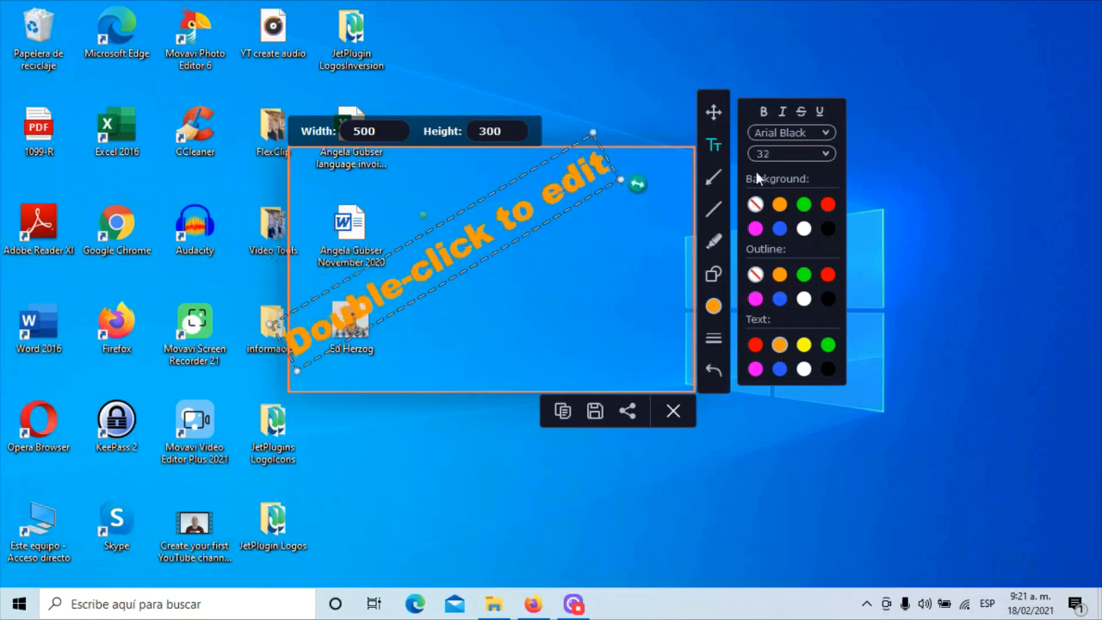
{"action": "mouse_move", "coordinate": [635, 187]}
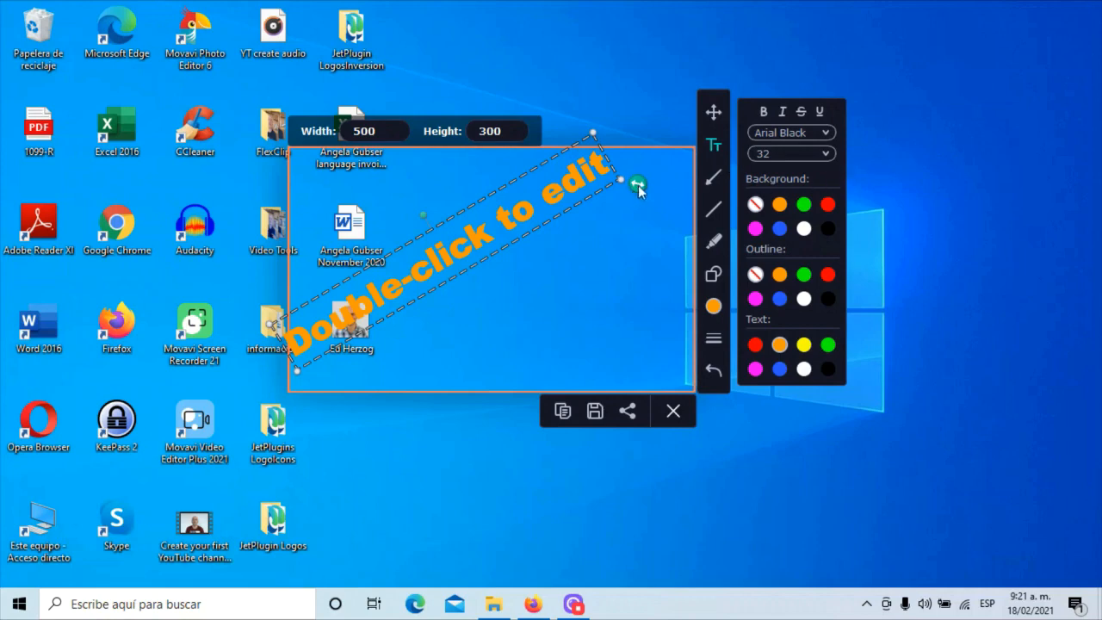
{"action": "left_click_drag", "start_coordinate": [637, 183], "coordinate": [626, 302]}
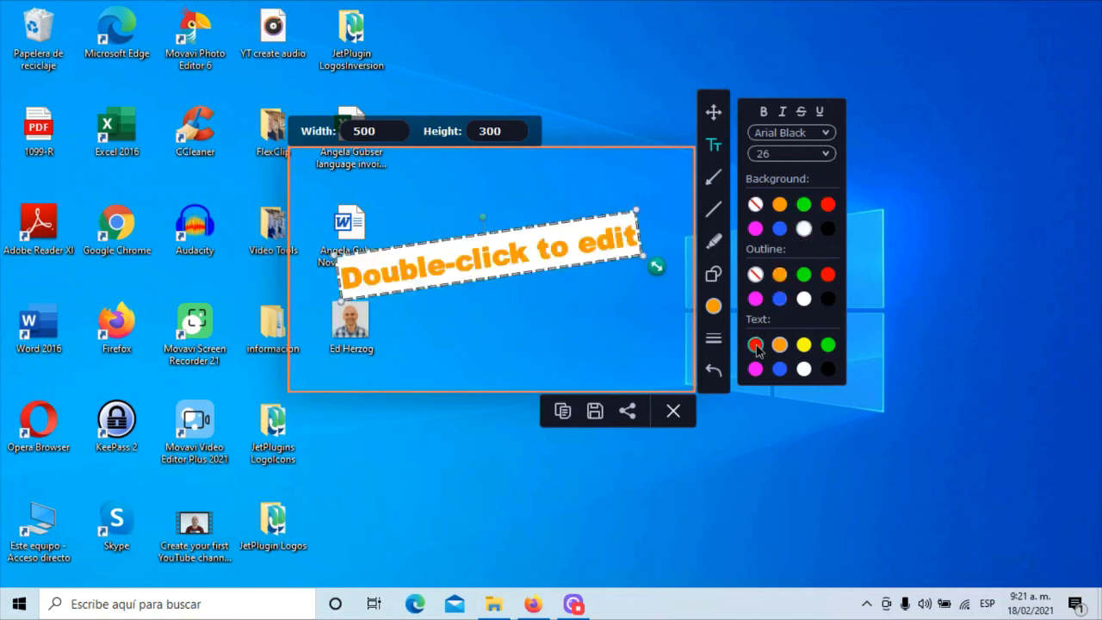
{"action": "left_click", "coordinate": [789, 132]}
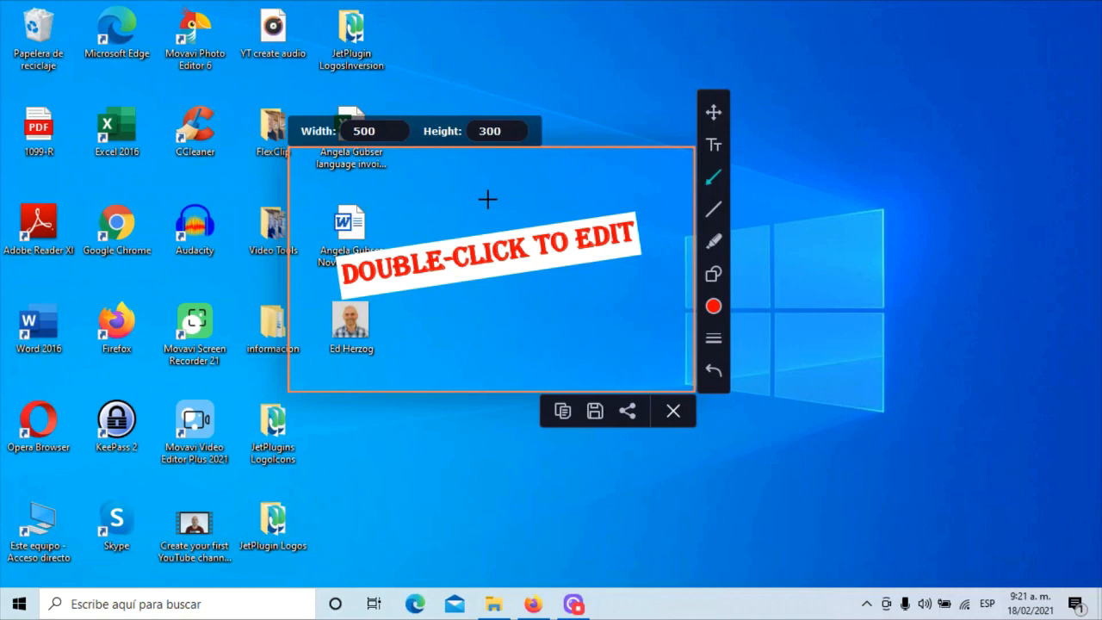
Step: Draw an arrow in the lower middle, make it magenta, and adjust its thickness
{"action": "left_click_drag", "start_coordinate": [448, 351], "coordinate": [538, 319]}
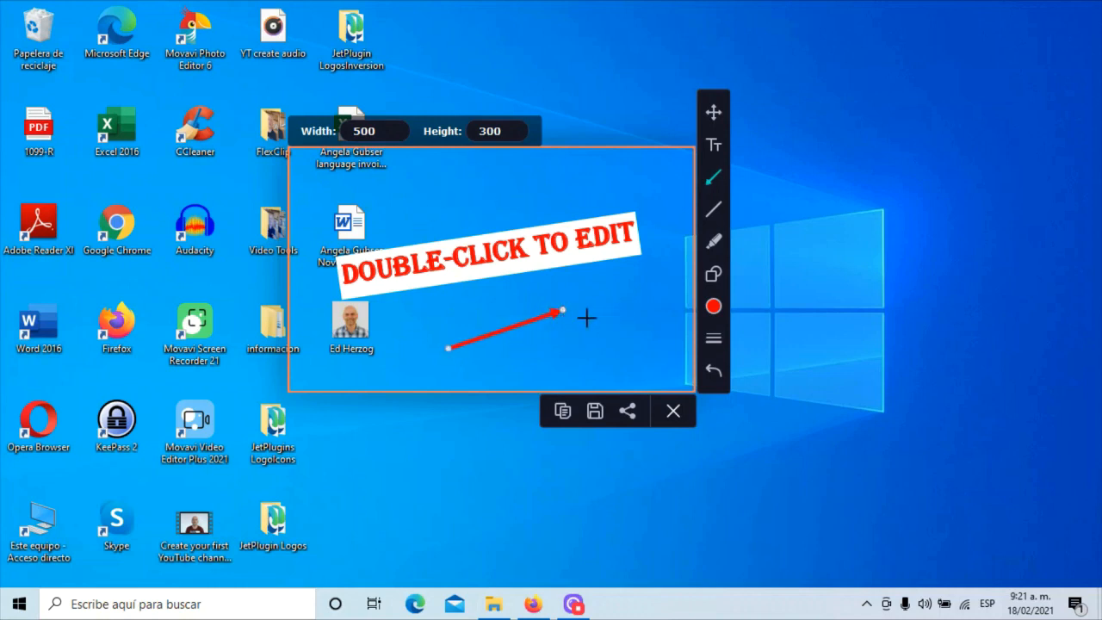
{"action": "left_click", "coordinate": [713, 306]}
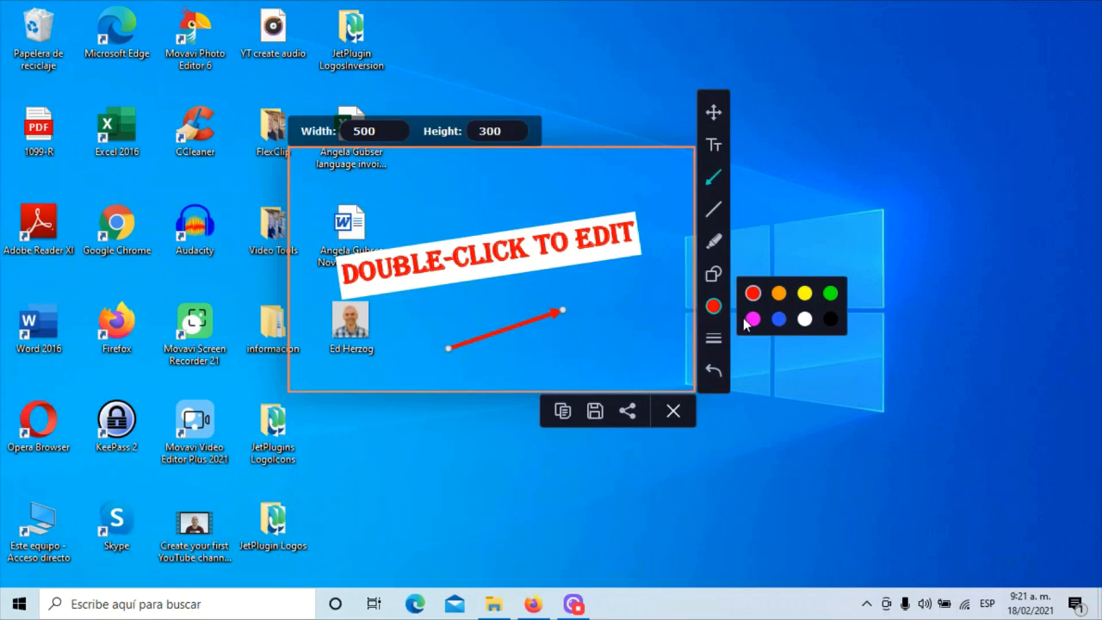
{"action": "left_click", "coordinate": [752, 318]}
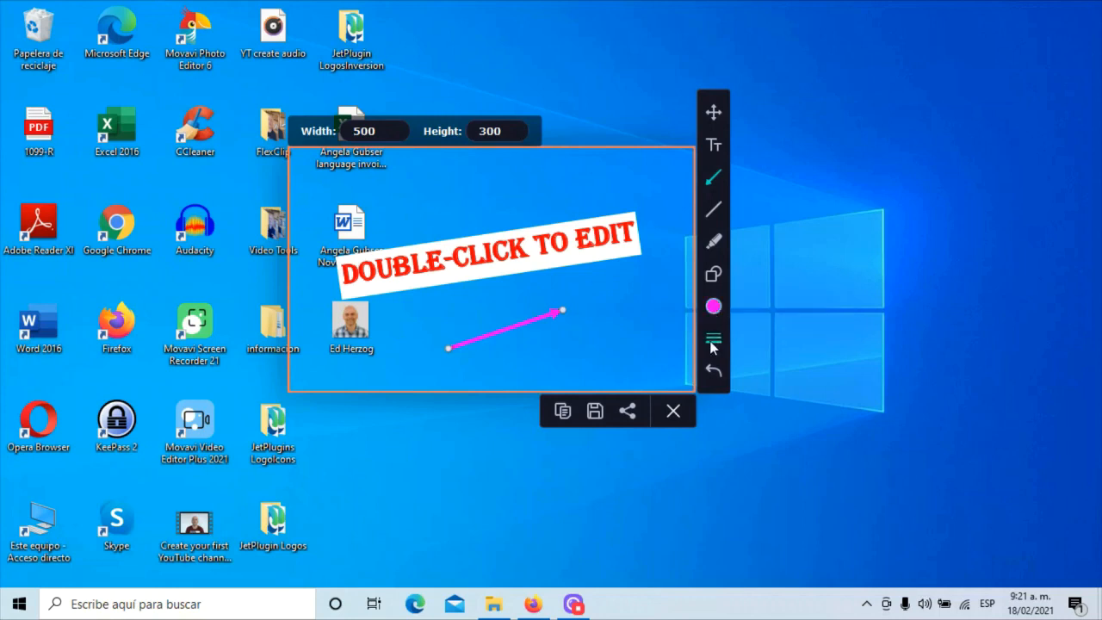
{"action": "left_click", "coordinate": [712, 338]}
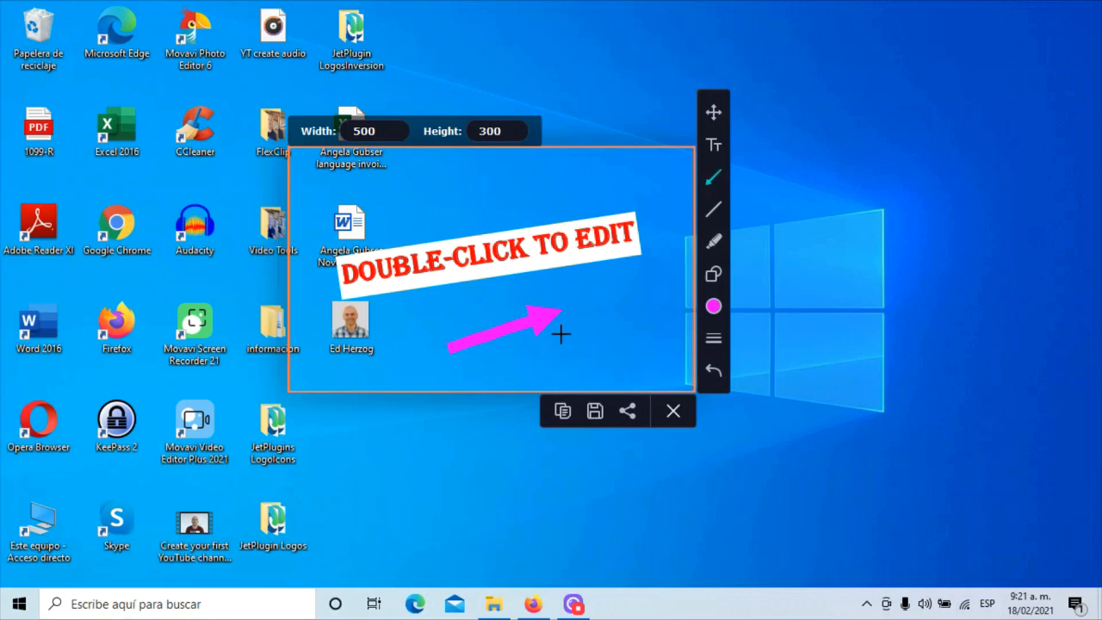
{"action": "mouse_move", "coordinate": [564, 316]}
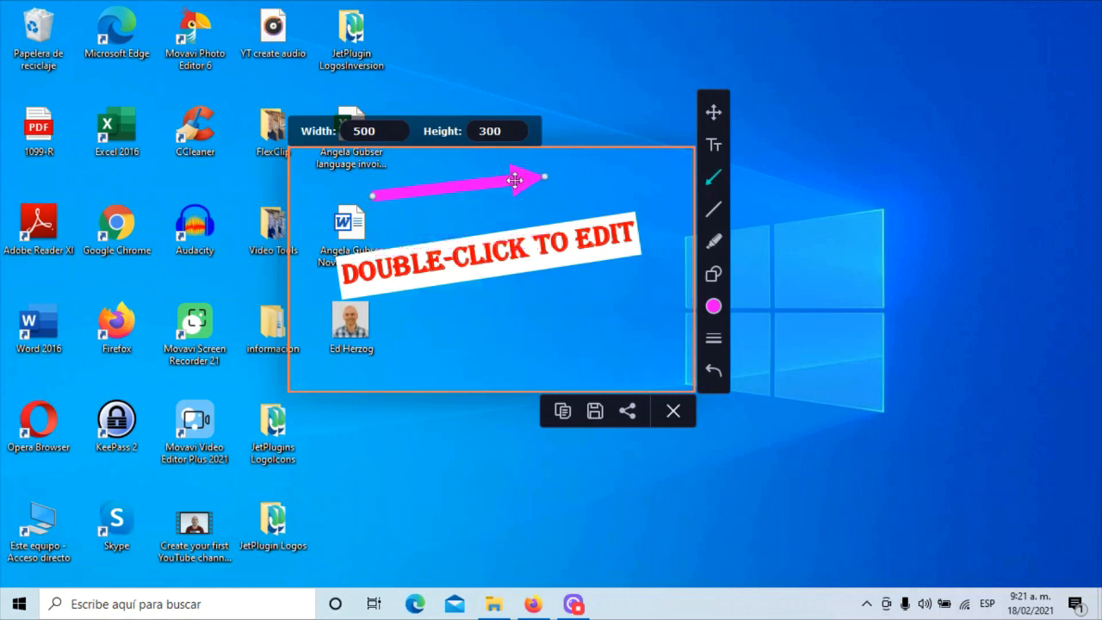
{"action": "mouse_move", "coordinate": [714, 209]}
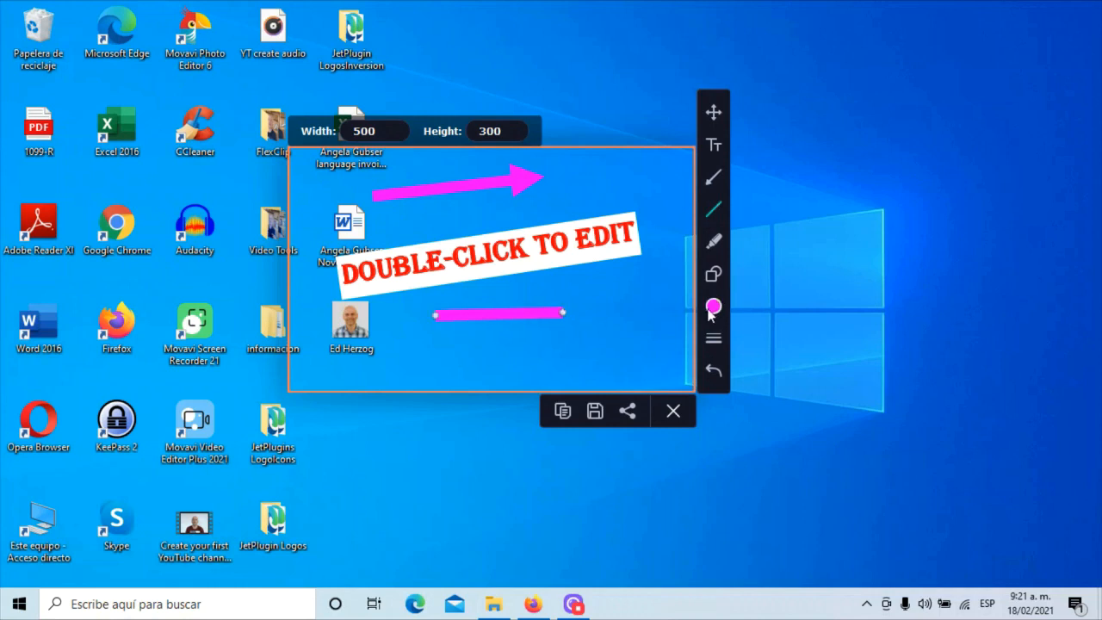
Step: Set the line to red, adjust its thickness, and move it up under the arrow
{"action": "left_click", "coordinate": [712, 306]}
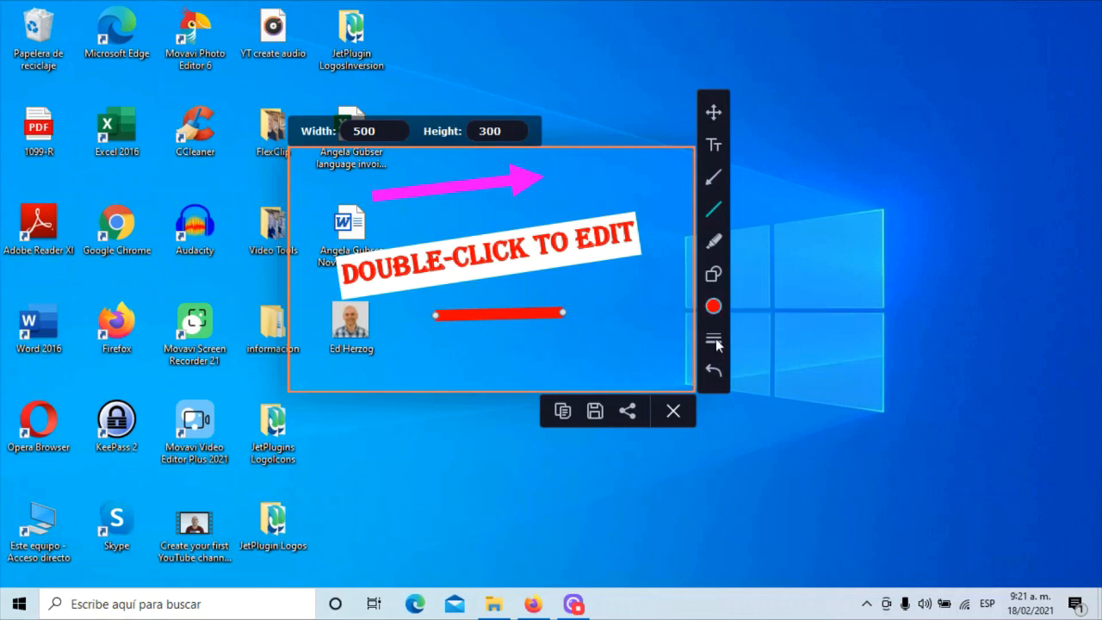
{"action": "left_click", "coordinate": [713, 338]}
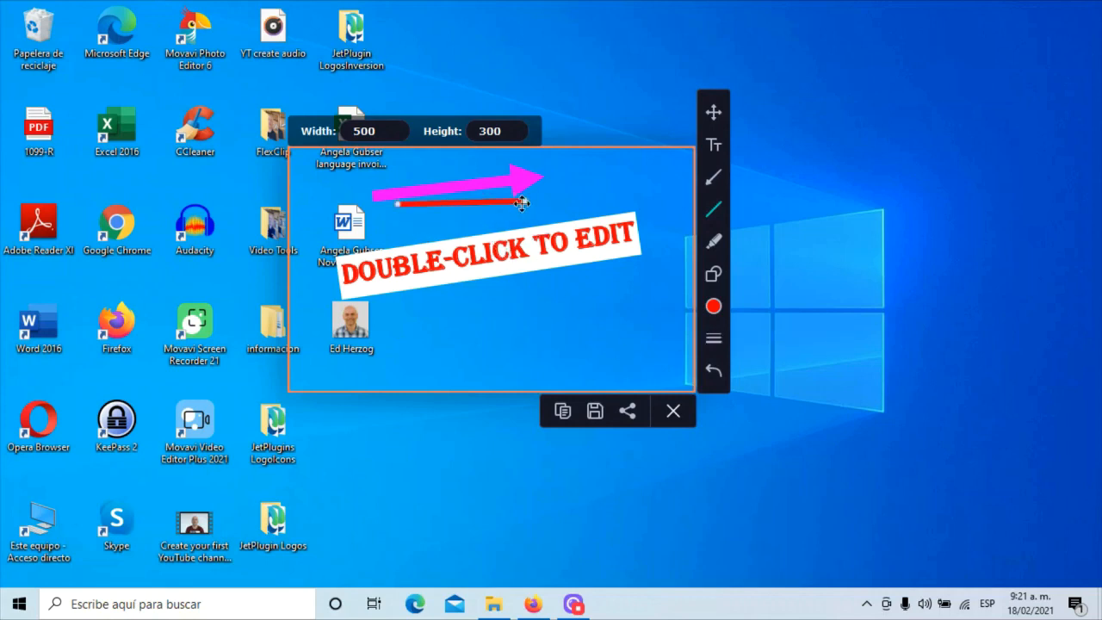
{"action": "left_click_drag", "start_coordinate": [483, 360], "coordinate": [594, 295]}
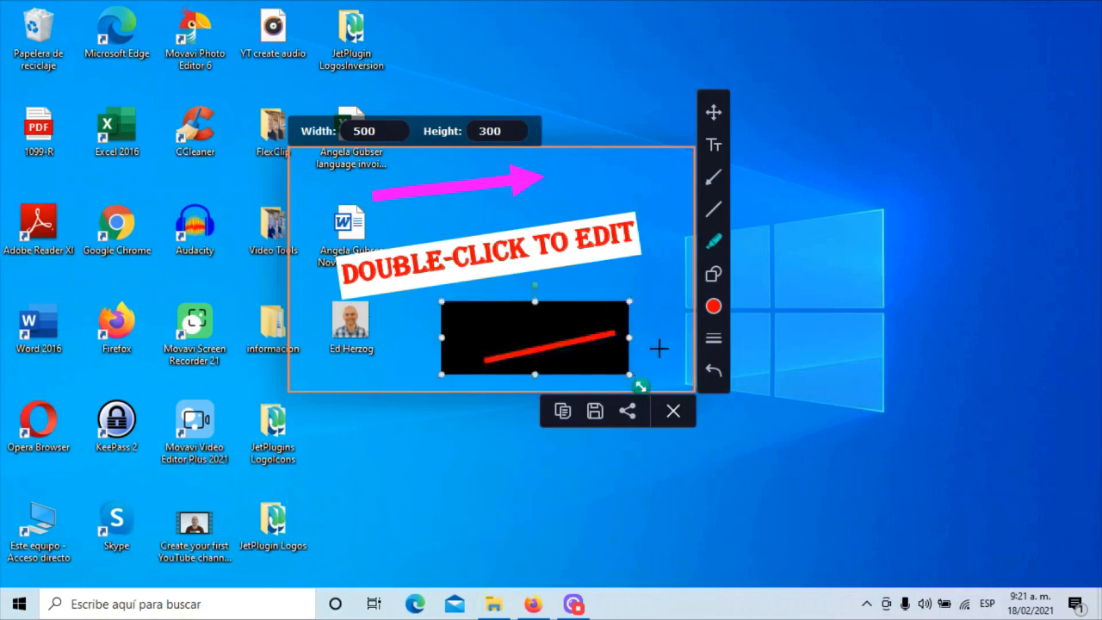
{"action": "mouse_move", "coordinate": [680, 314]}
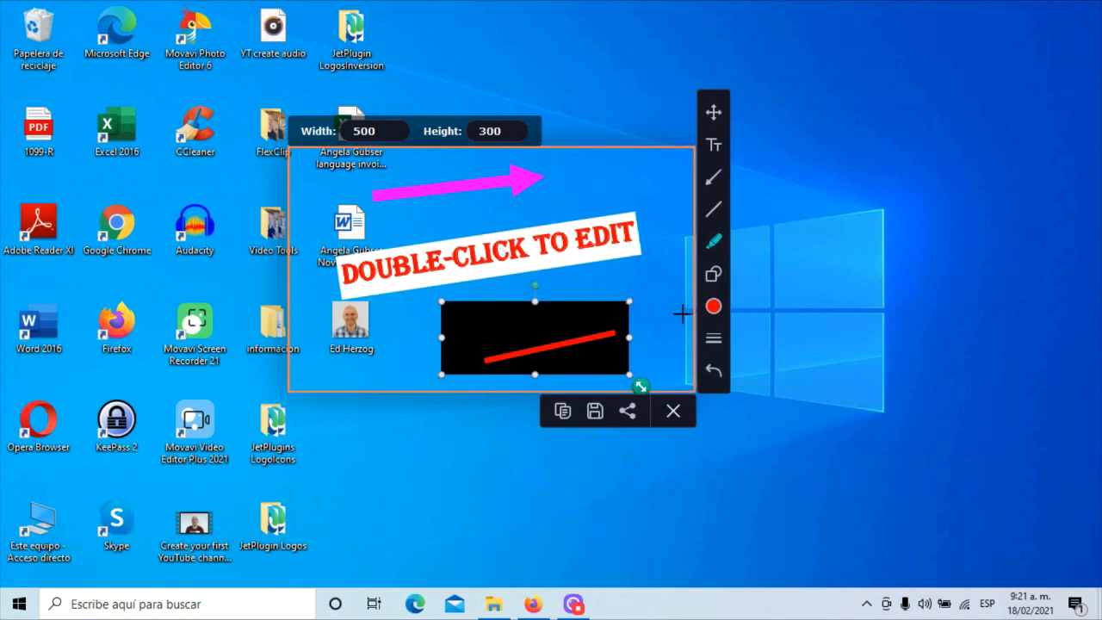
Step: Recolour the highlight block to blue and stretch it up over part of the label
{"action": "left_click", "coordinate": [713, 306]}
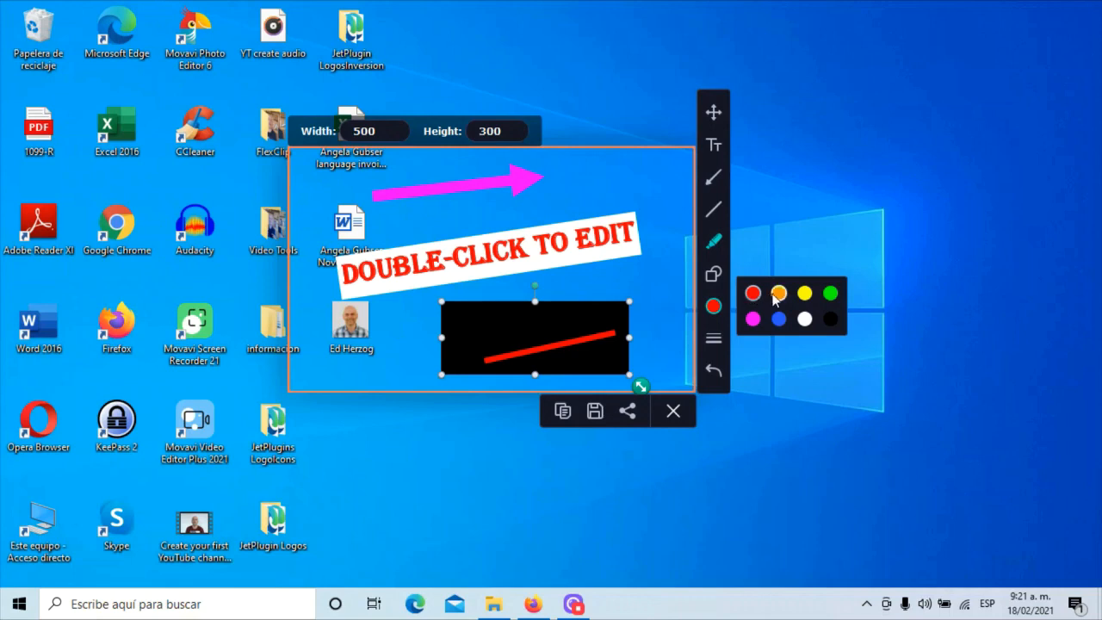
{"action": "left_click", "coordinate": [829, 292]}
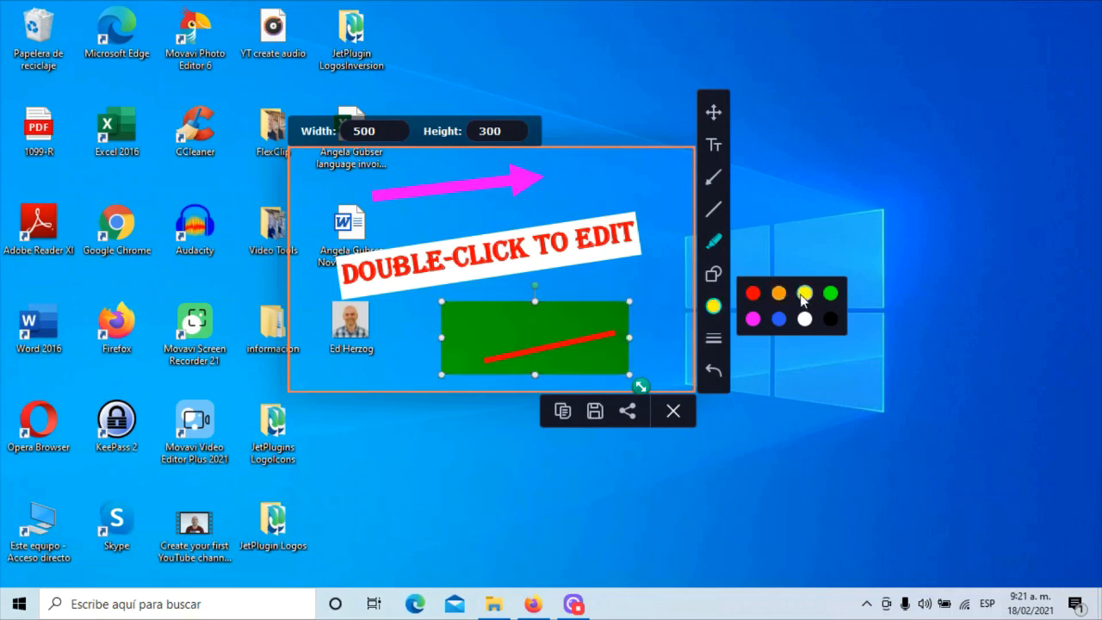
{"action": "left_click", "coordinate": [754, 319]}
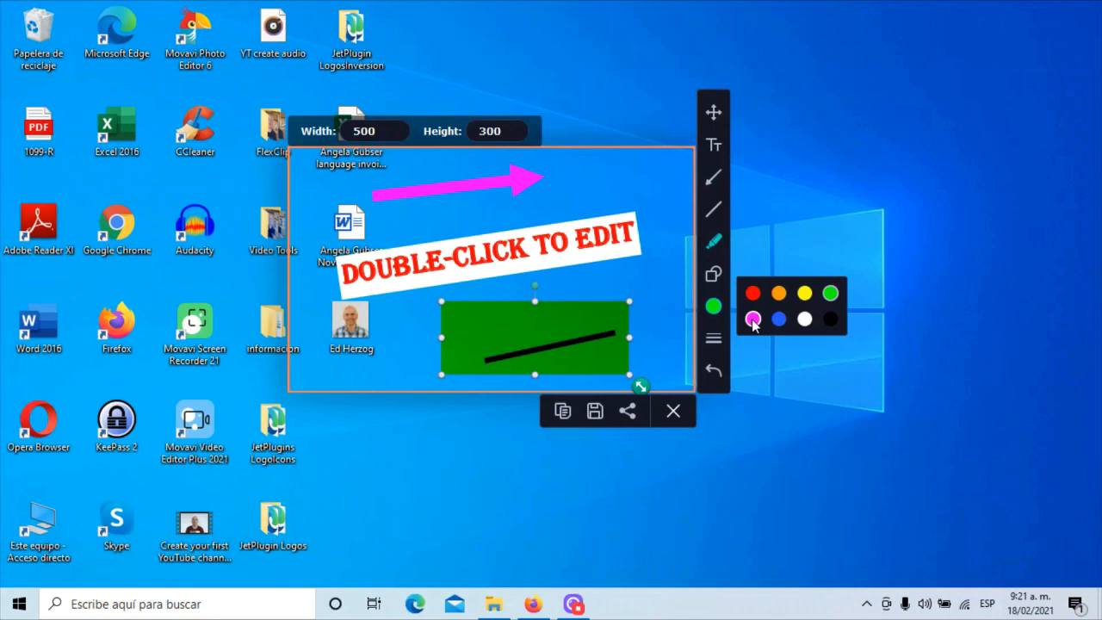
{"action": "left_click", "coordinate": [778, 319]}
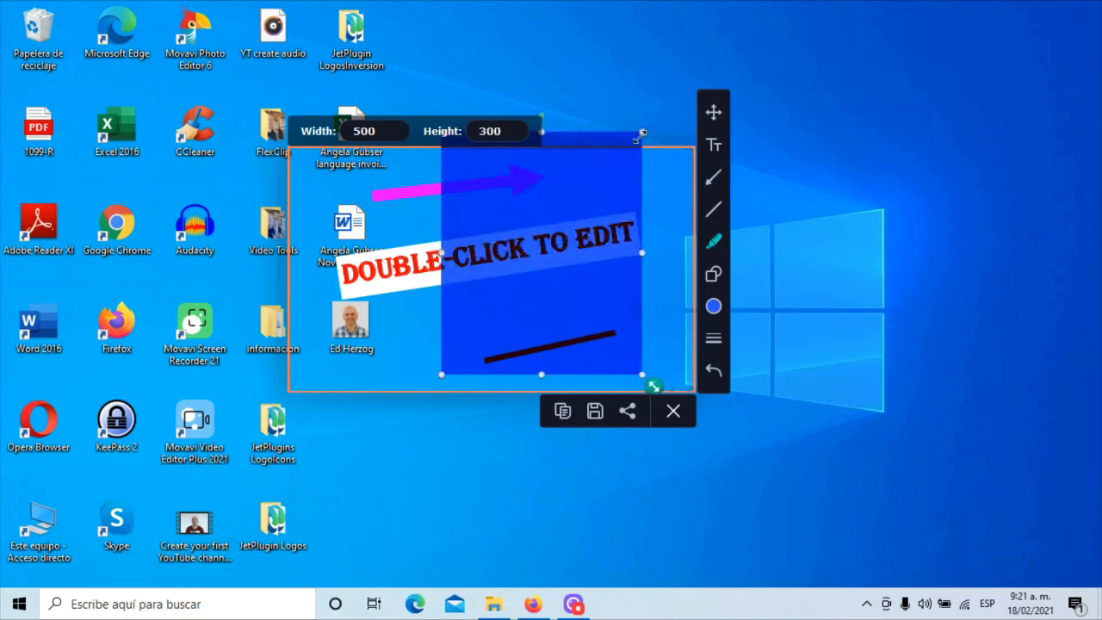
{"action": "left_click_drag", "start_coordinate": [642, 134], "coordinate": [633, 223]}
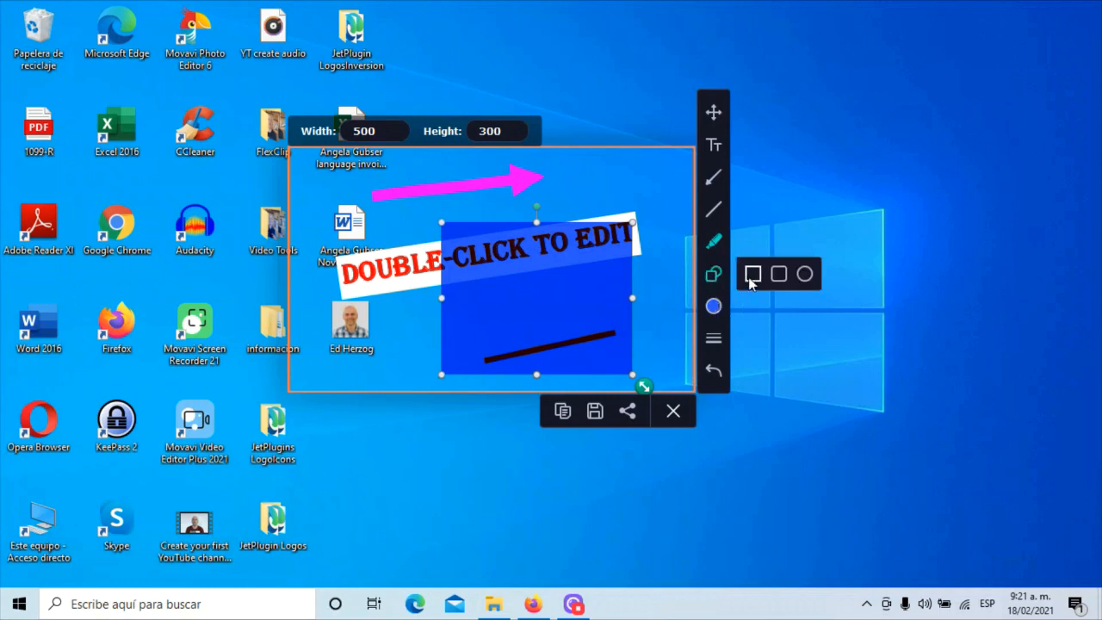
{"action": "mouse_move", "coordinate": [779, 274]}
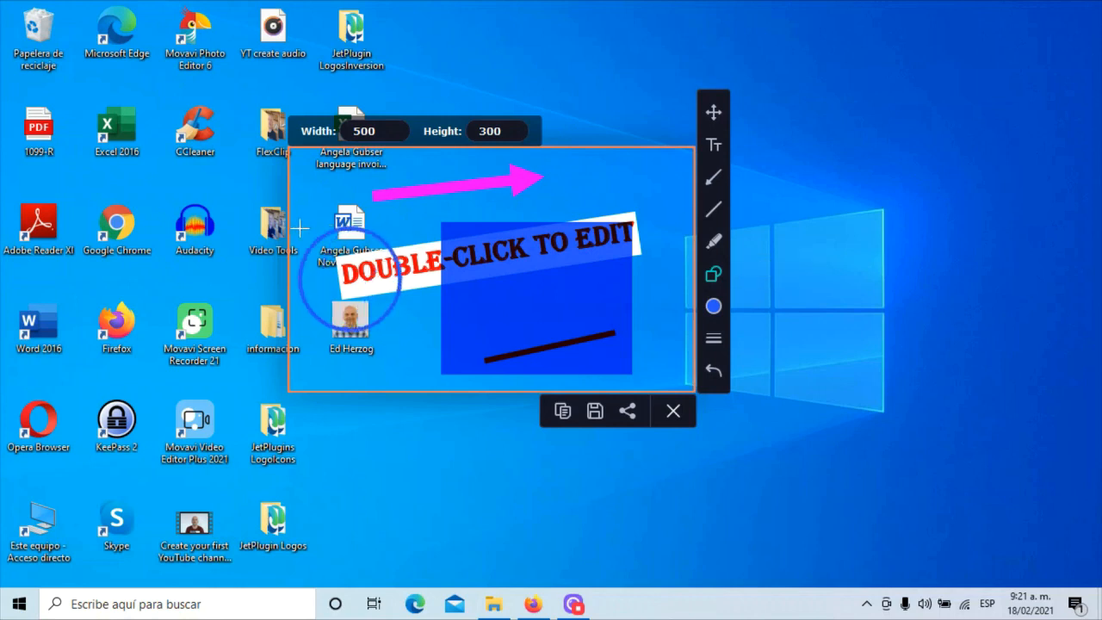
Step: Draw an ellipse around the label's left side, colour it yellow, and thicken its outline
{"action": "left_click", "coordinate": [355, 280]}
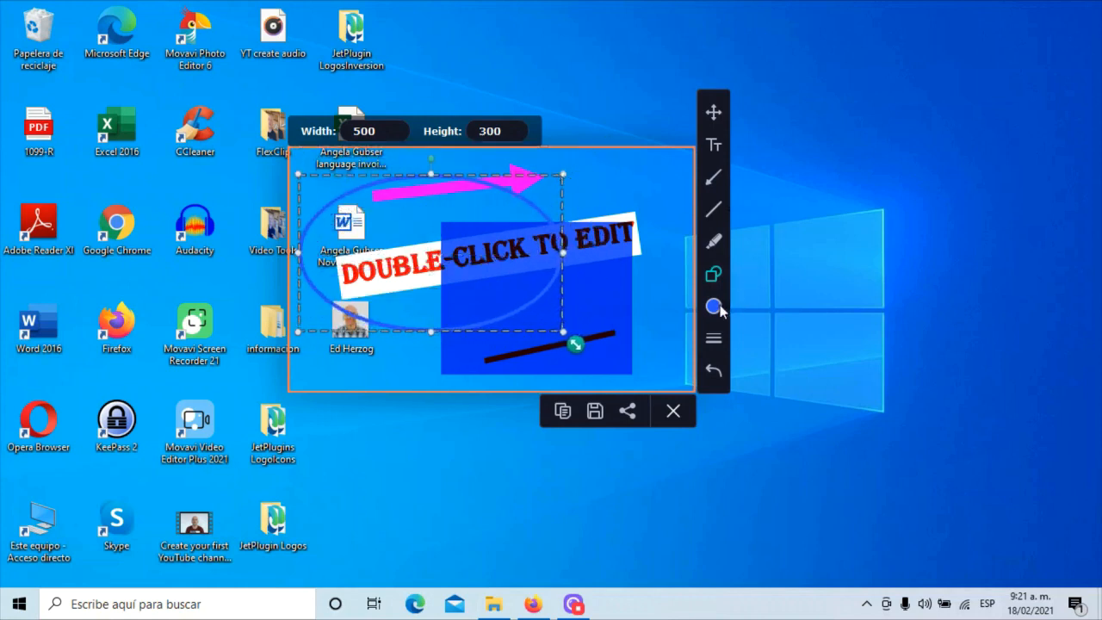
{"action": "left_click", "coordinate": [714, 305]}
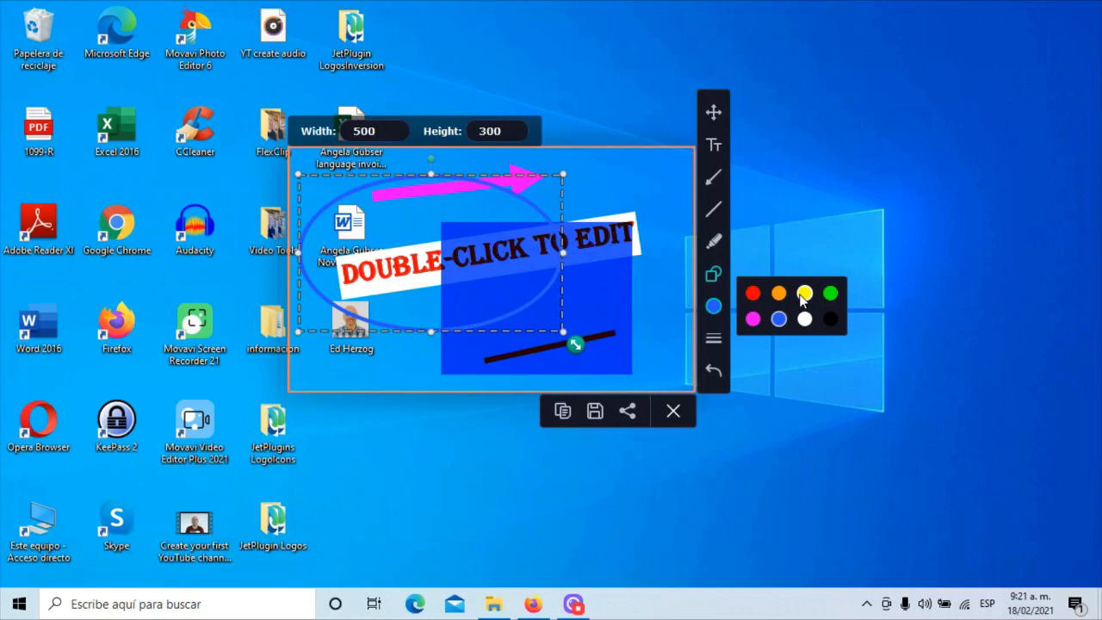
{"action": "left_click", "coordinate": [803, 294]}
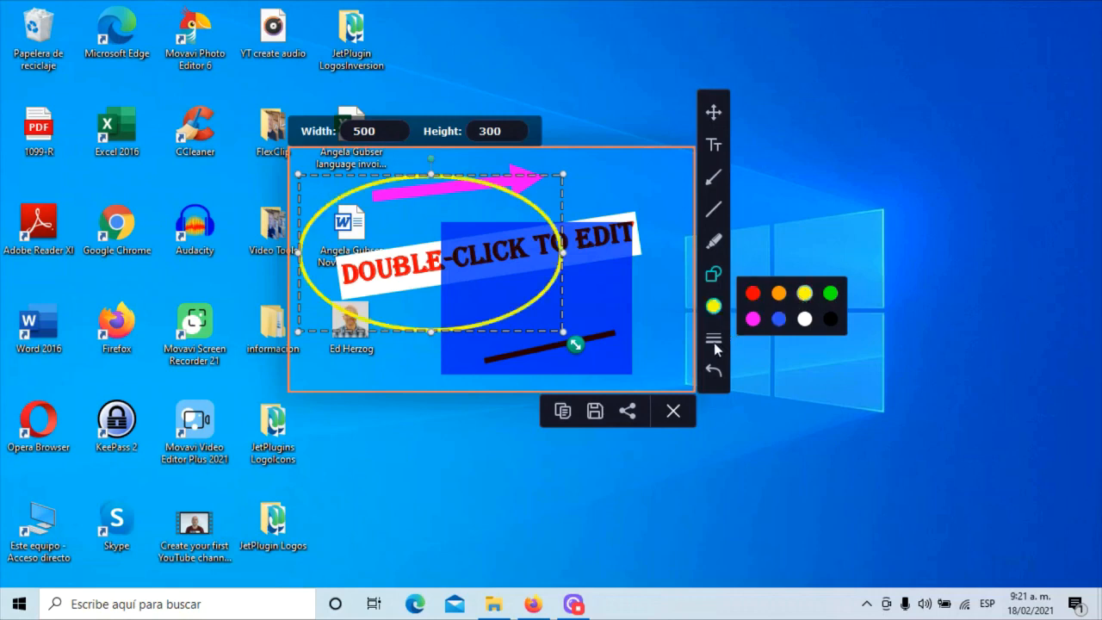
{"action": "left_click", "coordinate": [713, 336]}
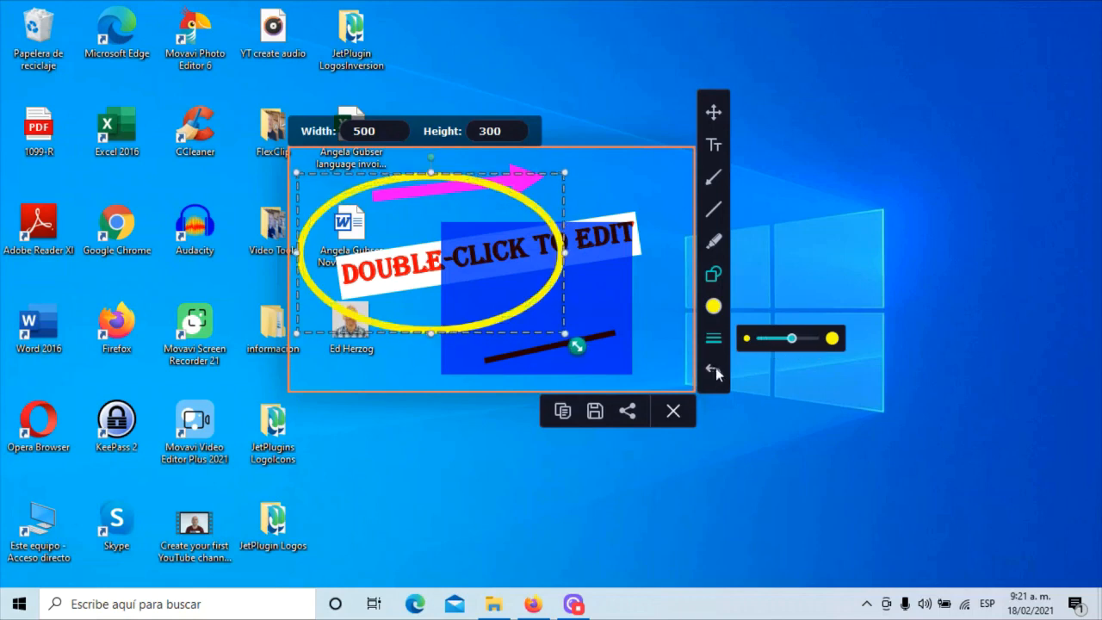
{"action": "mouse_move", "coordinate": [673, 410]}
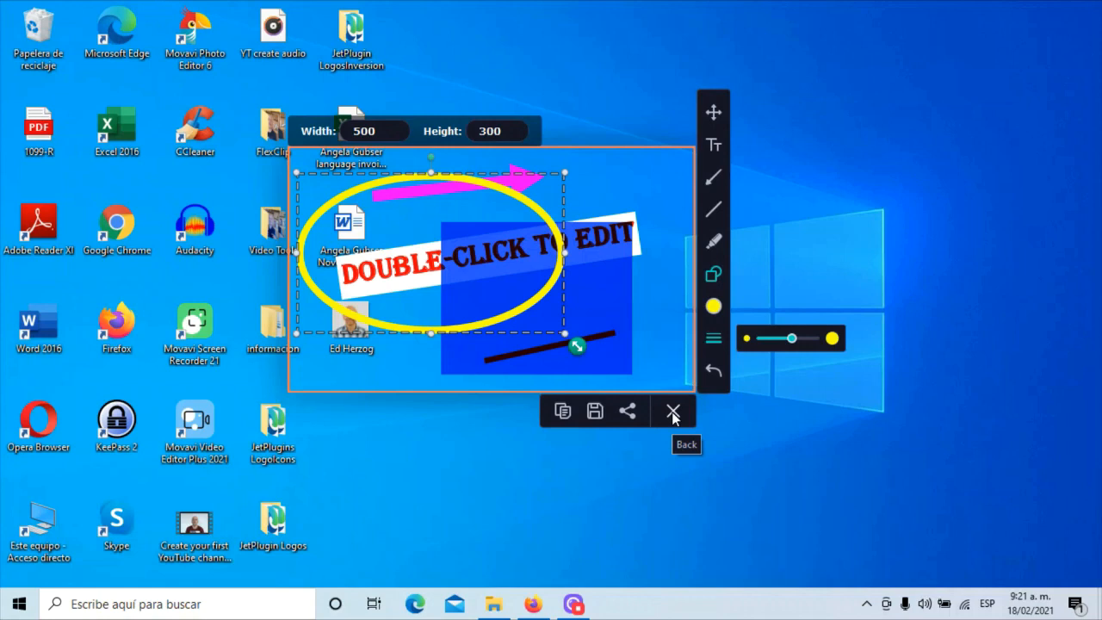
{"action": "mouse_move", "coordinate": [574, 494]}
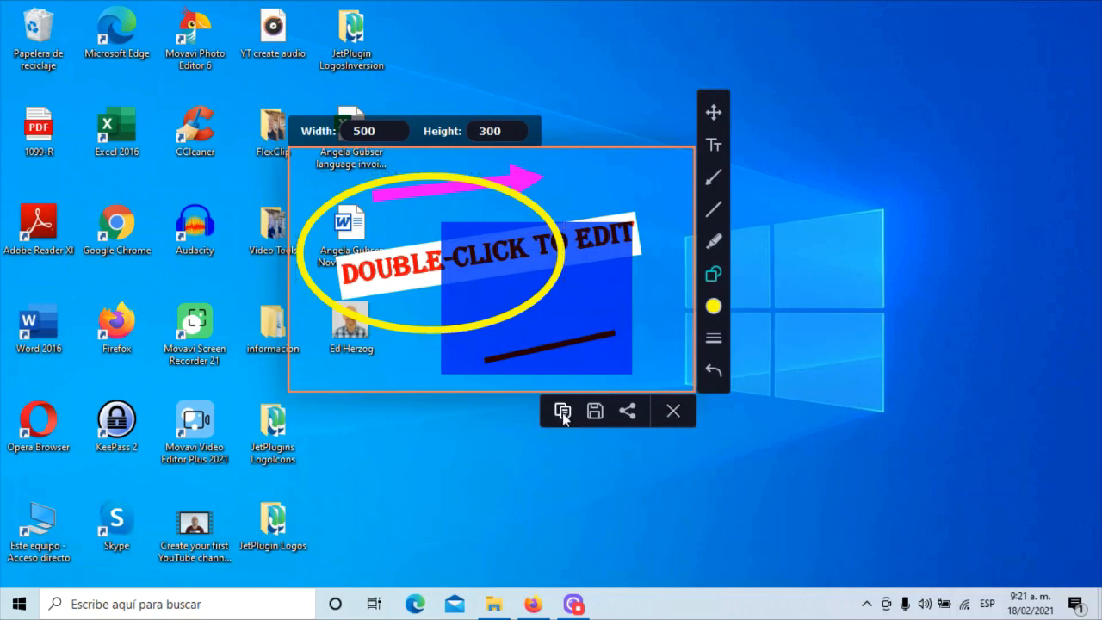
{"action": "mouse_move", "coordinate": [561, 412]}
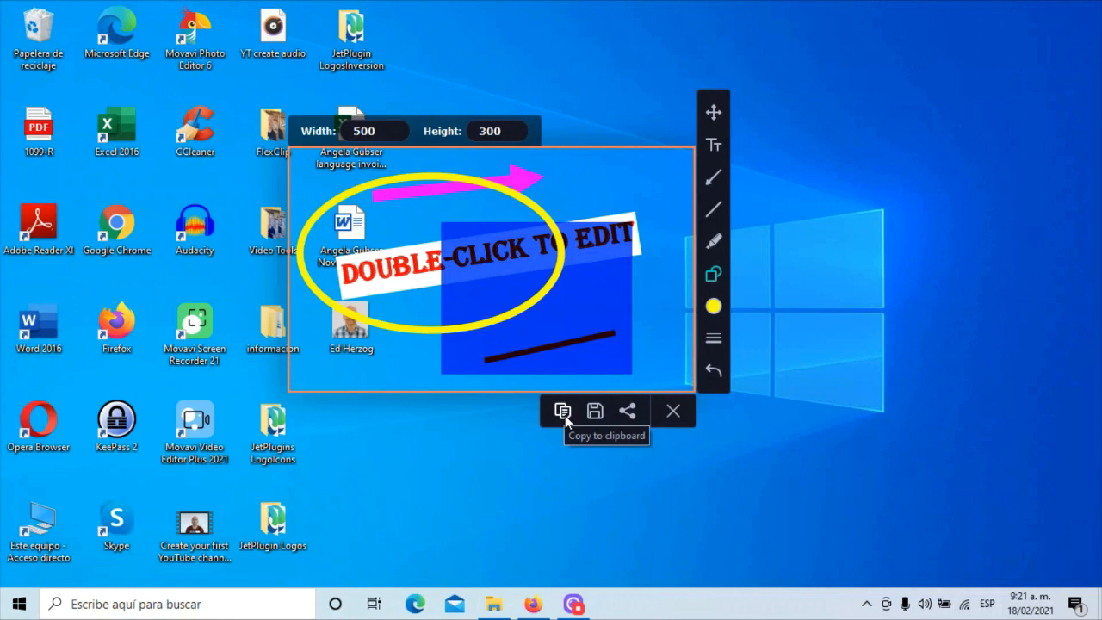
{"action": "mouse_move", "coordinate": [595, 410]}
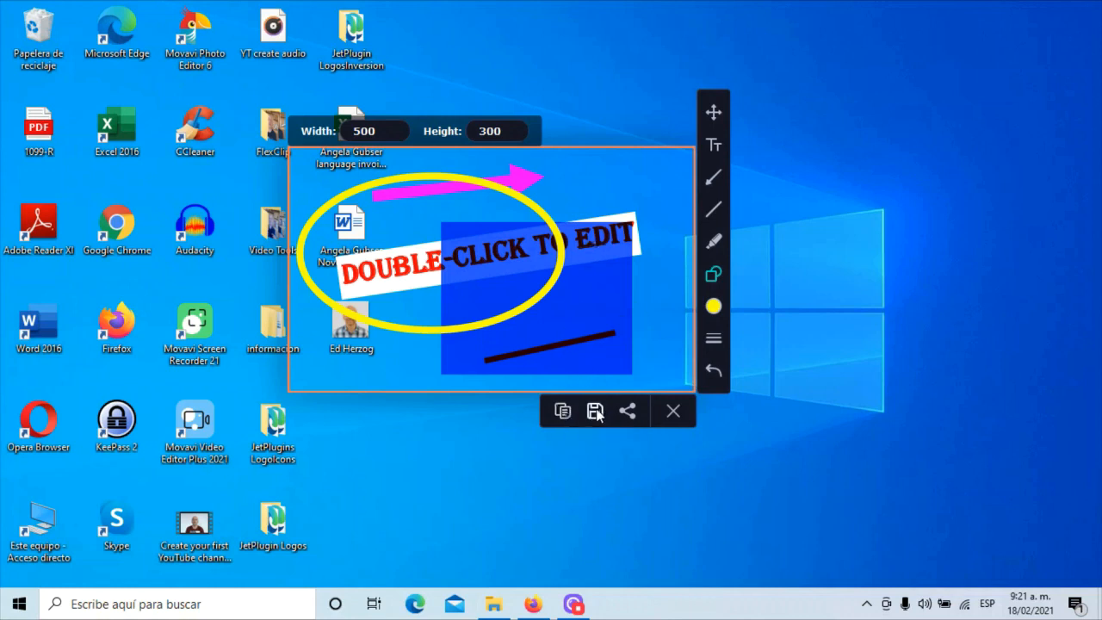
{"action": "mouse_move", "coordinate": [627, 410]}
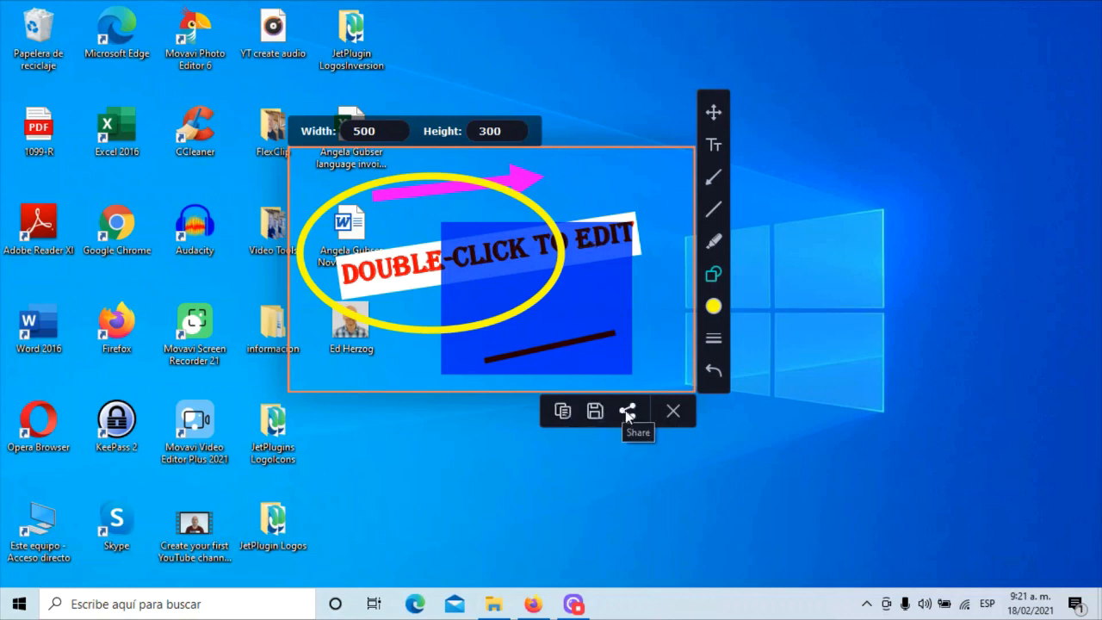